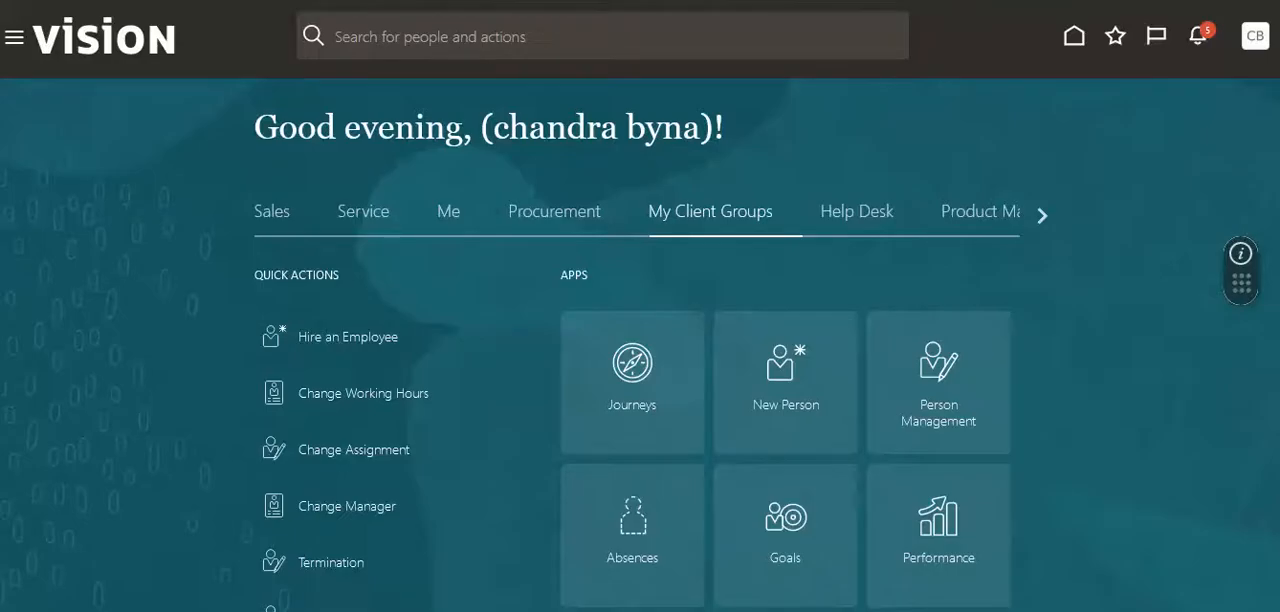
mouse_move(811, 162)
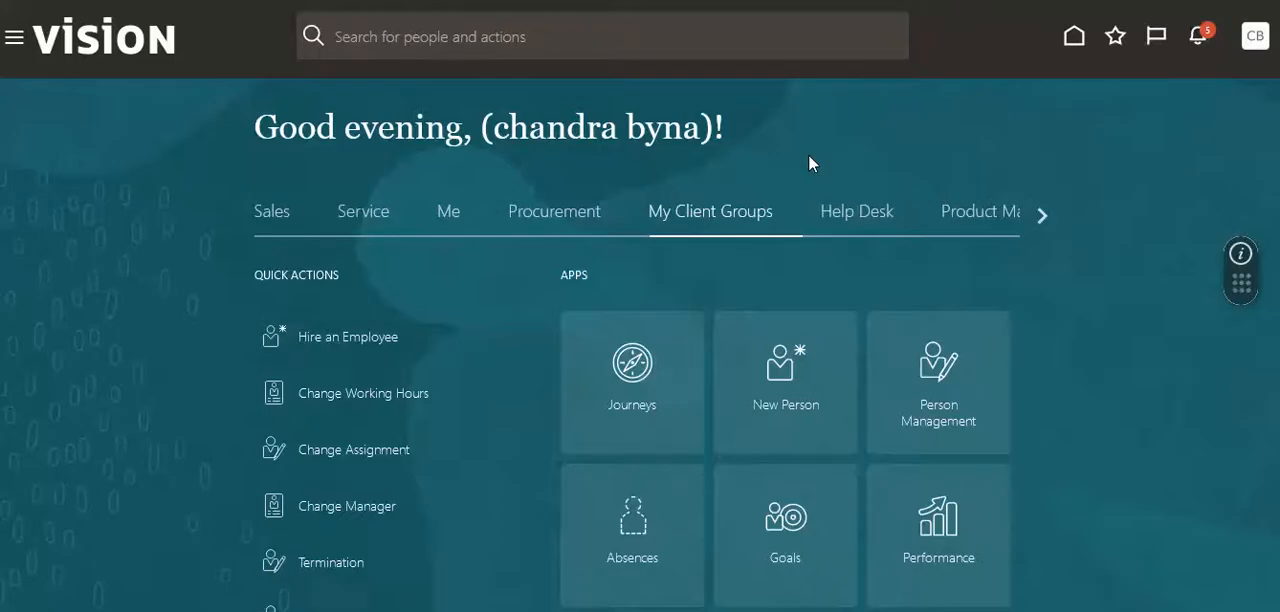
mouse_move(1256, 68)
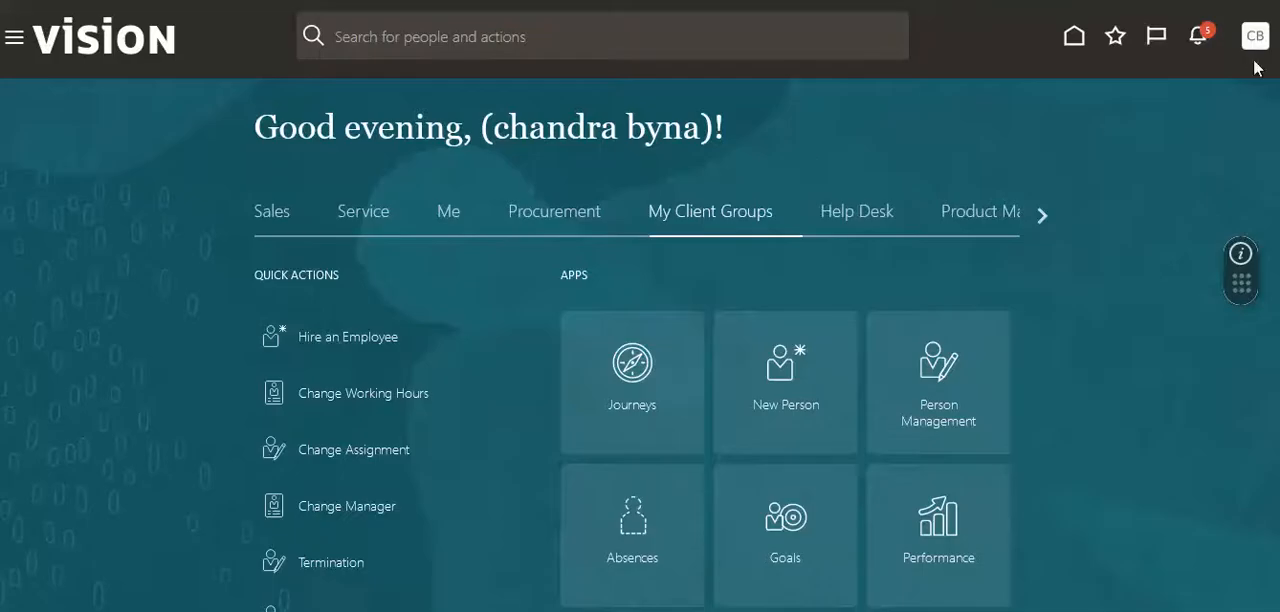
mouse_move(1255, 36)
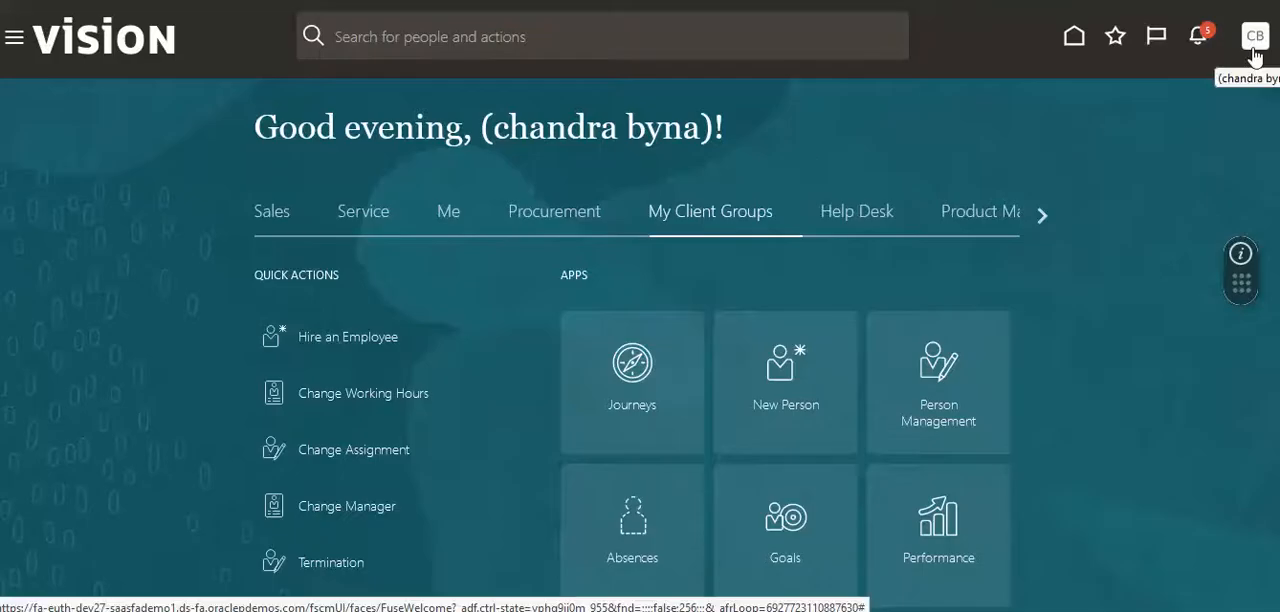
mouse_move(1255, 37)
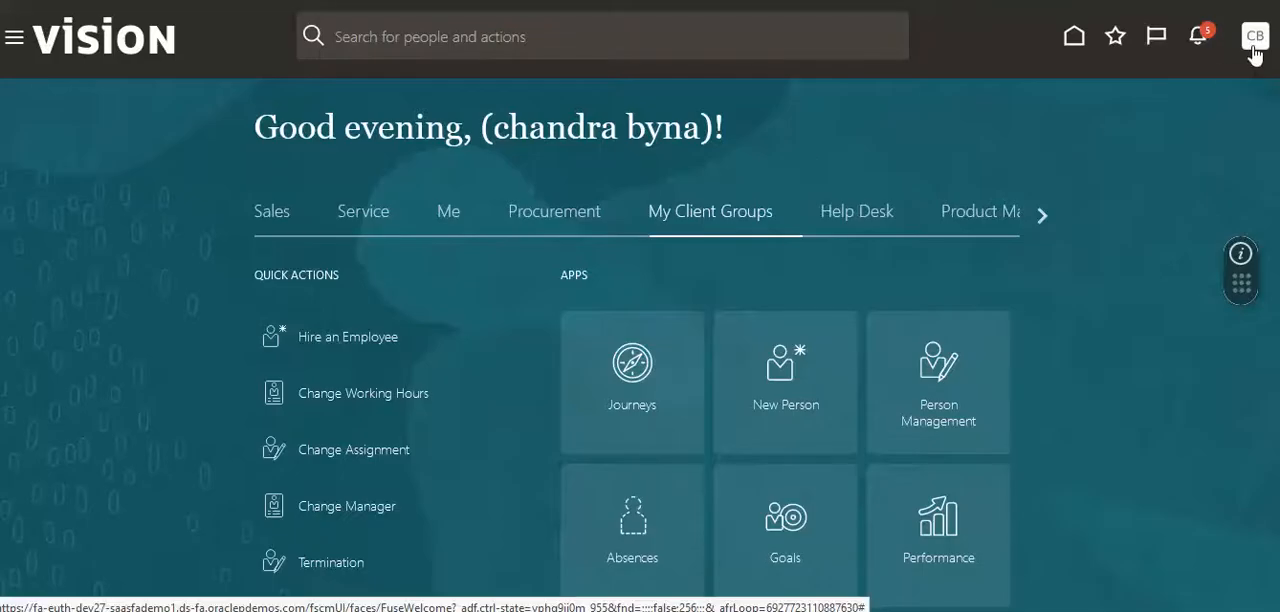
Step: Go to Setup and Maintenance from the user menu and show the Tasks panel
click(1255, 36)
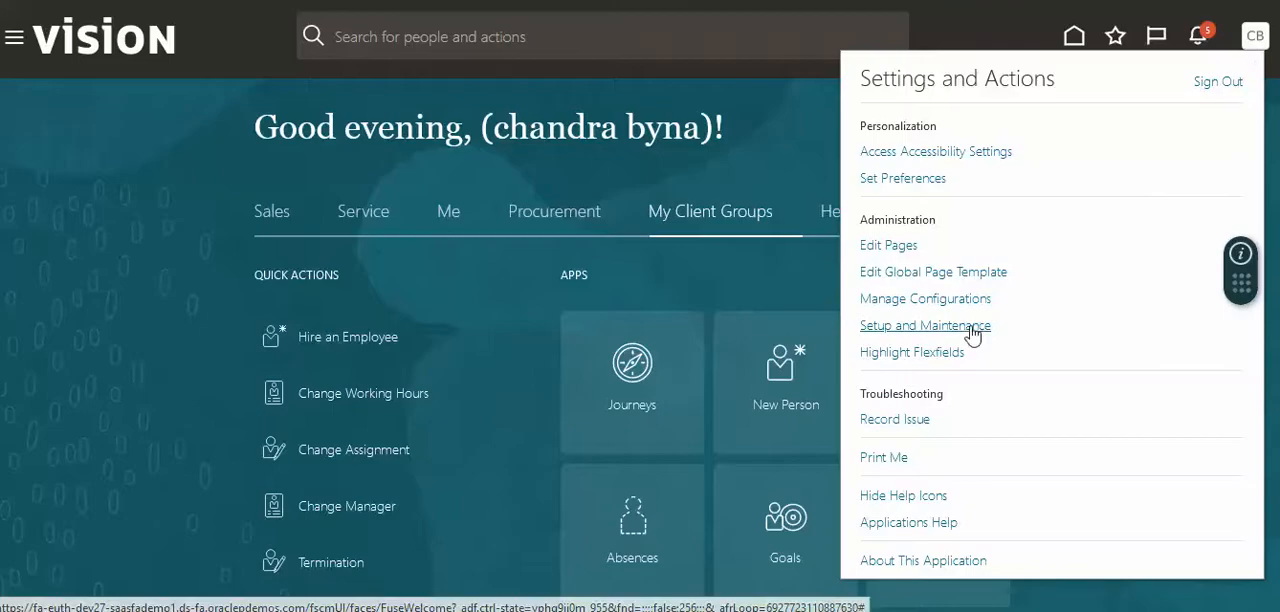
mouse_move(968, 340)
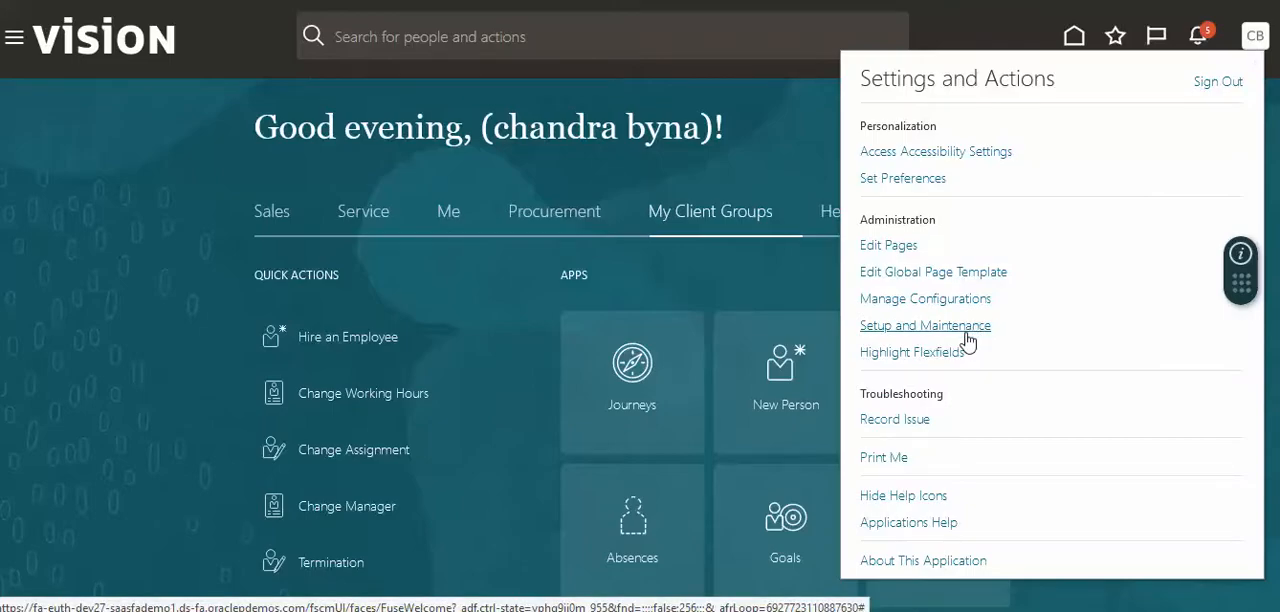
click(925, 325)
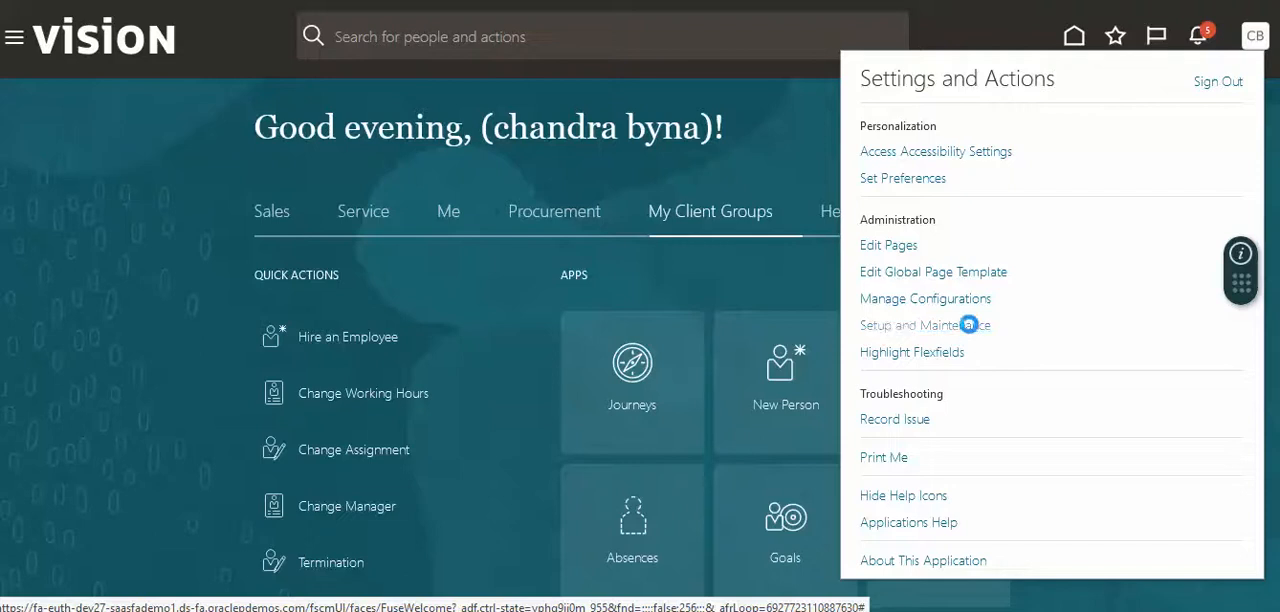
click(910, 325)
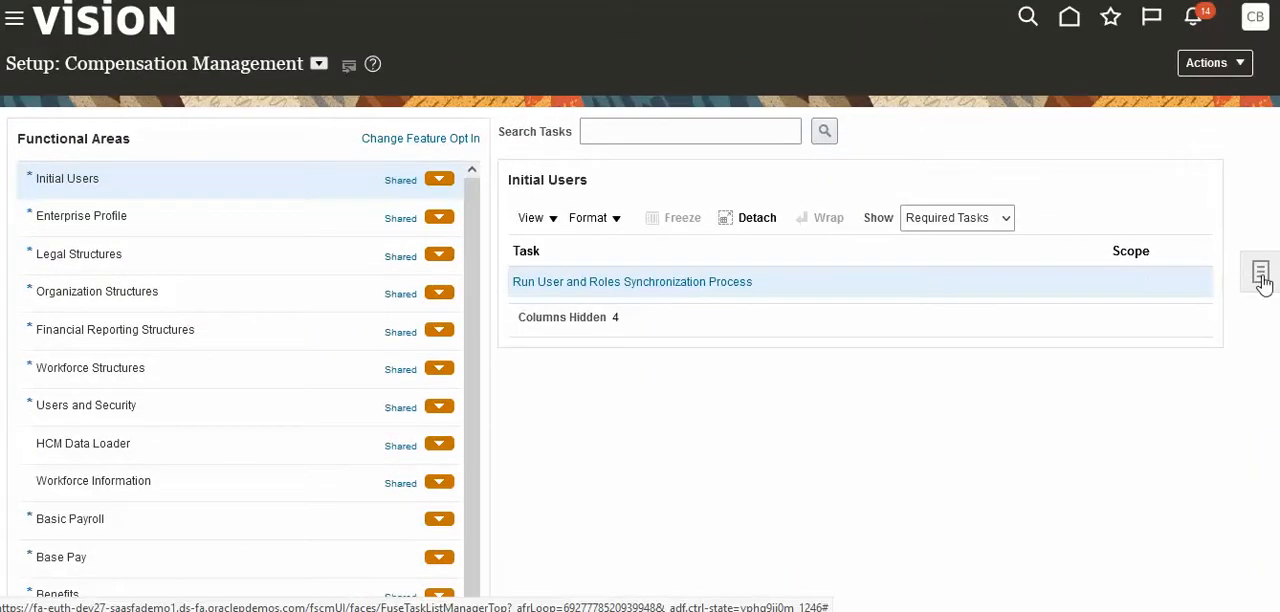
click(1261, 273)
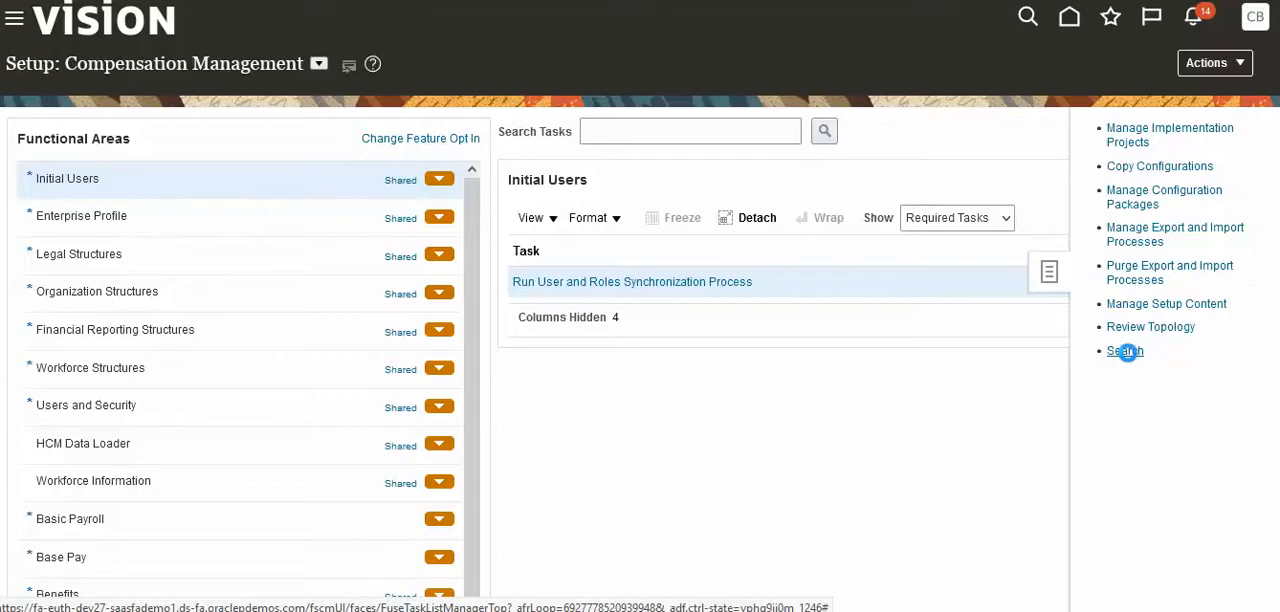
Step: Search setup tasks for Manage%Pos% and choose Manage Positions from the results
click(1124, 351)
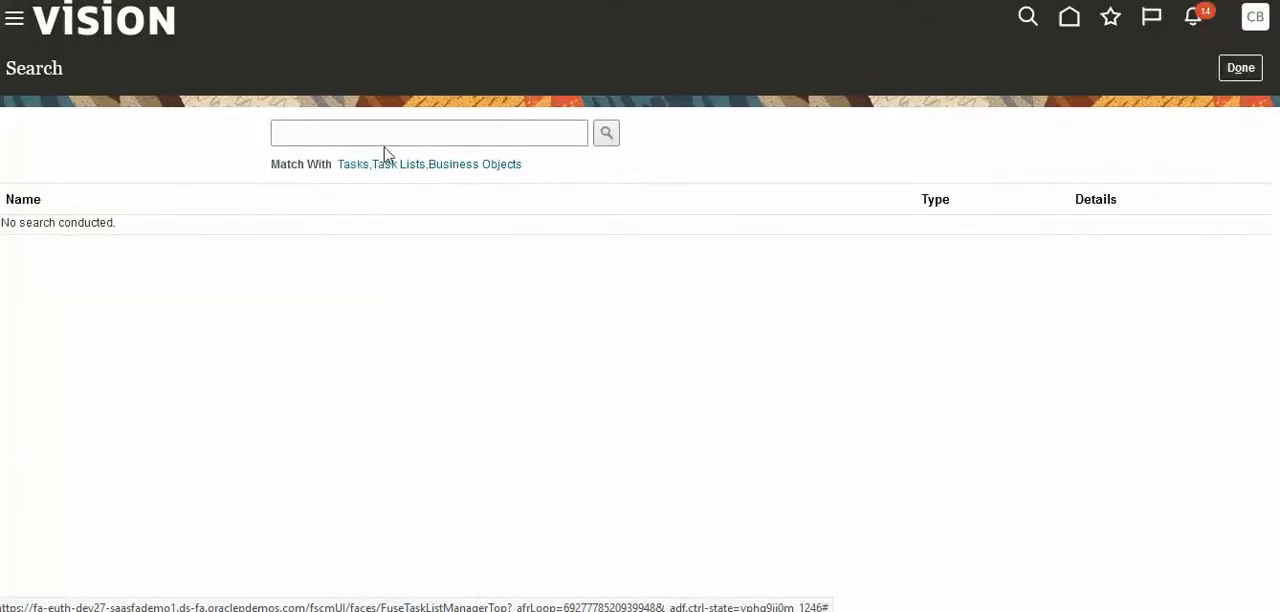
click(428, 132)
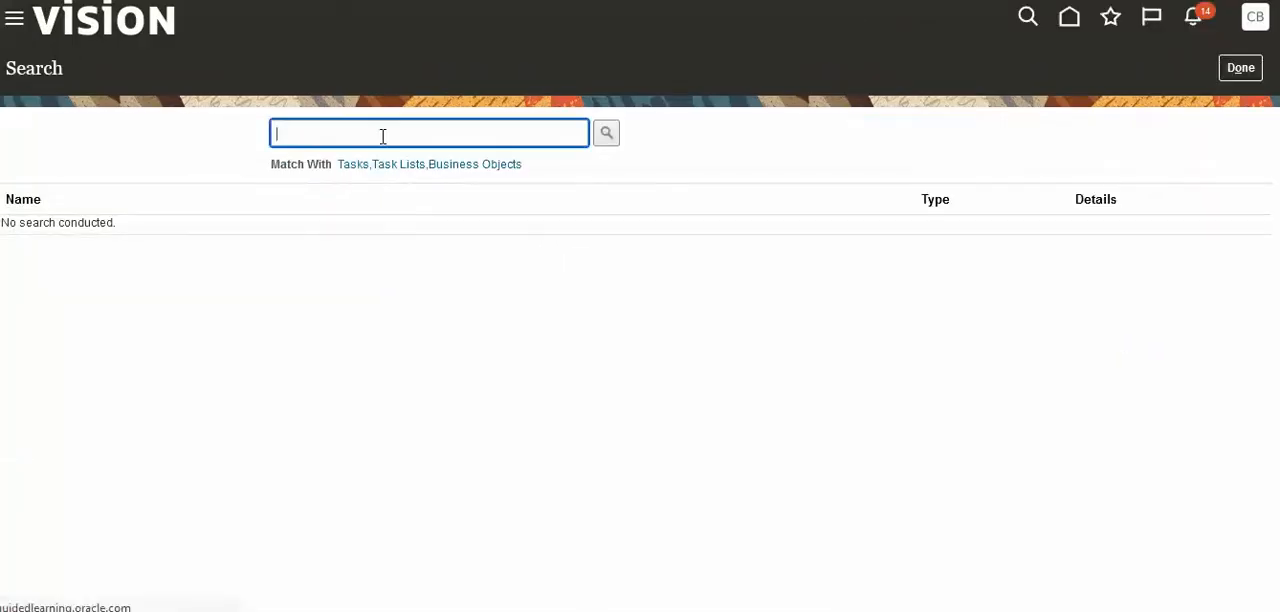
text(%Hcm%)
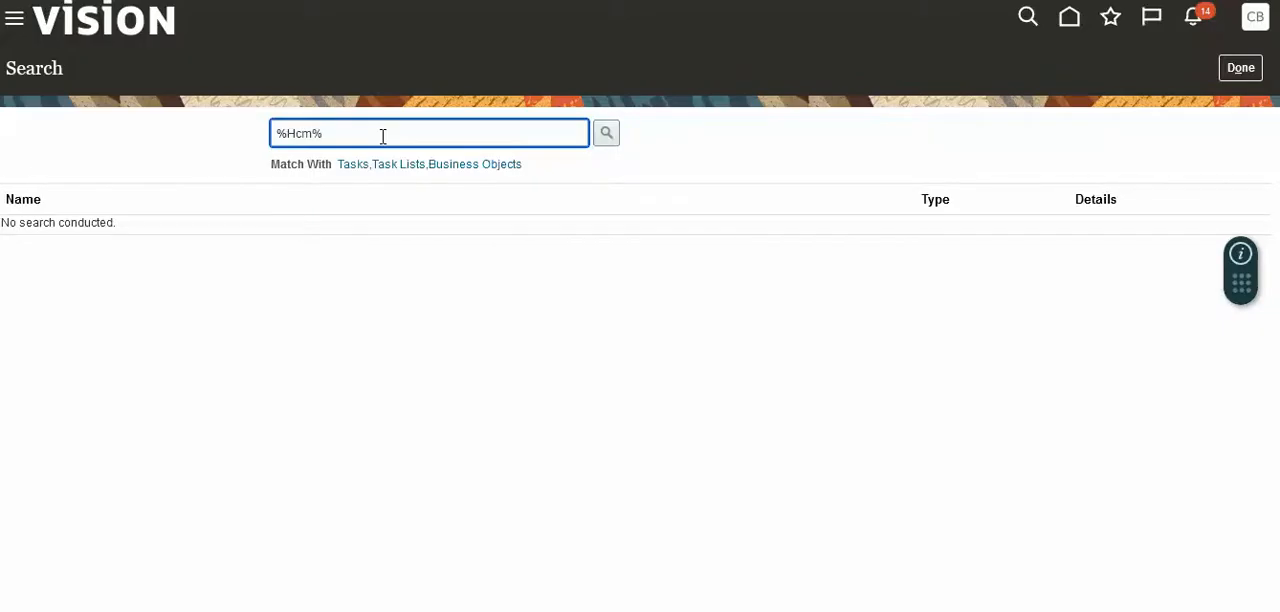
key(Backspace)
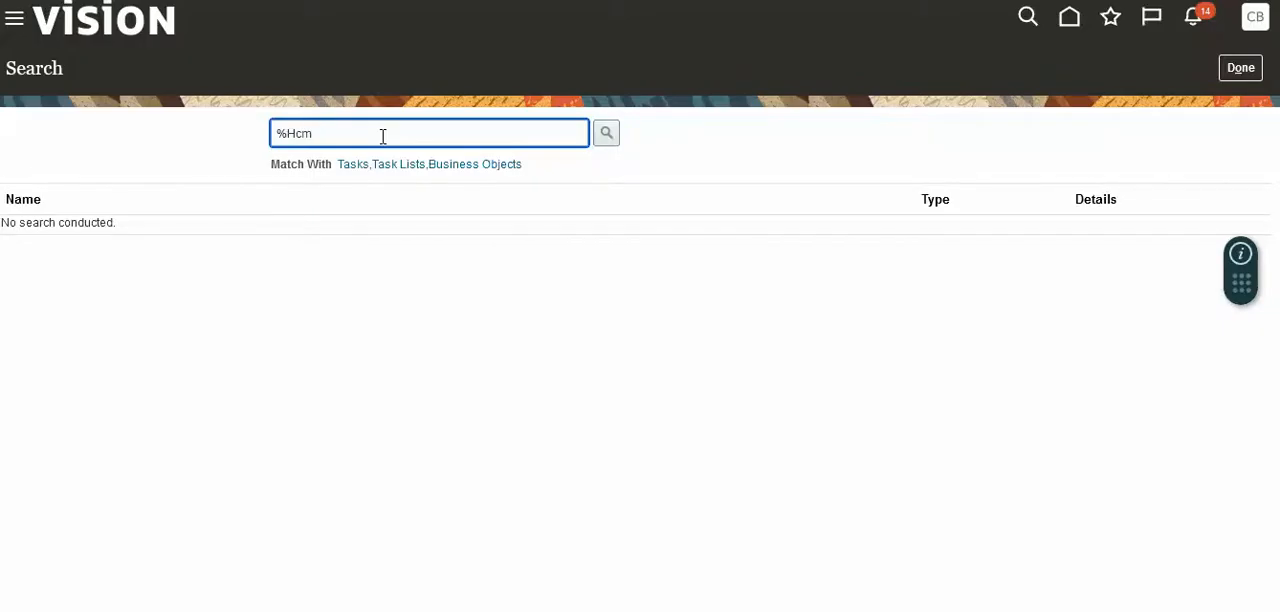
key(BackSpace)
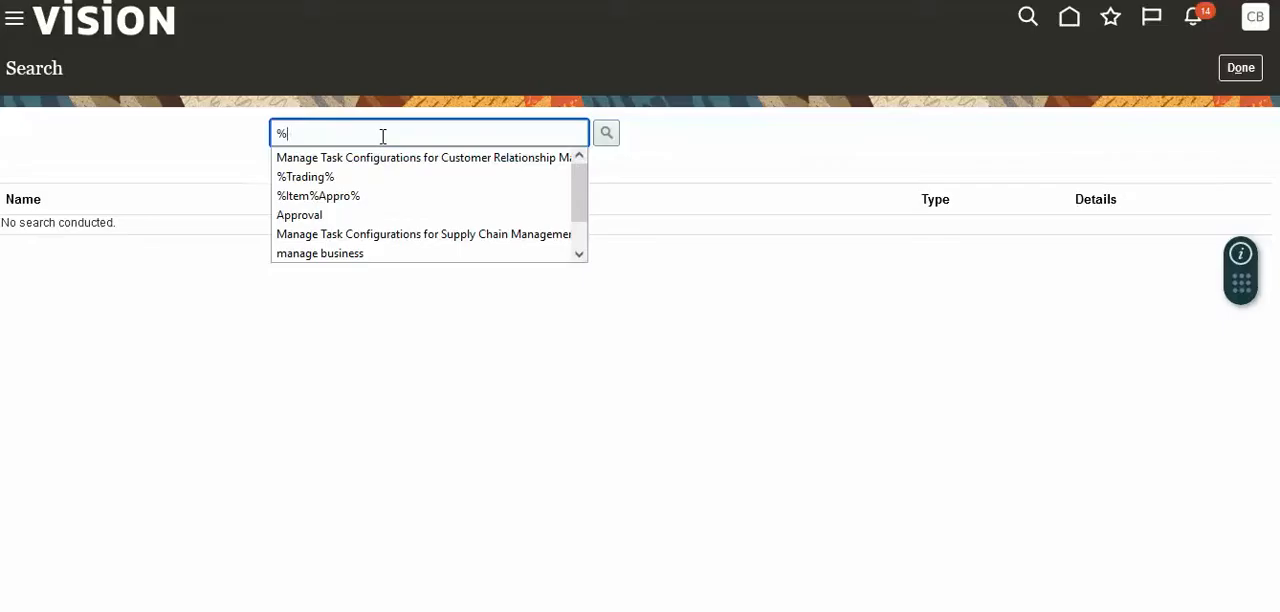
text(Manage)
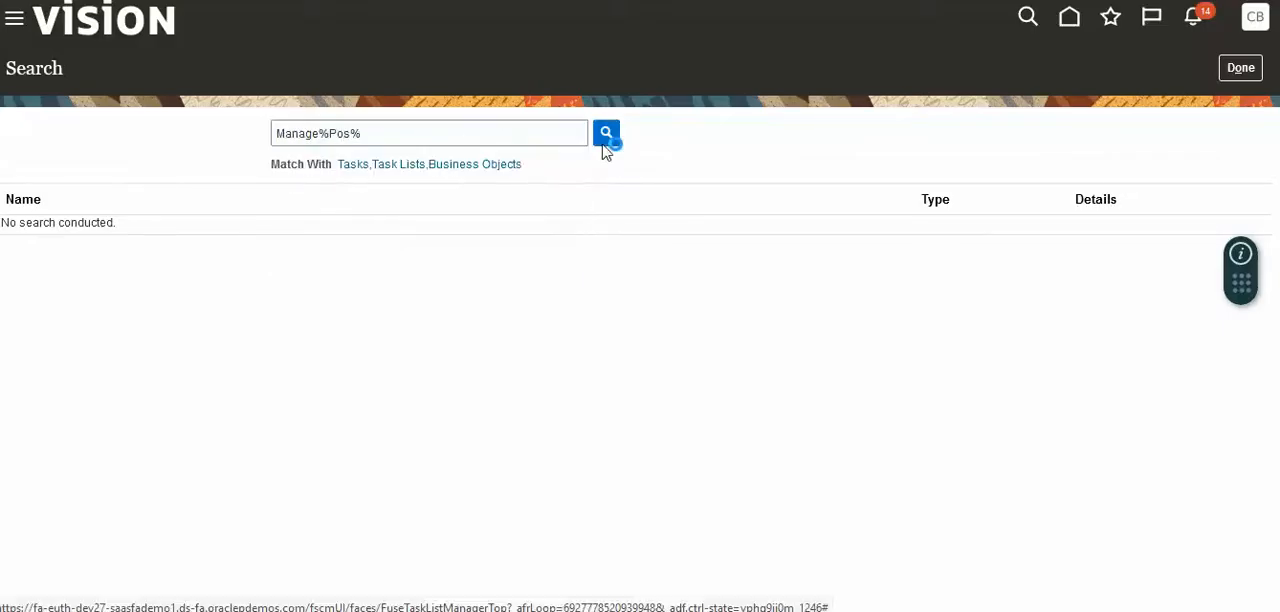
click(606, 132)
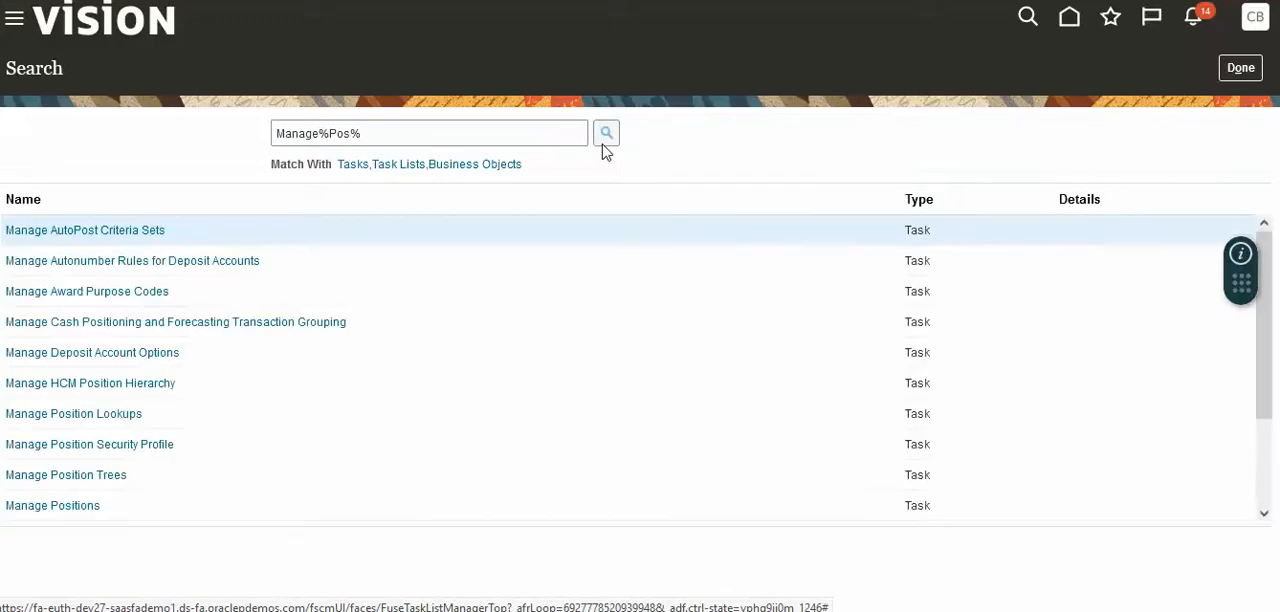
mouse_move(145, 261)
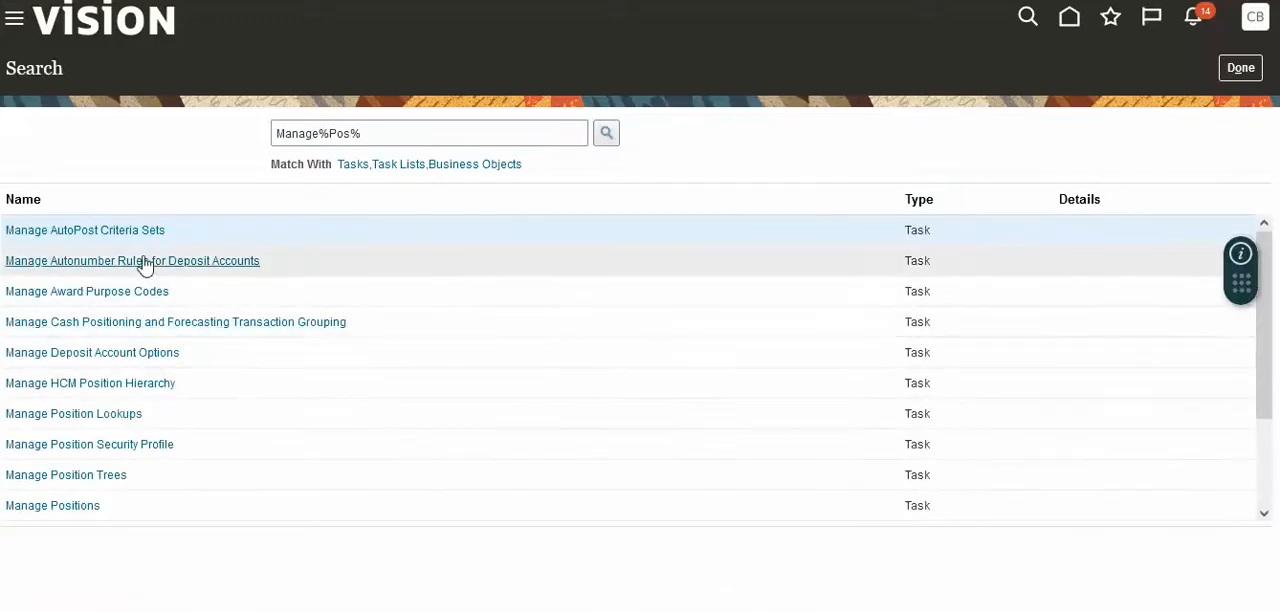
mouse_move(52, 505)
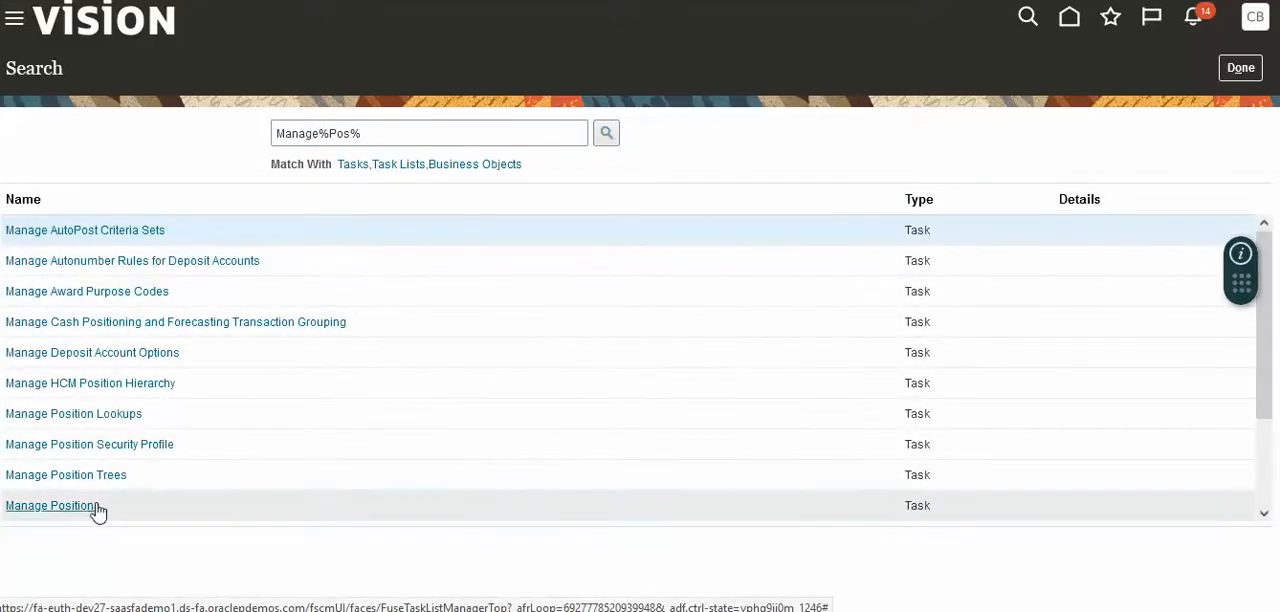
click(51, 505)
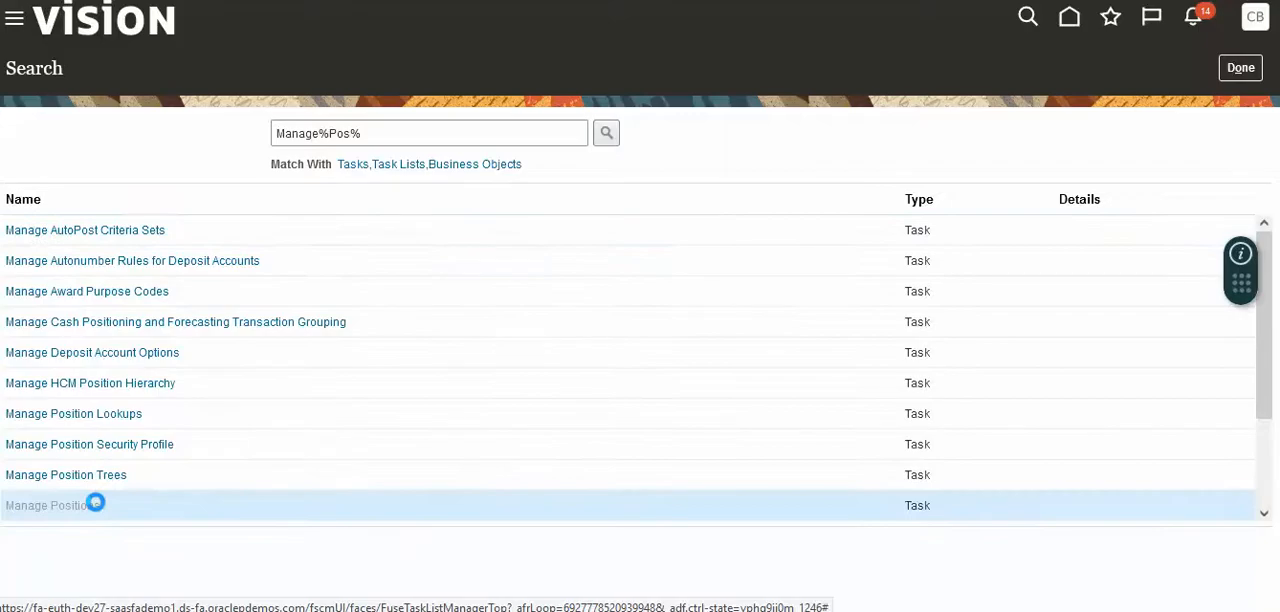
Step: Create a new position and pick T Business Unit1 from a t% business unit search
click(48, 505)
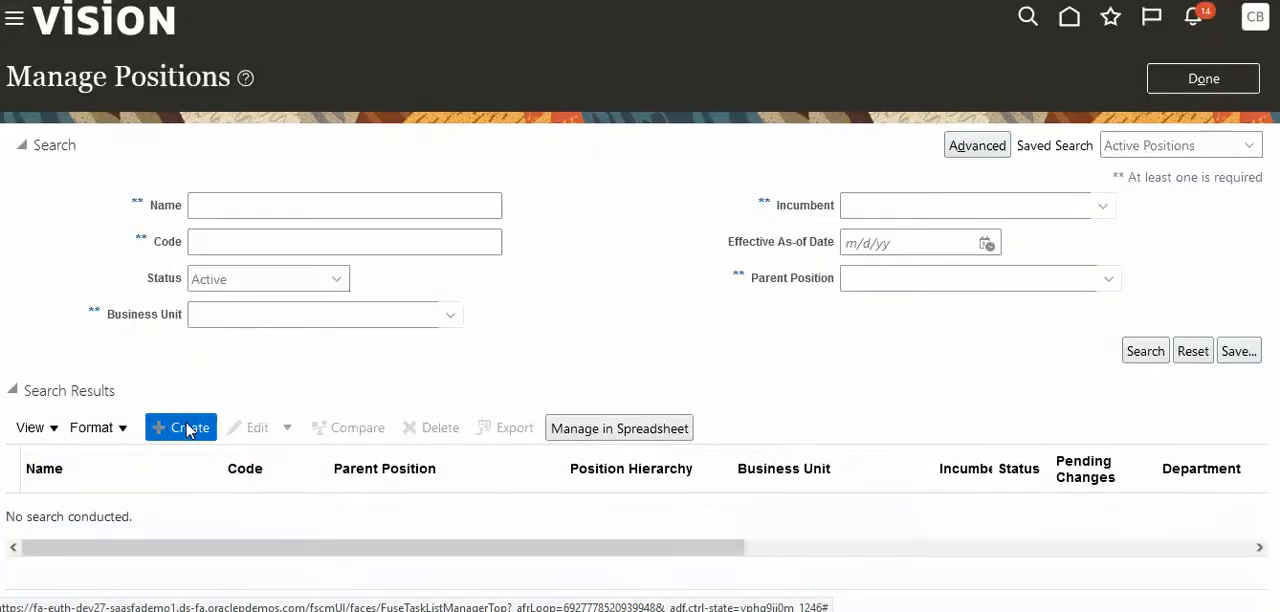
click(180, 427)
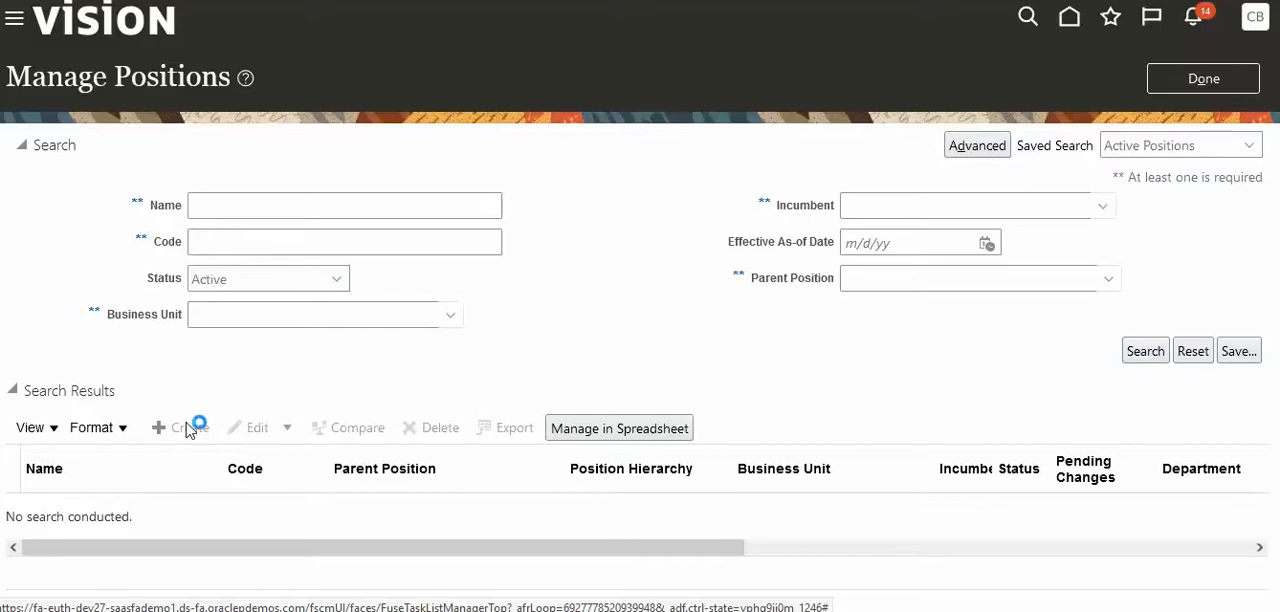
click(178, 427)
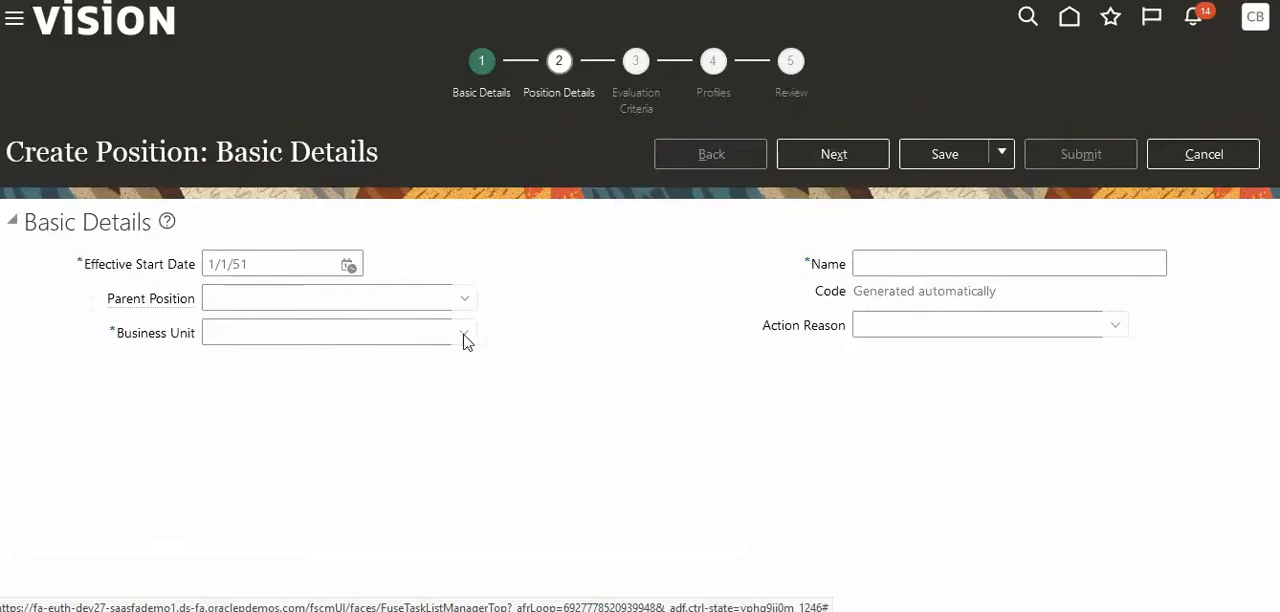
click(464, 332)
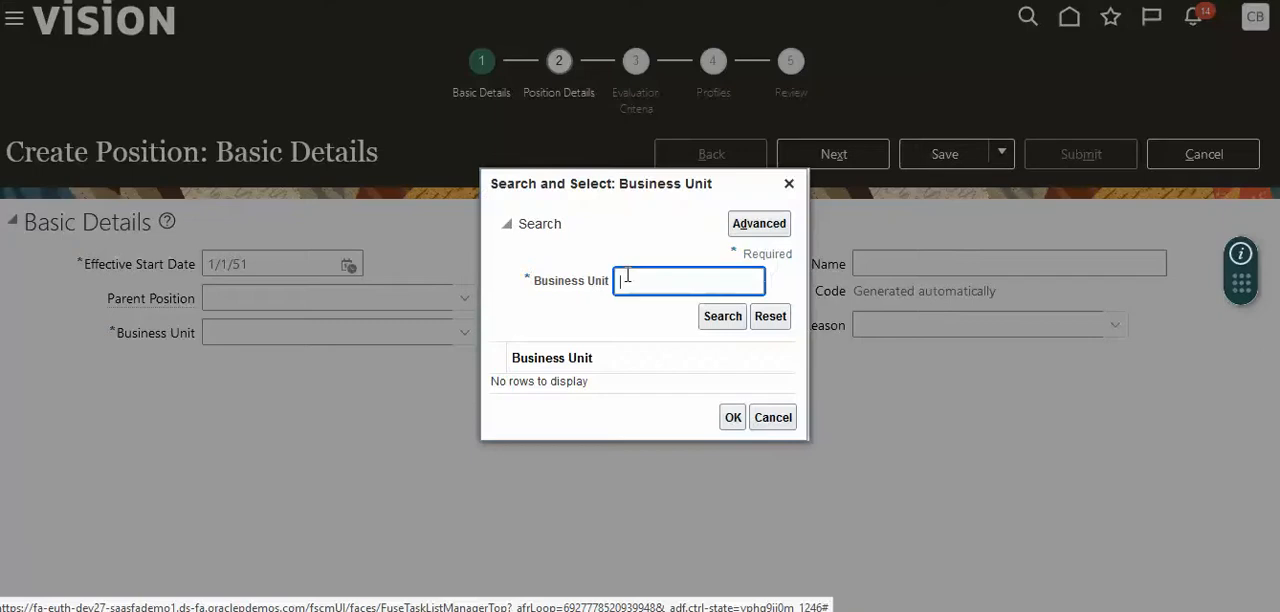
text(1%)
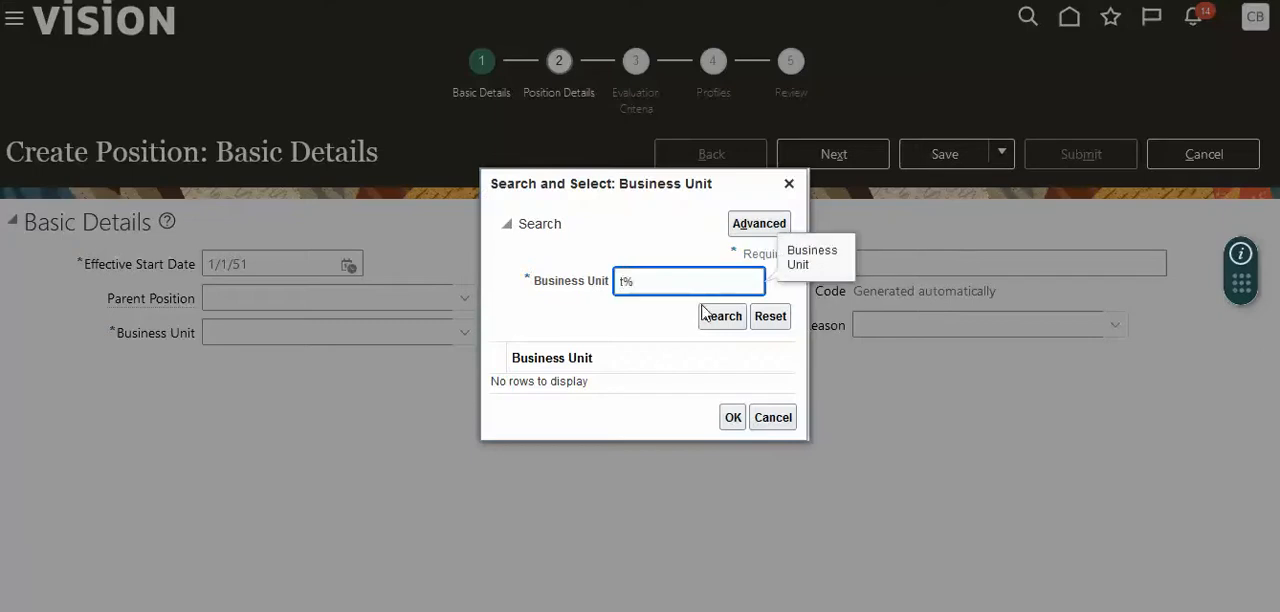
click(721, 316)
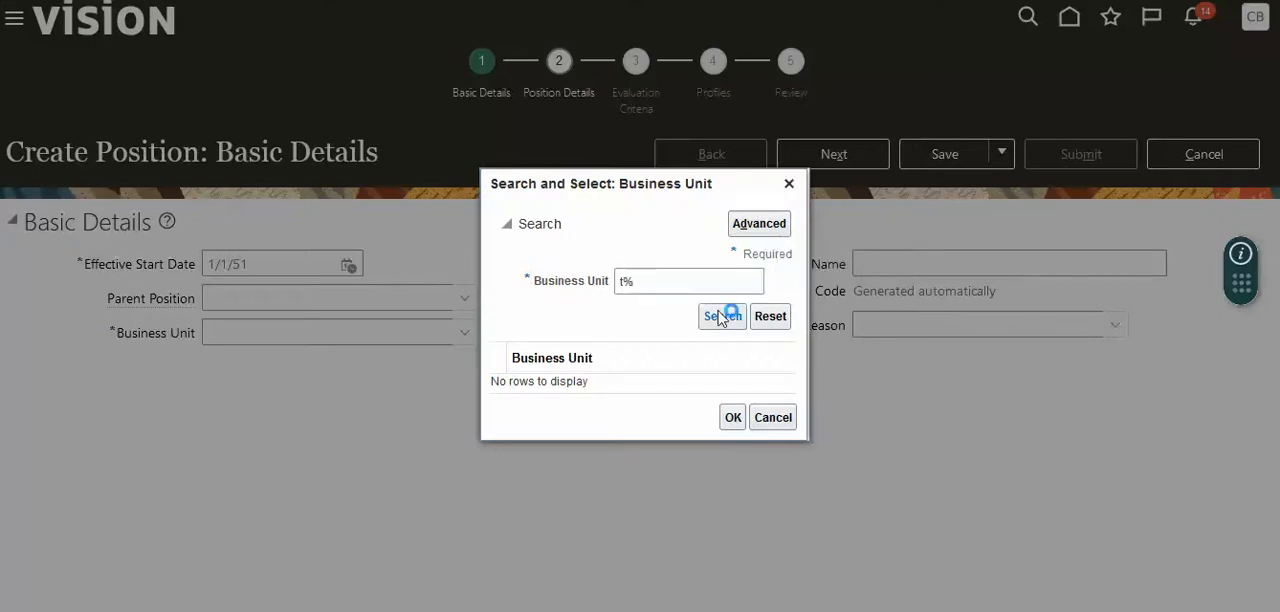
click(721, 316)
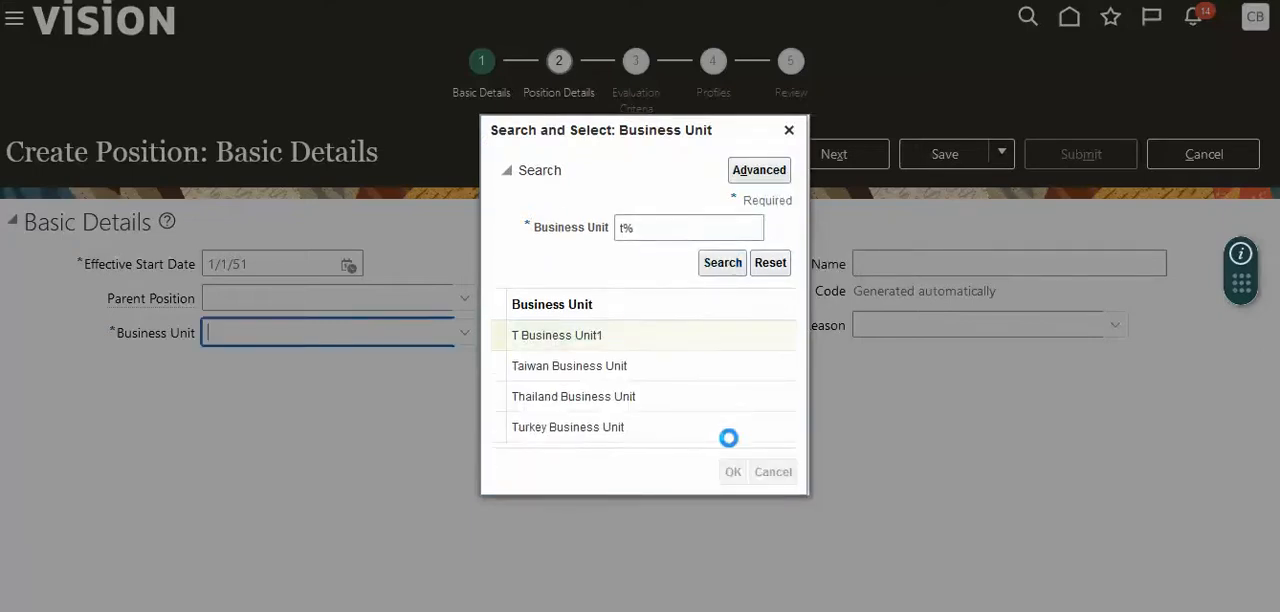
double_click(557, 335)
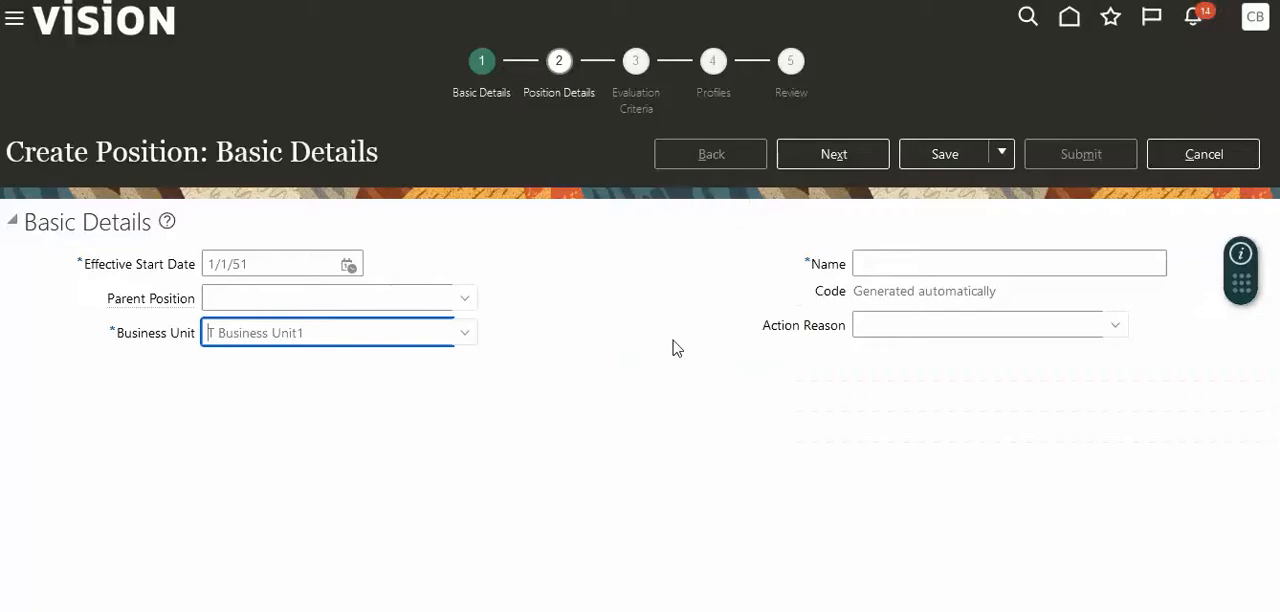
Step: Name the position T Project manager and continue to the next step
click(1008, 263)
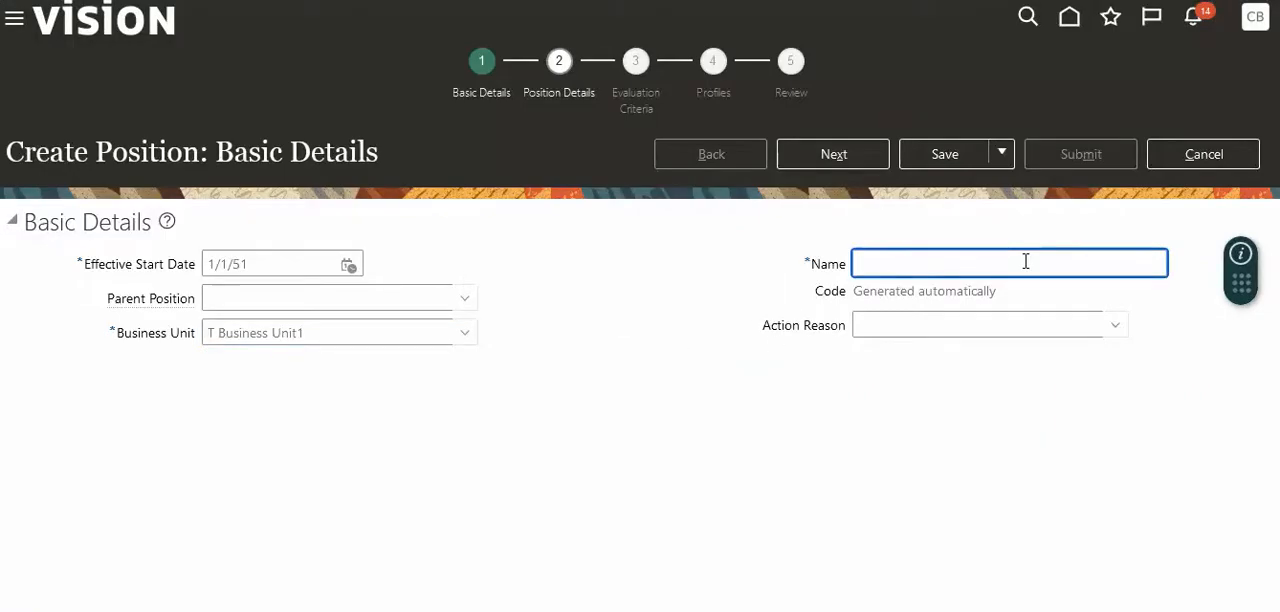
text(t)
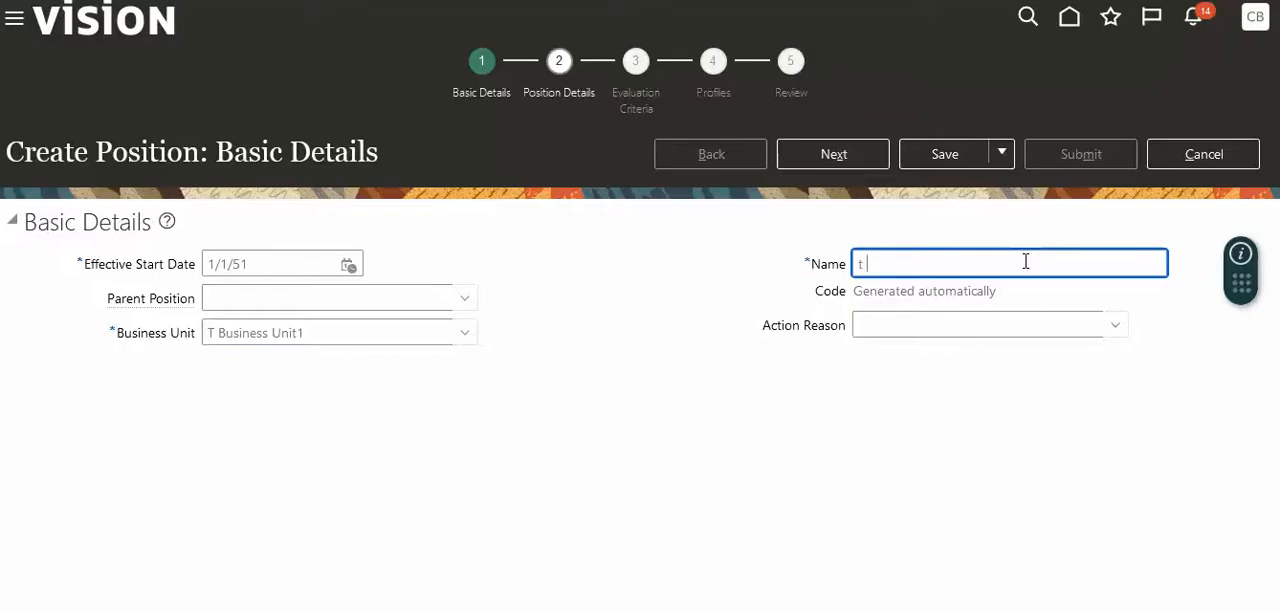
text(T Project manager)
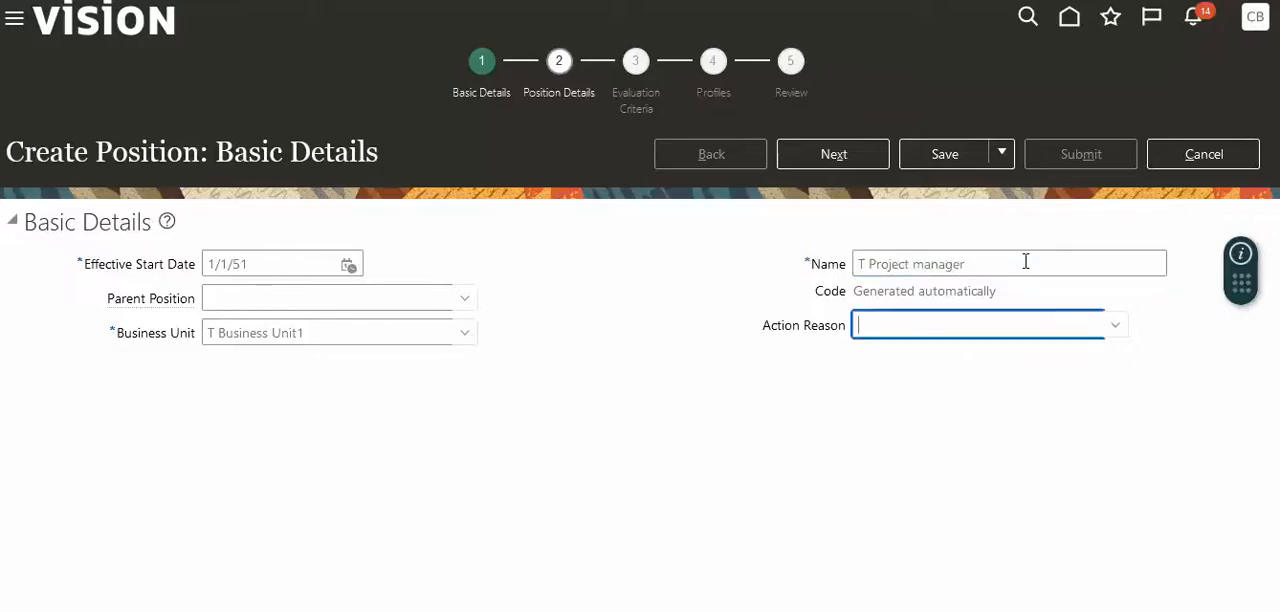
click(833, 154)
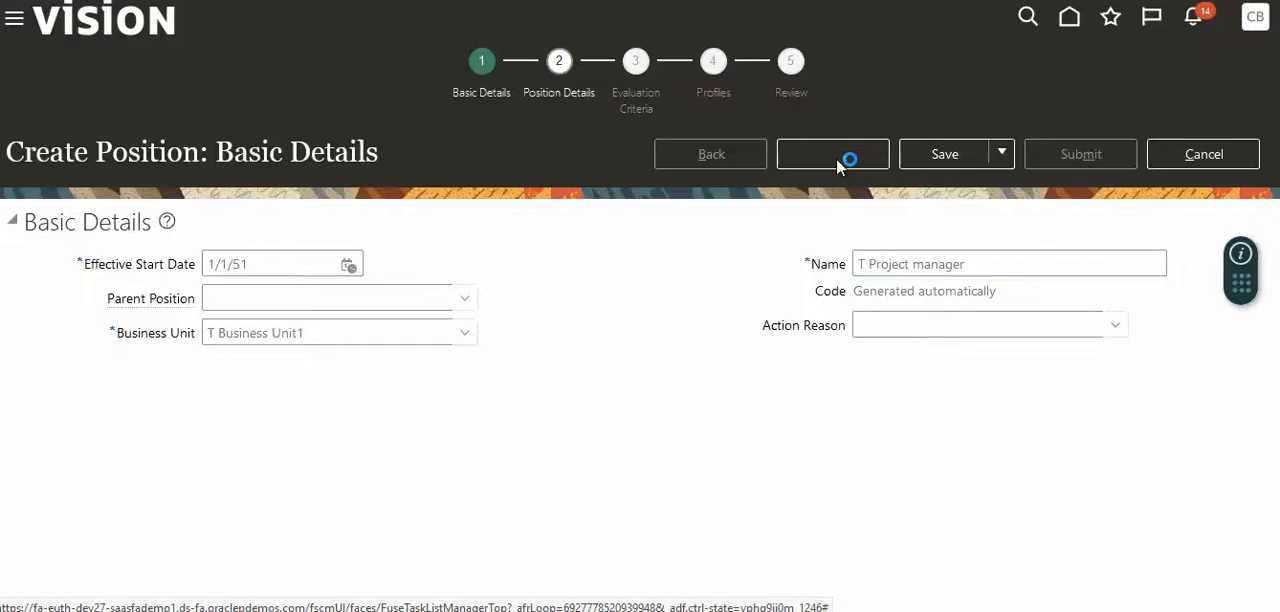
Step: On Position Details, set the department to T Oracle Dept from a T% search
click(832, 154)
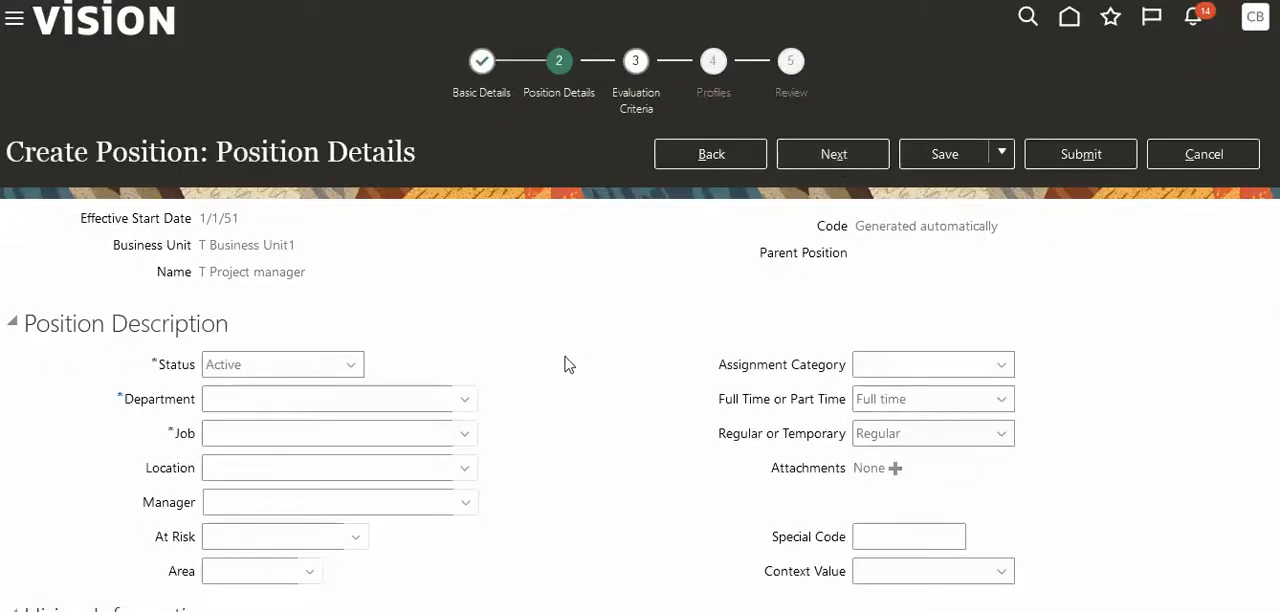
click(463, 398)
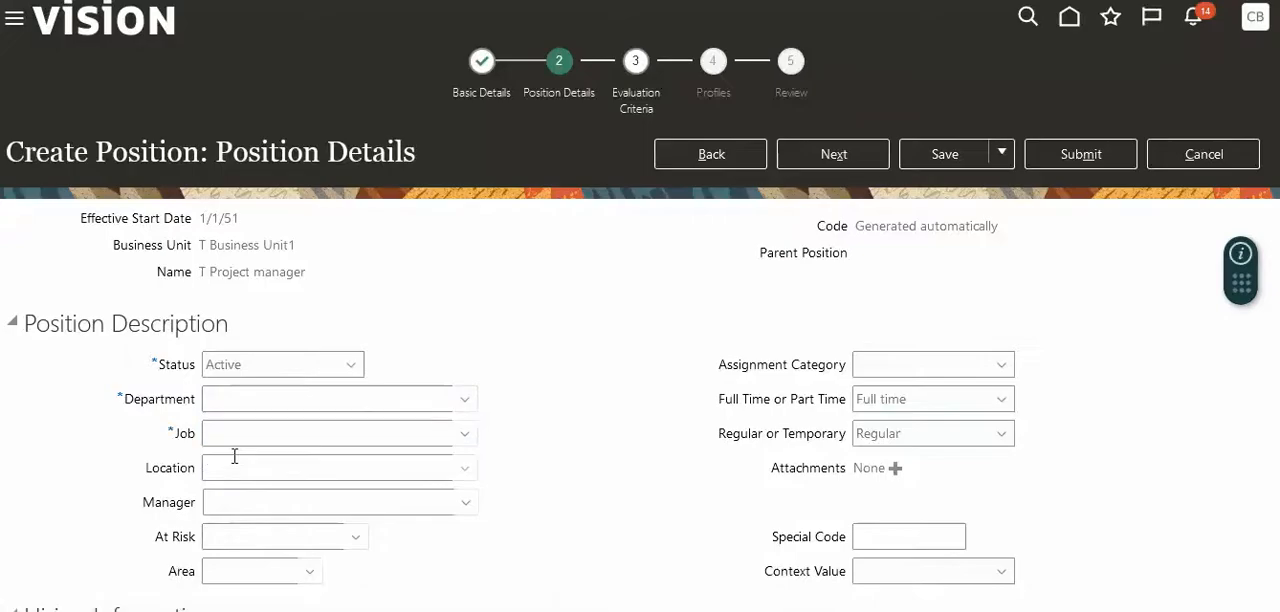
click(463, 398)
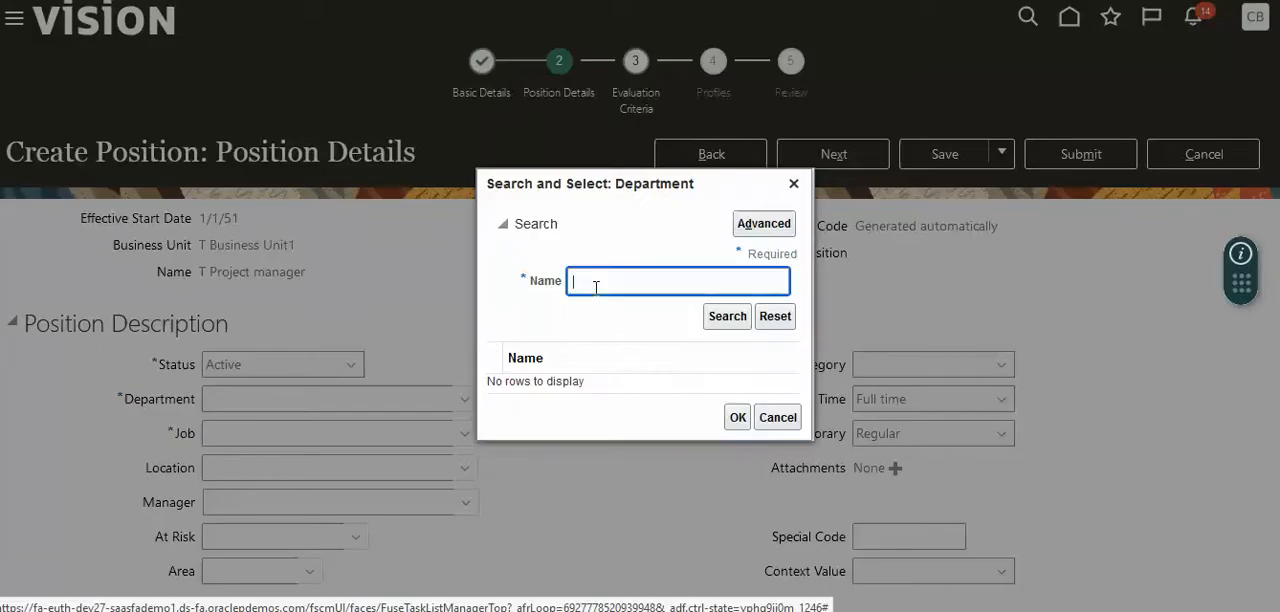
text(T)
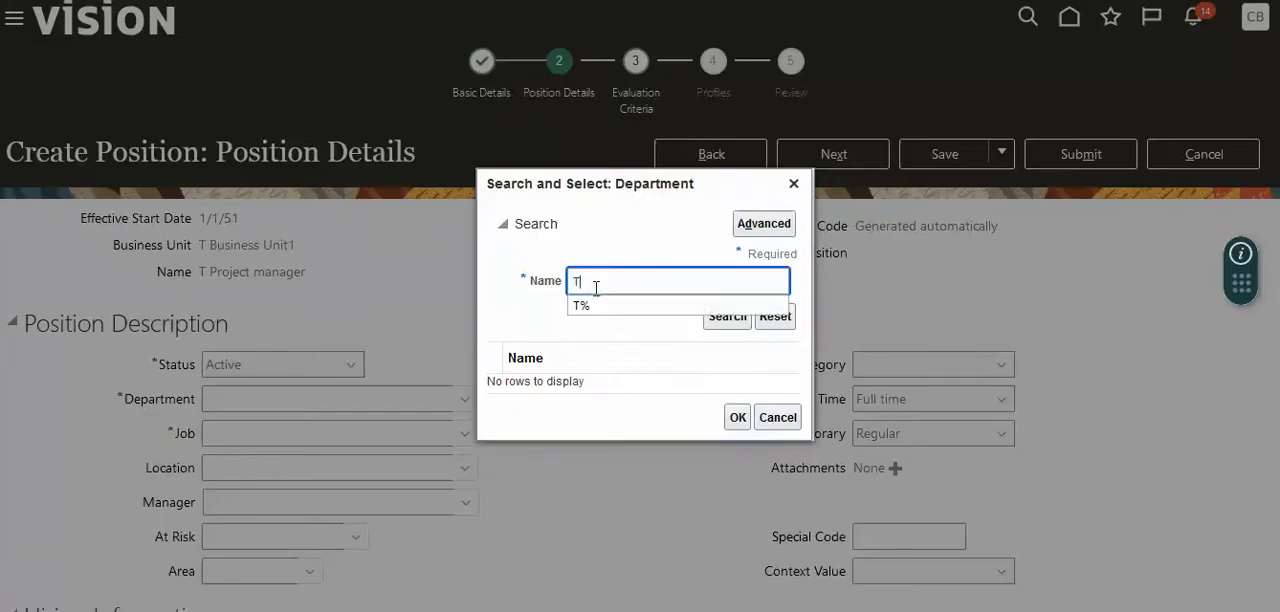
text(%)
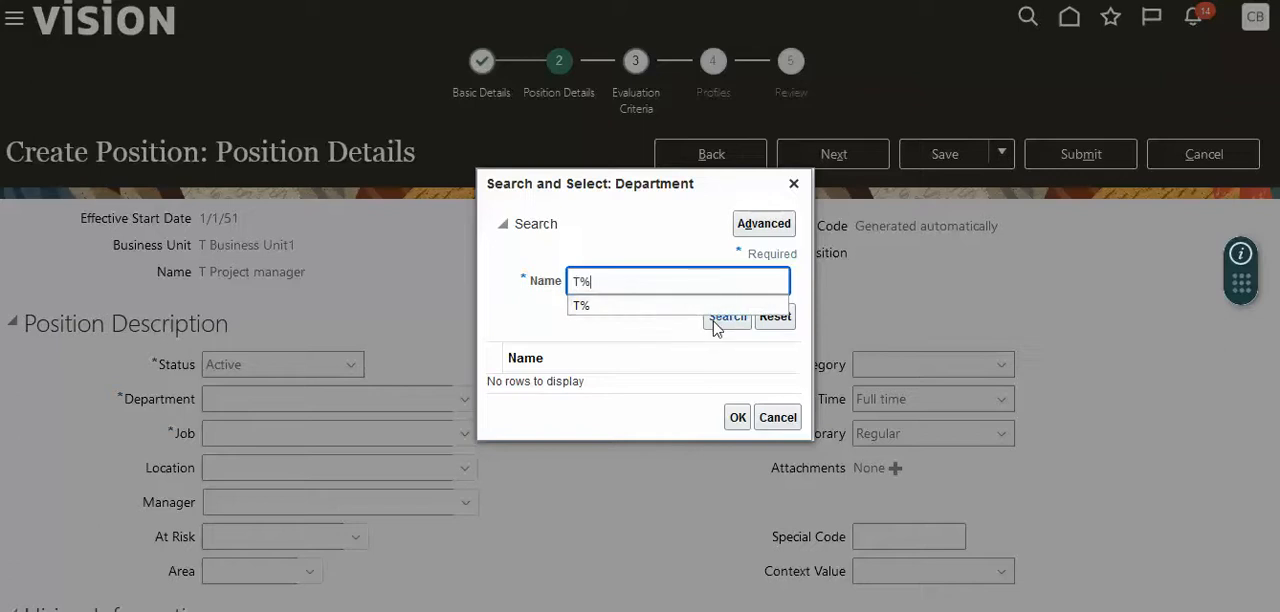
click(727, 316)
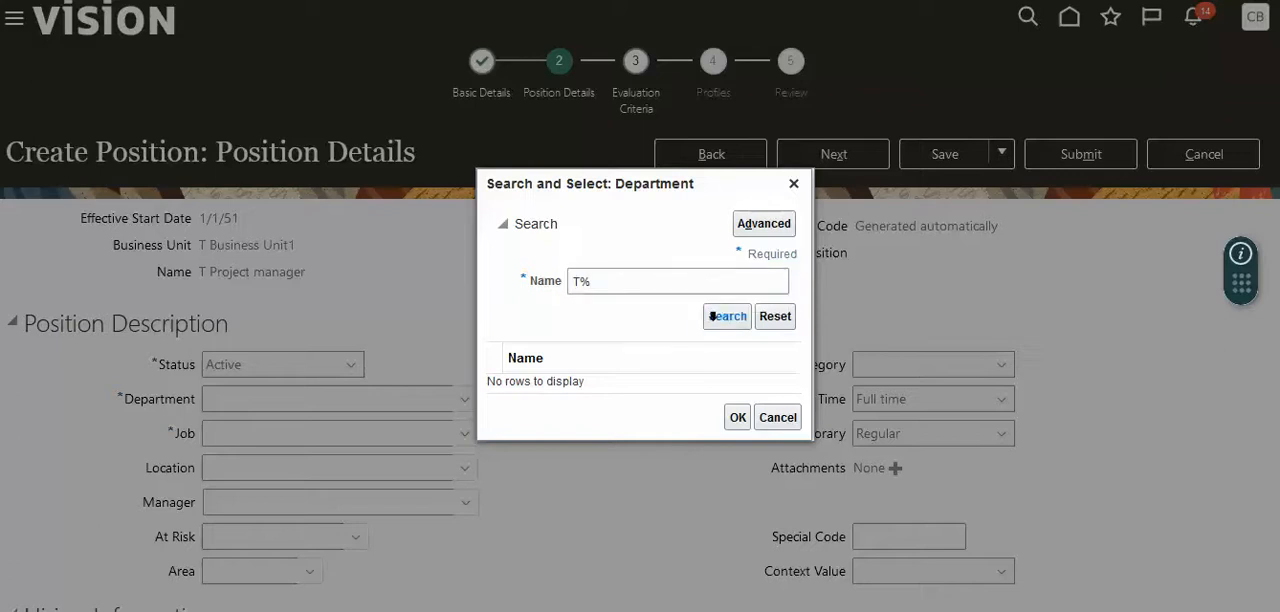
click(727, 316)
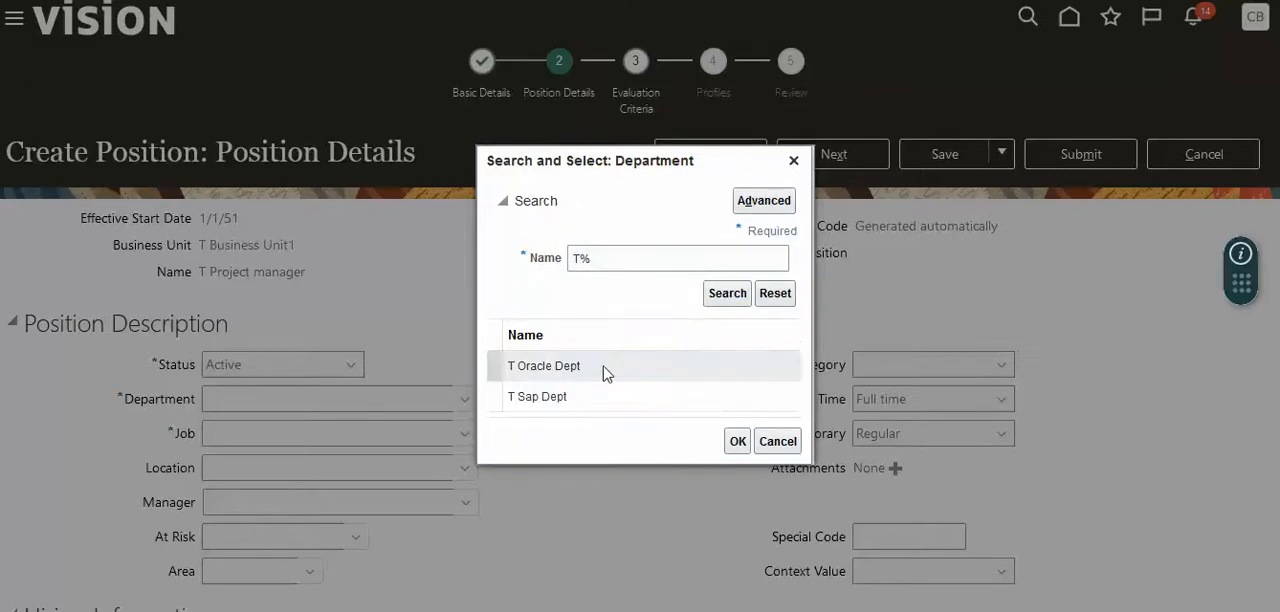
click(543, 365)
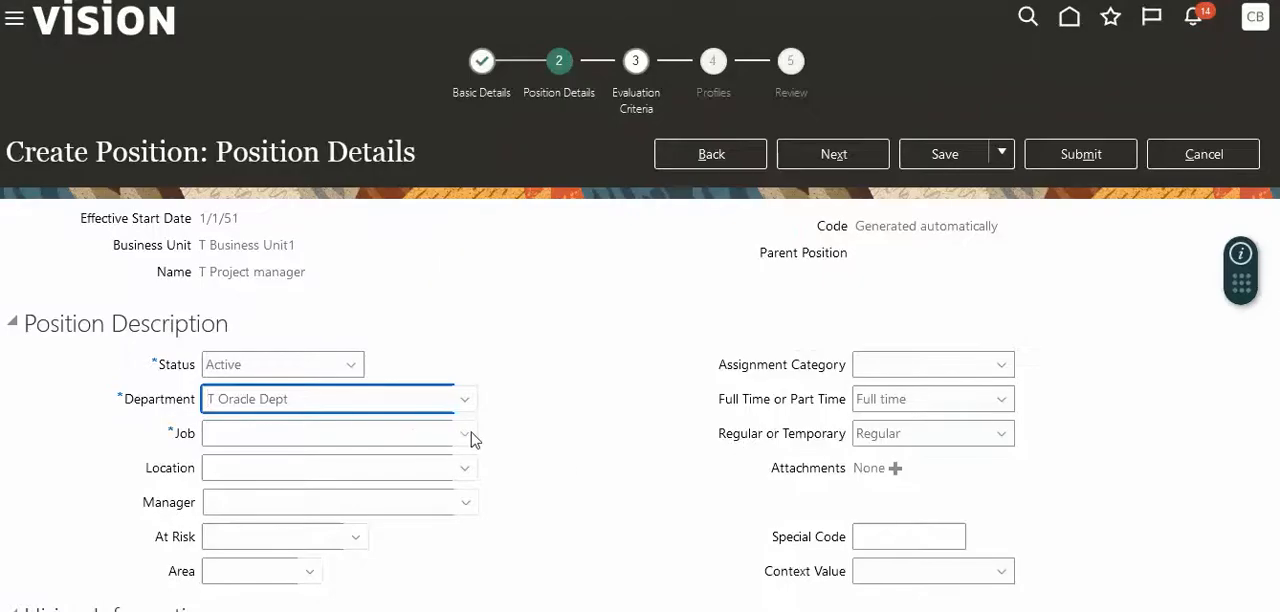
click(465, 432)
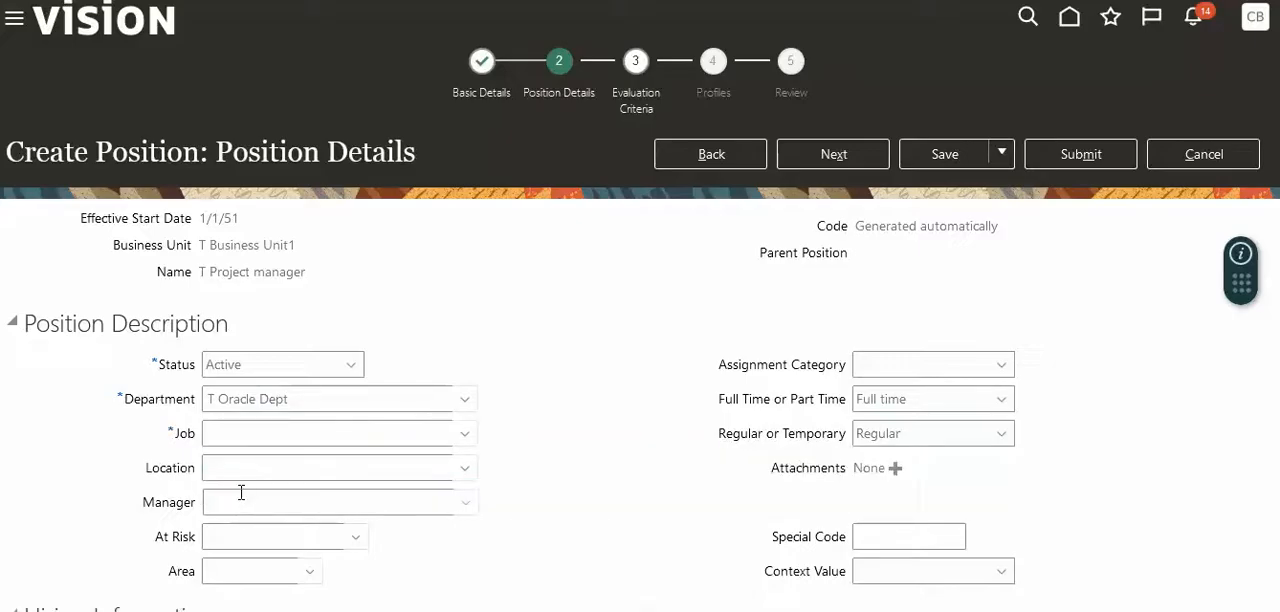
Step: Set the position's job to T Sr MGR from a t% job search
click(463, 433)
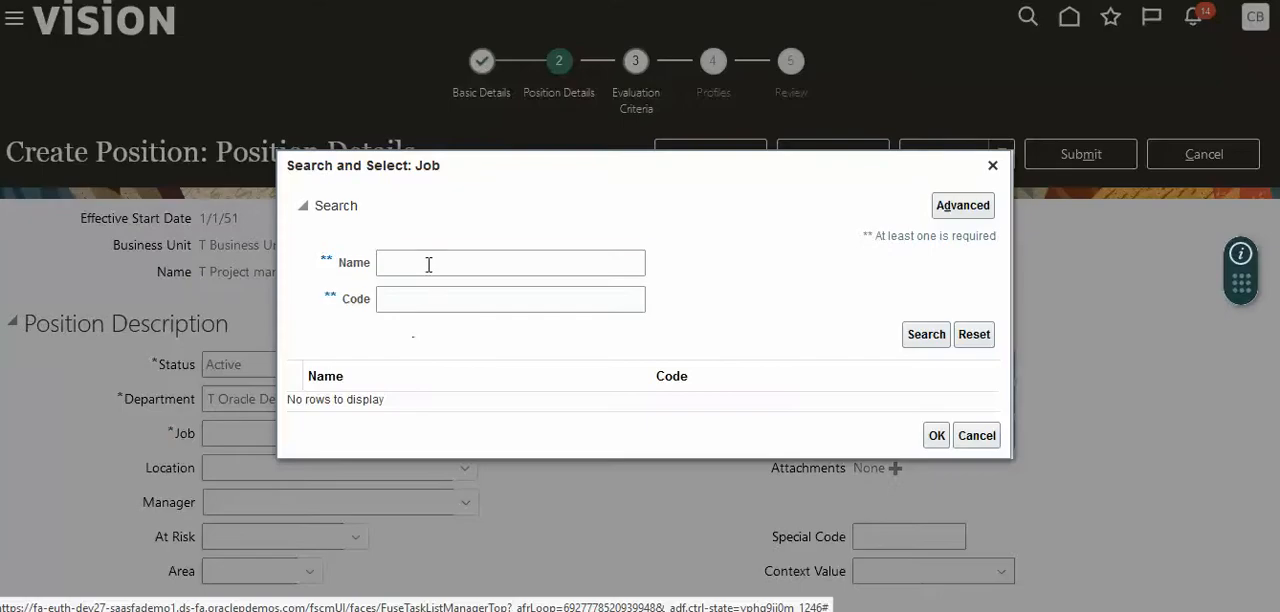
text(%)
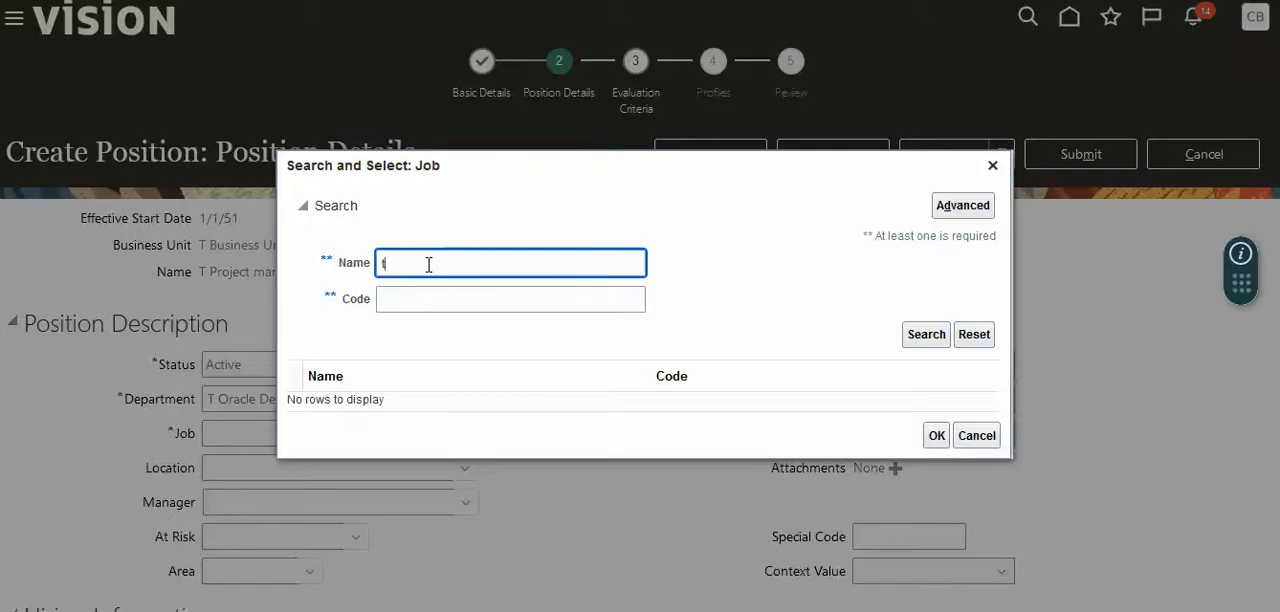
text(%)
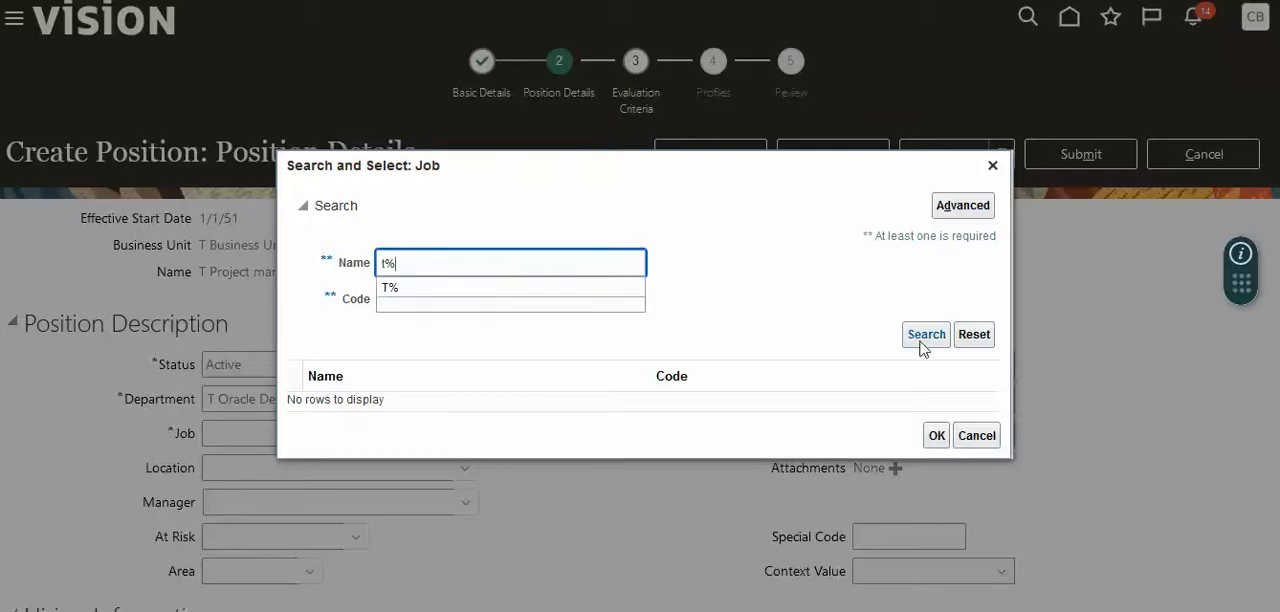
click(924, 334)
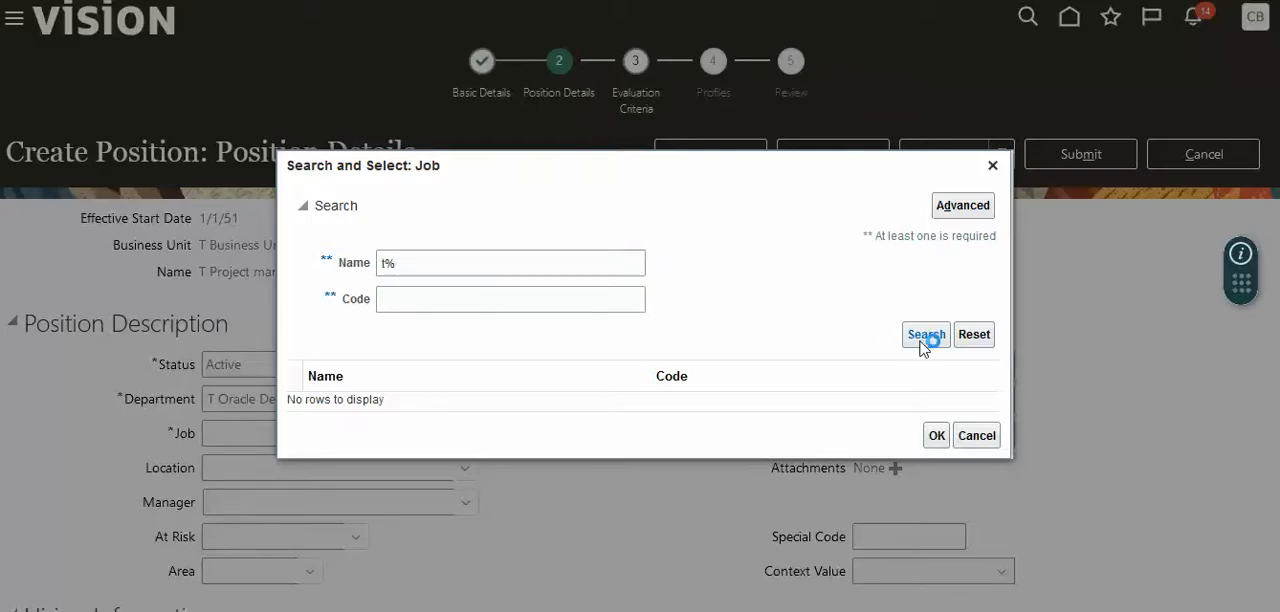
click(924, 334)
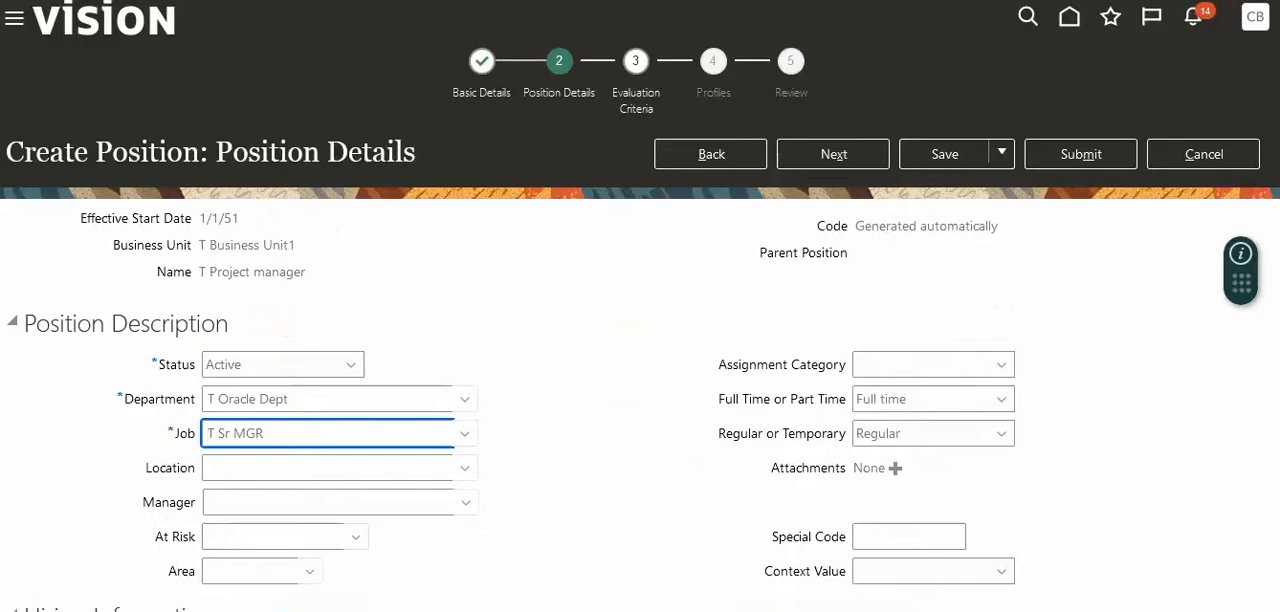
Step: In Hiring Information set status Approved, type Pooled, FTE 10 and head count 10
scroll(down, 3)
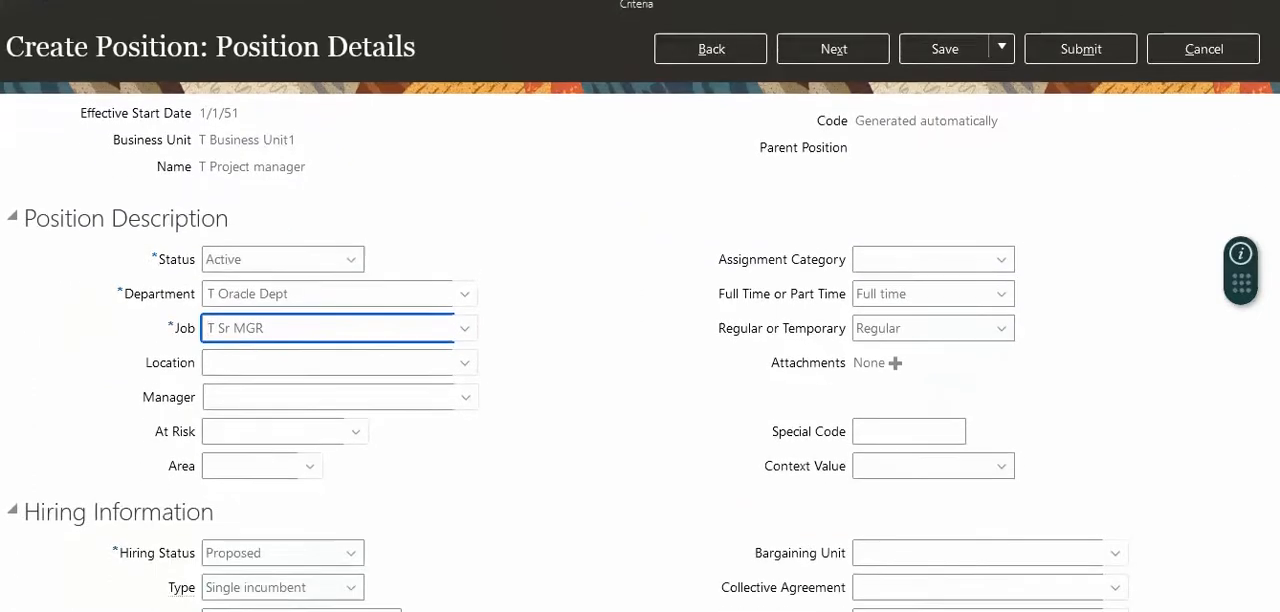
scroll(down, 3)
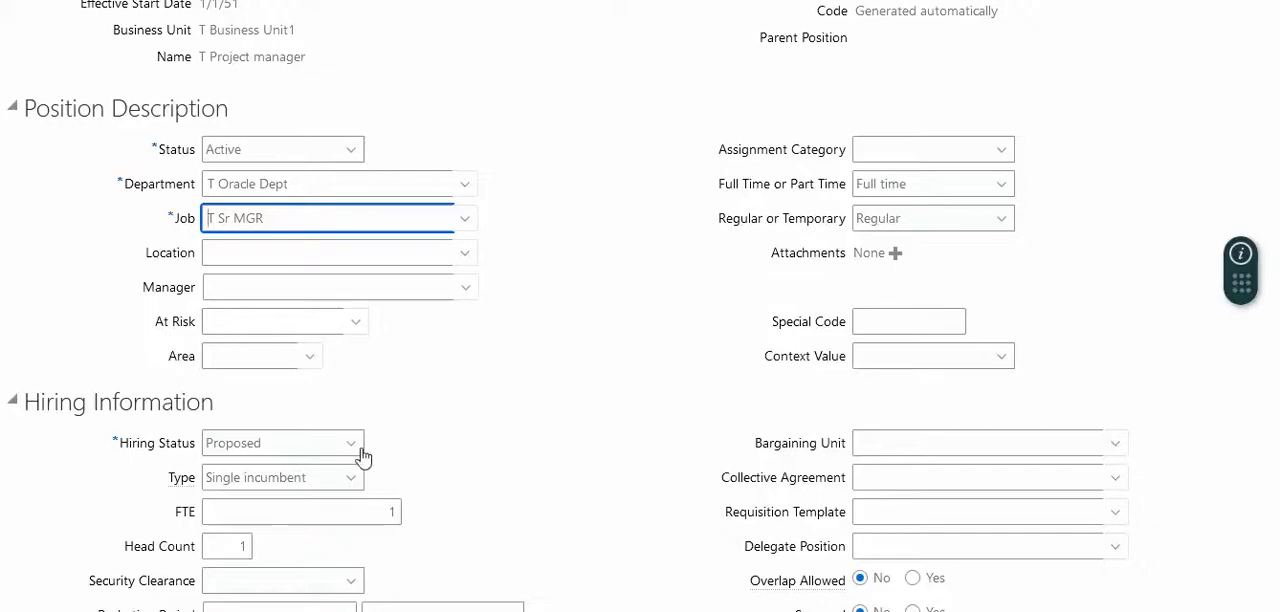
click(282, 442)
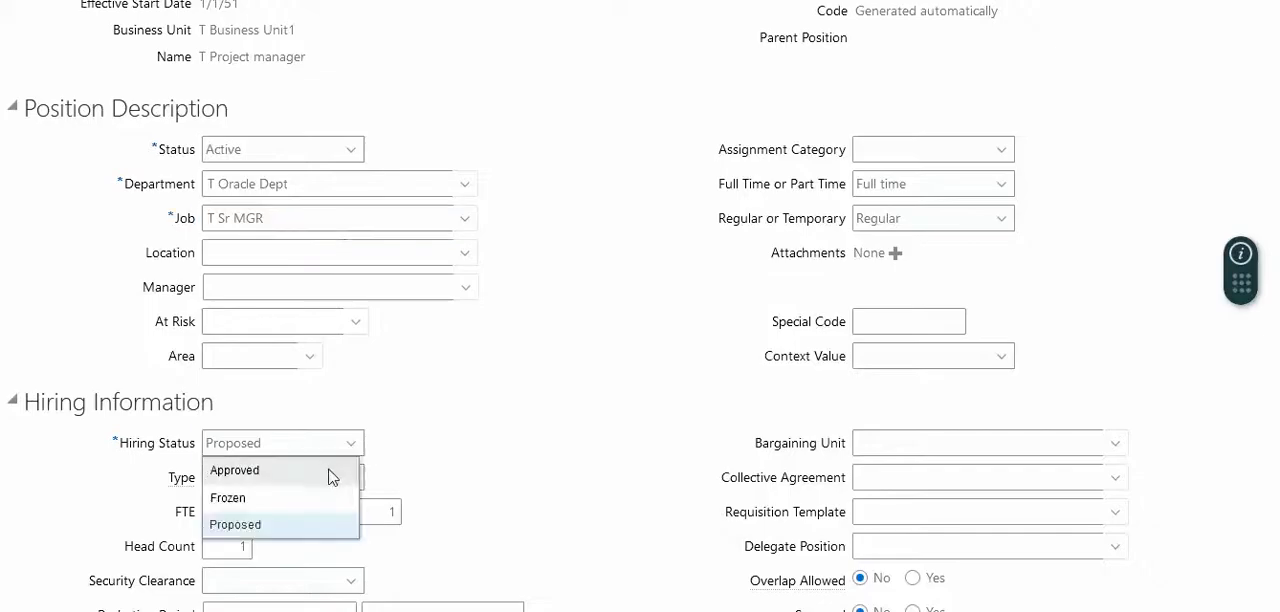
click(234, 470)
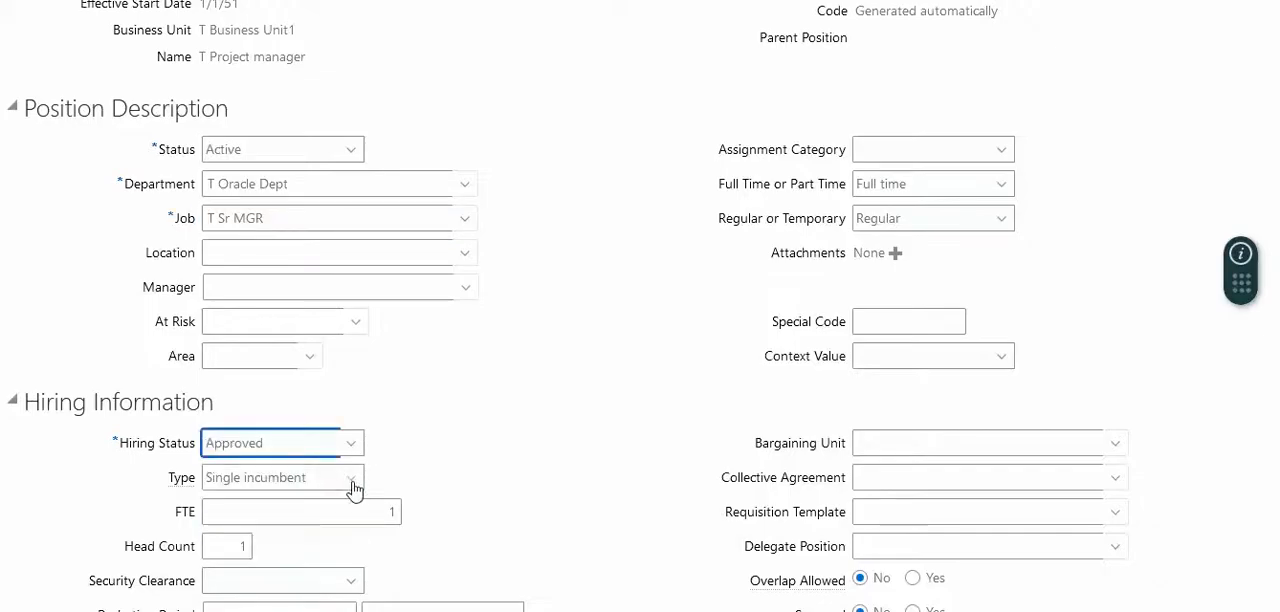
click(350, 477)
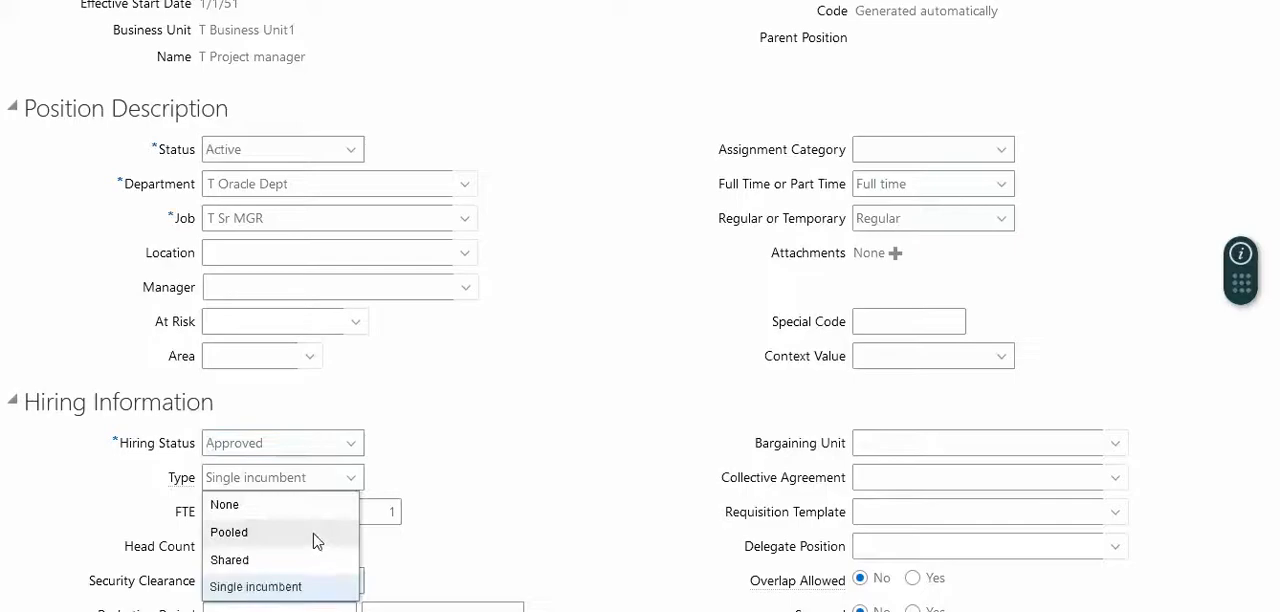
click(229, 532)
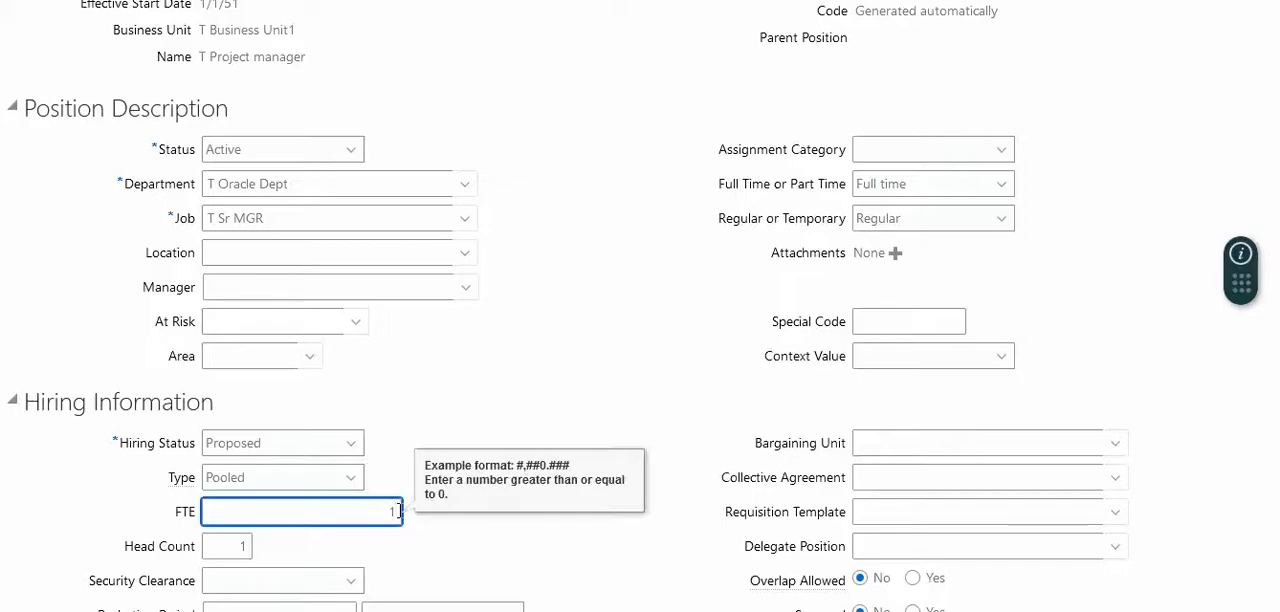
text(0)
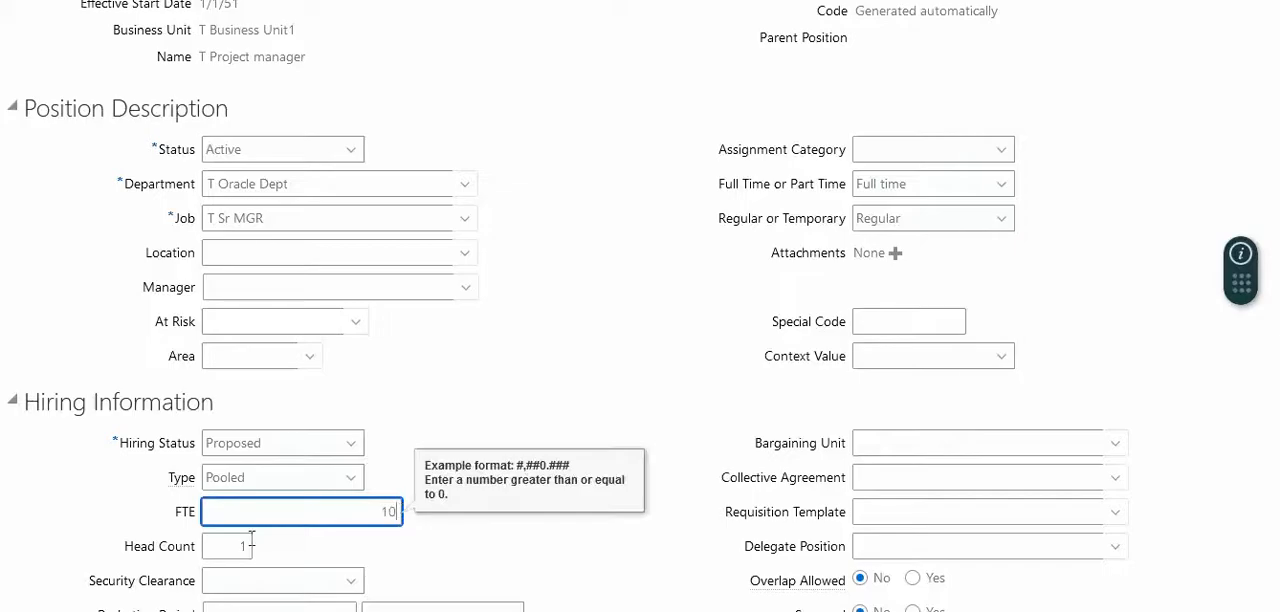
click(227, 545)
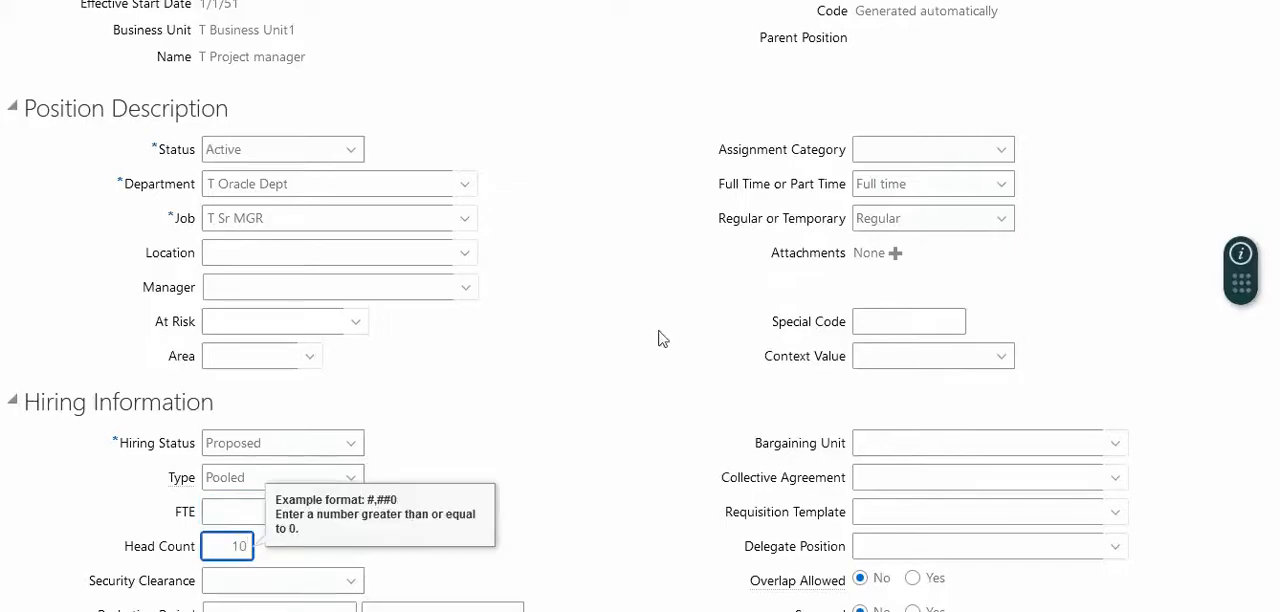
click(930, 149)
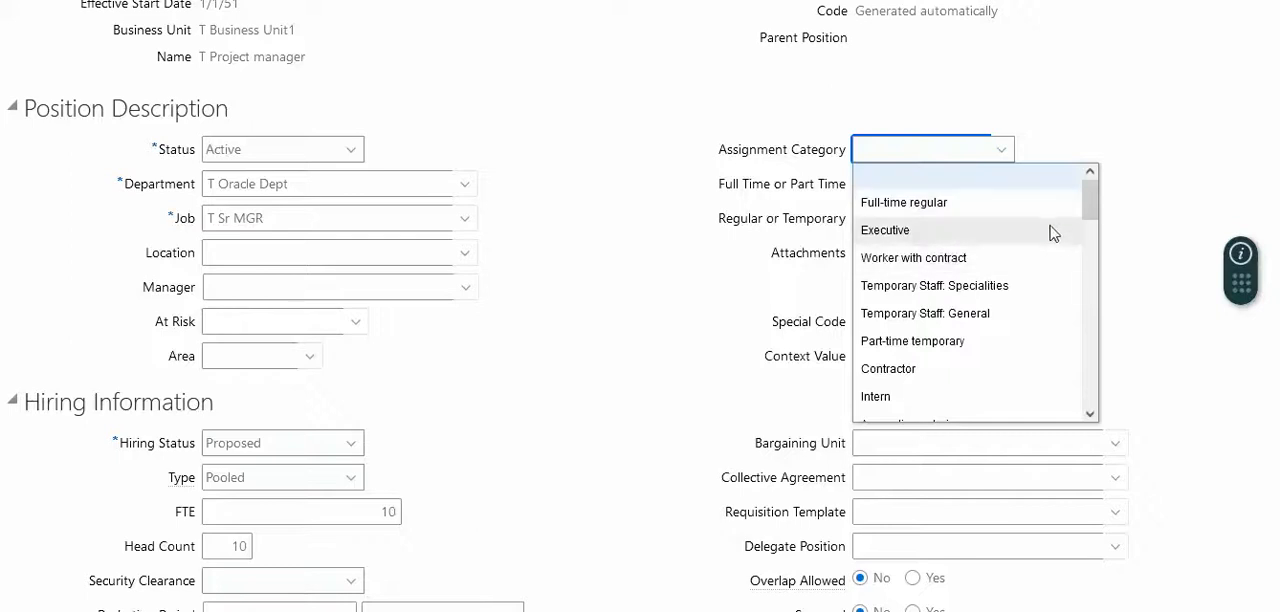
scroll(down, 3)
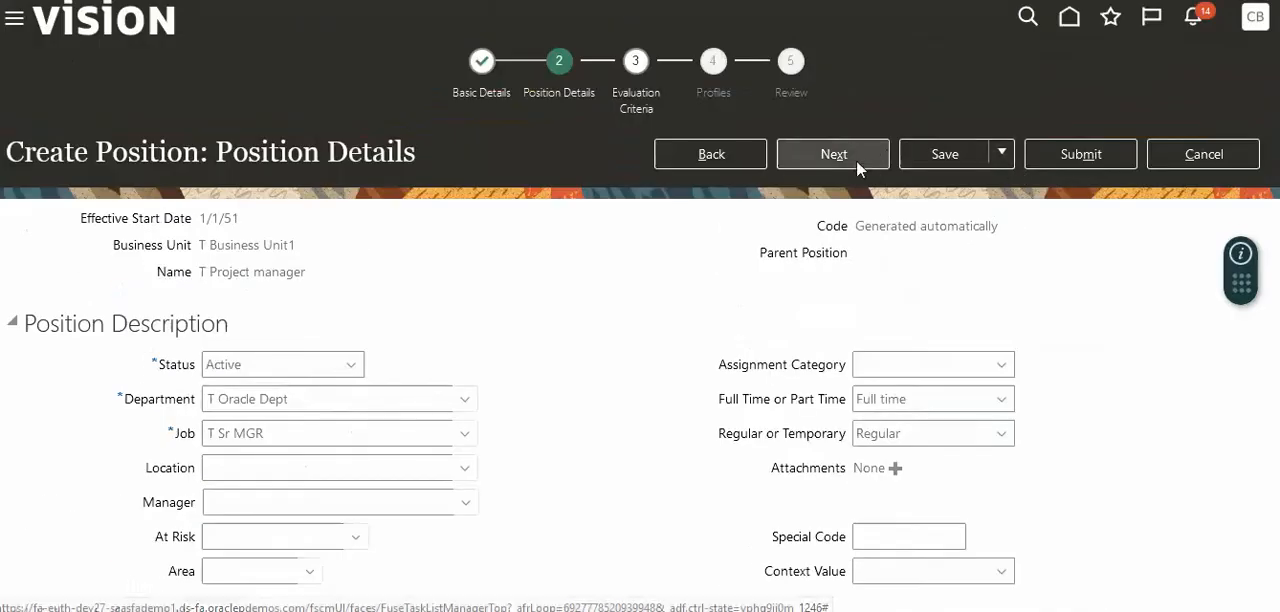
Step: Advance through the evaluation criteria and profiles steps of the position
click(832, 154)
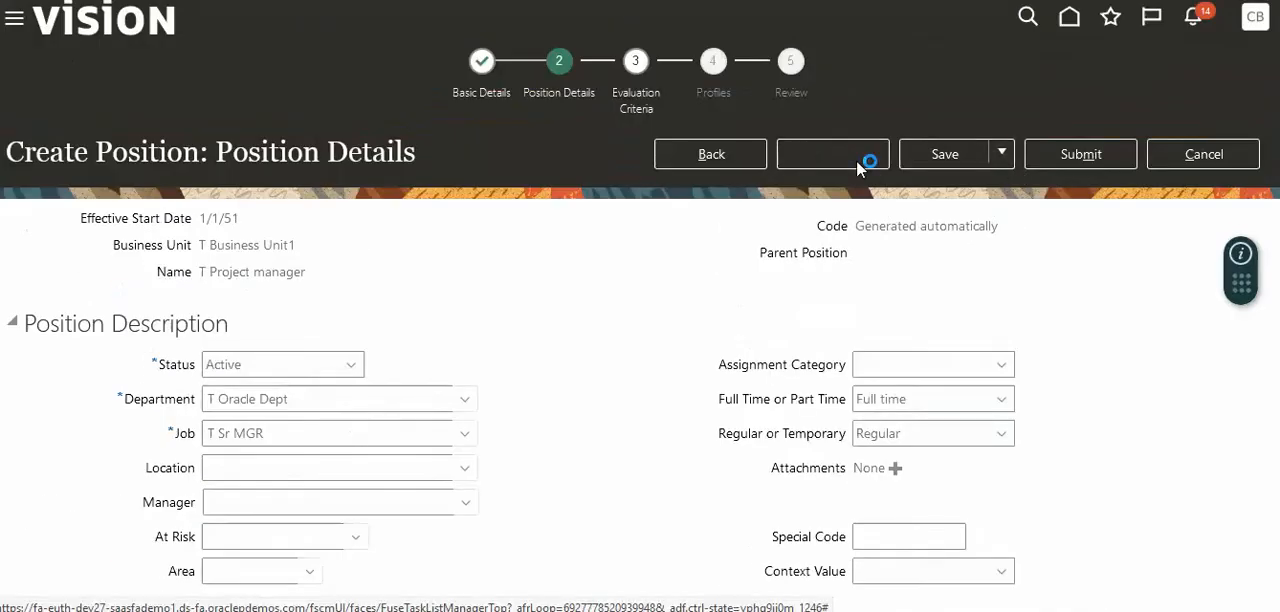
click(832, 153)
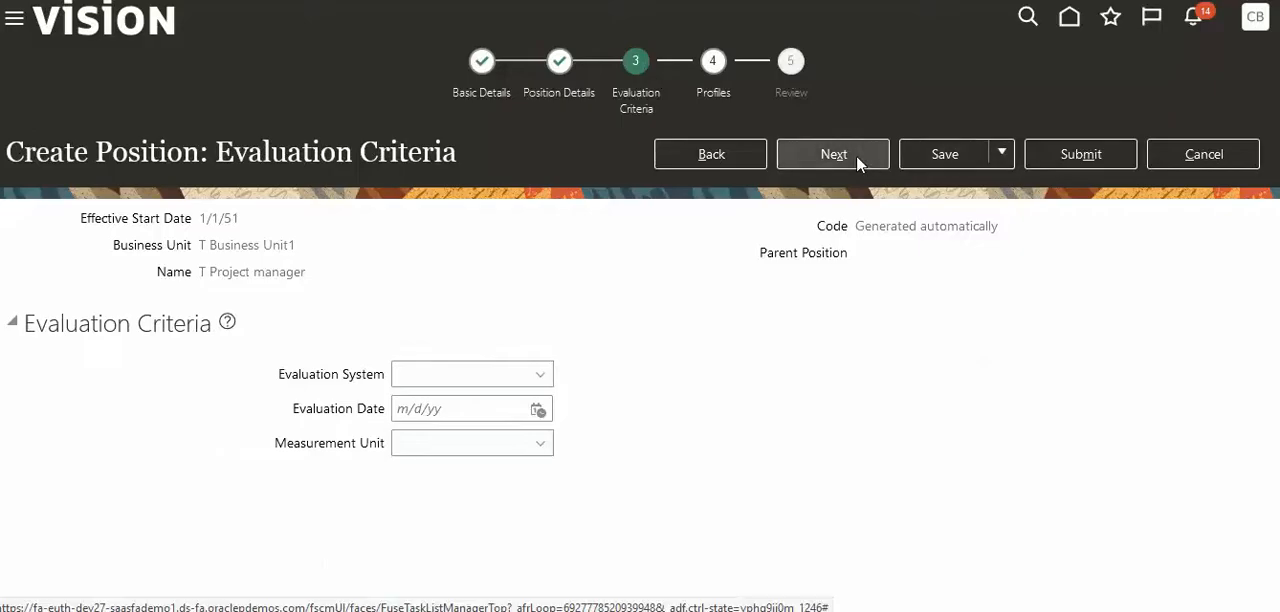
click(832, 154)
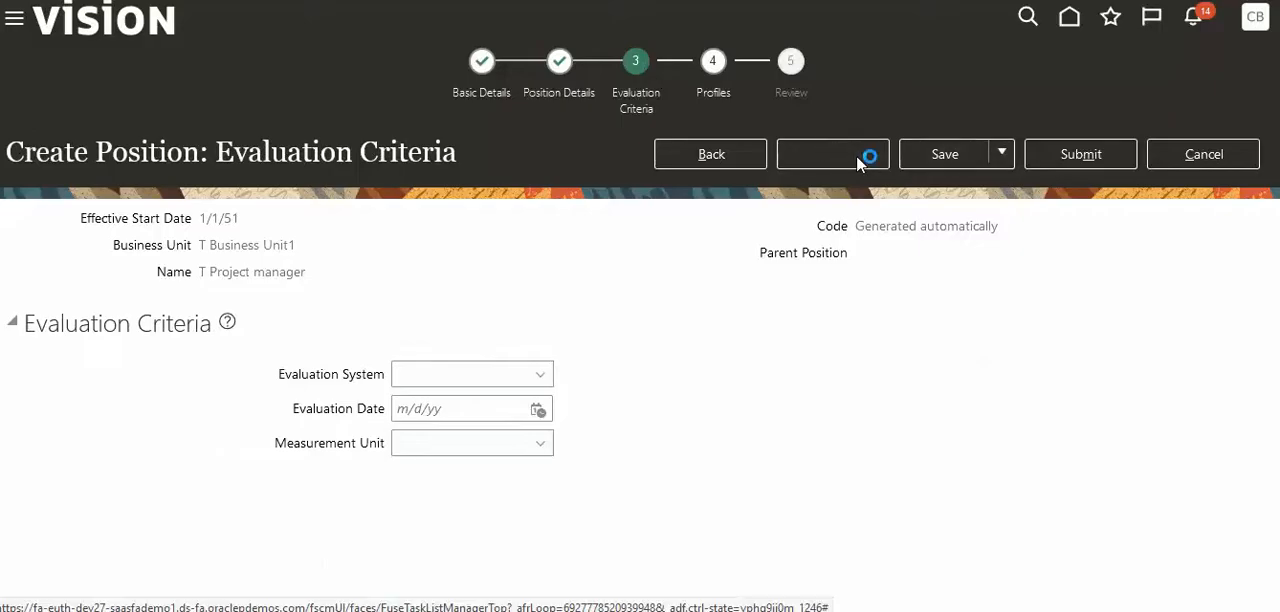
click(832, 153)
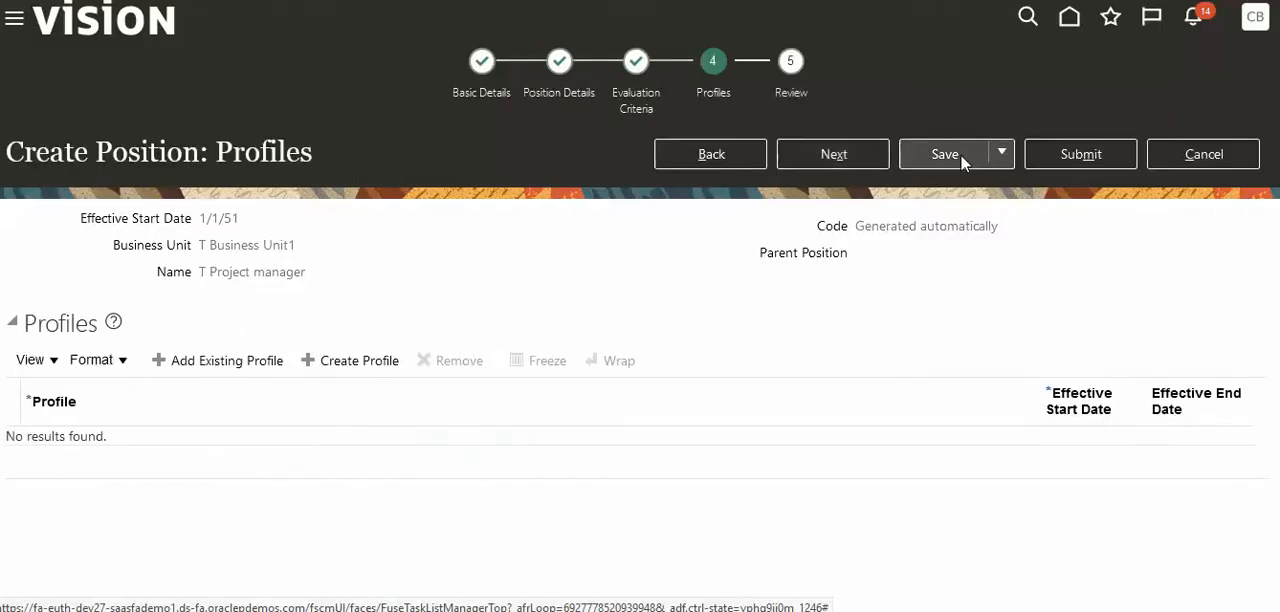
mouse_move(1080, 154)
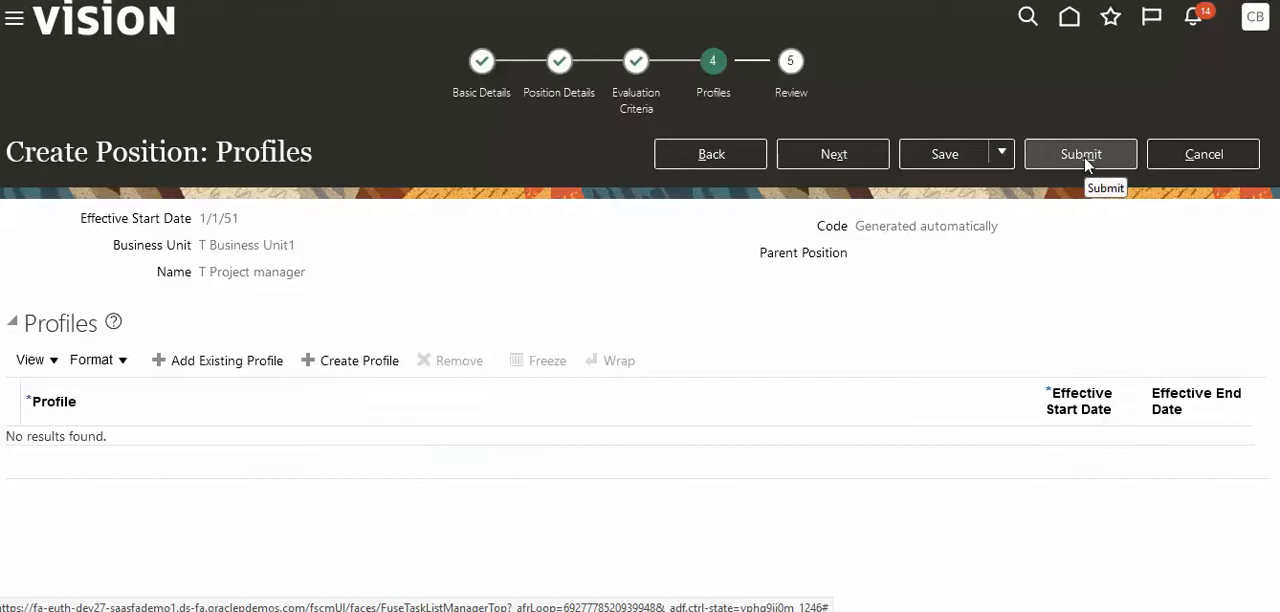
Step: Submit the T Project manager position and confirm the warning and confirmation
click(1080, 153)
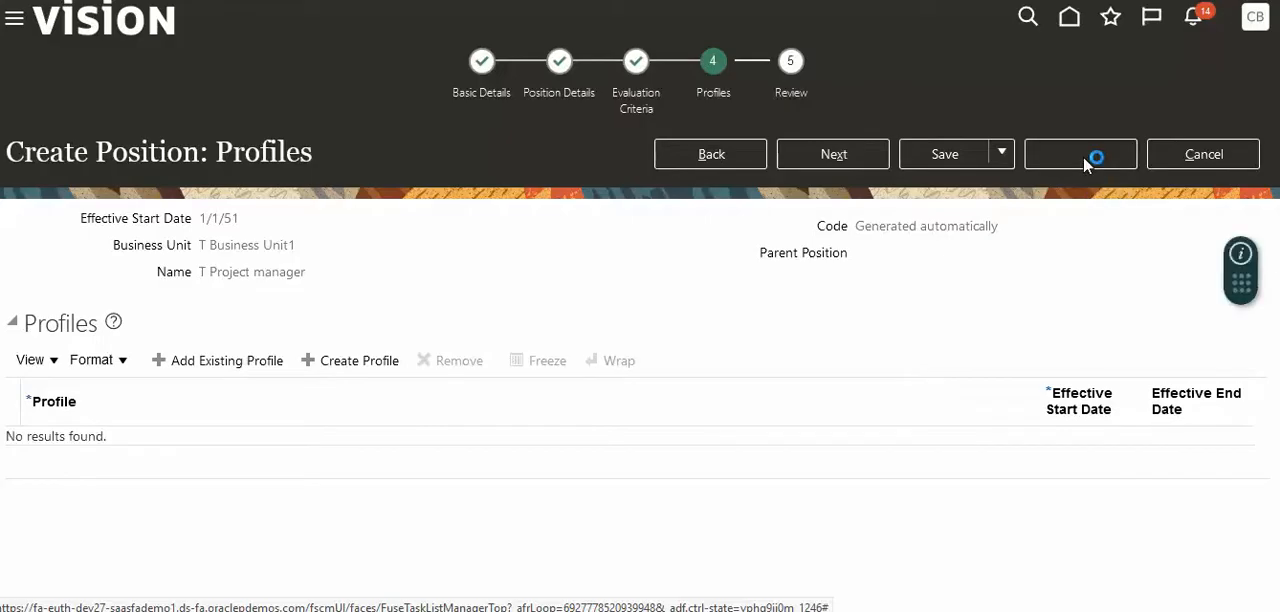
click(1080, 153)
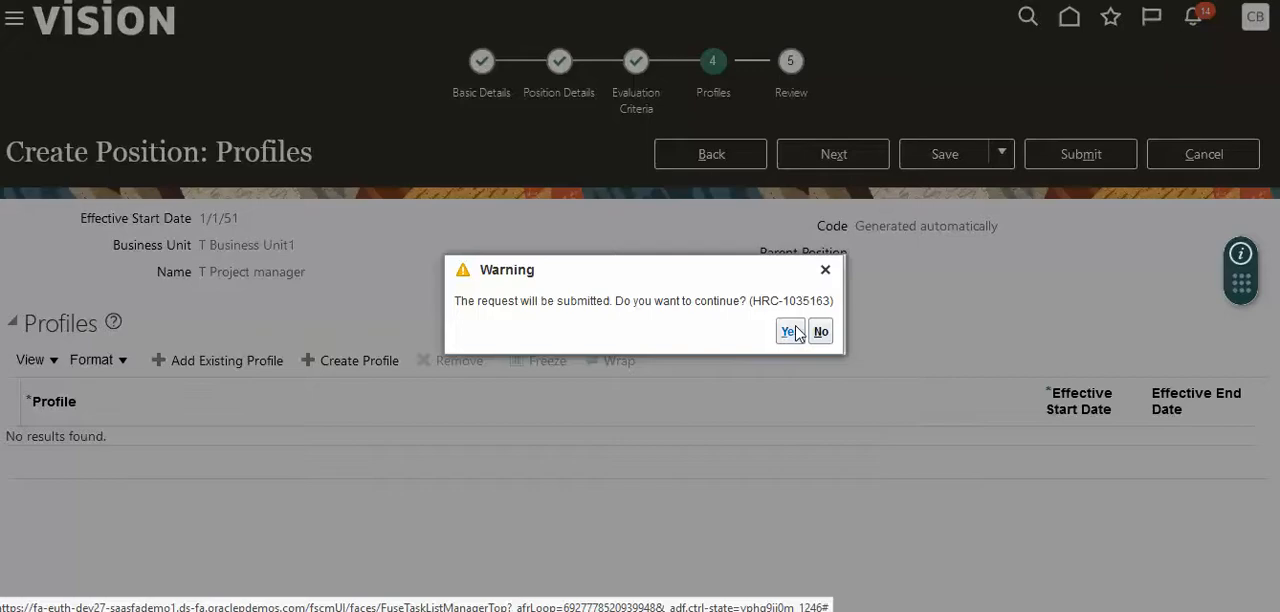
mouse_move(789, 331)
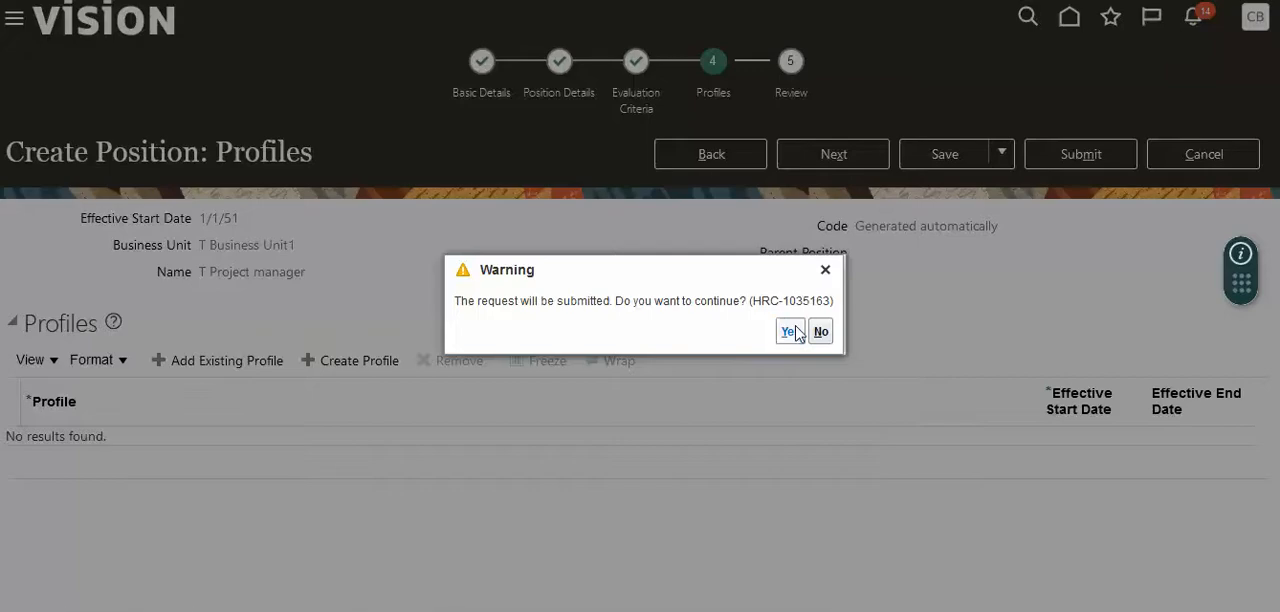
click(789, 331)
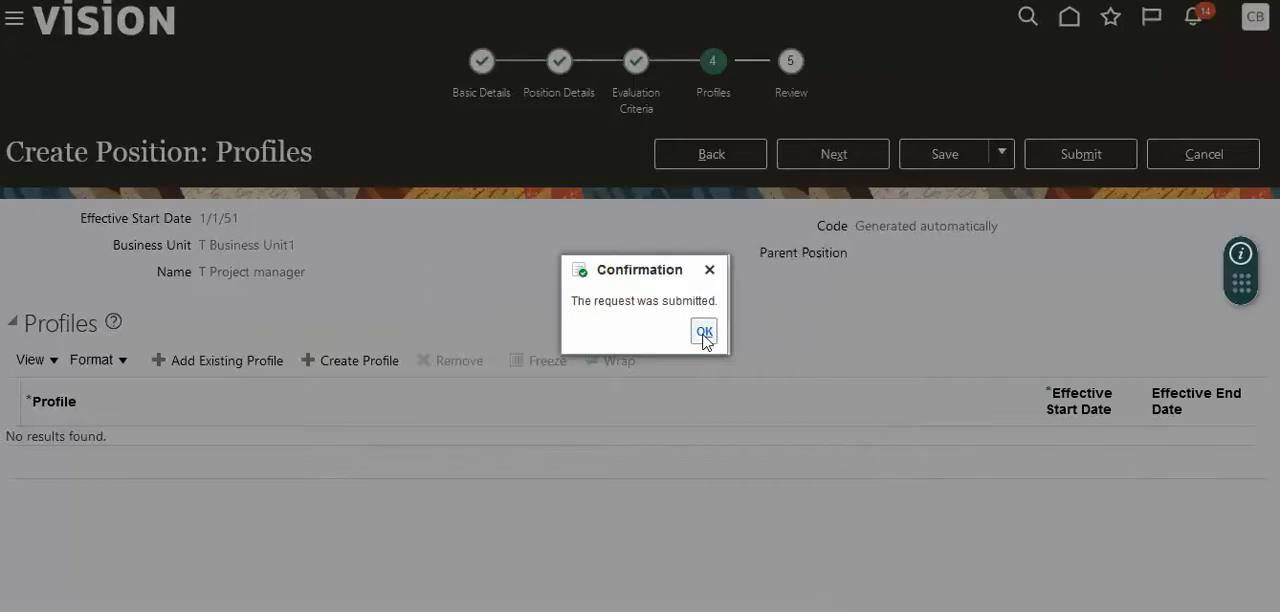
click(703, 331)
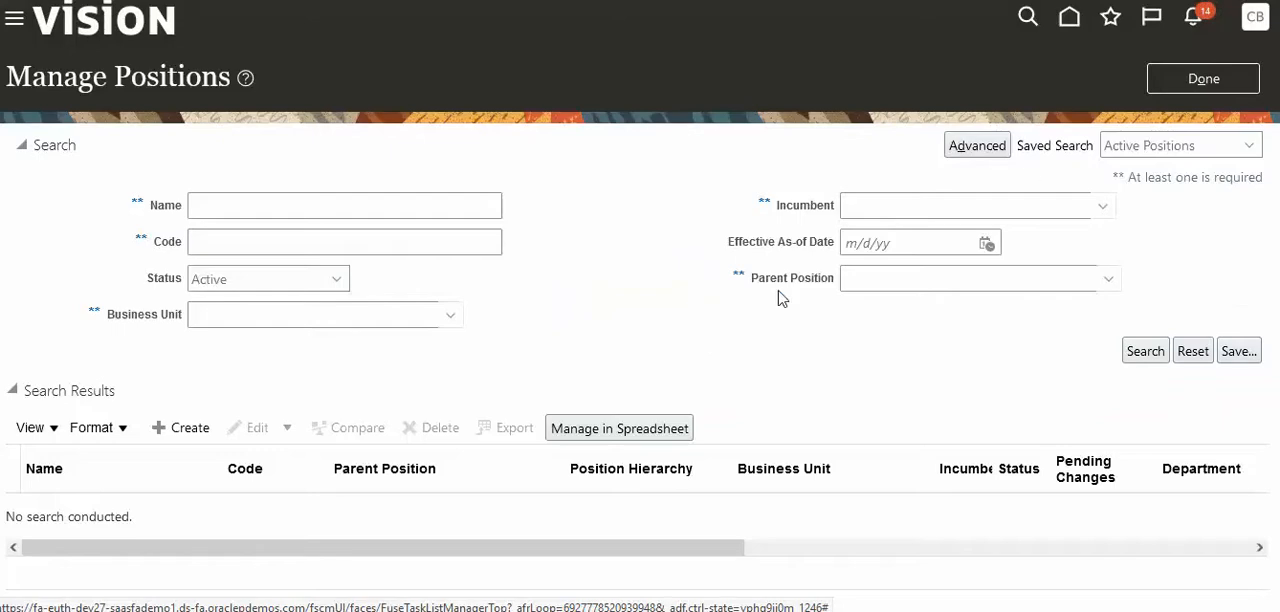
Step: Return to task search, look up %Hcm%Prov% and choose Manage HCM Role Provisioning Rules
click(1203, 79)
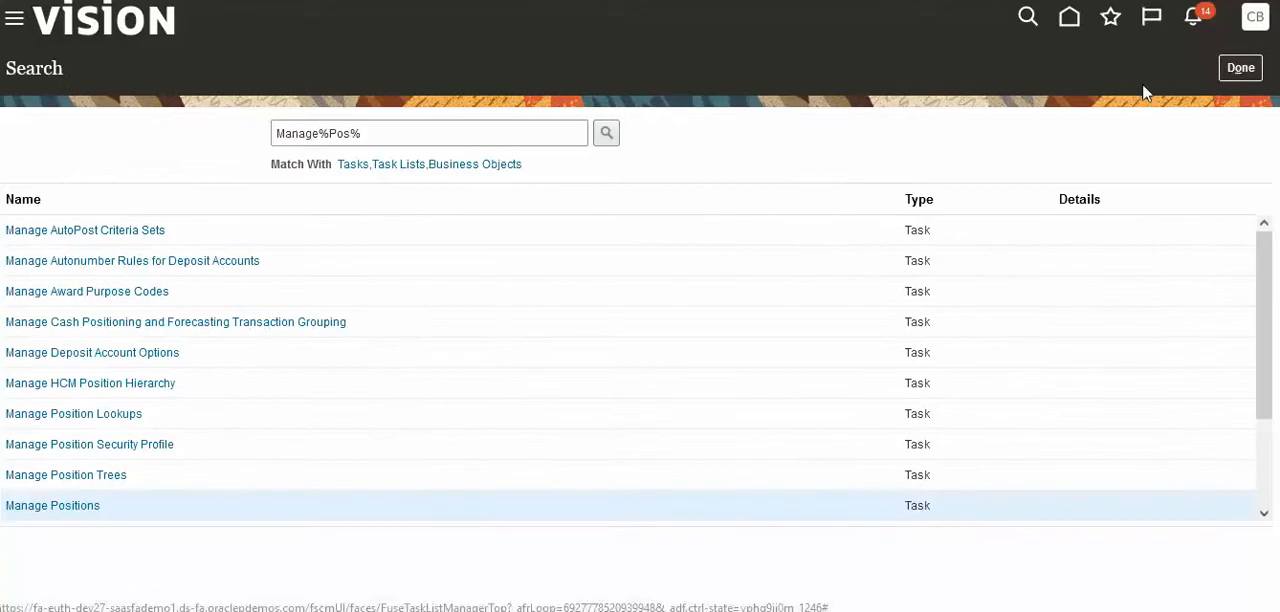
key(Backspace)
text(%)
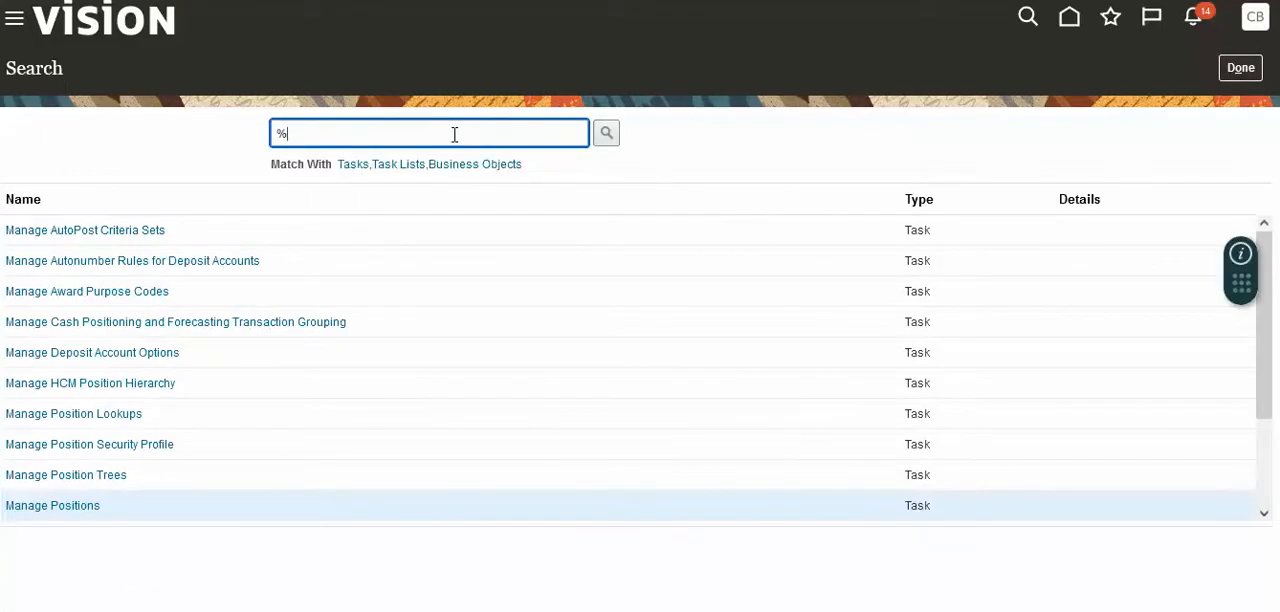
text(Hcm%)
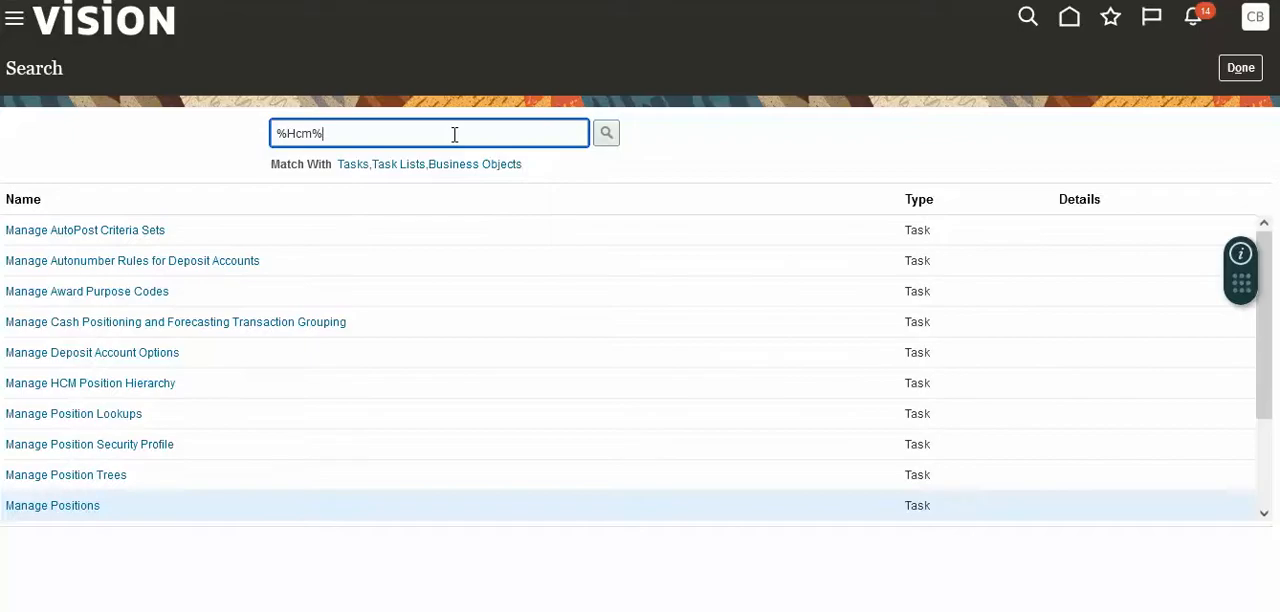
text(Prov%)
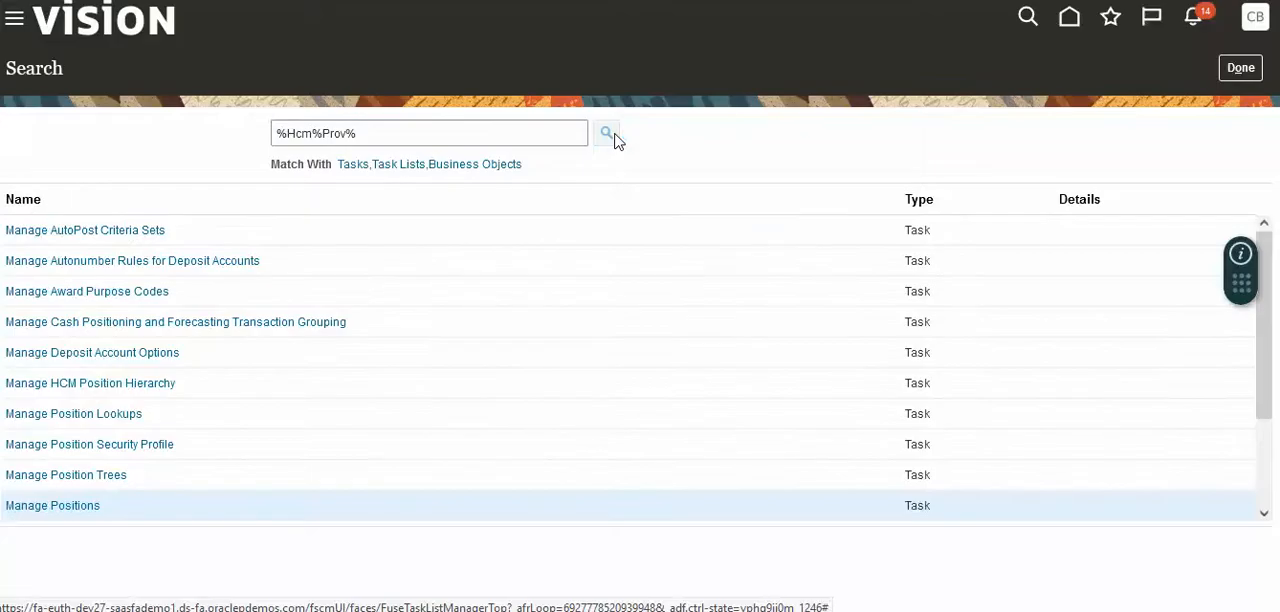
click(607, 133)
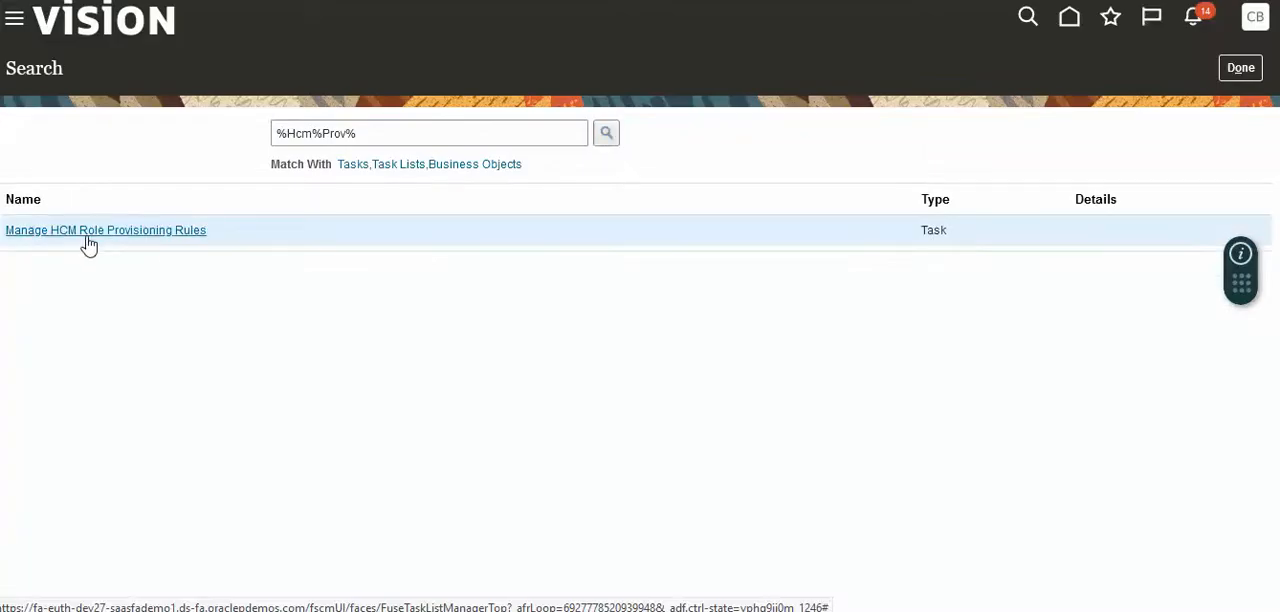
click(105, 230)
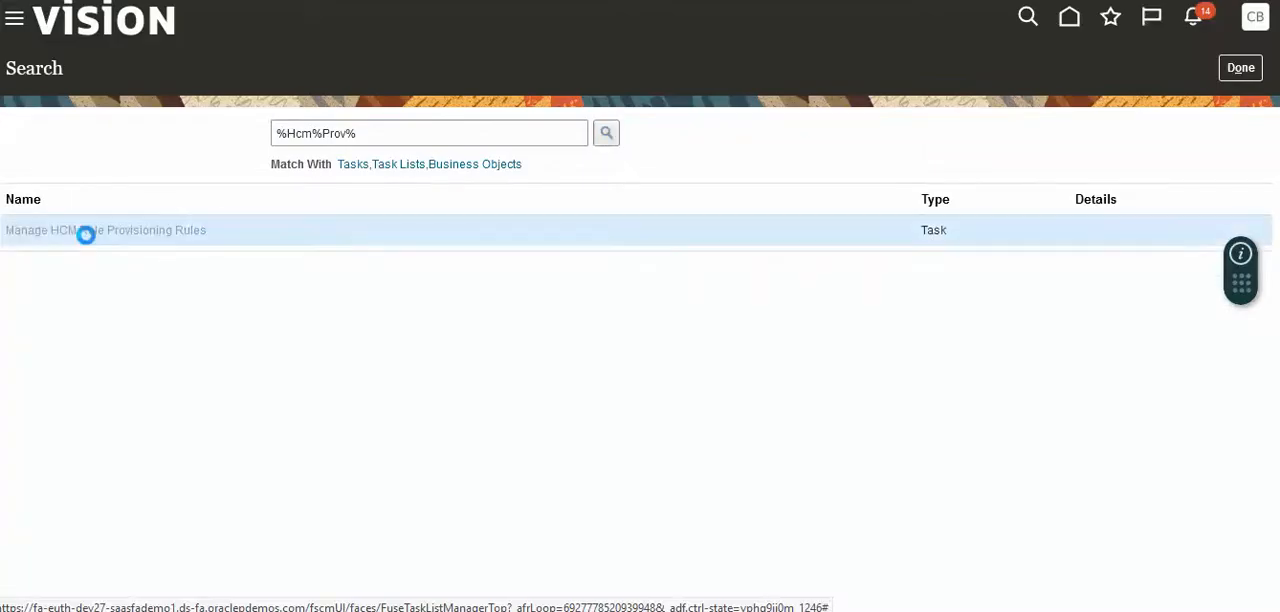
click(105, 230)
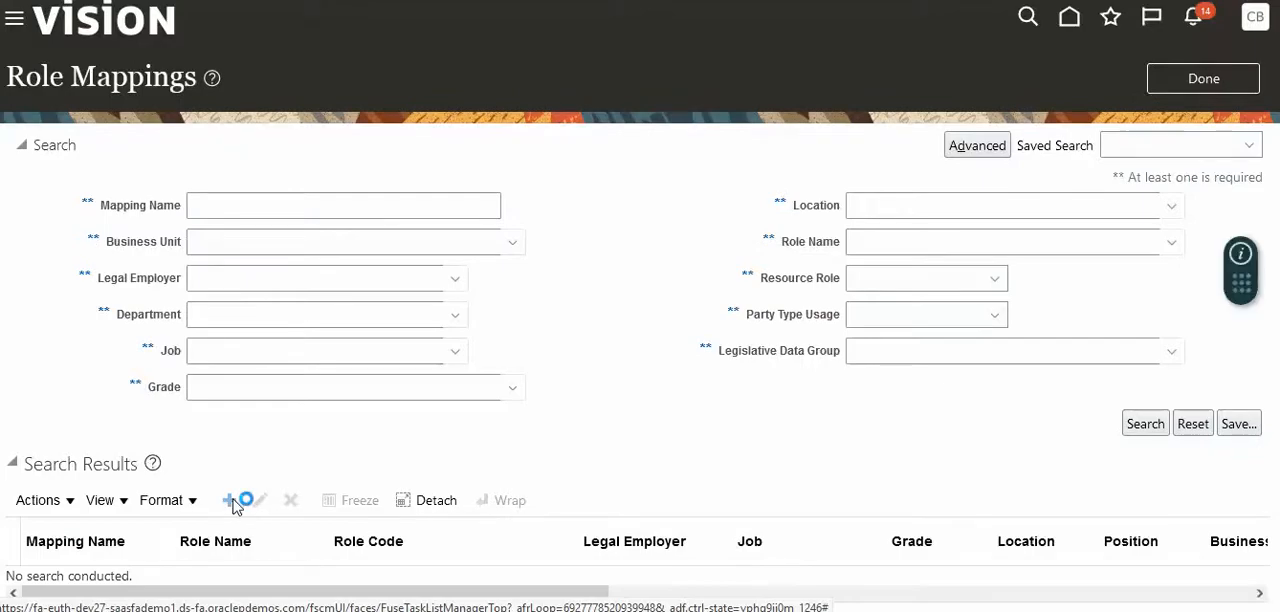
Step: Create a role mapping and name it T Order Manager Mapping
click(235, 500)
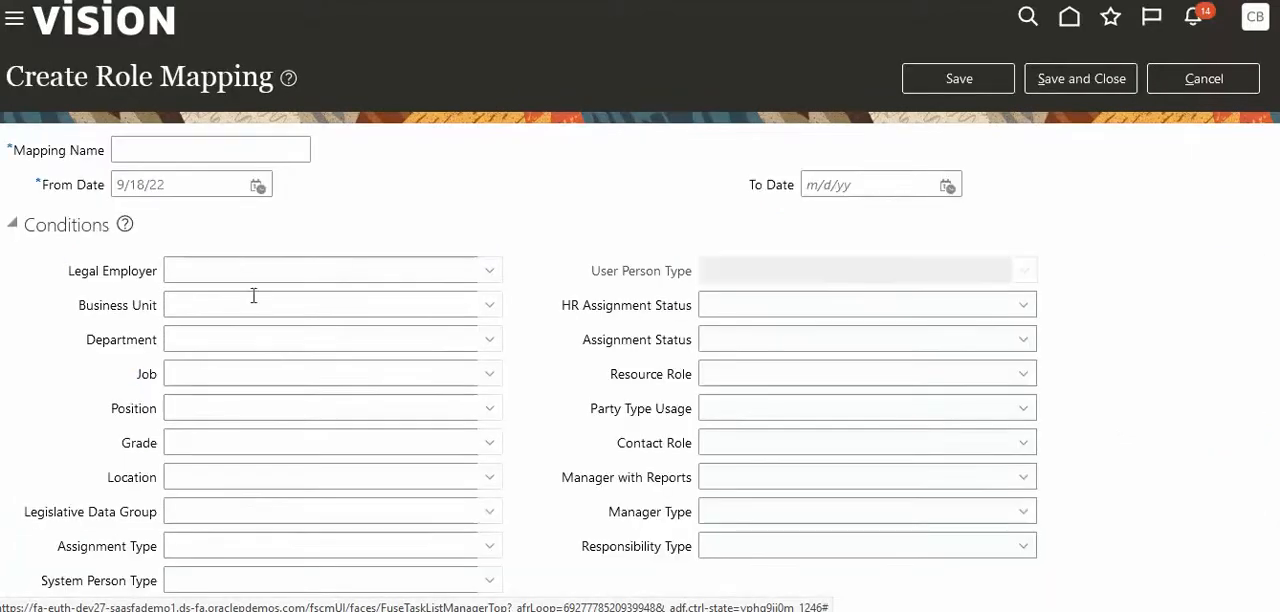
click(210, 149)
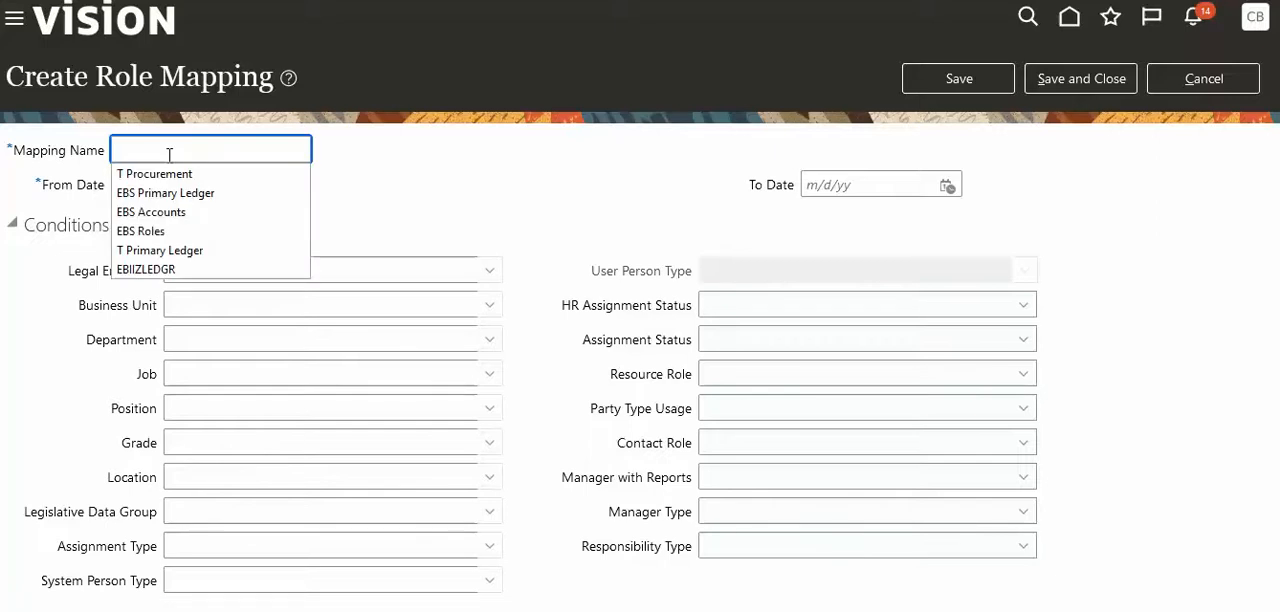
text(T Order Mana)
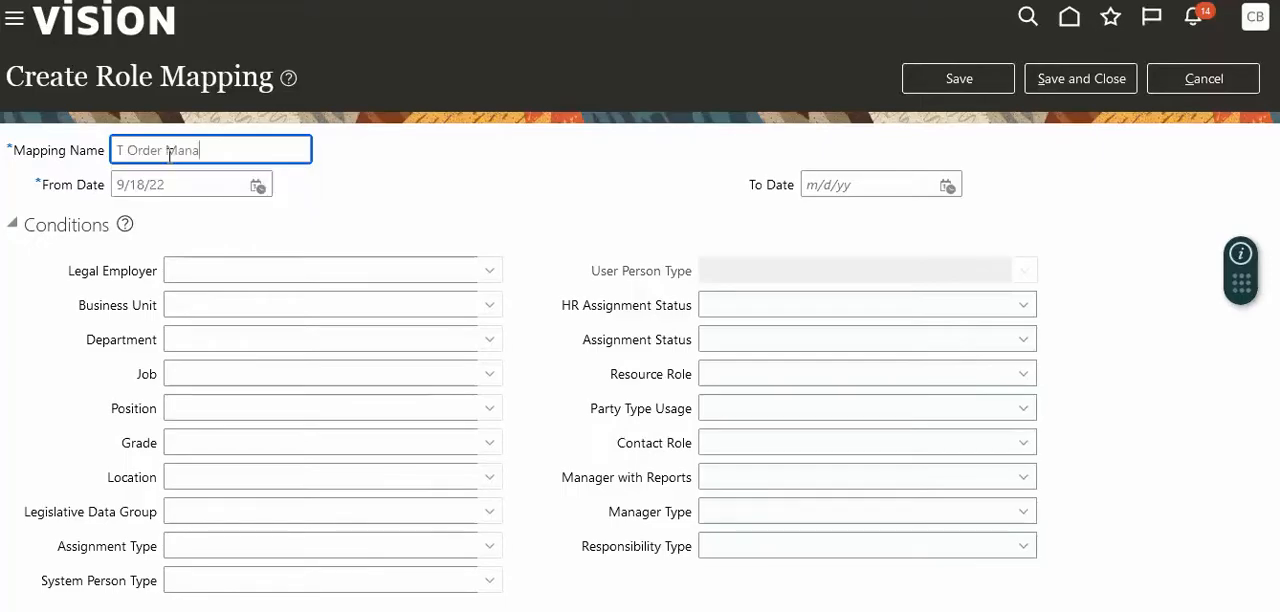
click(185, 184)
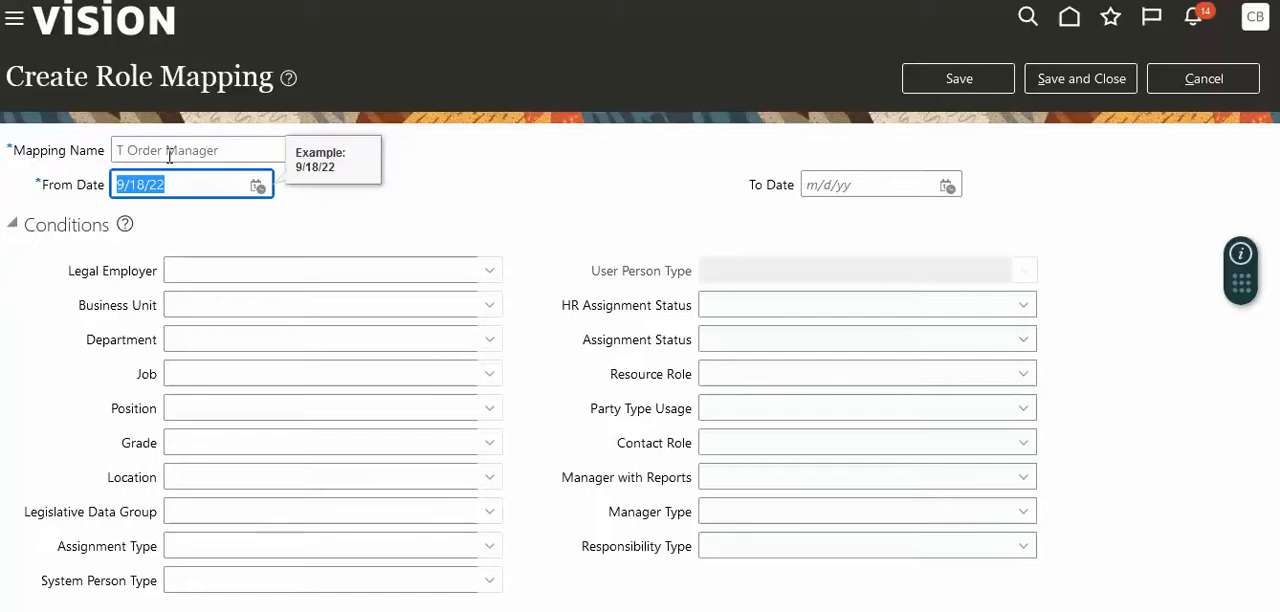
click(198, 150)
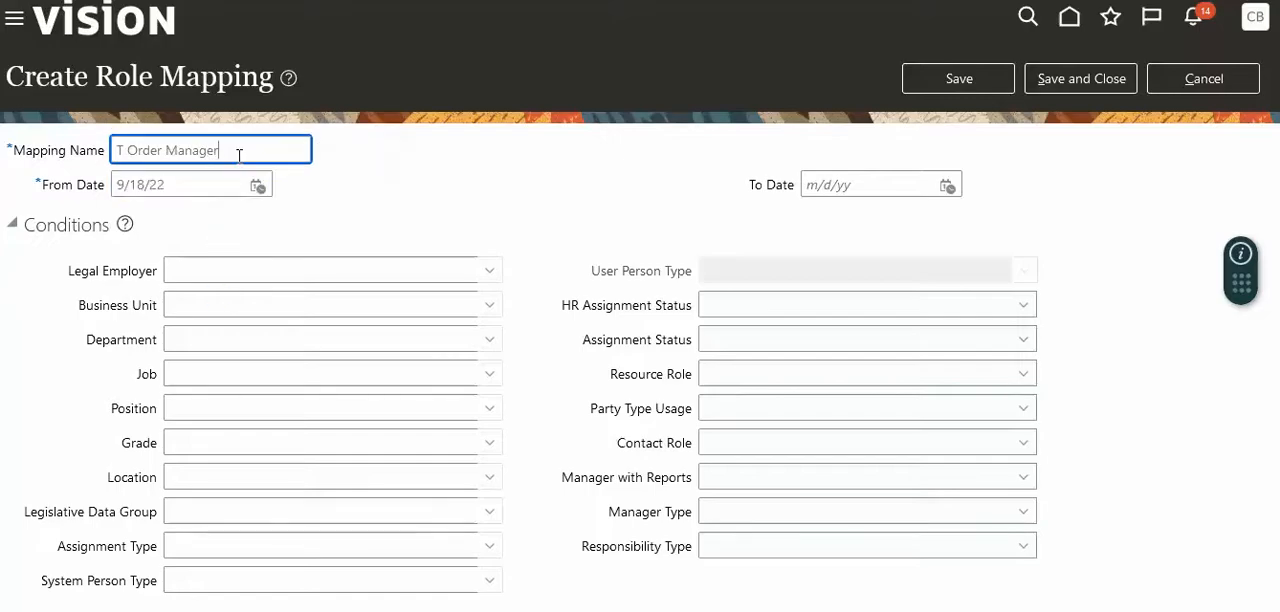
text(Mapp)
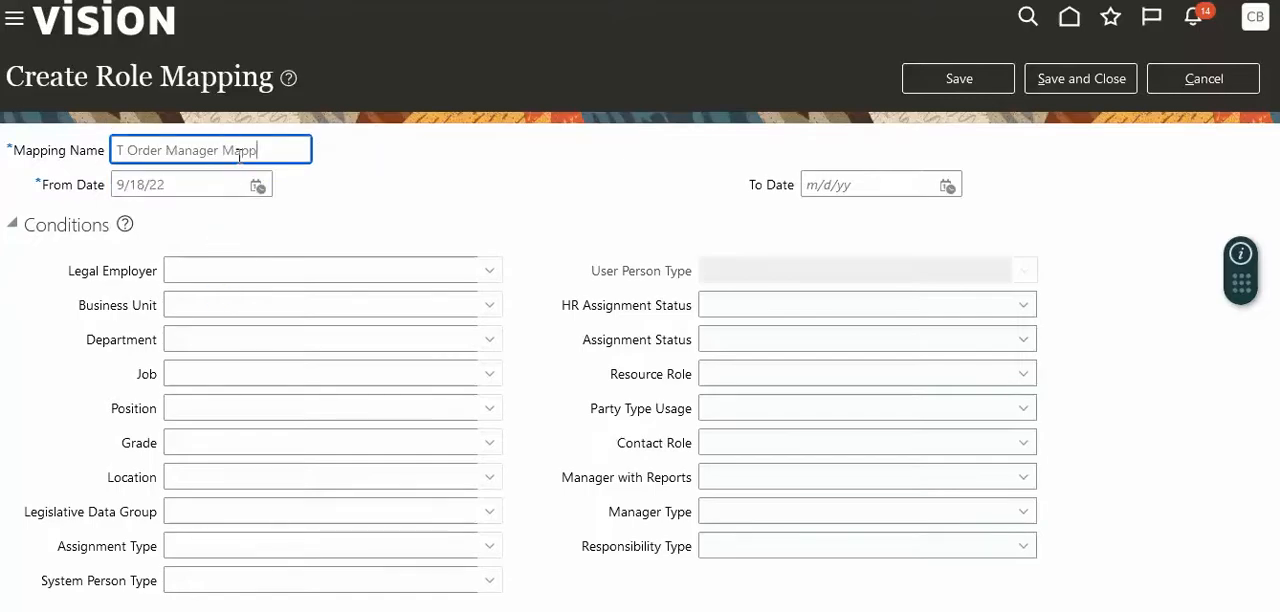
click(185, 184)
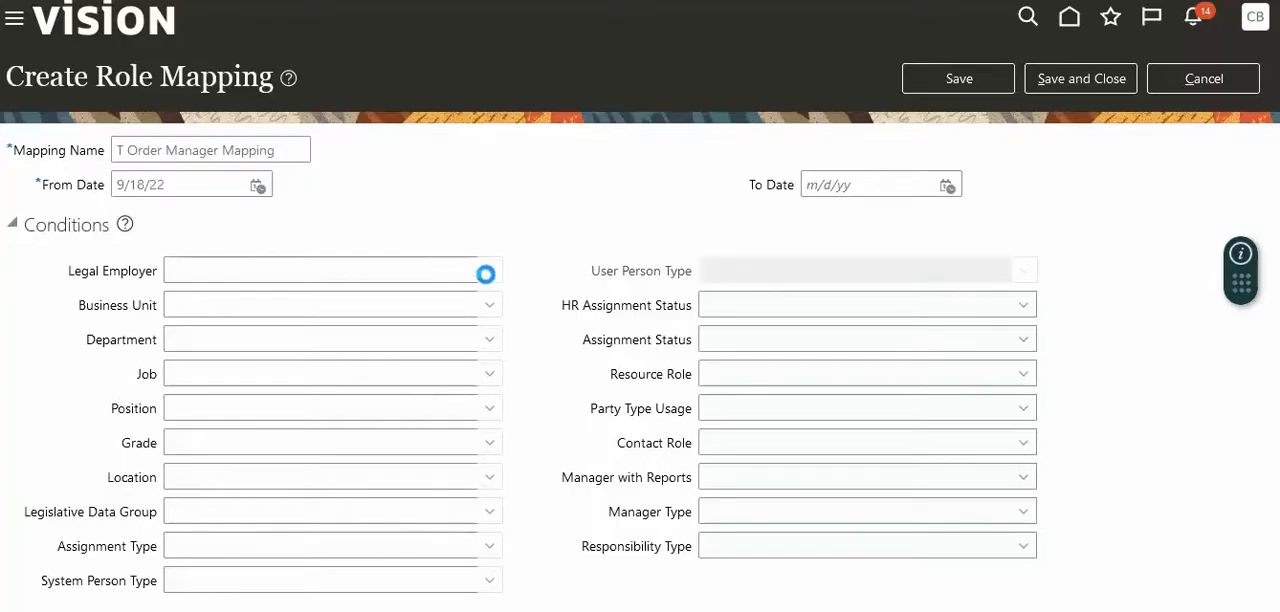
Step: Search legal employers with T% and choose T Legal Entity as the mapping's legal employer
click(489, 270)
text(t)
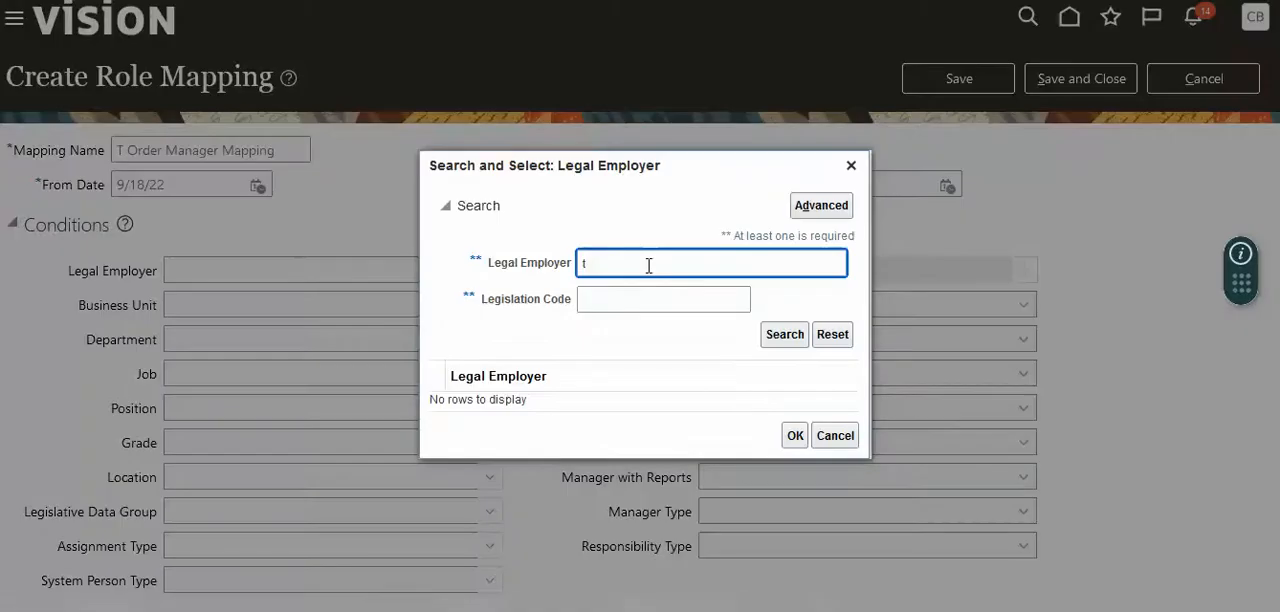
text(%)
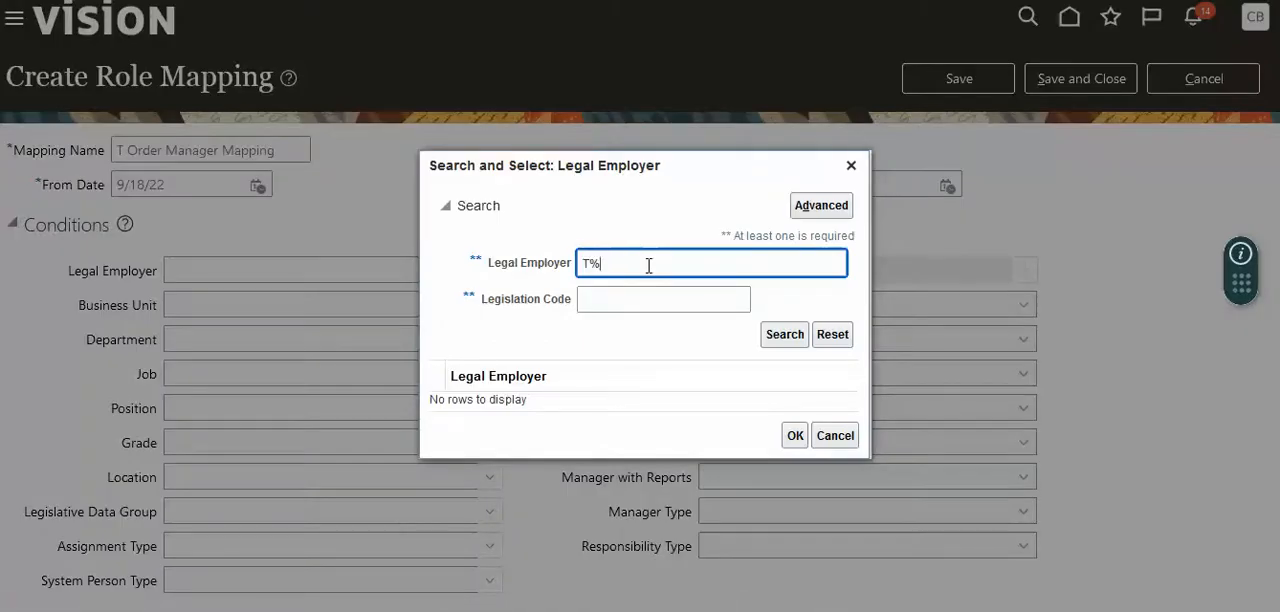
mouse_move(735, 290)
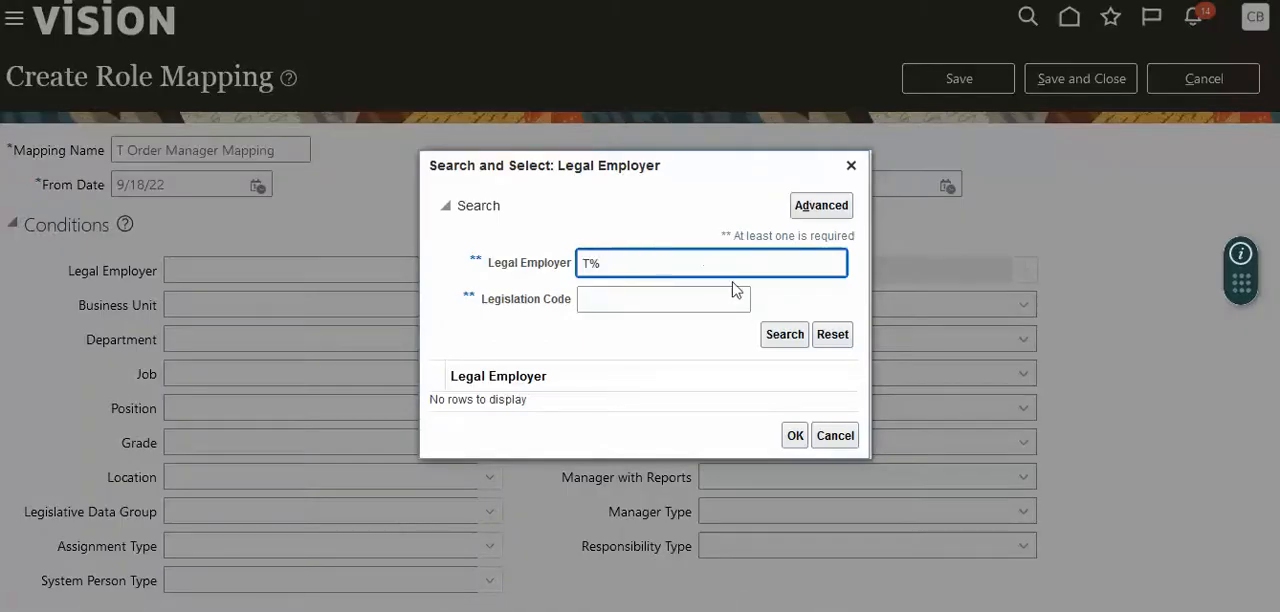
click(784, 334)
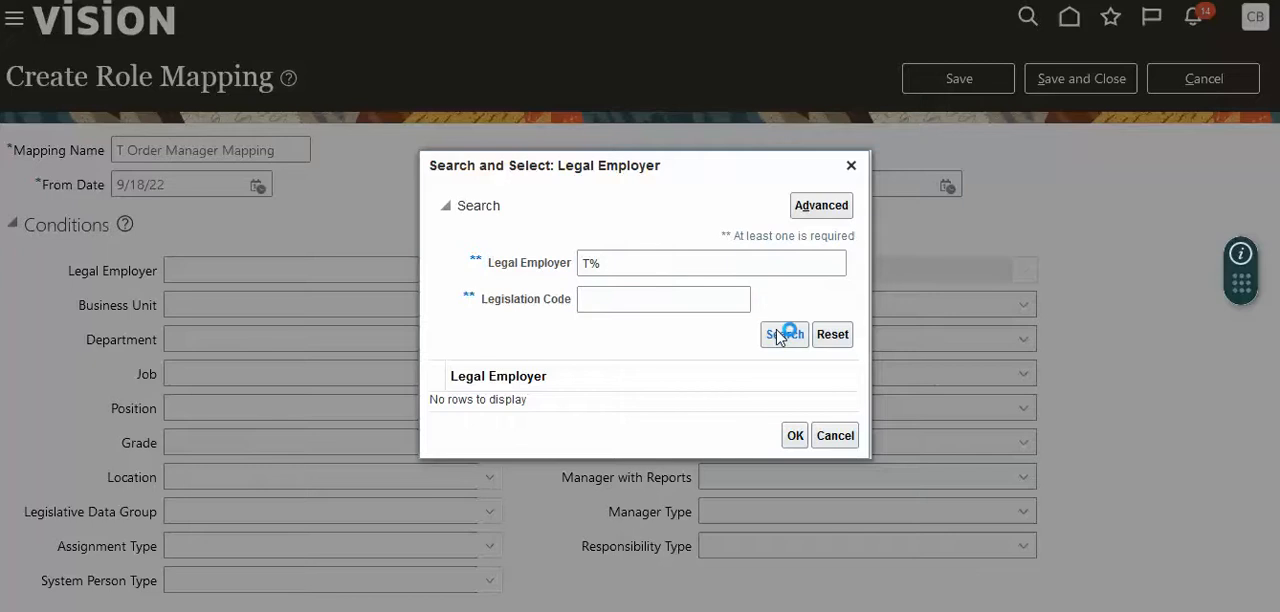
click(784, 334)
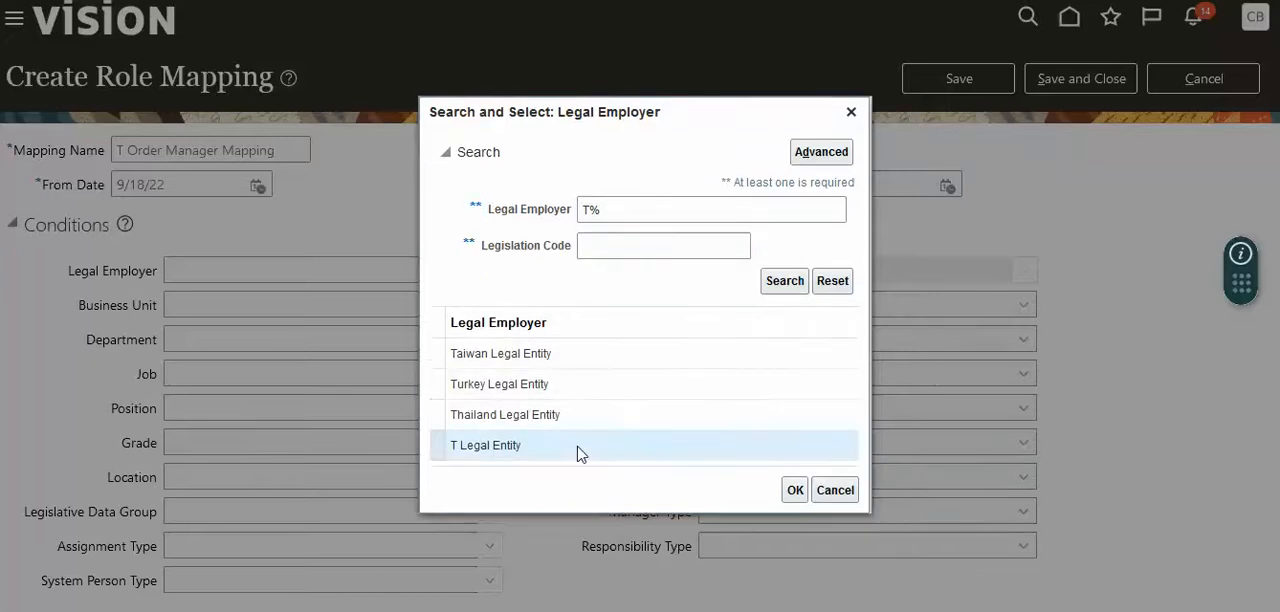
click(794, 489)
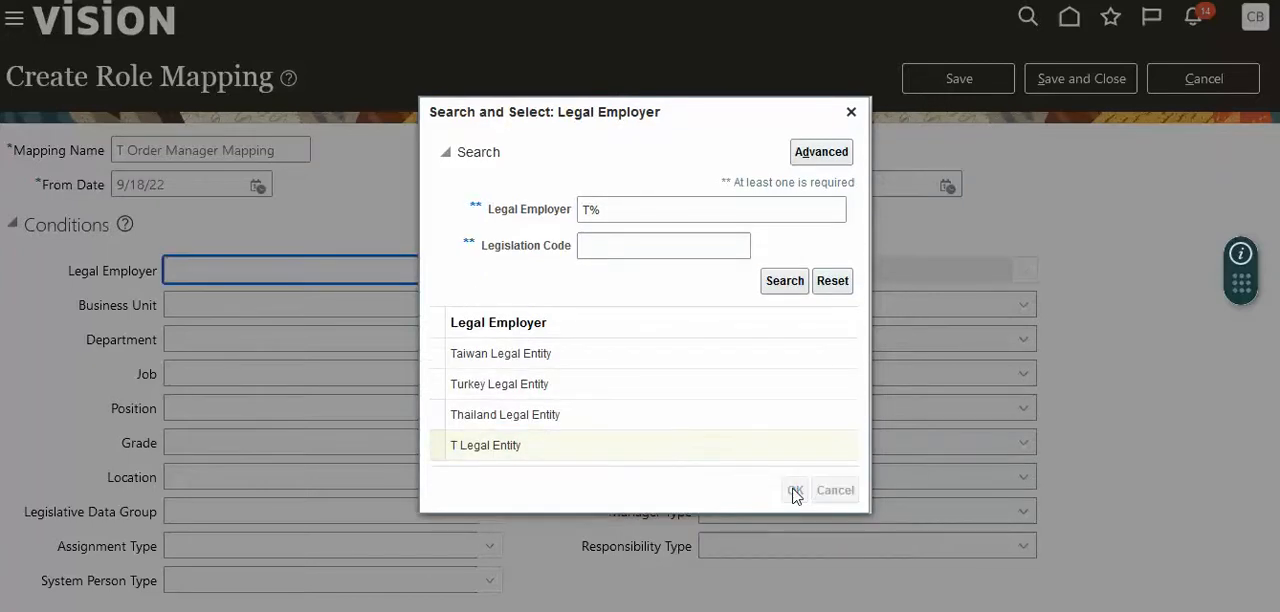
Step: Set business unit T Business Unit1 and department T Oracle Dept on the mapping
click(795, 490)
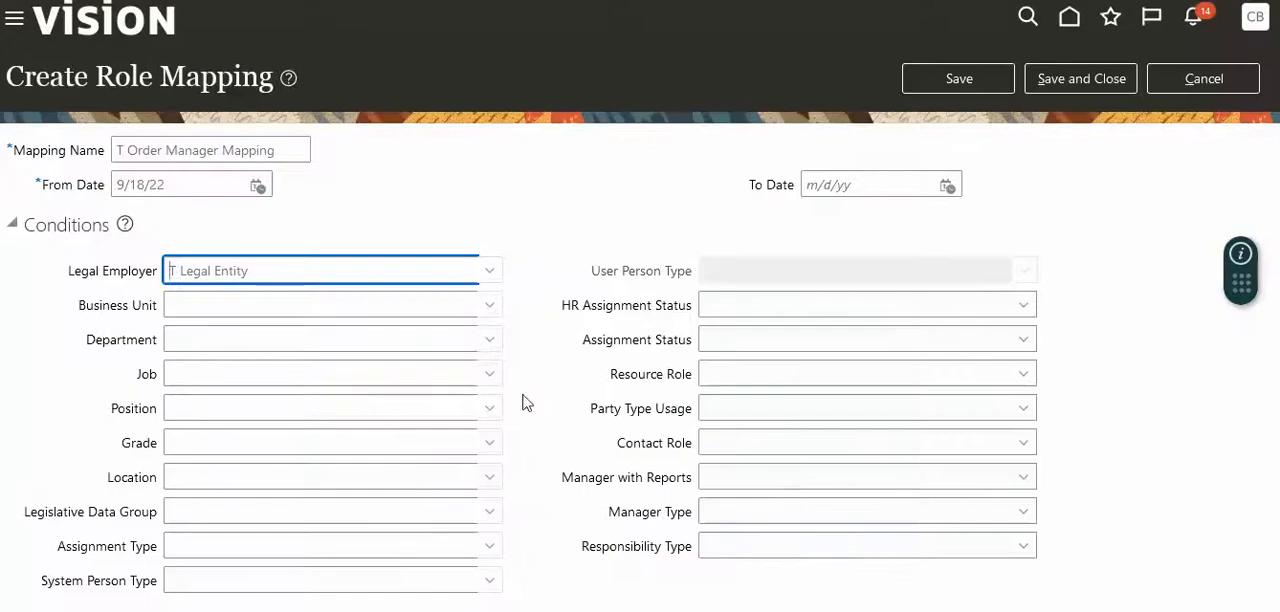
click(330, 304)
text(T Business Unit1)
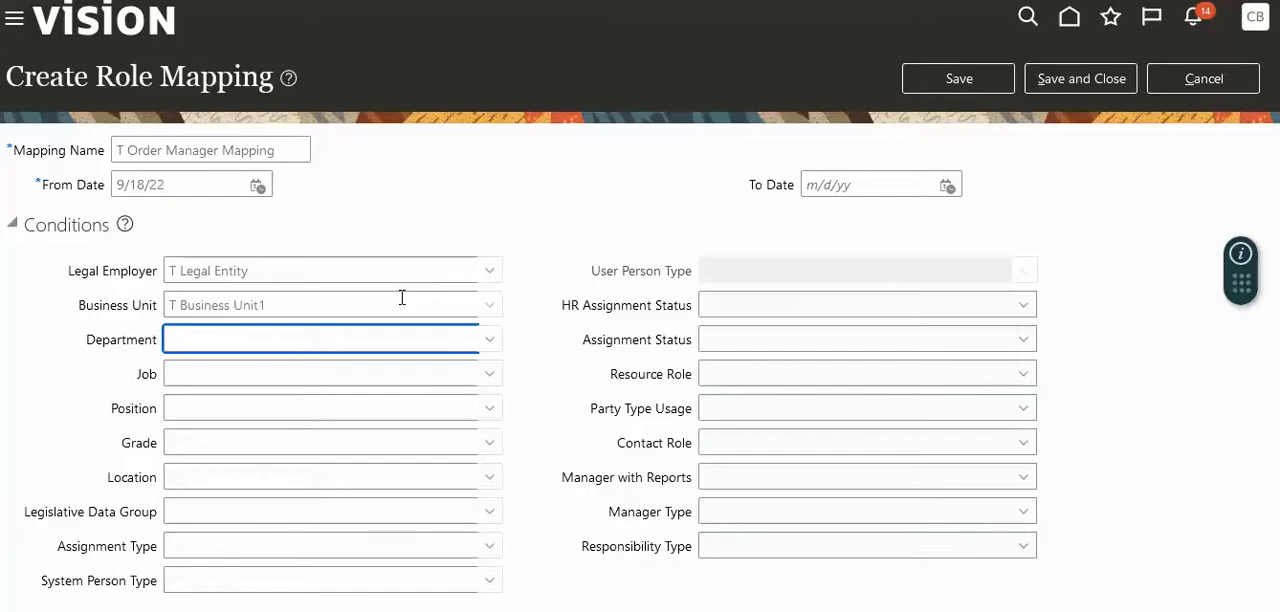
text(T)
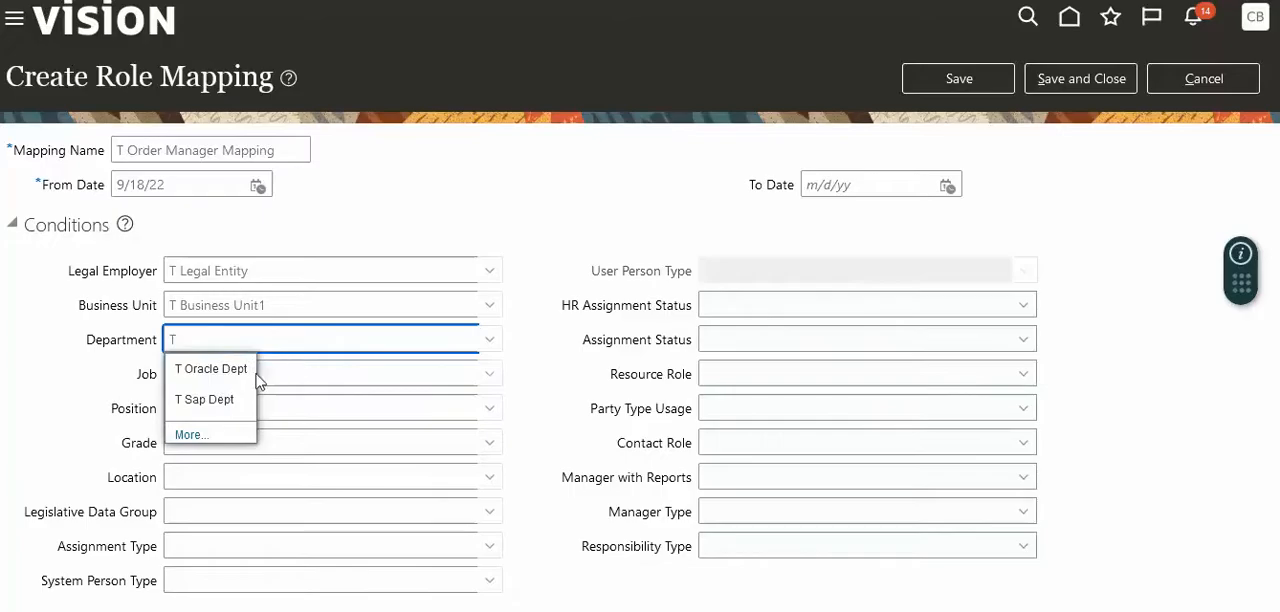
click(210, 368)
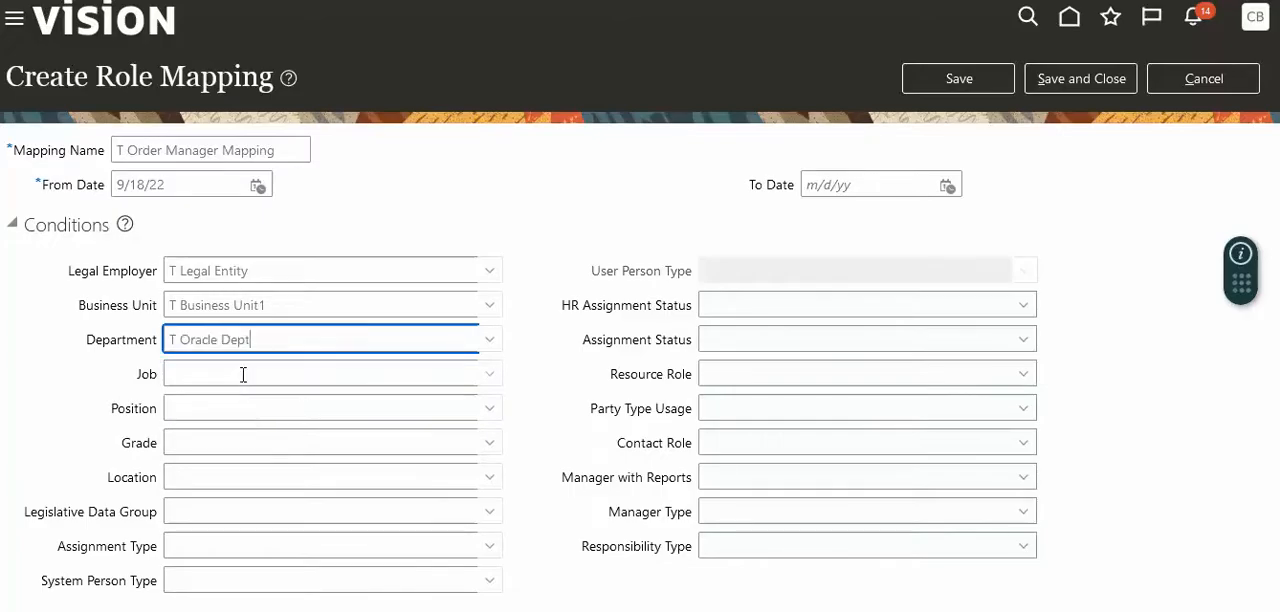
Step: Set job T Sr MGR and position T Project manager on the mapping
click(320, 373)
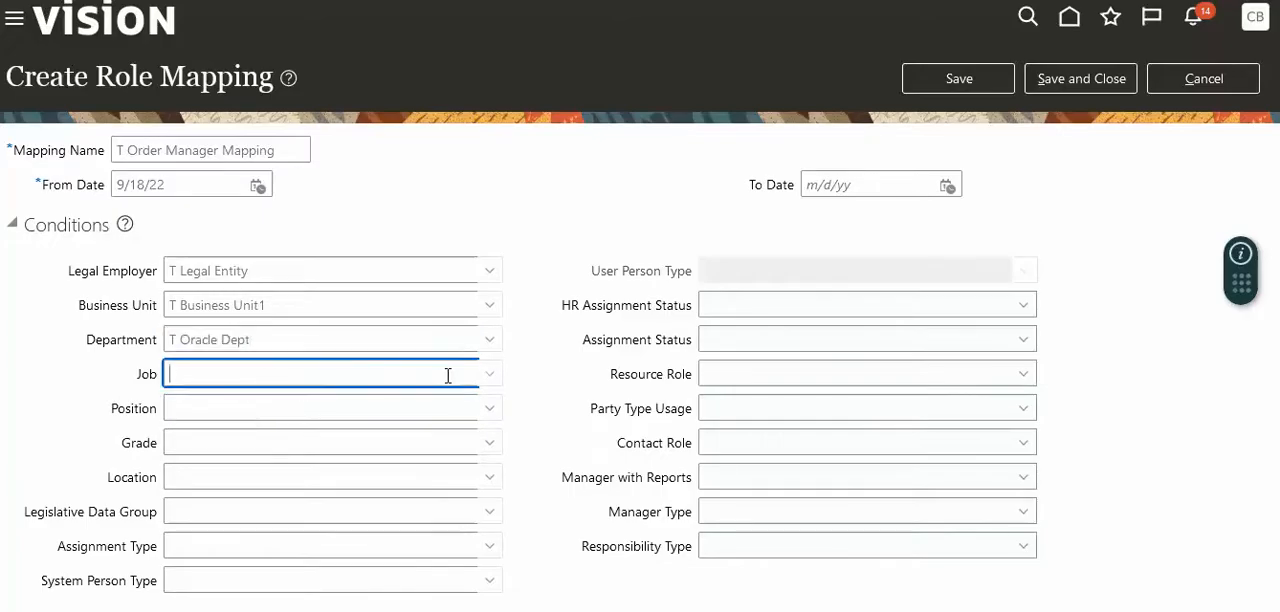
text(T)
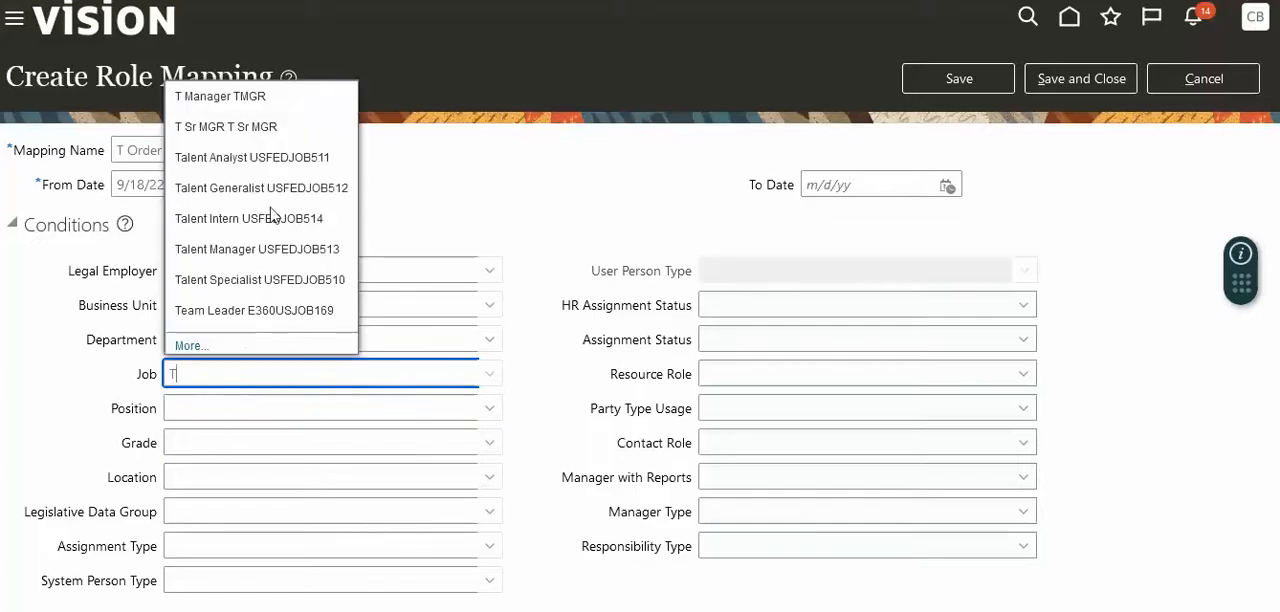
click(226, 126)
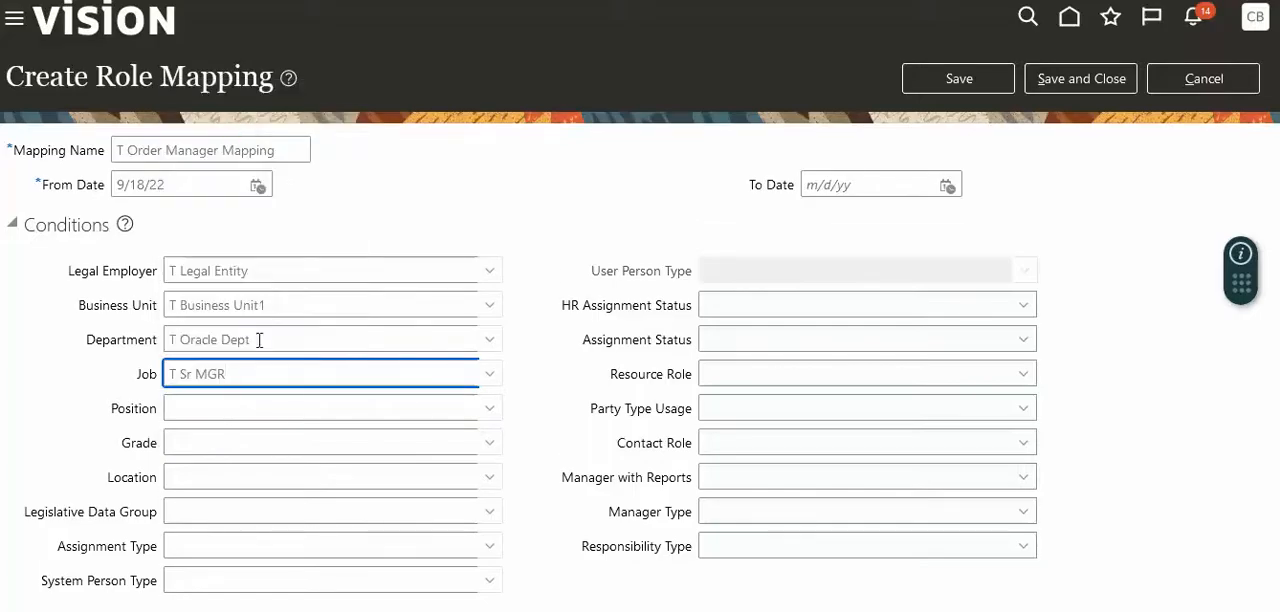
click(320, 407)
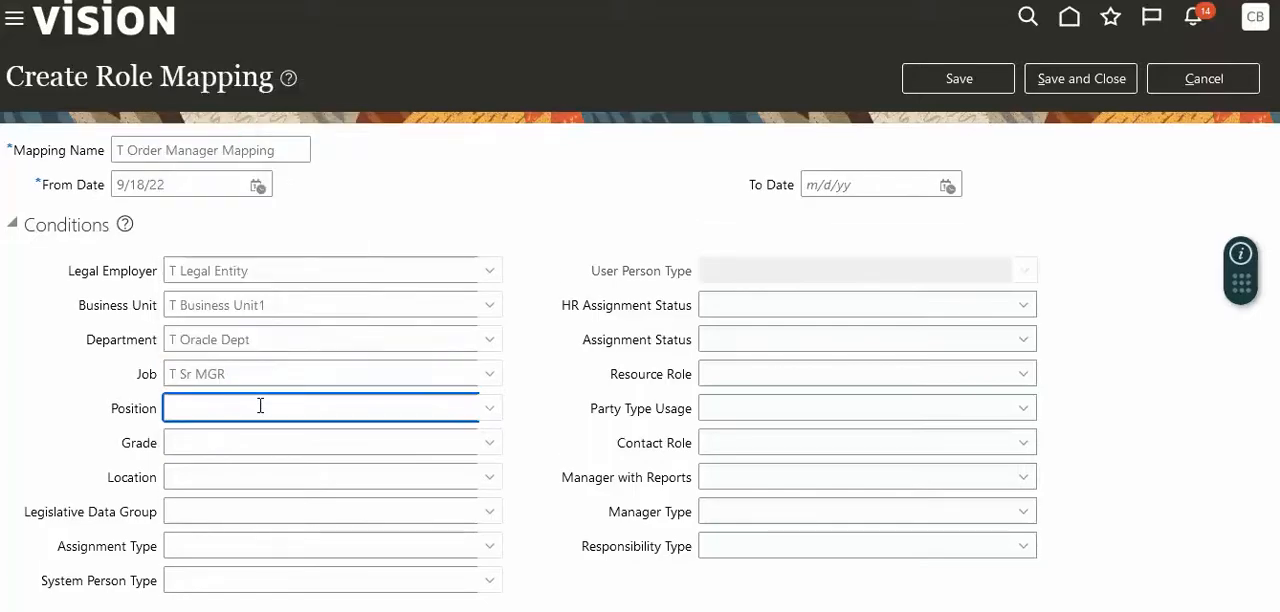
text(t)
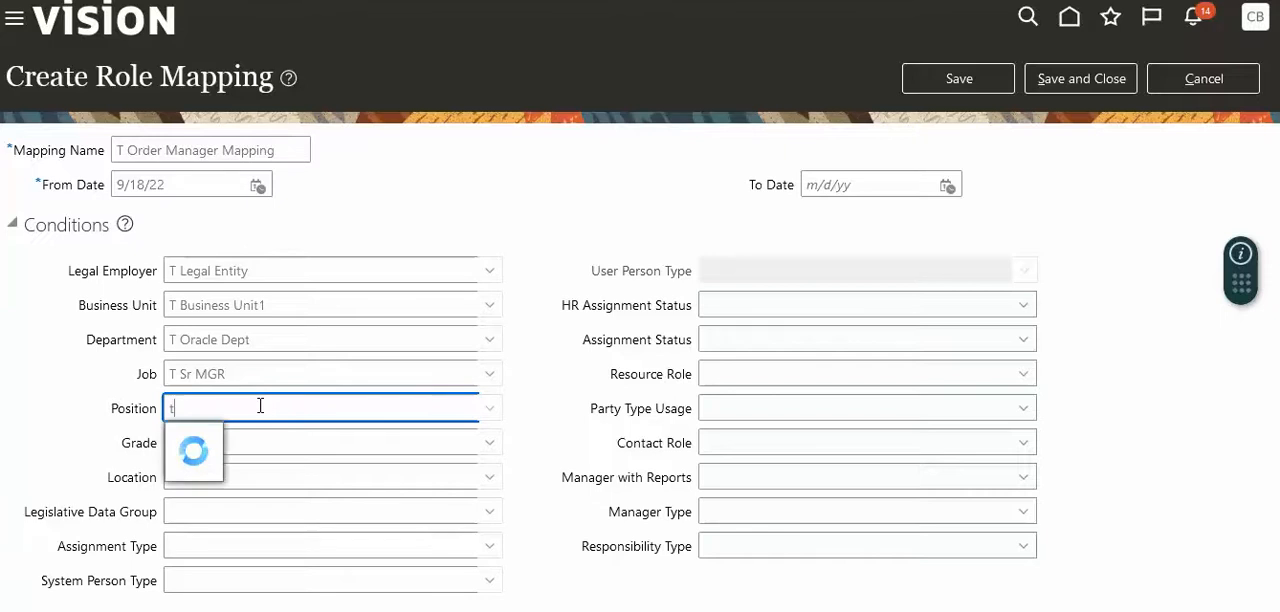
text(t)
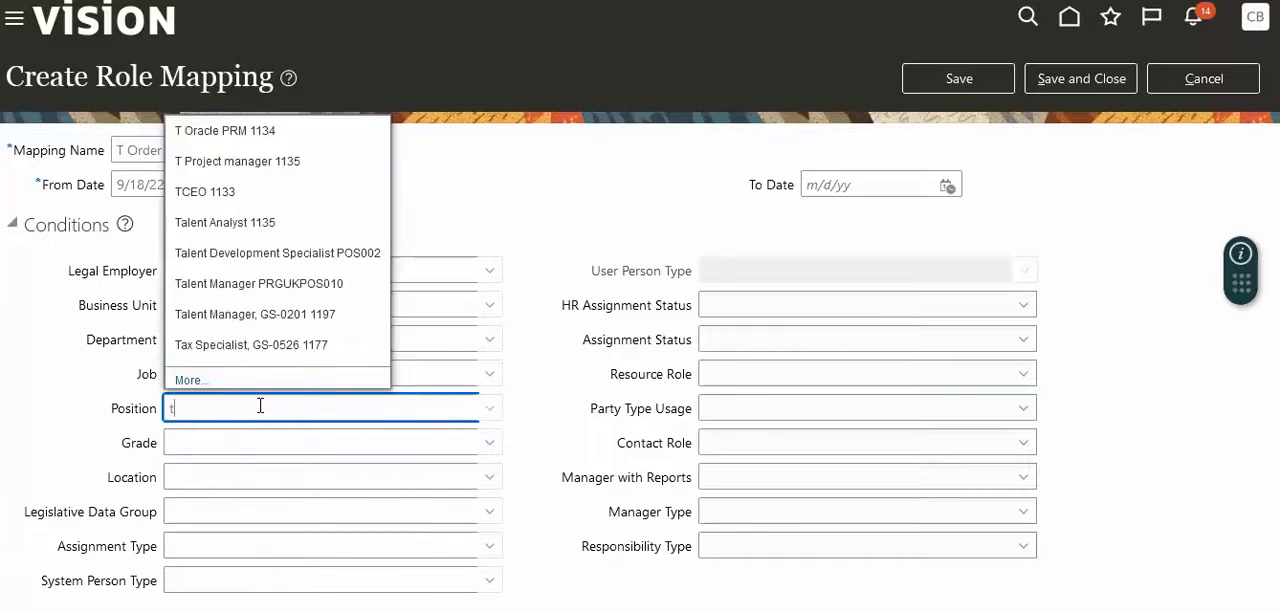
click(237, 161)
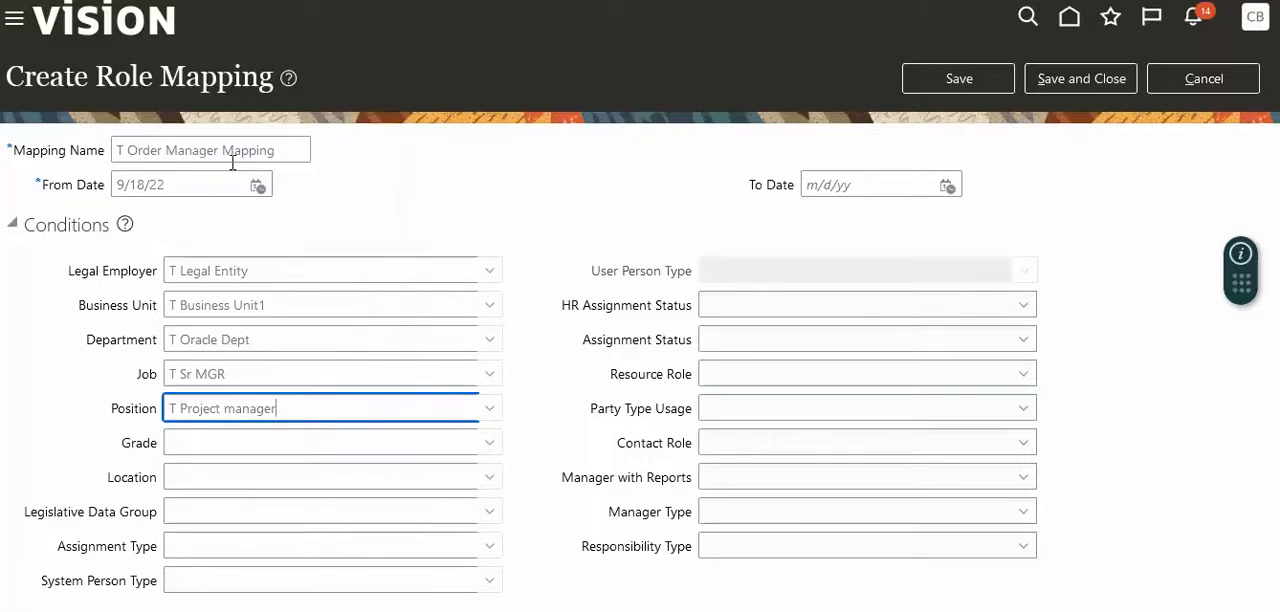
mouse_move(903, 304)
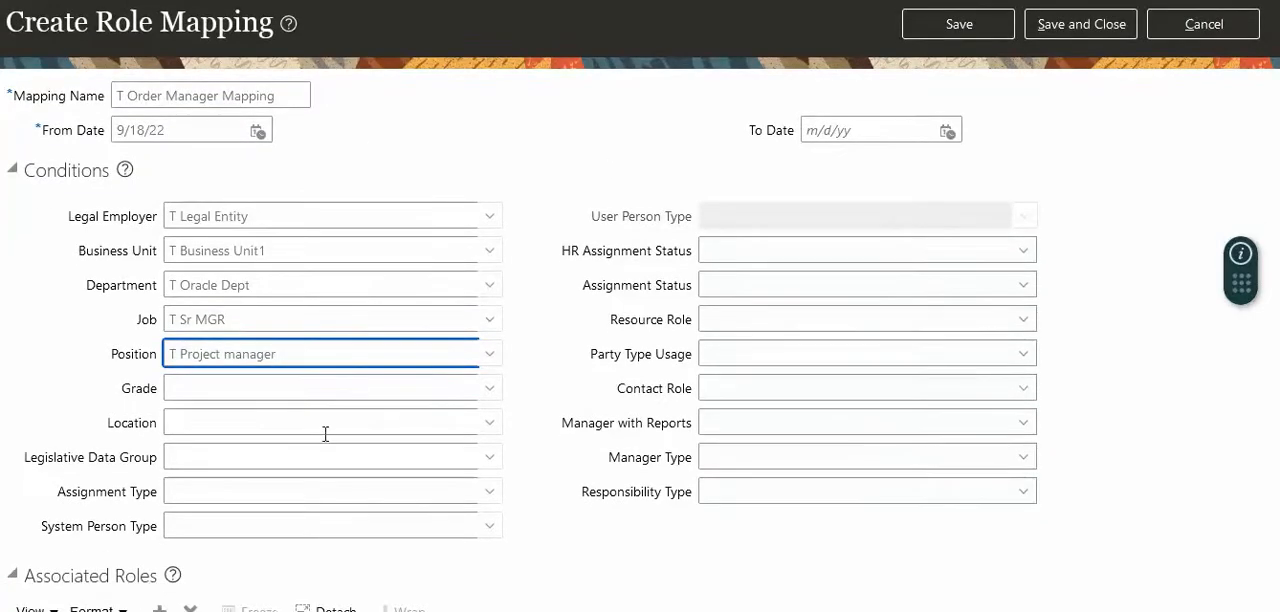
Step: Set the mapping's Assignment Type to Employee
click(320, 457)
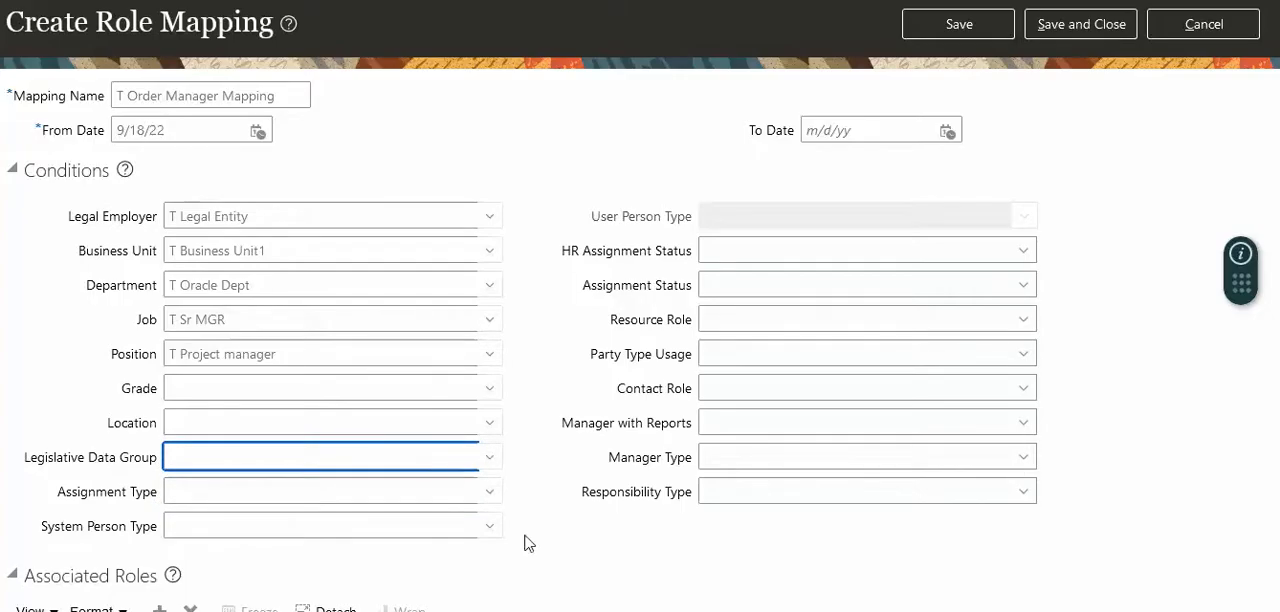
click(320, 491)
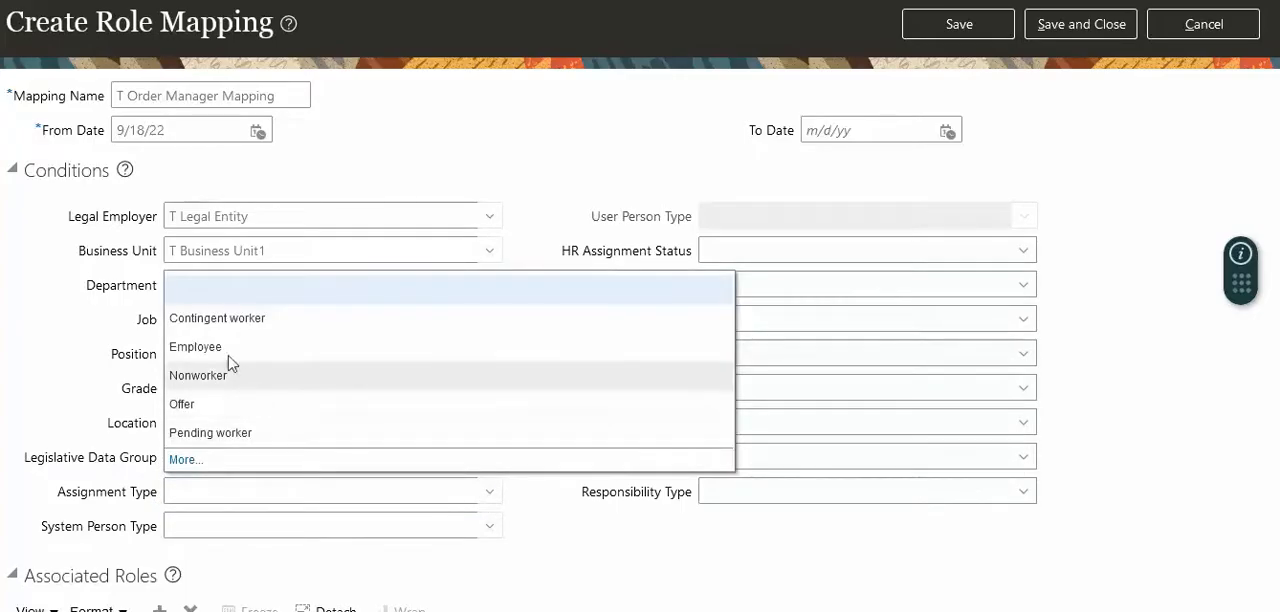
click(195, 347)
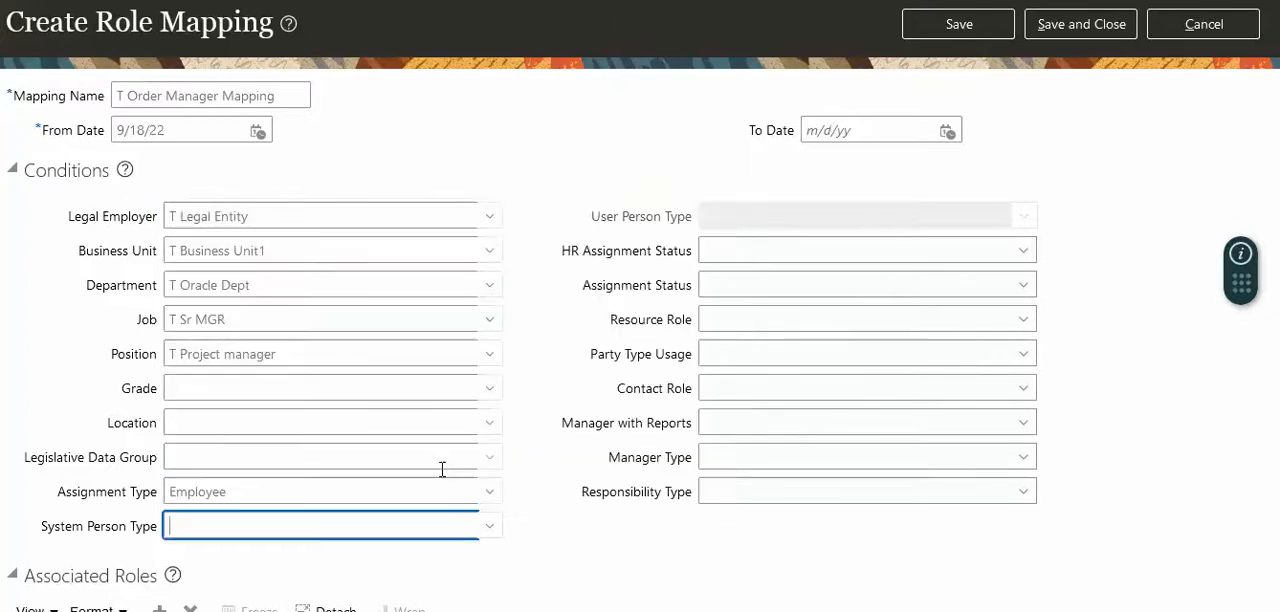
text(Employee)
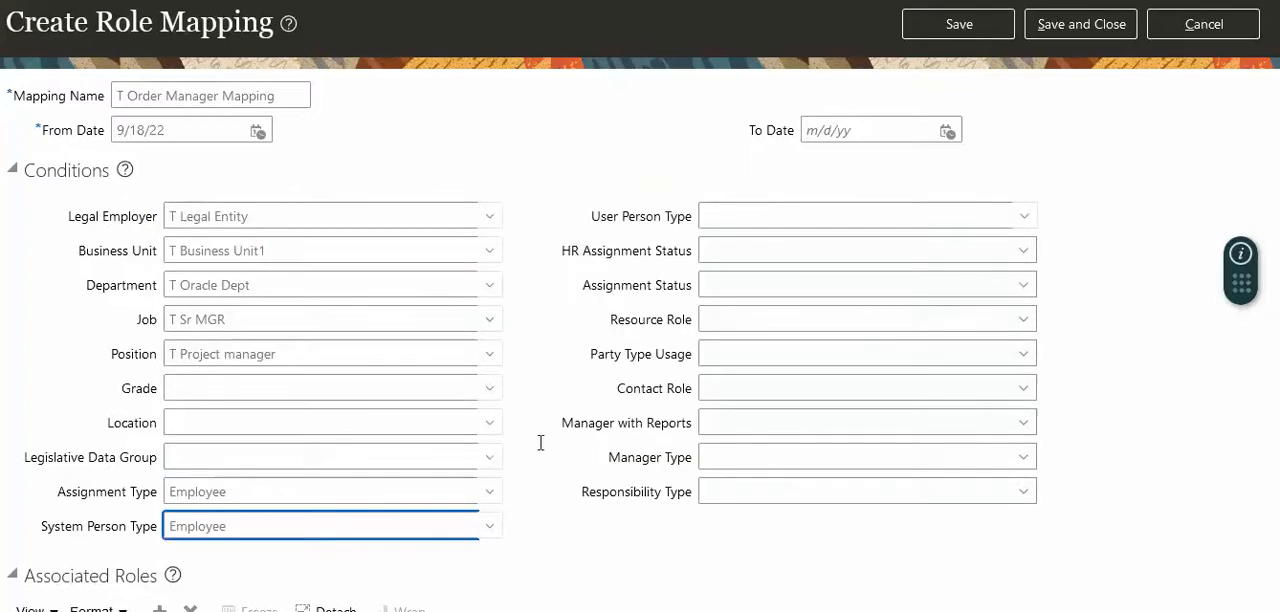
Step: Set System Person Type and User Person Type both to Employee
click(860, 216)
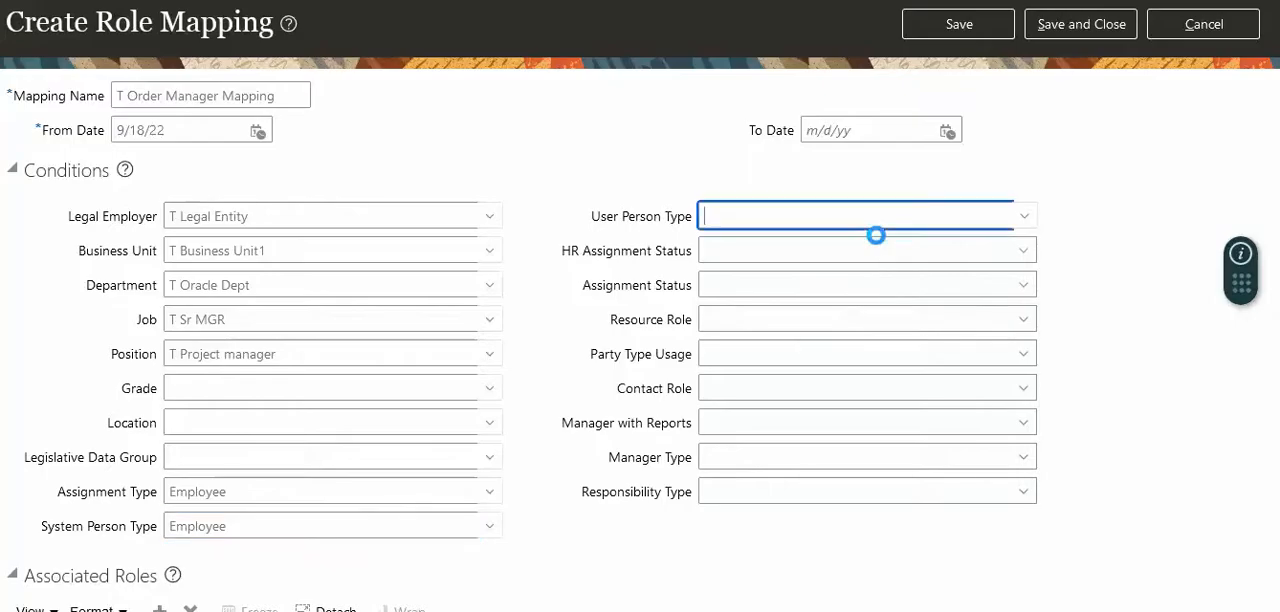
click(1023, 215)
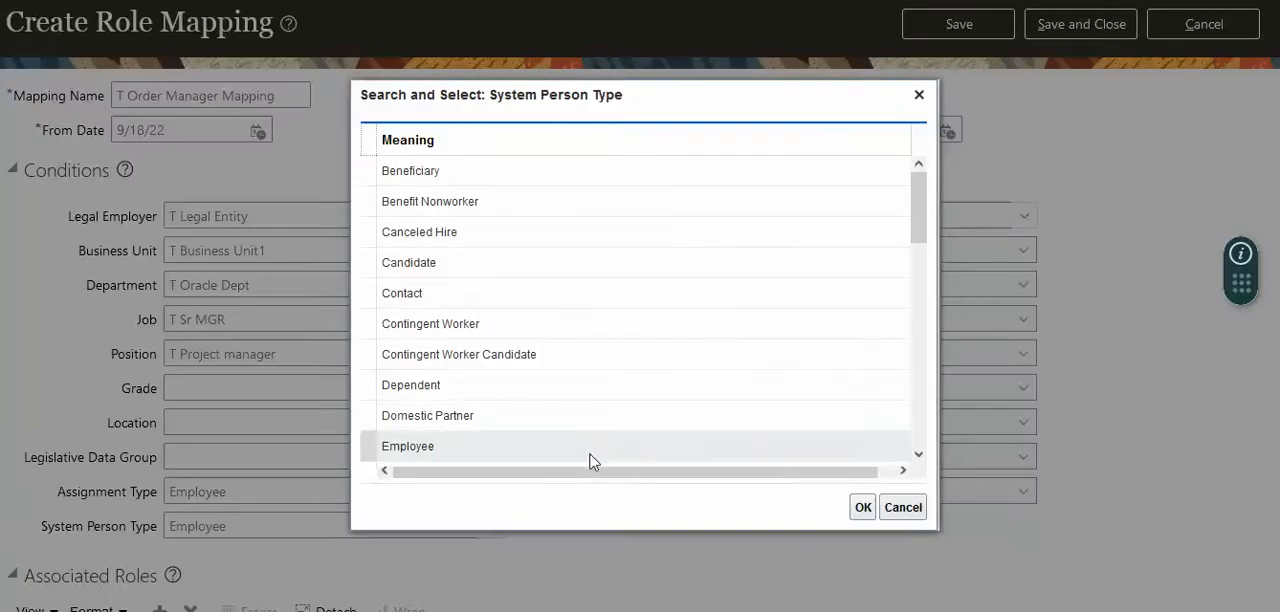
click(407, 446)
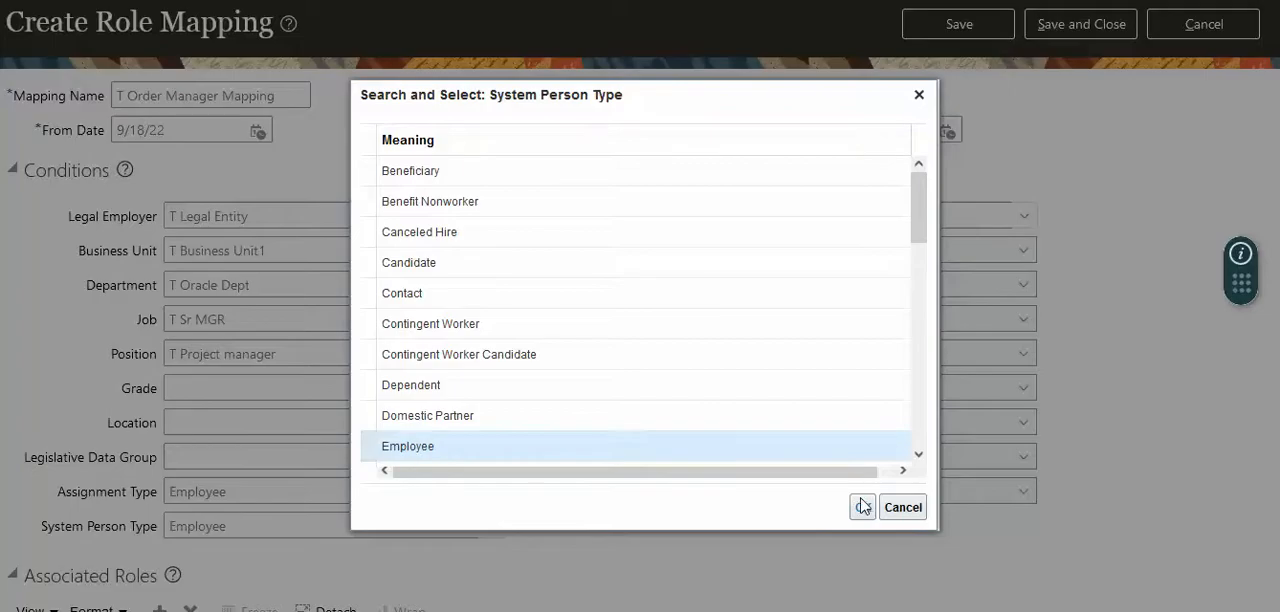
click(862, 506)
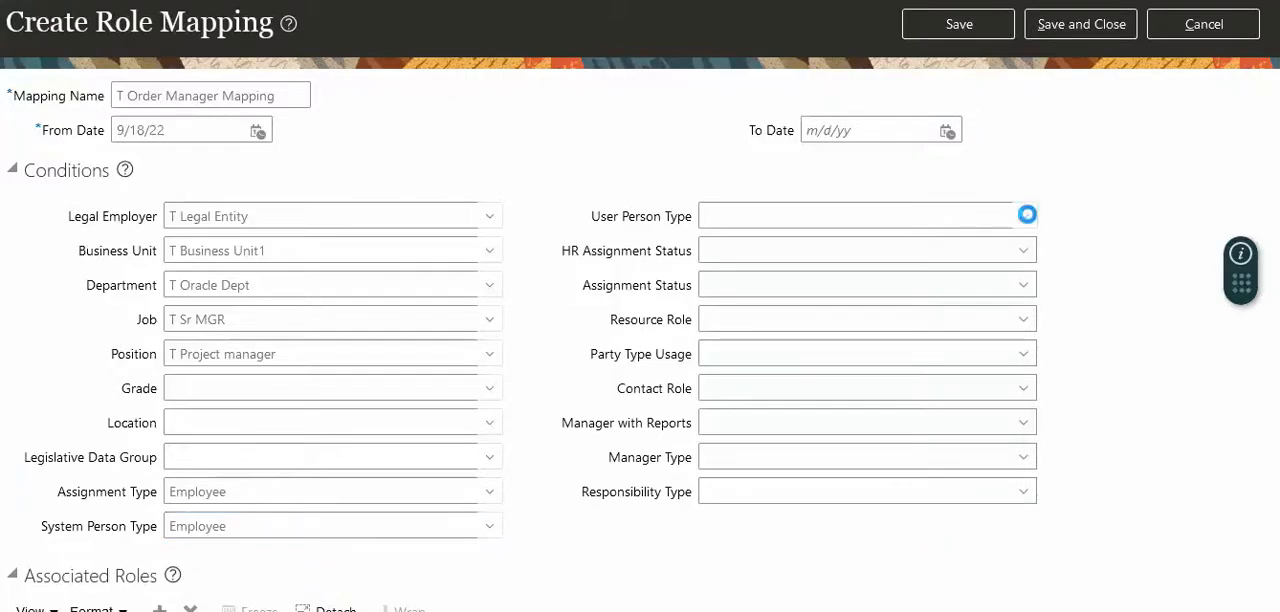
click(1024, 215)
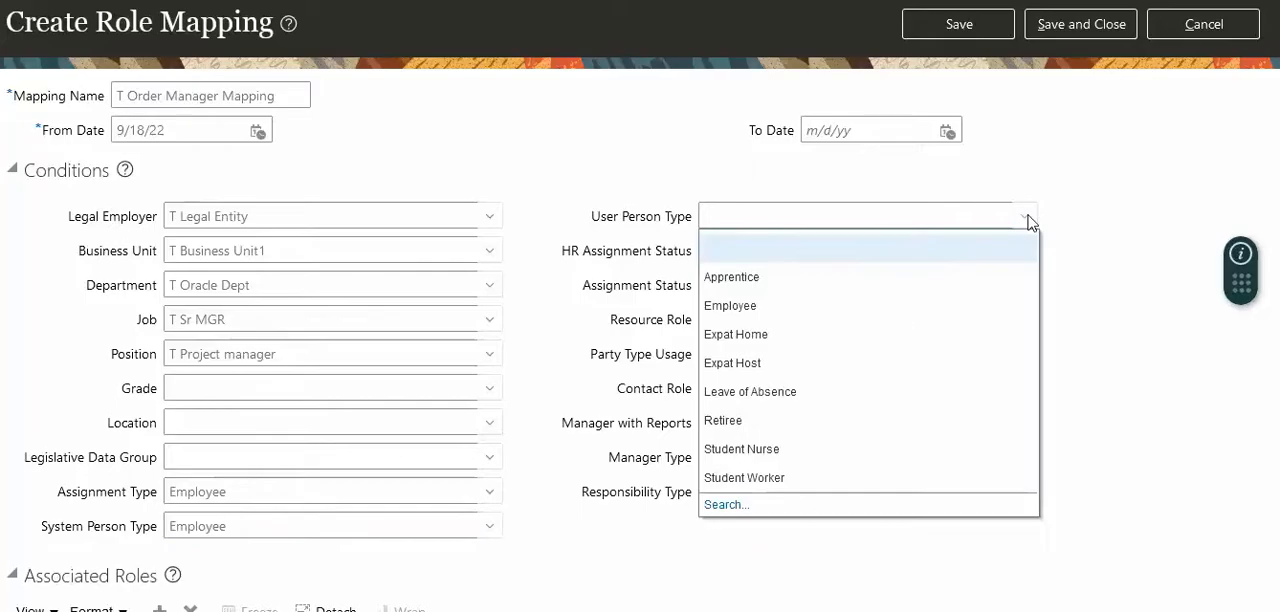
mouse_move(730, 305)
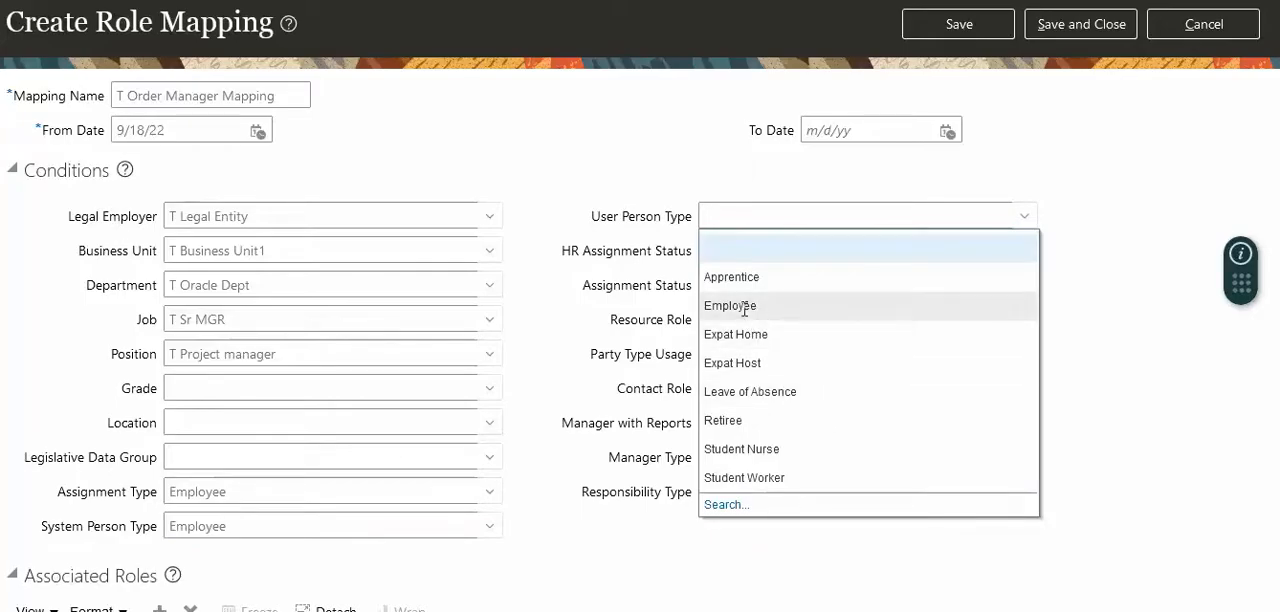
click(729, 305)
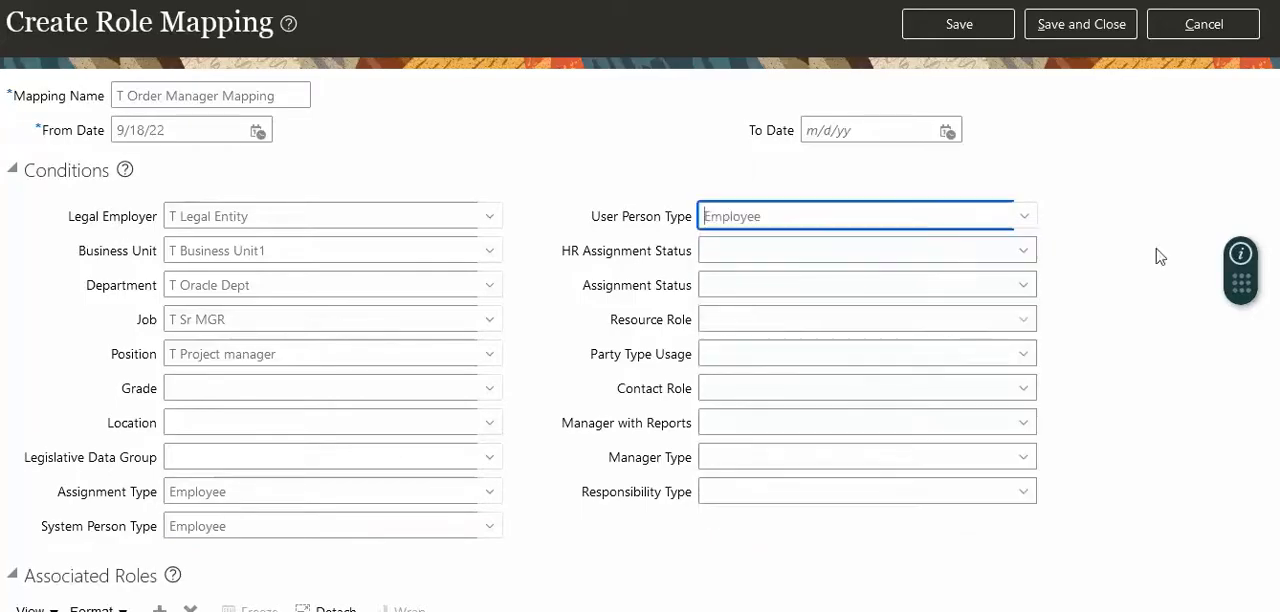
scroll(down, 3)
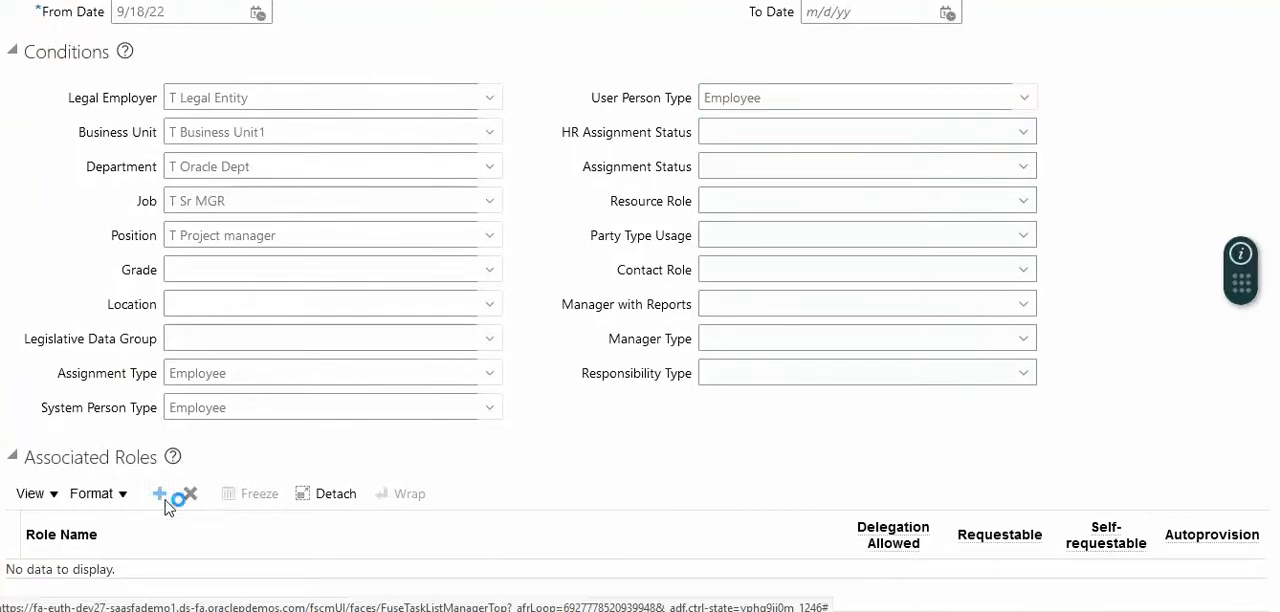
Step: Add Application Implementation Consultant as an associated role
click(158, 493)
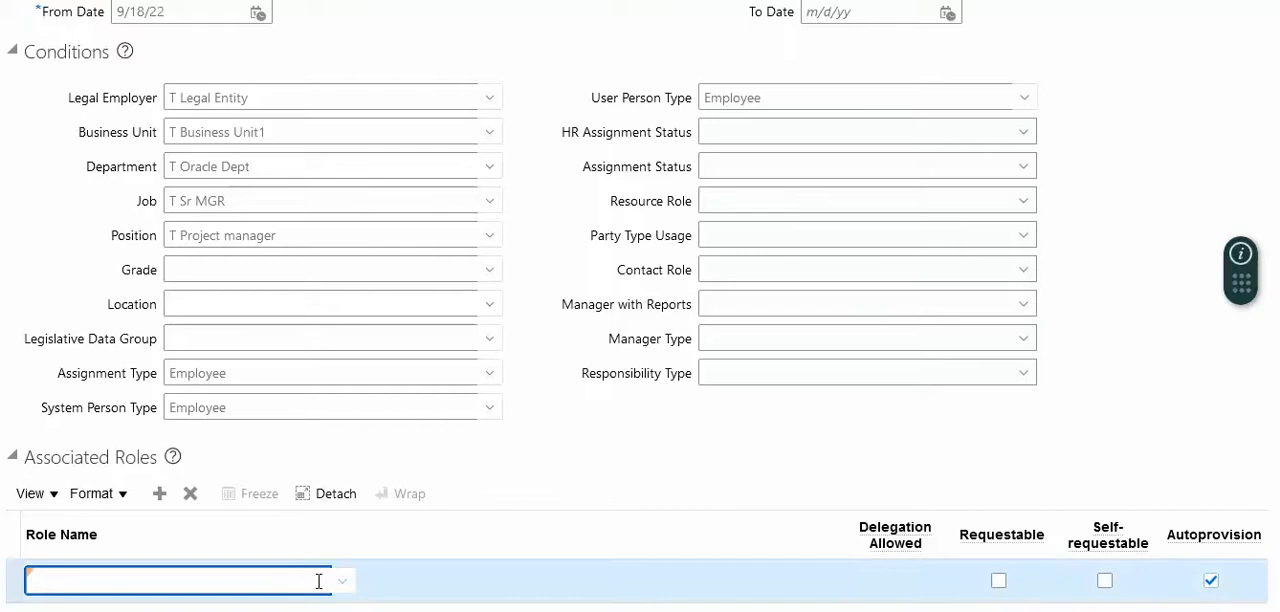
text(apP)
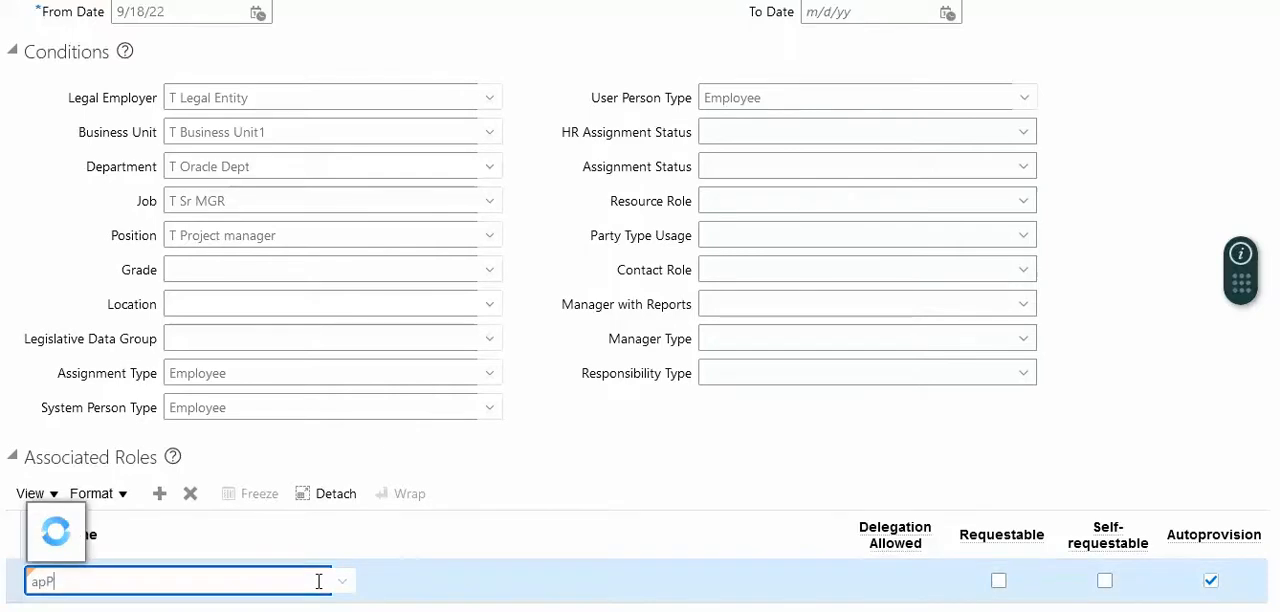
text(apP)
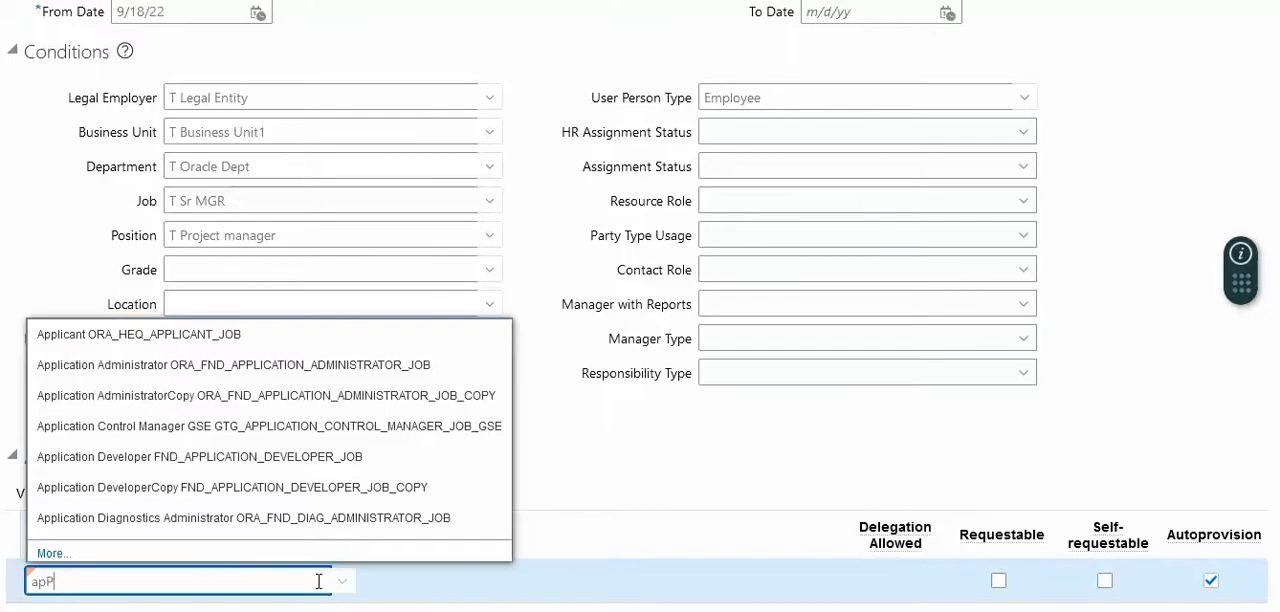
text(L)
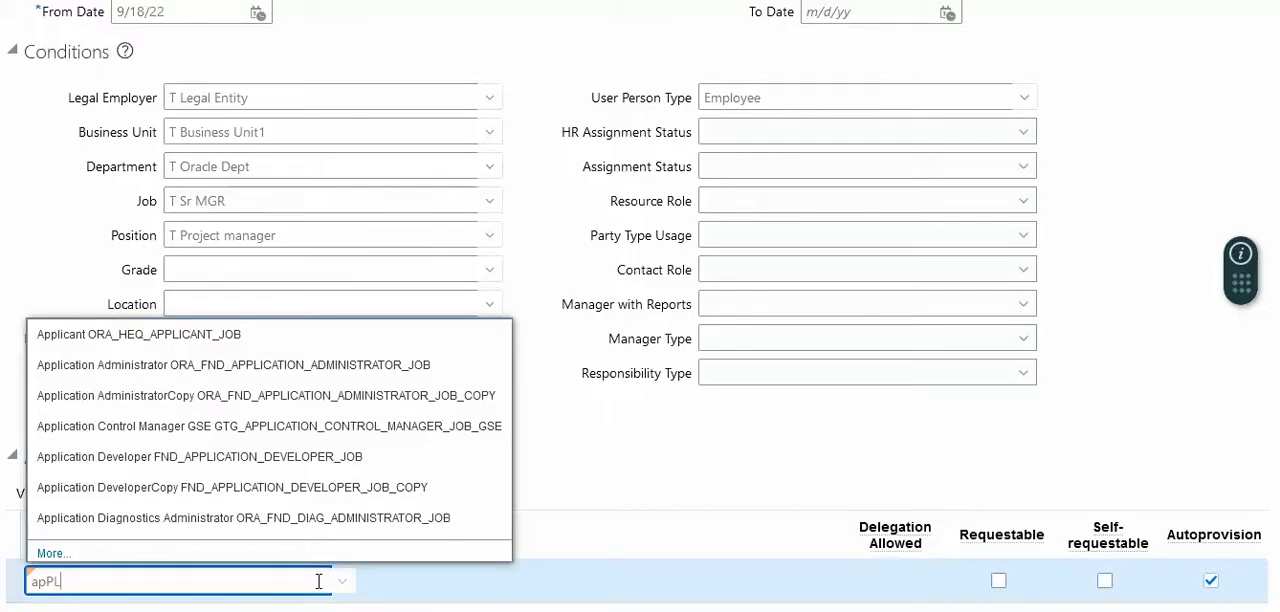
text(ICATION)
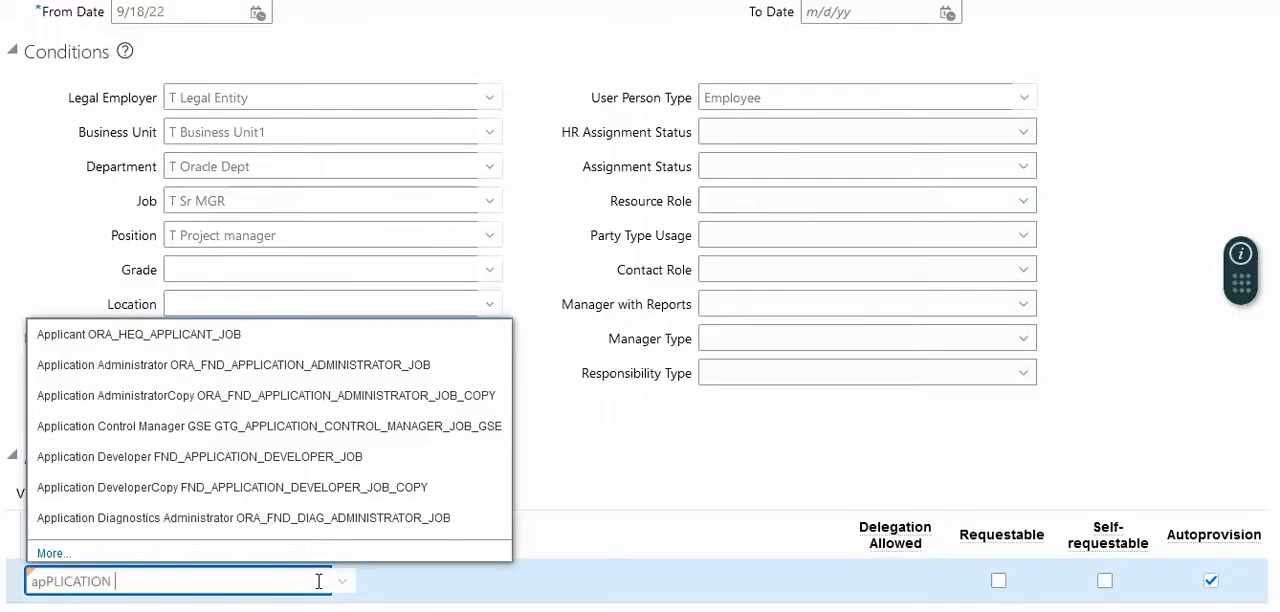
text(IM)
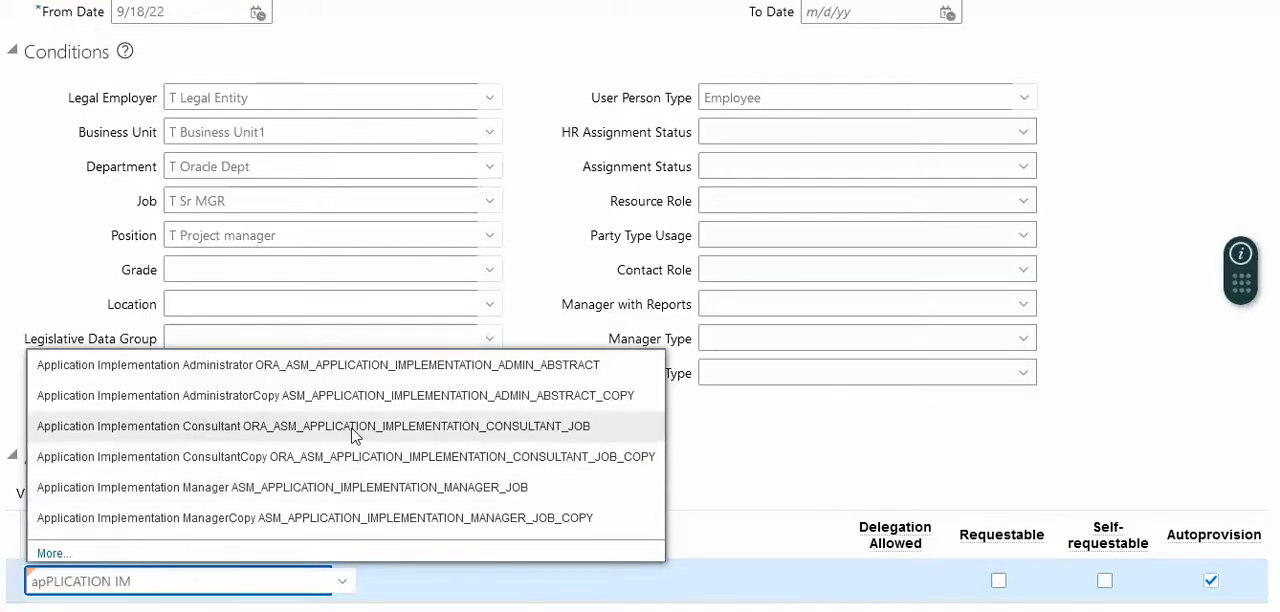
click(311, 426)
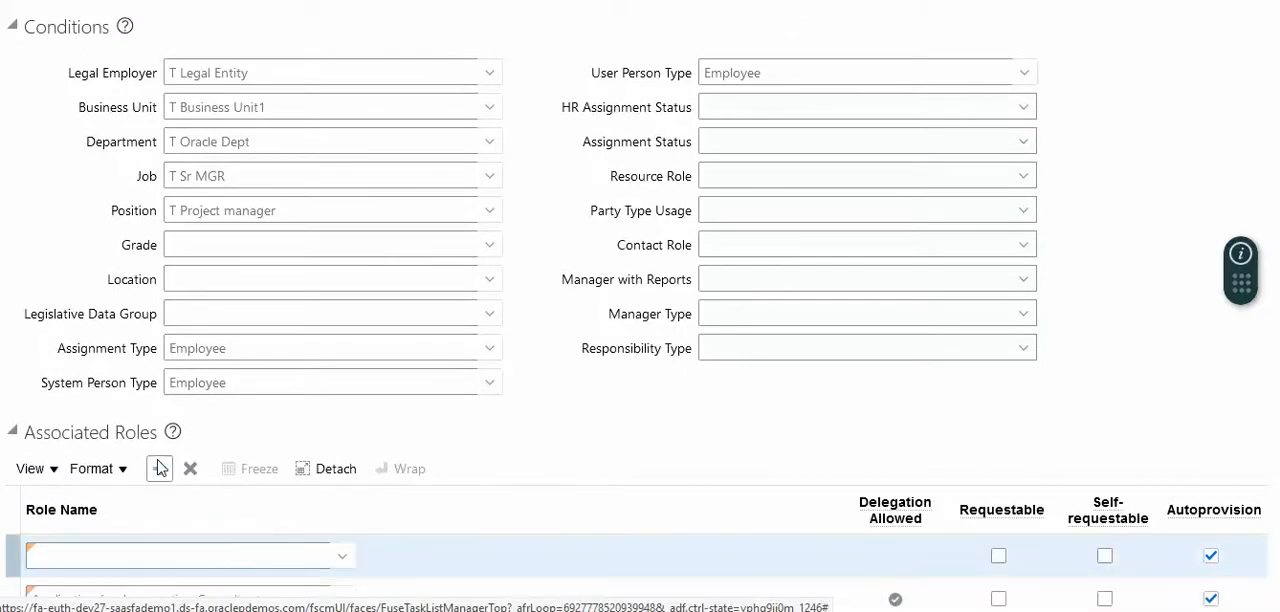
Step: Add IT Security Manager as a second associated role
click(159, 468)
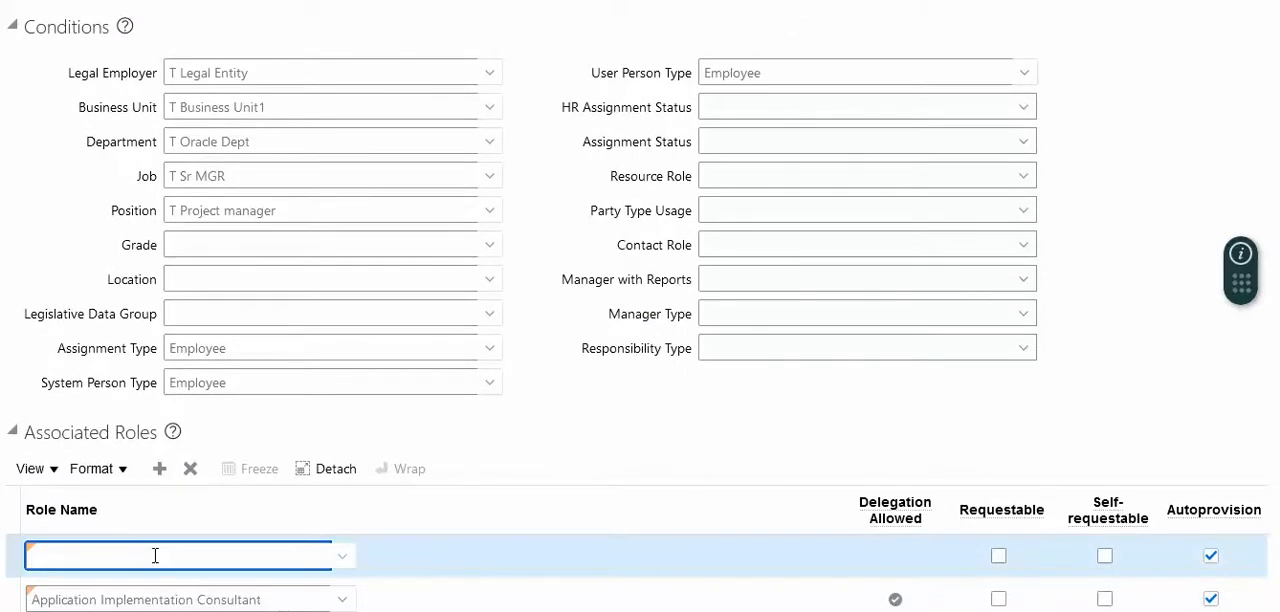
text(it SER)
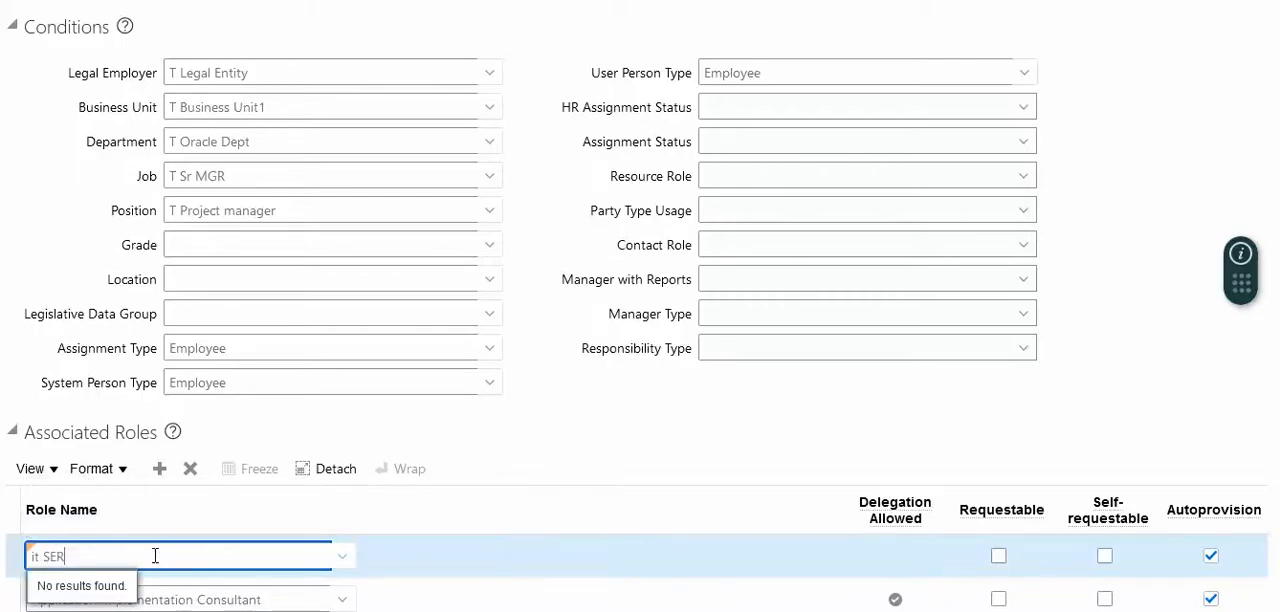
text(it)
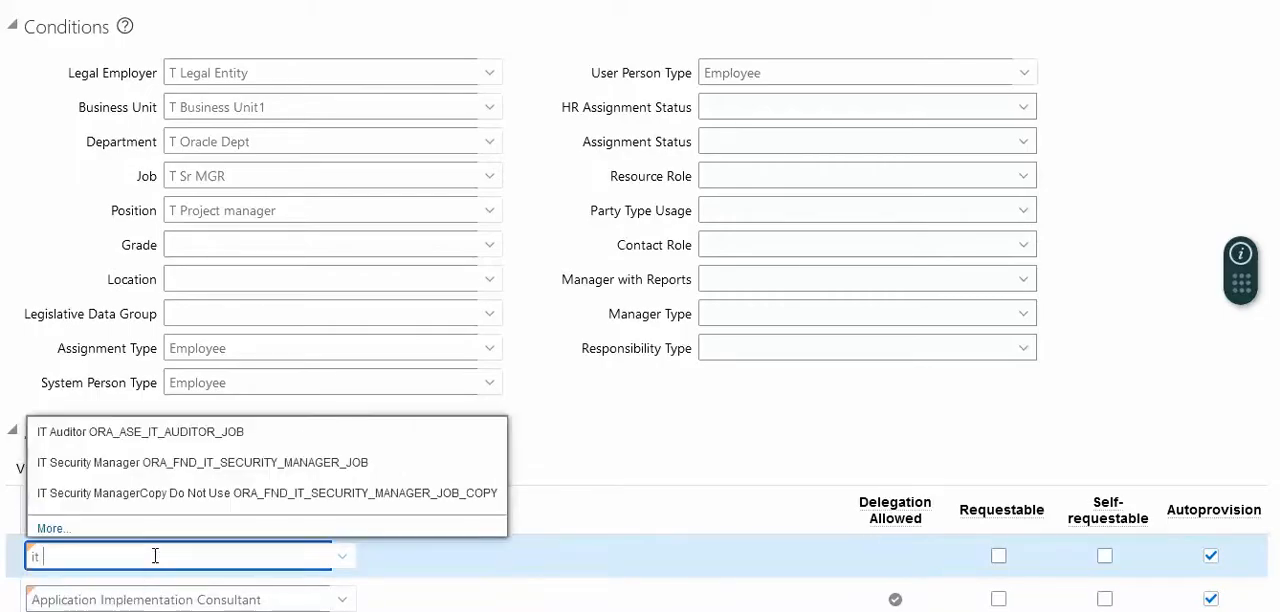
mouse_move(180, 462)
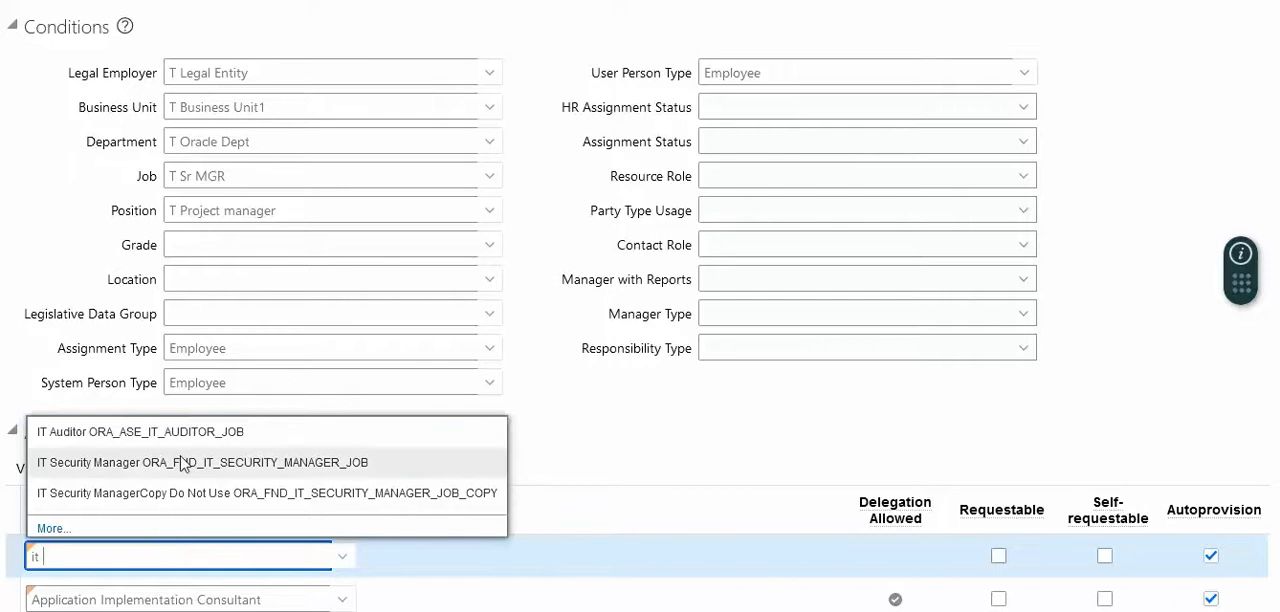
click(172, 462)
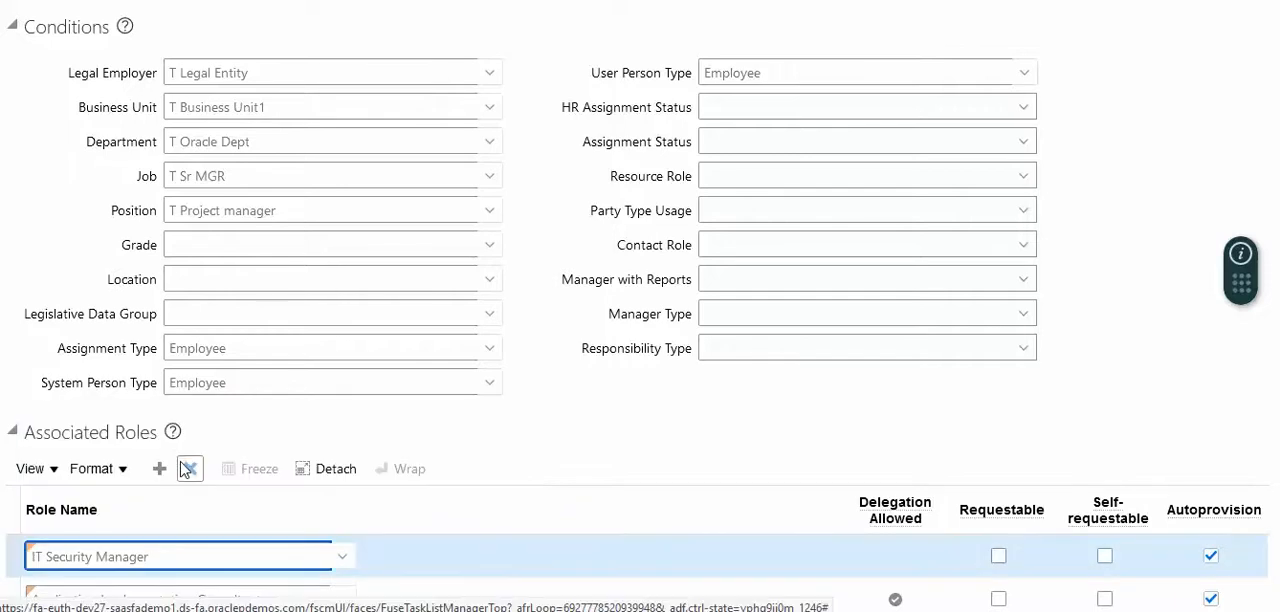
Step: Add Pricing Administrator to the associated roles
click(159, 468)
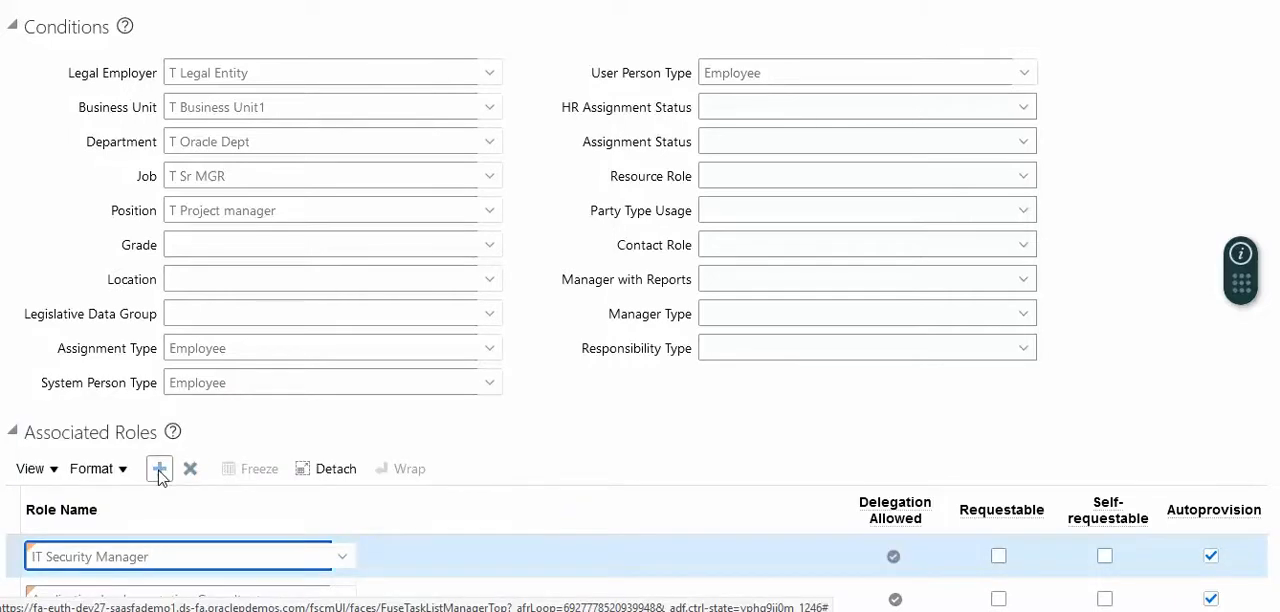
click(159, 468)
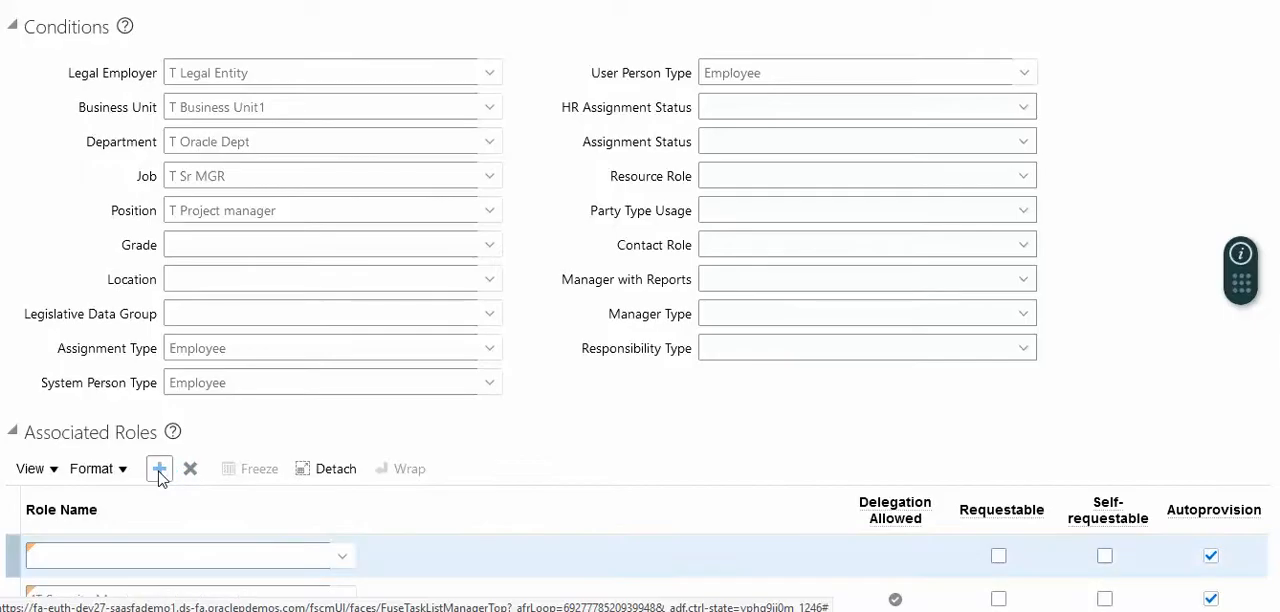
text(PRIC)
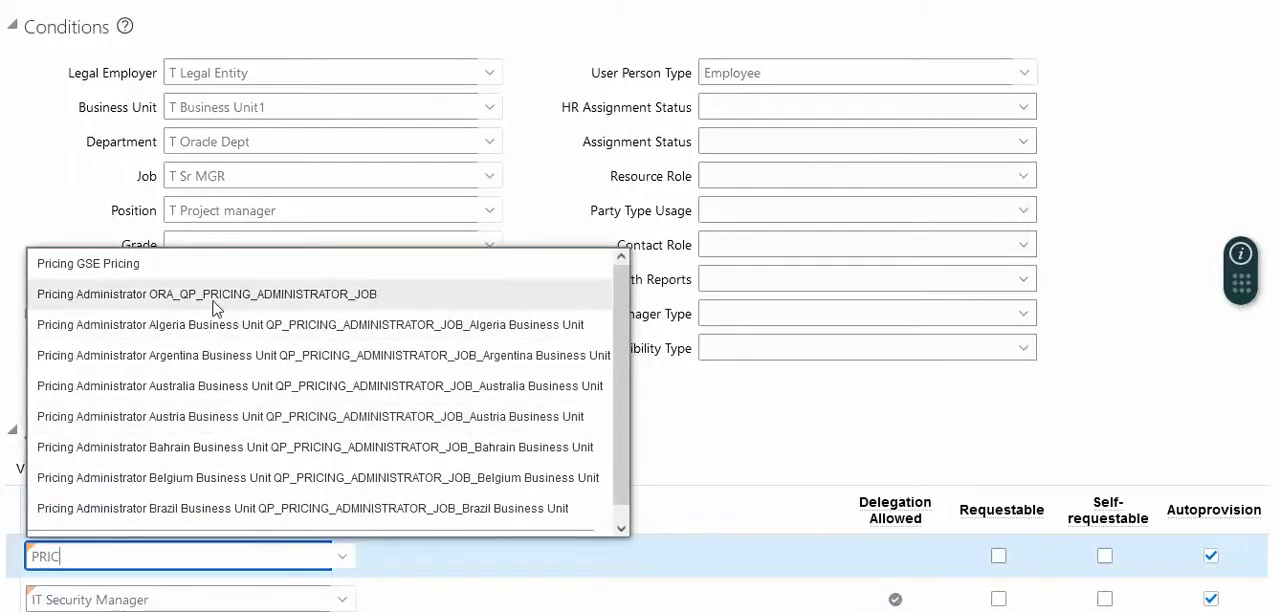
click(206, 294)
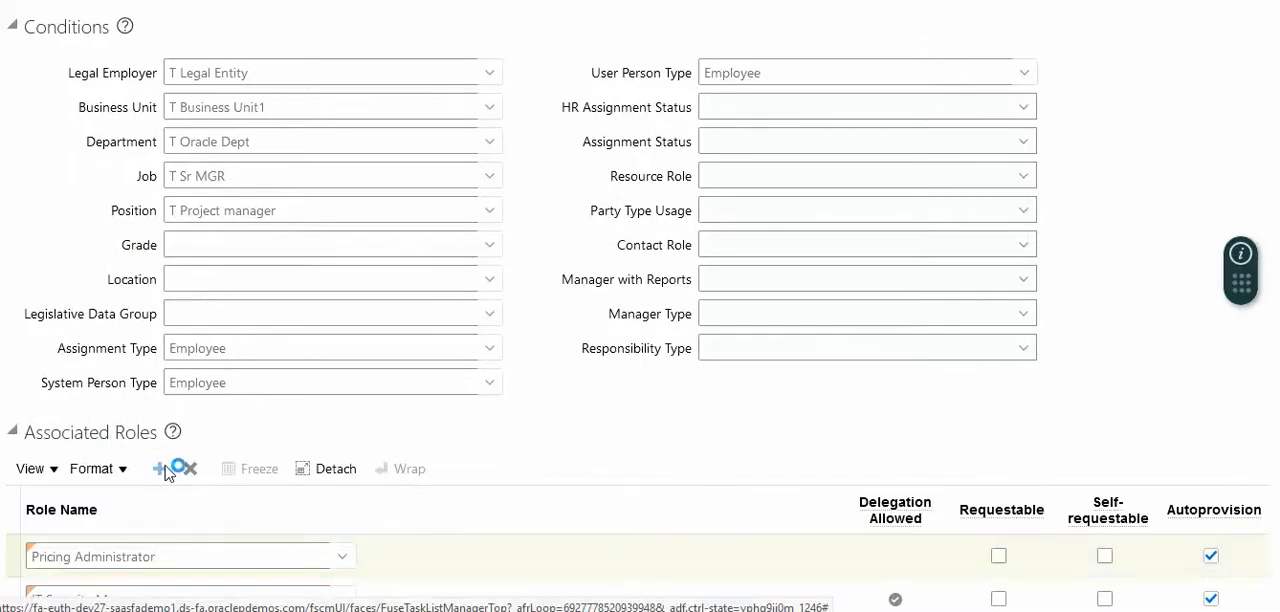
Step: Add Order Administrator and Order Manager to the associated roles
click(159, 468)
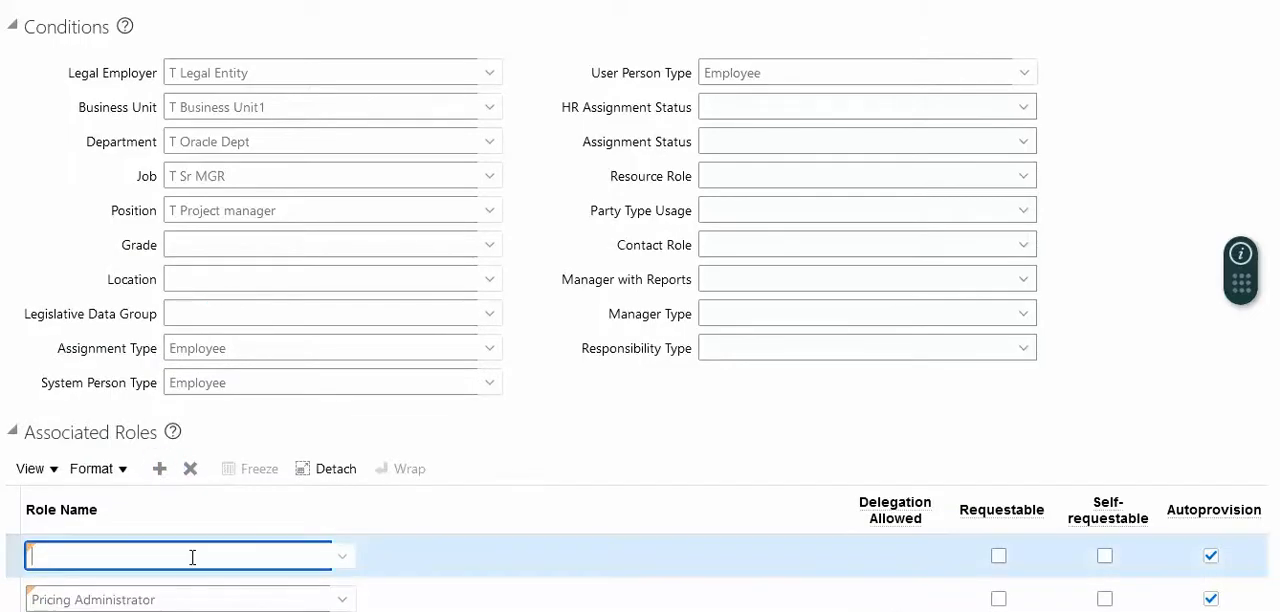
text(oR)
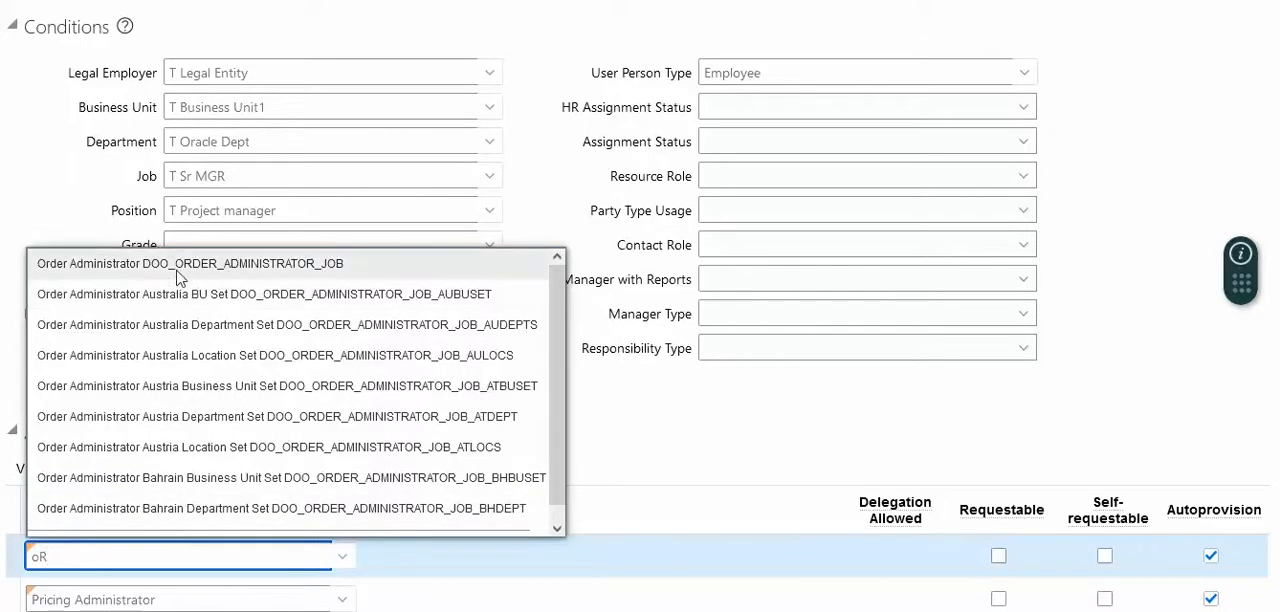
click(189, 263)
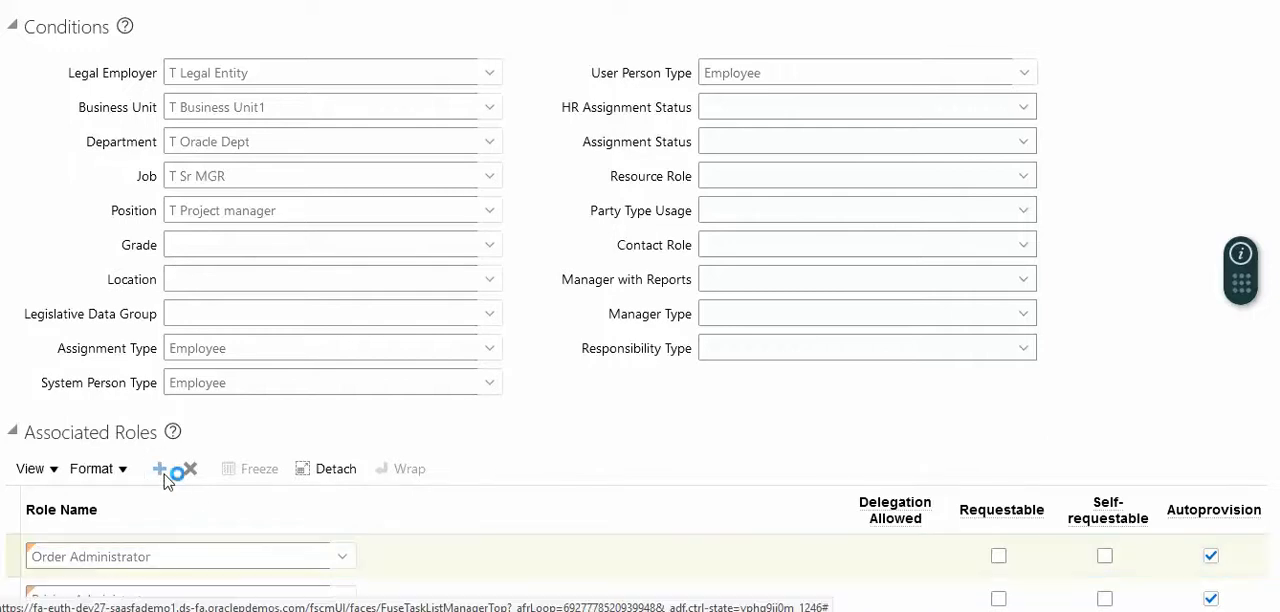
click(159, 469)
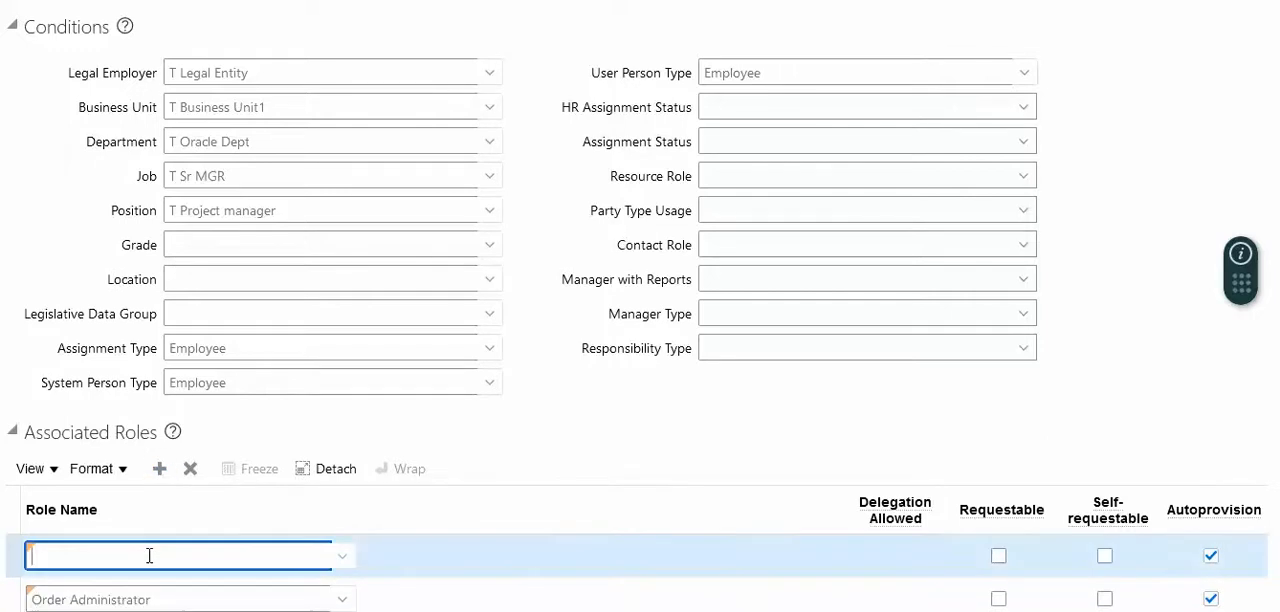
text(ORDER M)
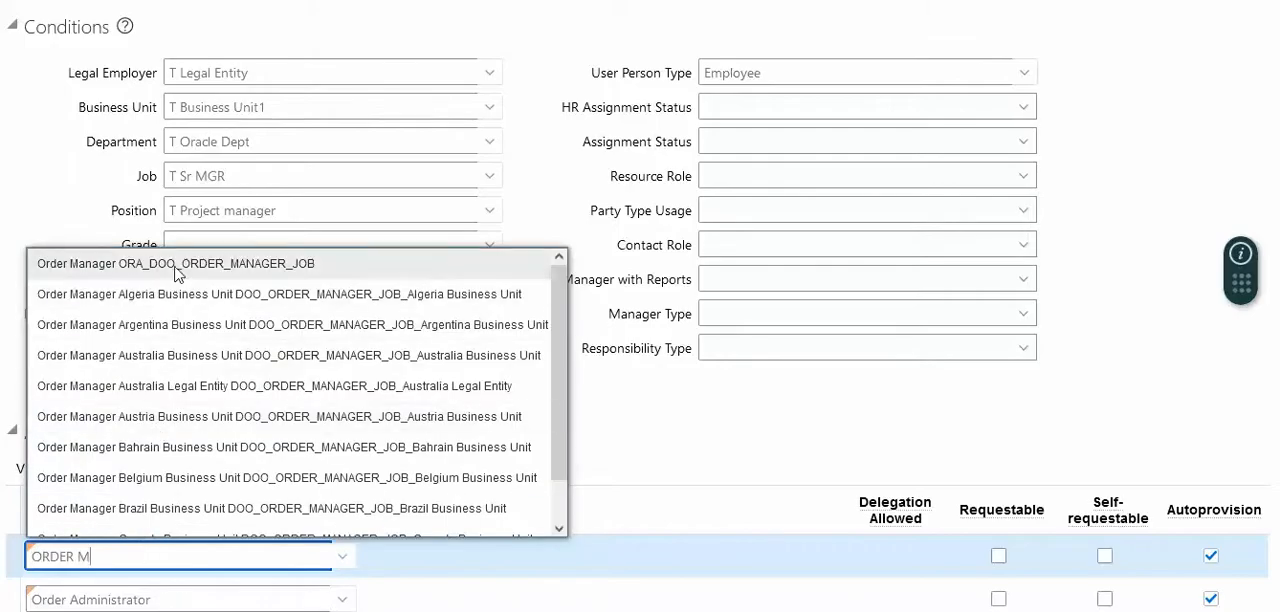
click(175, 263)
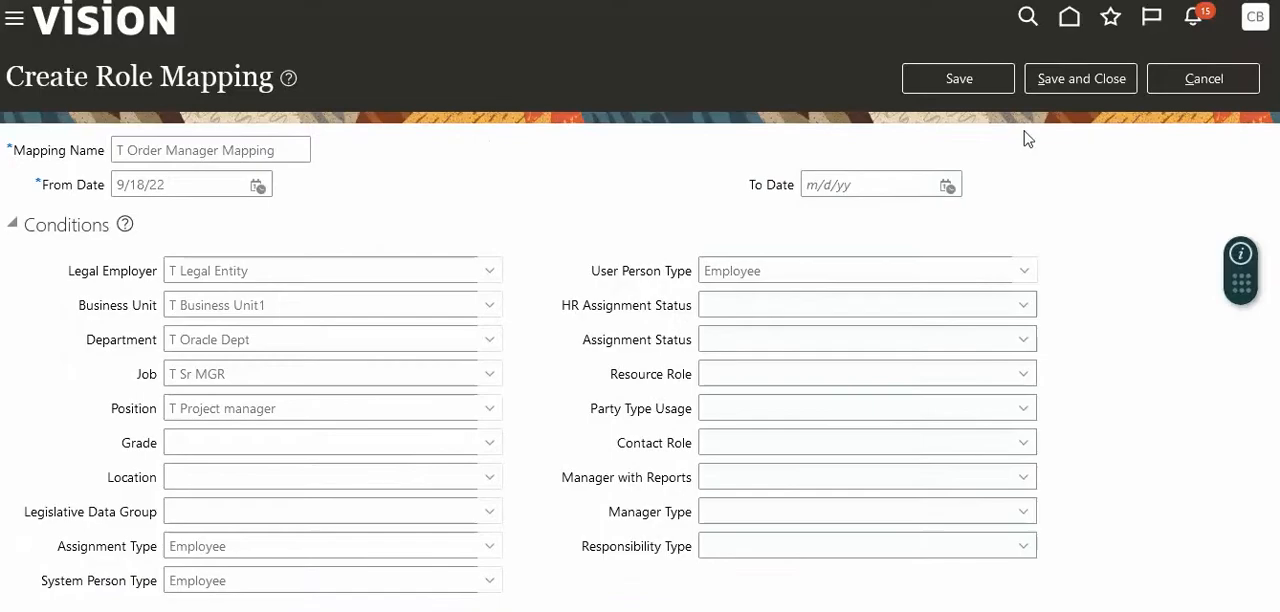
Step: Save and close the T Order Manager Mapping, confirm, and return home
click(1080, 78)
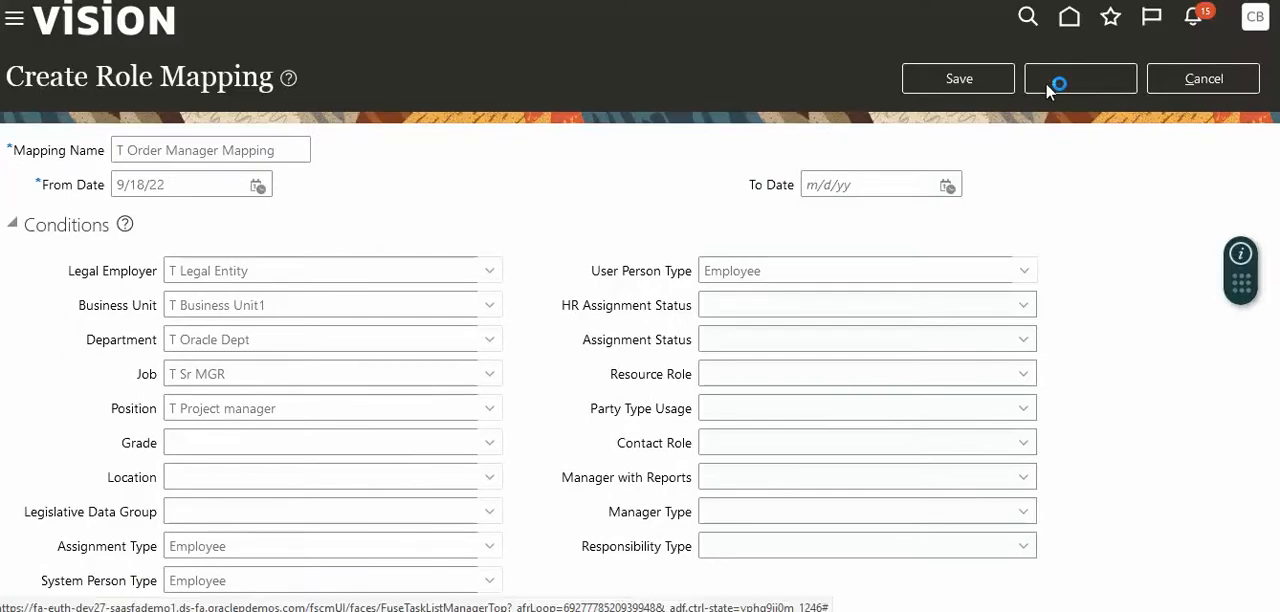
click(1080, 78)
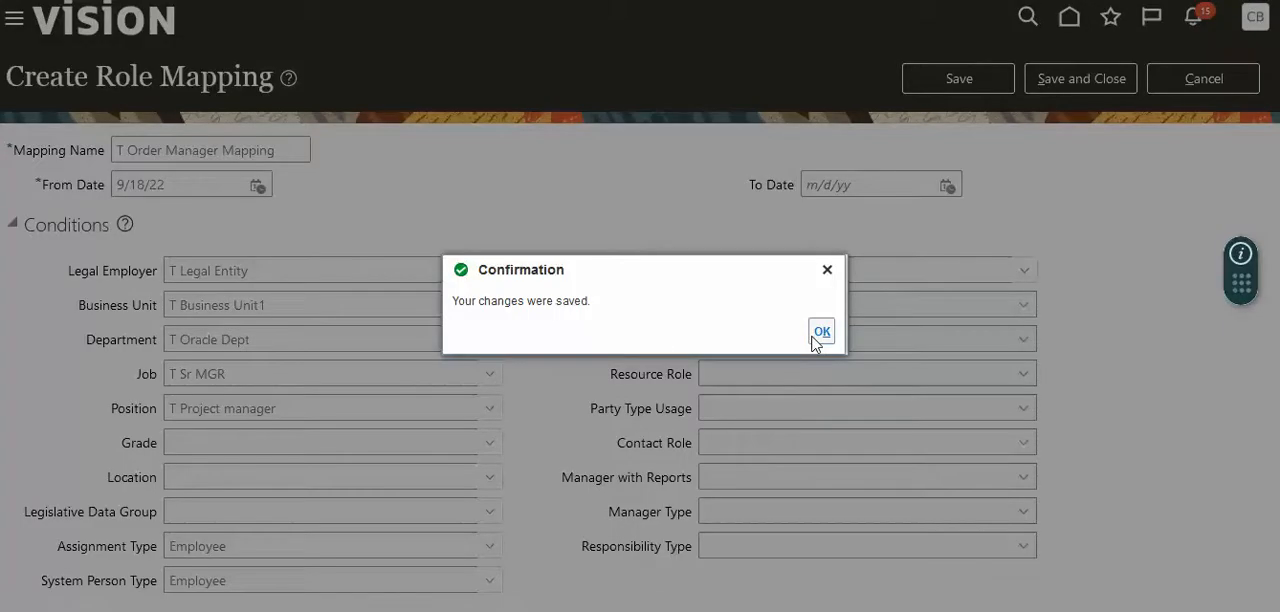
click(821, 331)
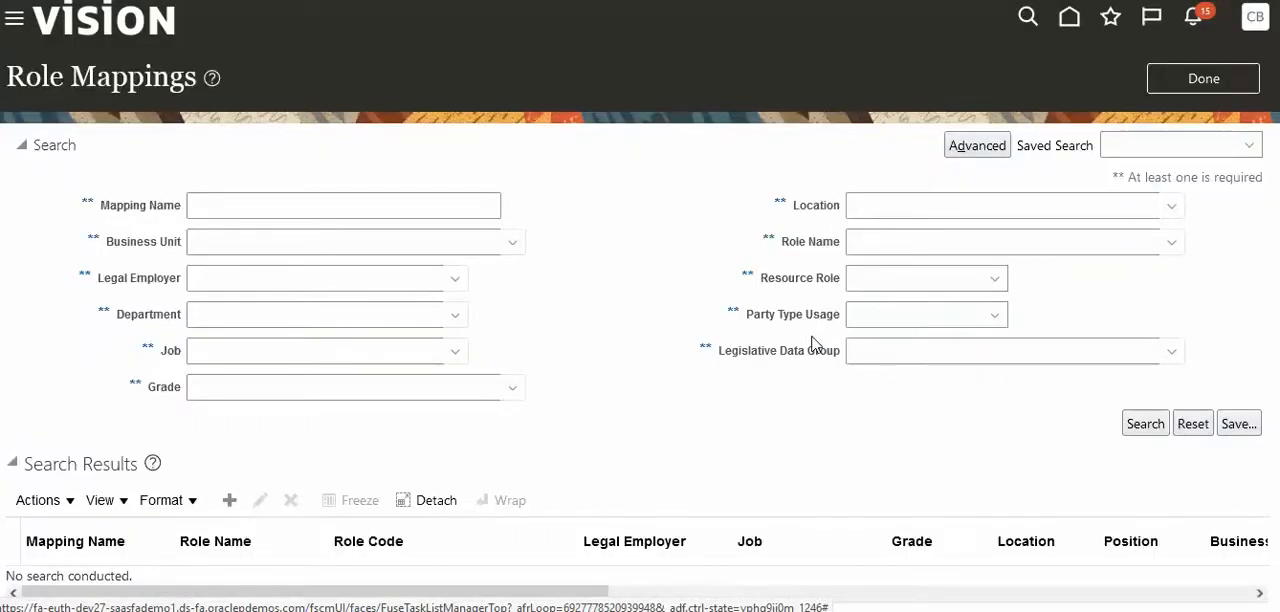
mouse_move(140, 30)
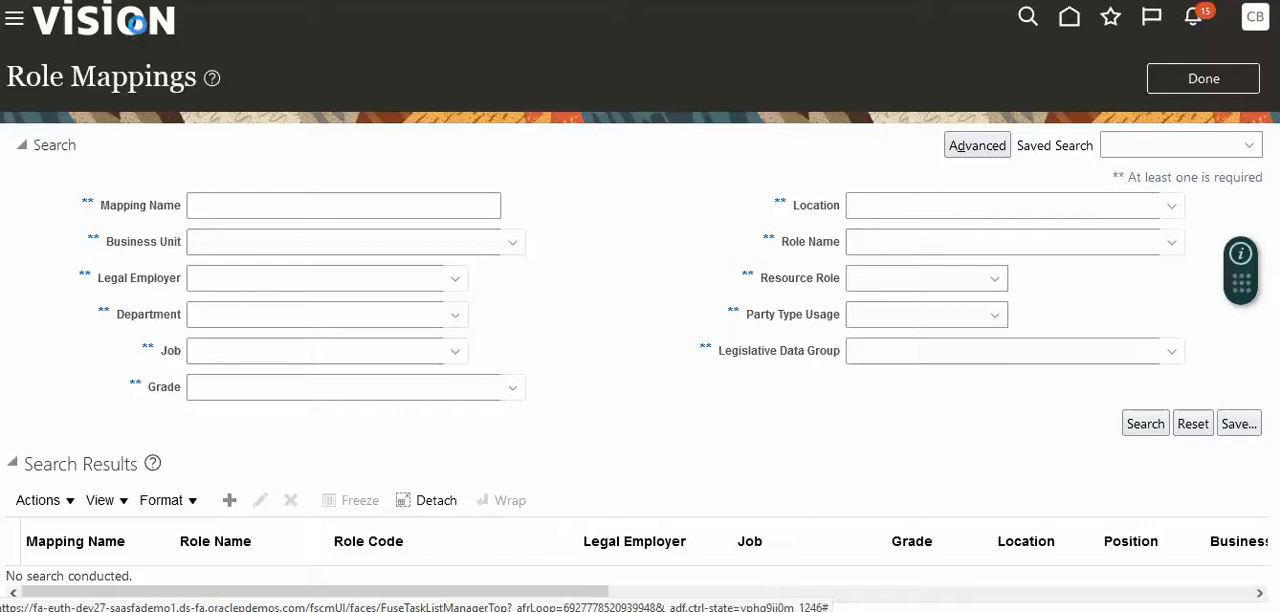
click(1027, 17)
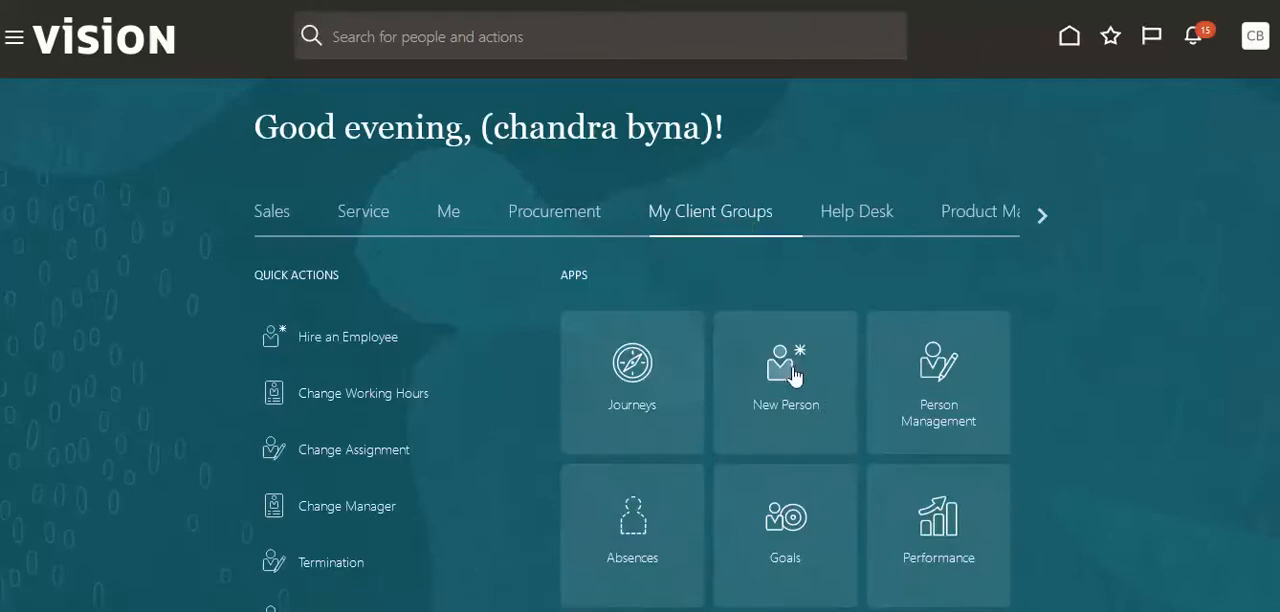
Step: From New Person, start the Hire an Employee flow
click(785, 375)
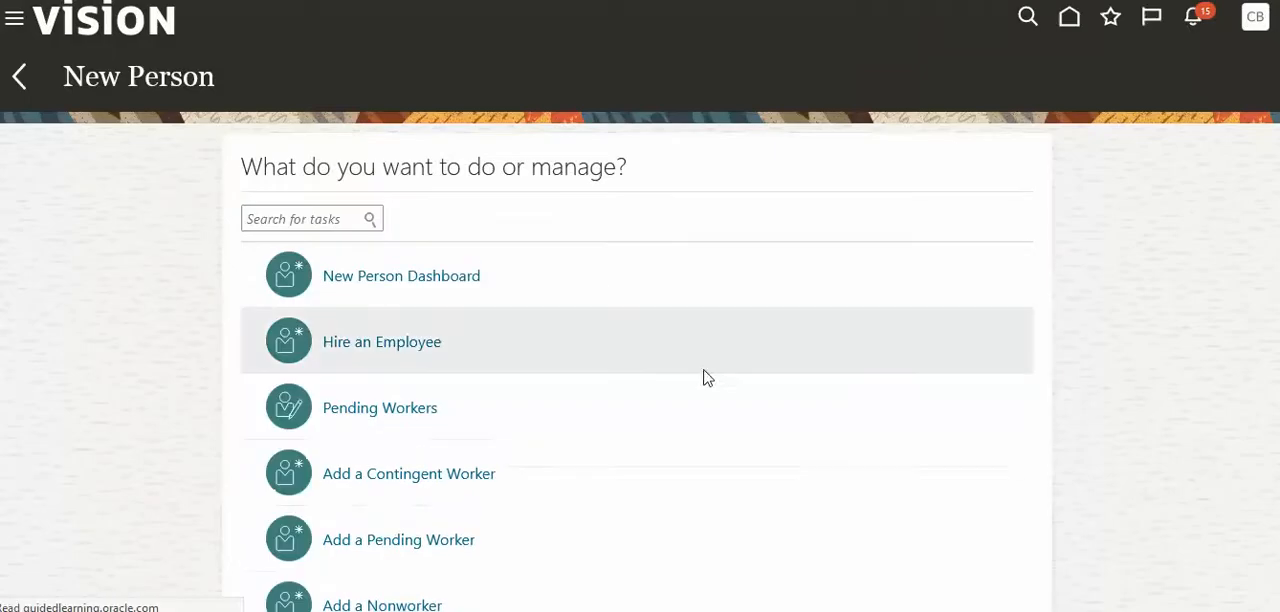
click(381, 341)
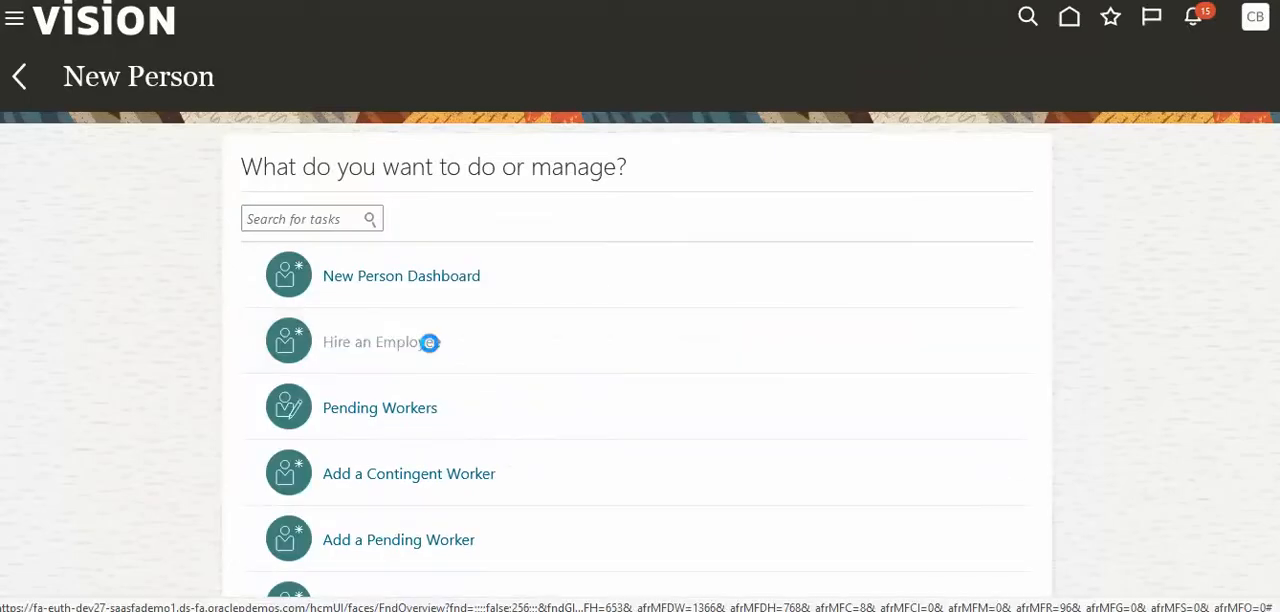
click(375, 341)
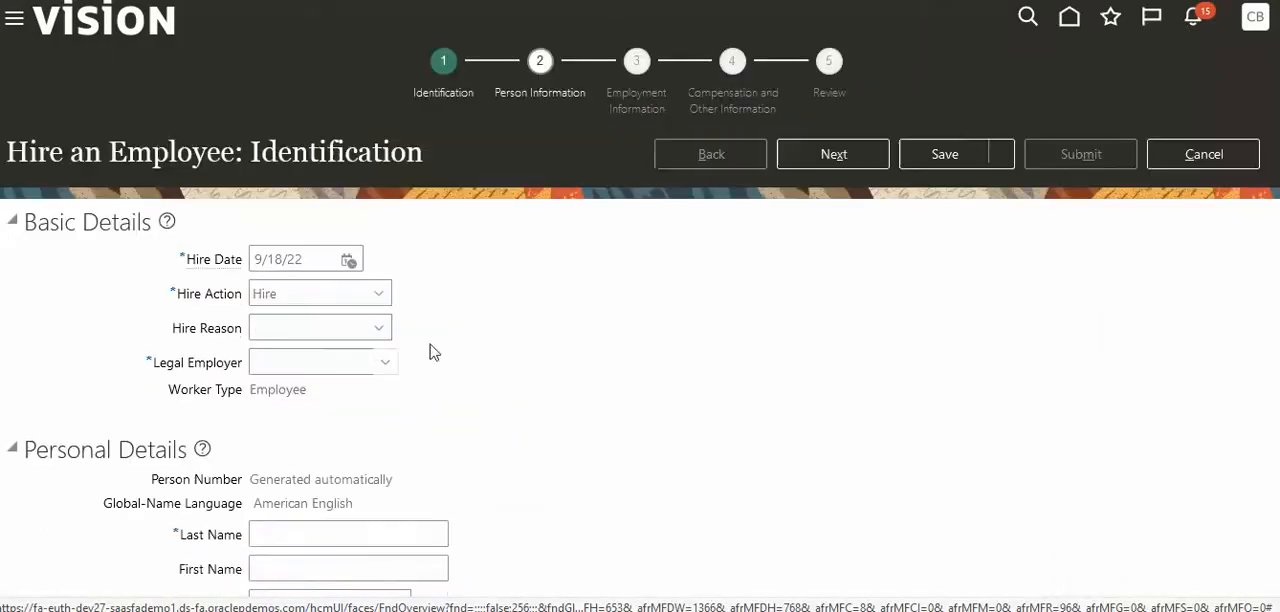
click(313, 362)
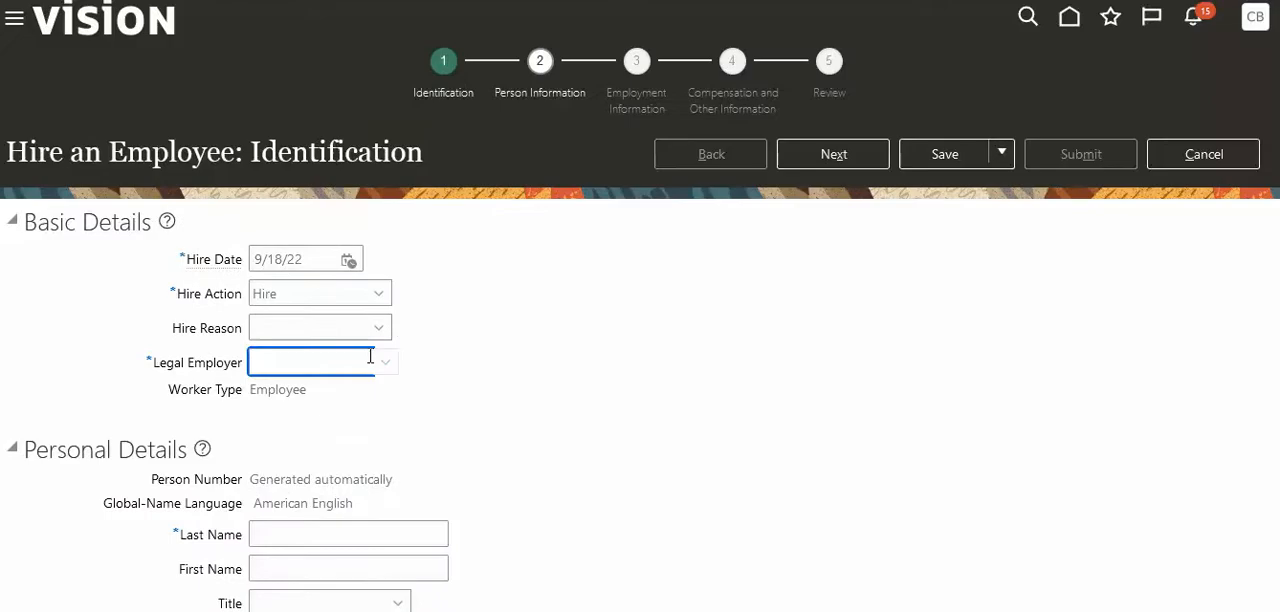
text(t E)
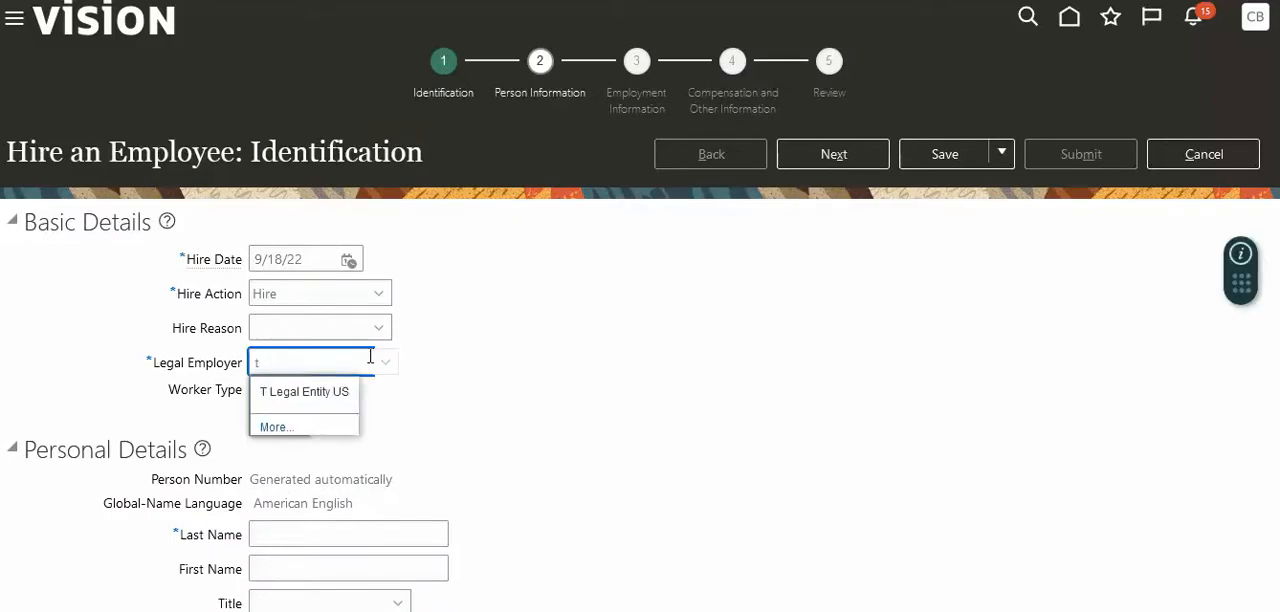
click(304, 391)
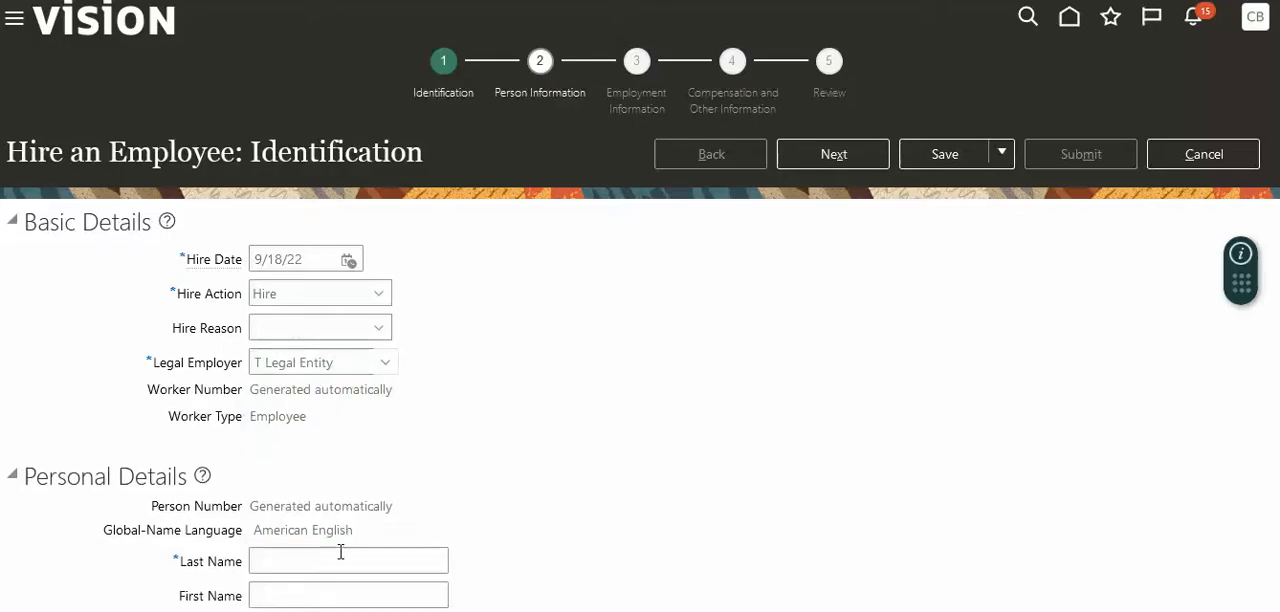
text(S)
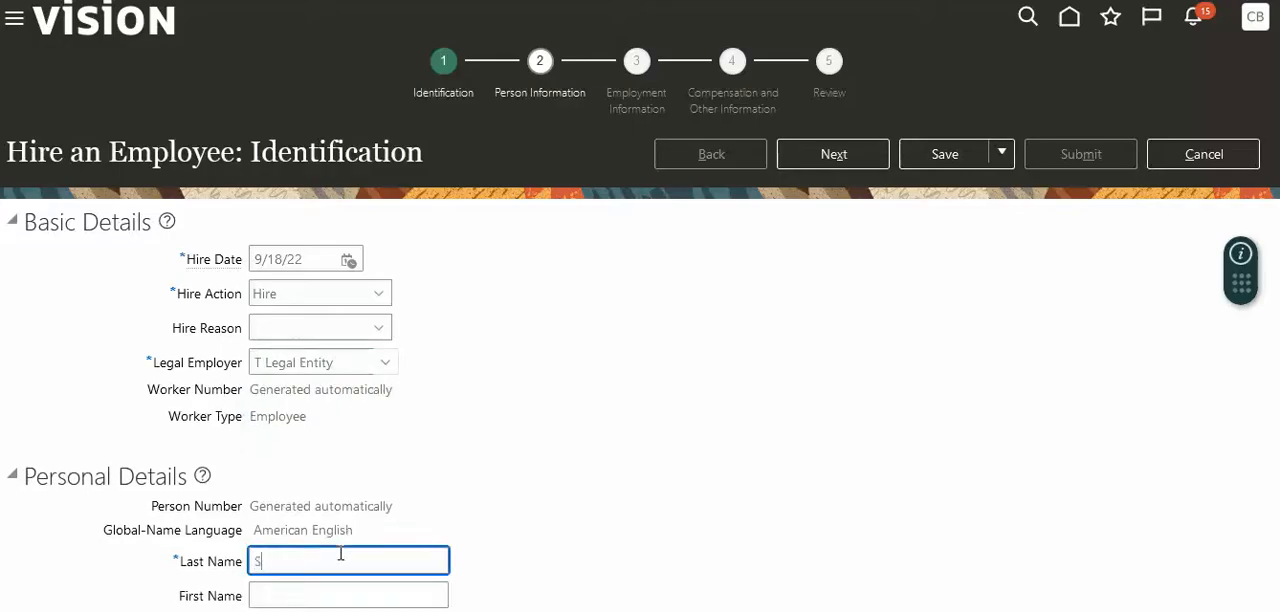
key(Backspace)
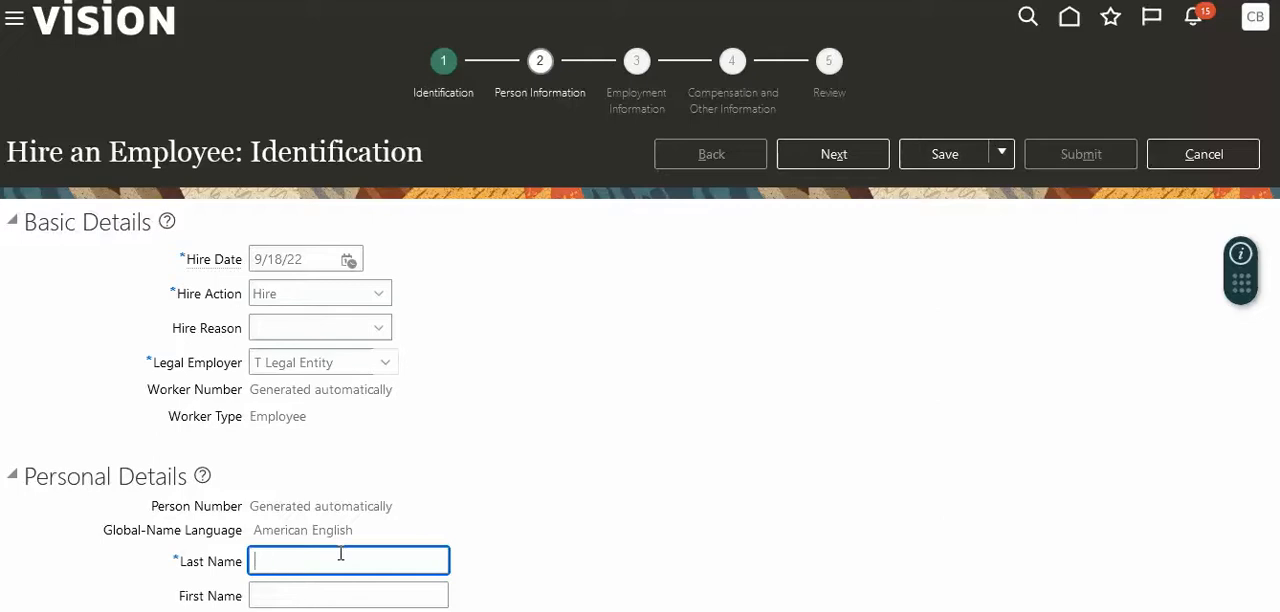
text(singh)
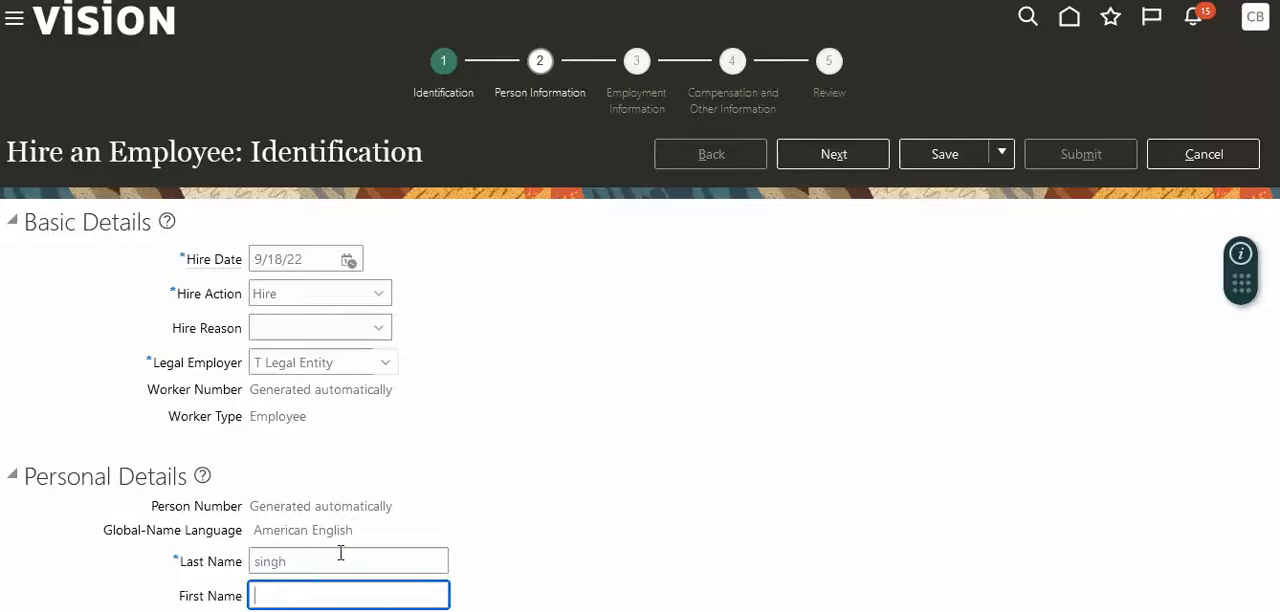
text(Veeru)
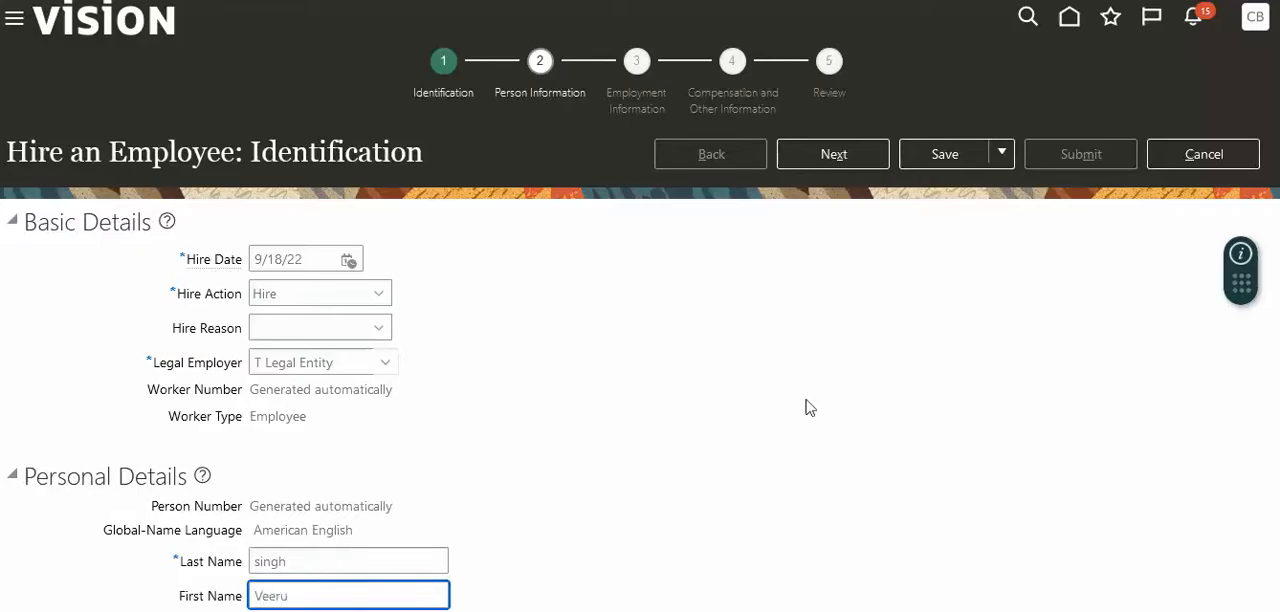
Step: Set gender Male and continue to the Person Information step
scroll(down, 3)
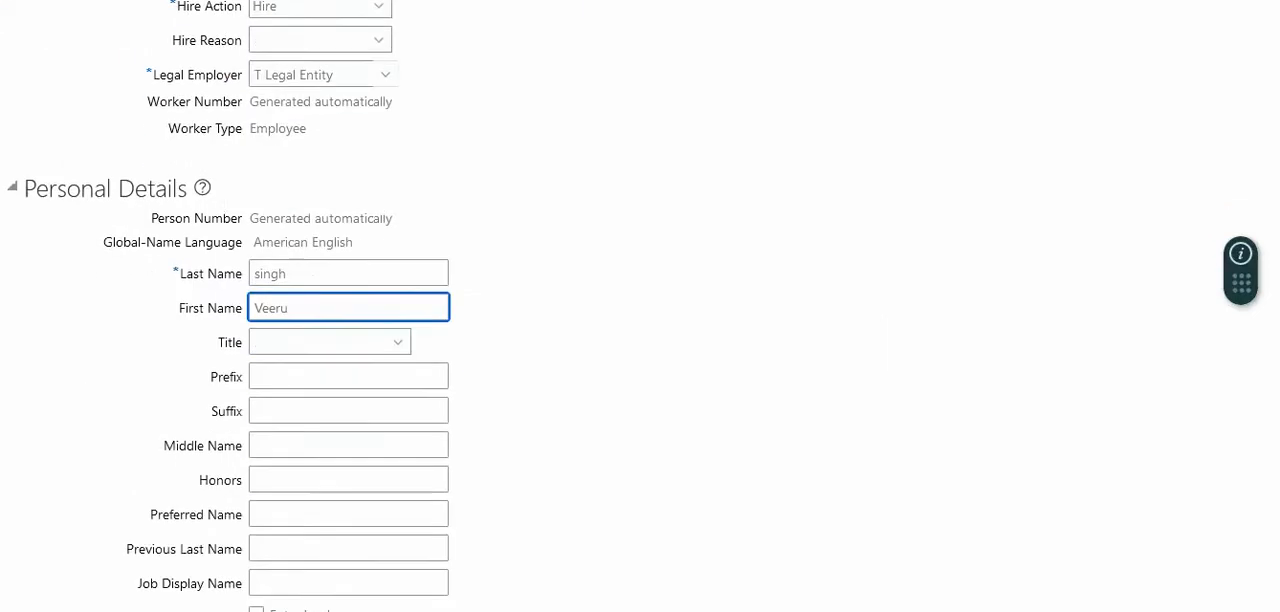
scroll(down, 3)
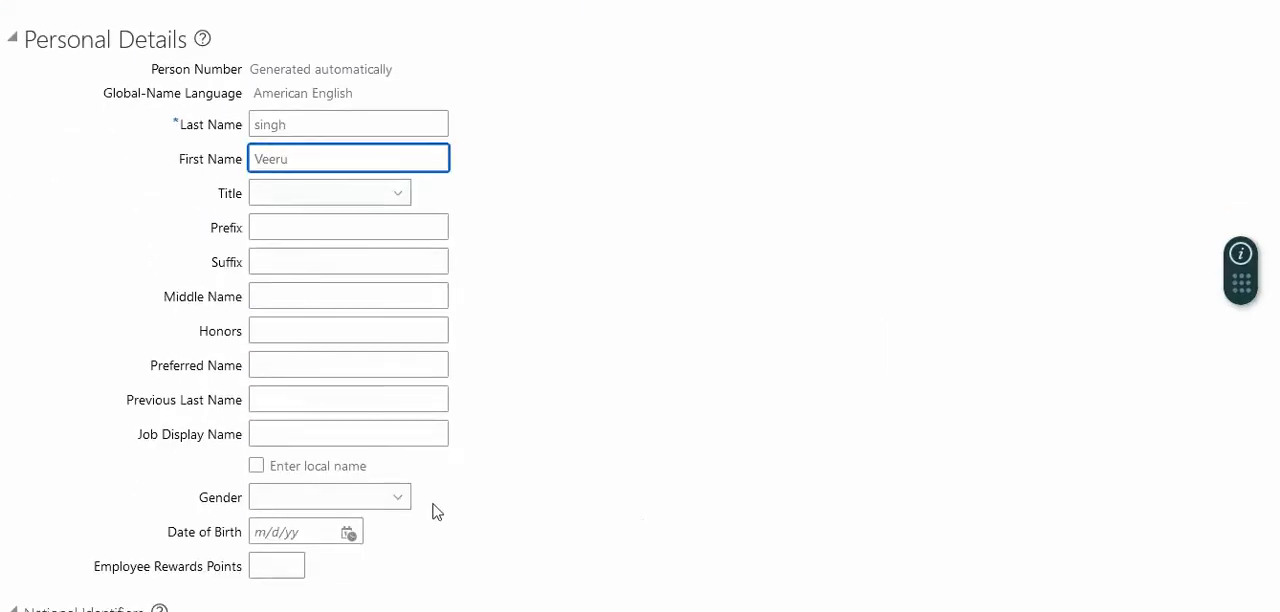
click(330, 497)
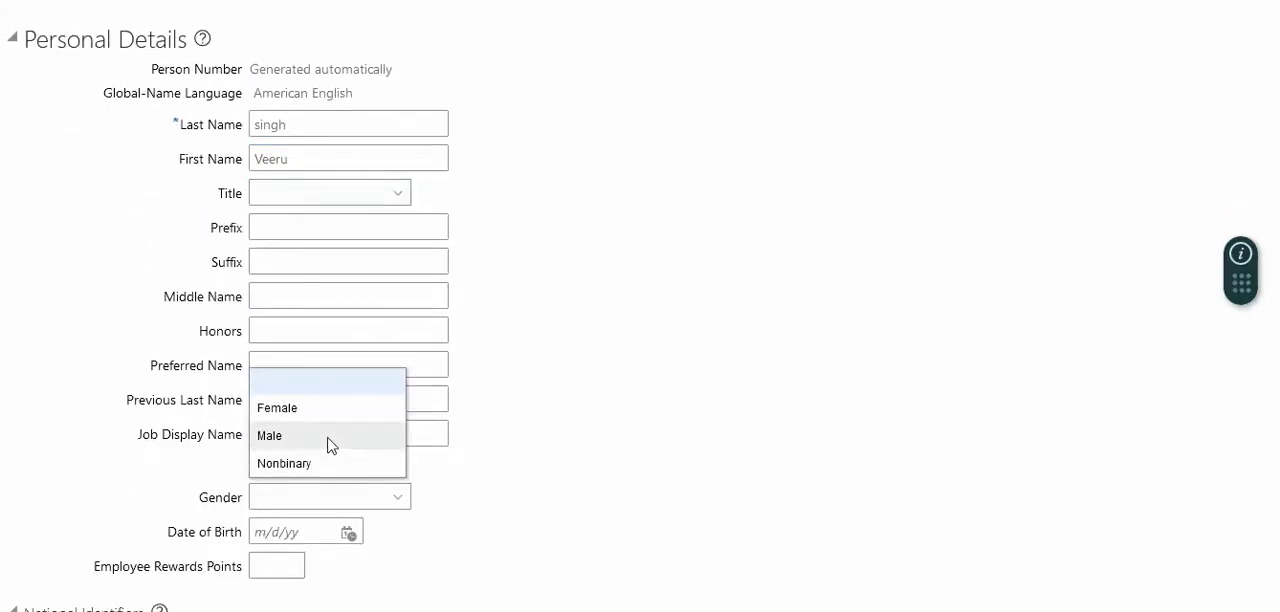
click(269, 435)
text(1/1/81)
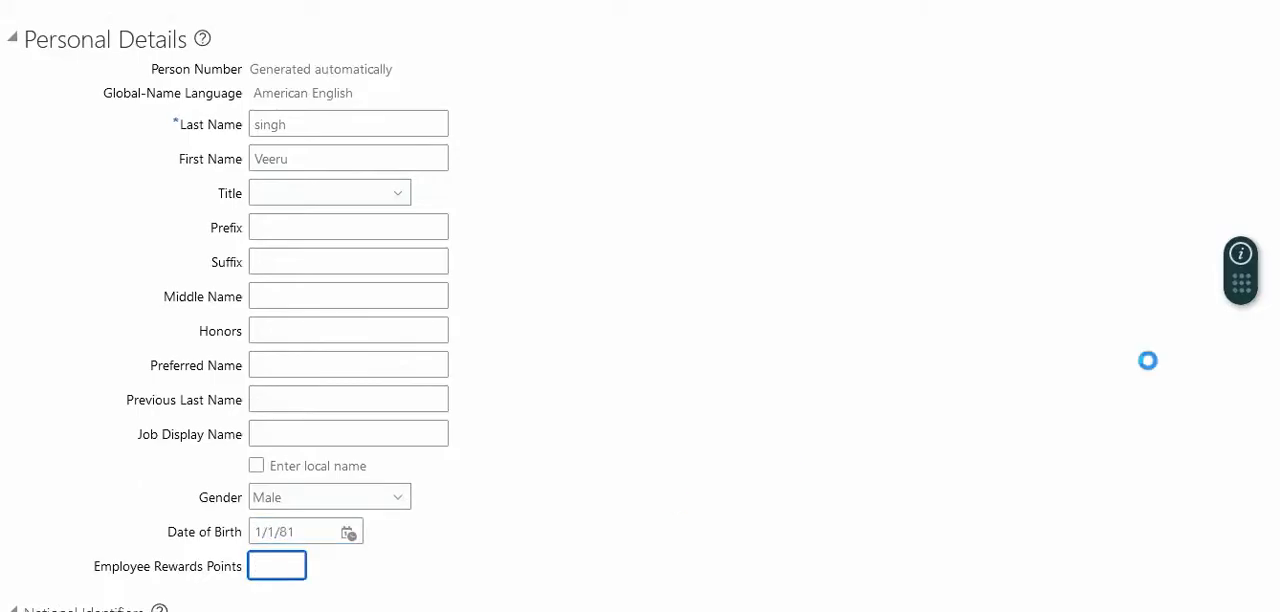
scroll(down, 3)
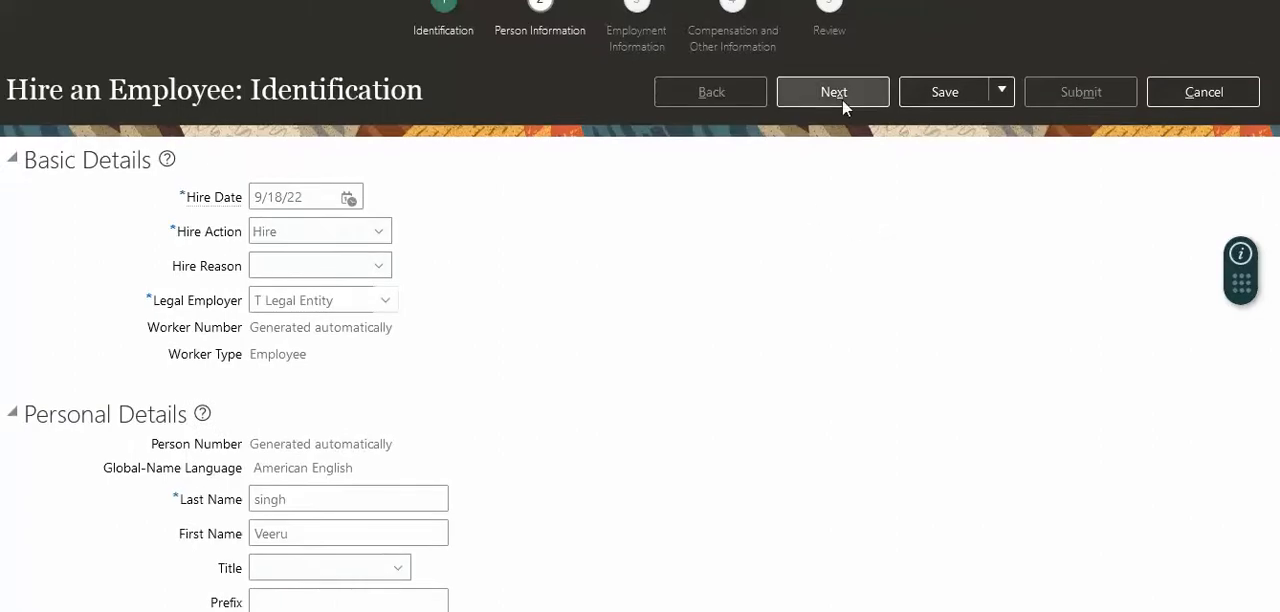
click(833, 91)
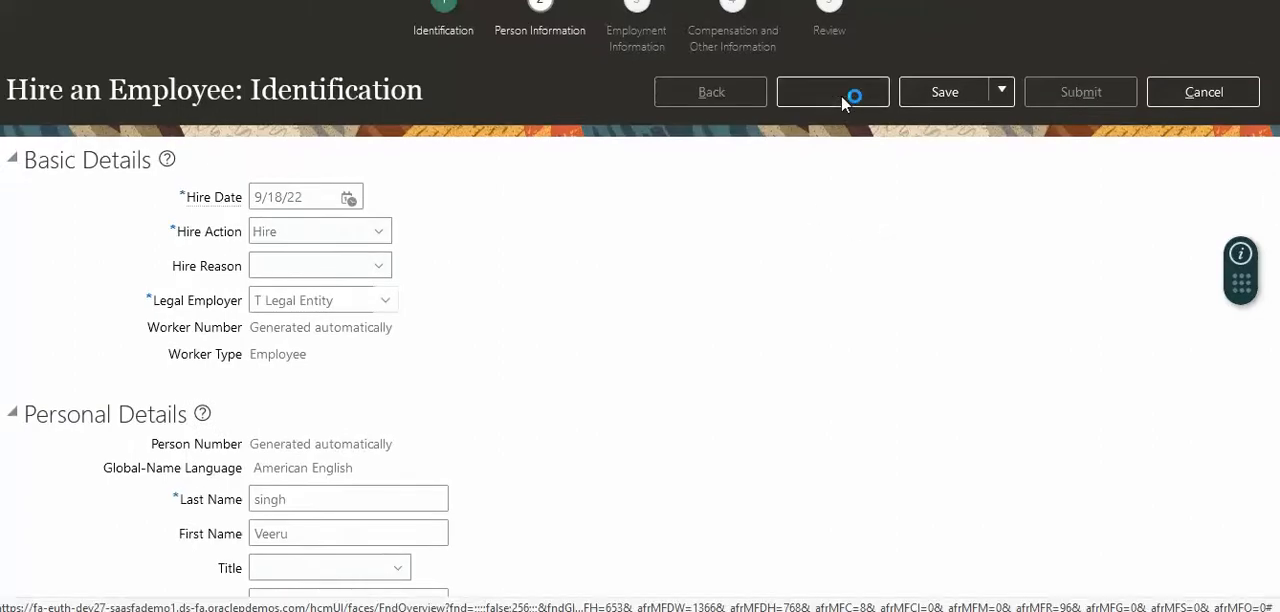
Step: Enter home address Add1 with ZIP 10010 Manhattan, NY and continue to Employment Information
click(832, 91)
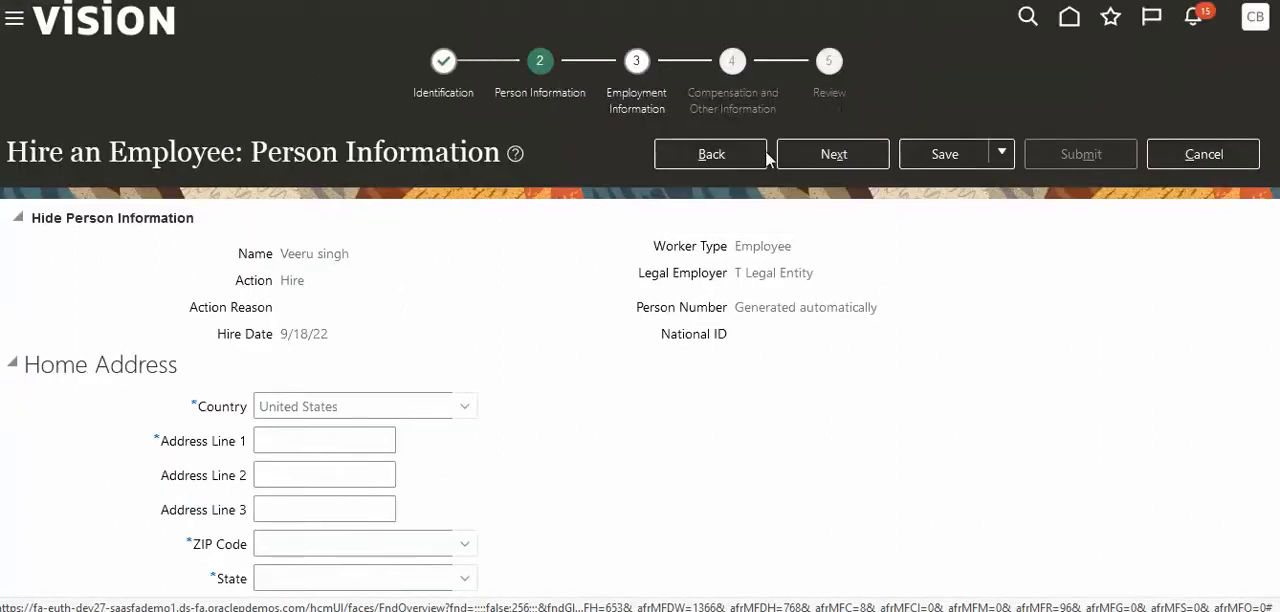
text(add)
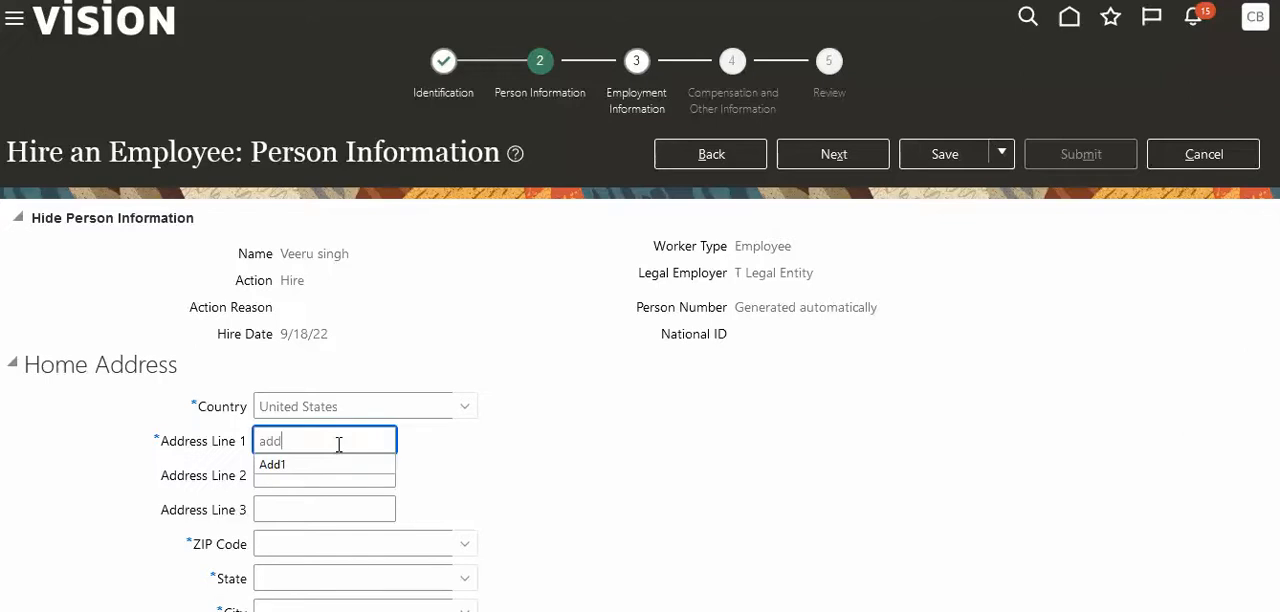
click(272, 464)
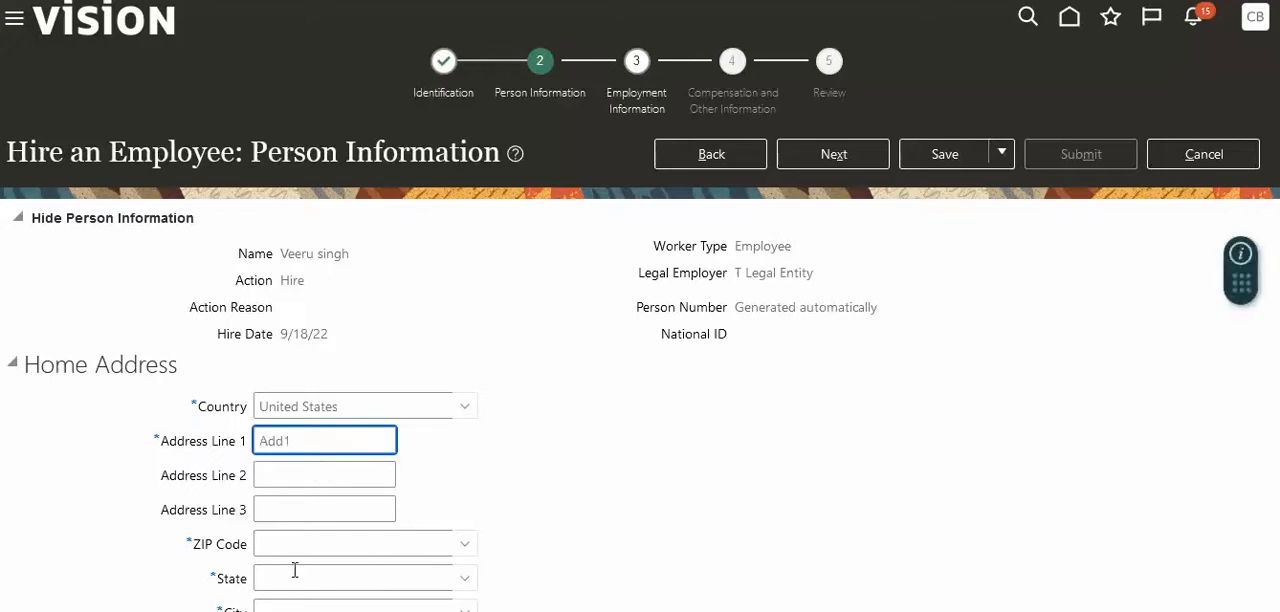
text(10010)
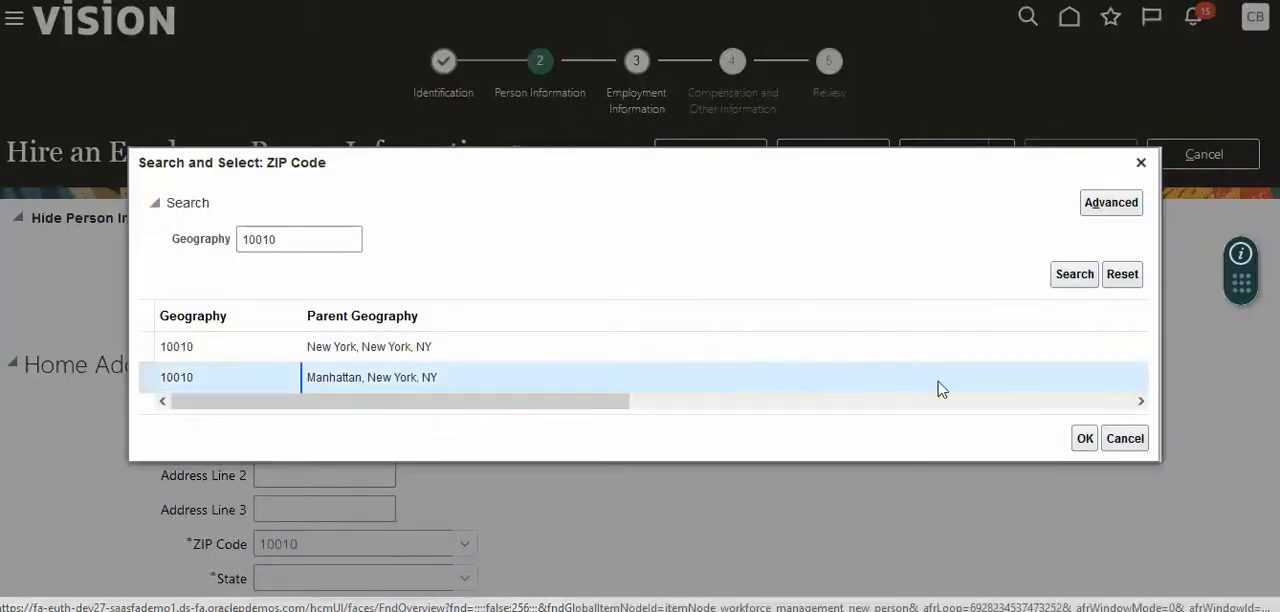
click(1084, 438)
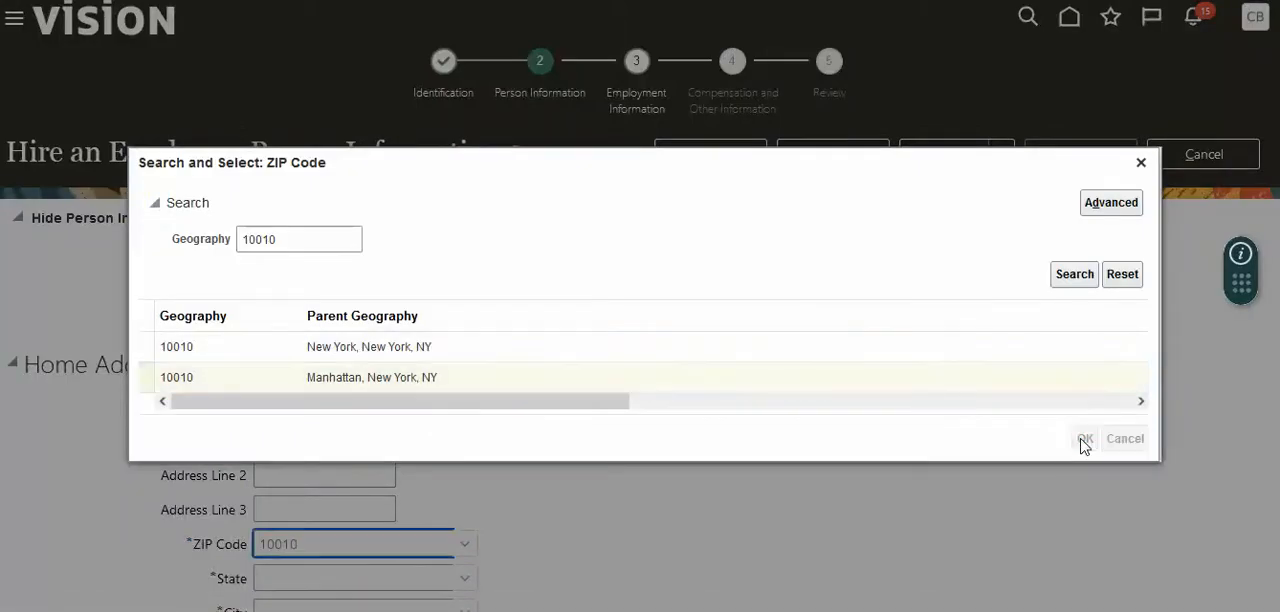
click(1085, 438)
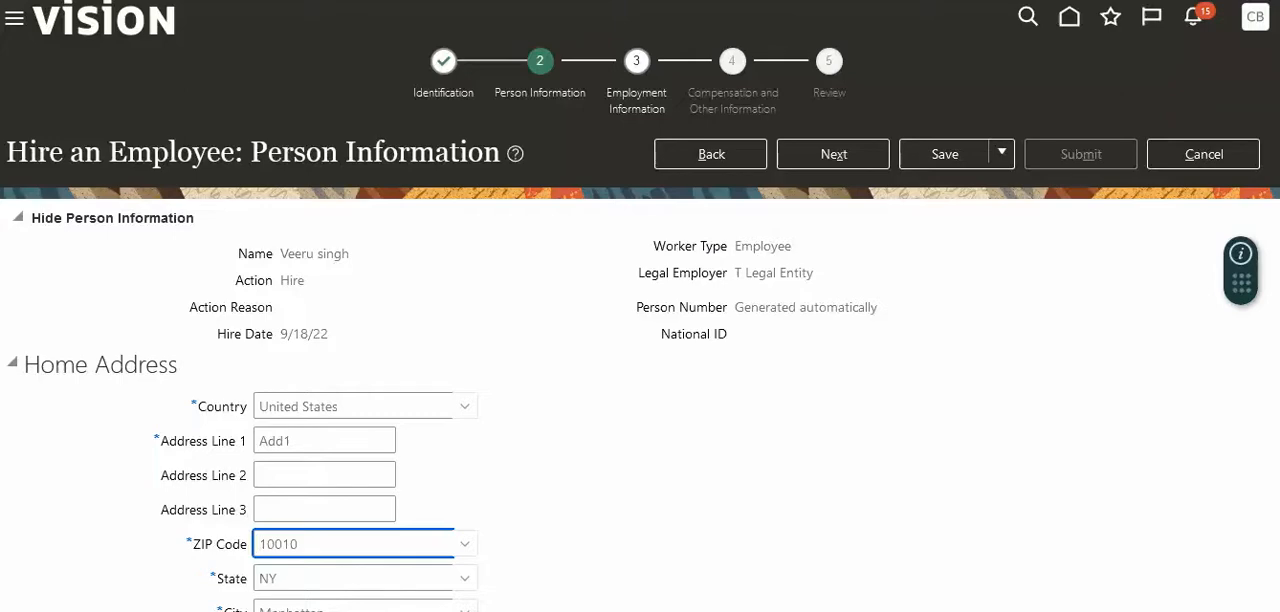
scroll(down, 3)
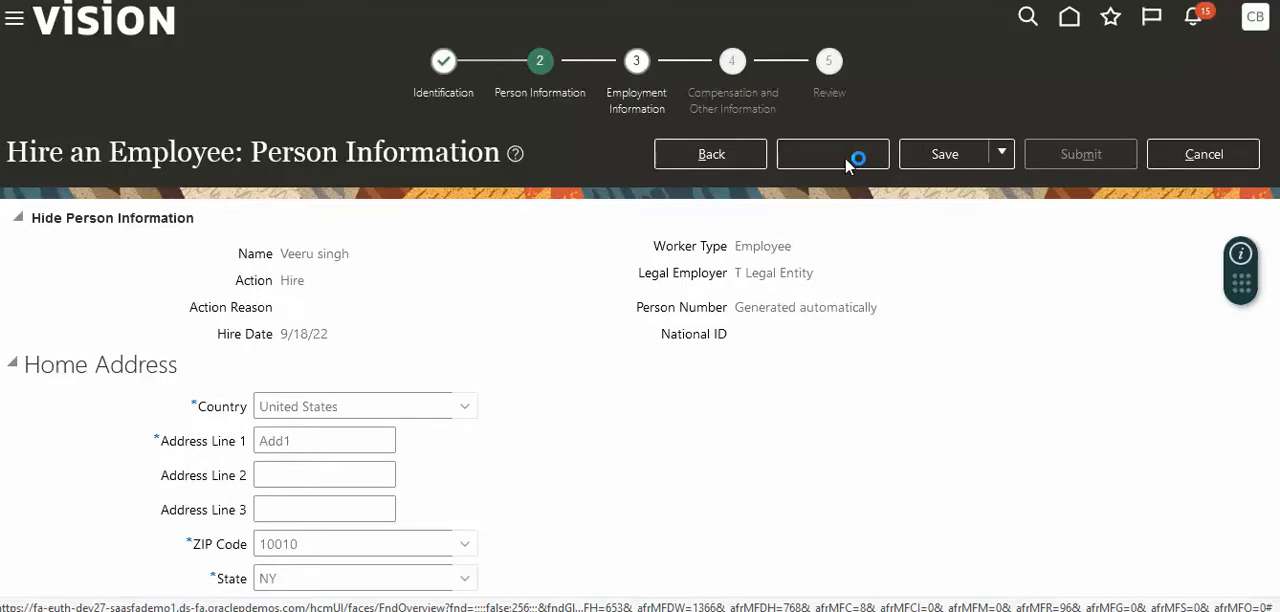
click(832, 154)
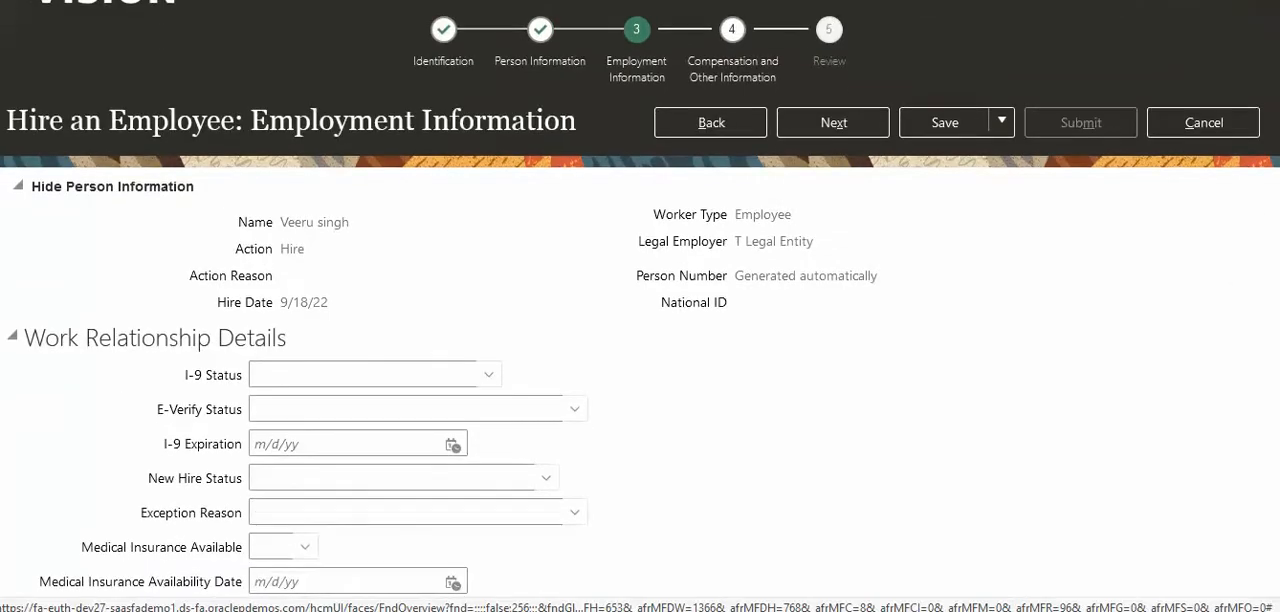
scroll(down, 3)
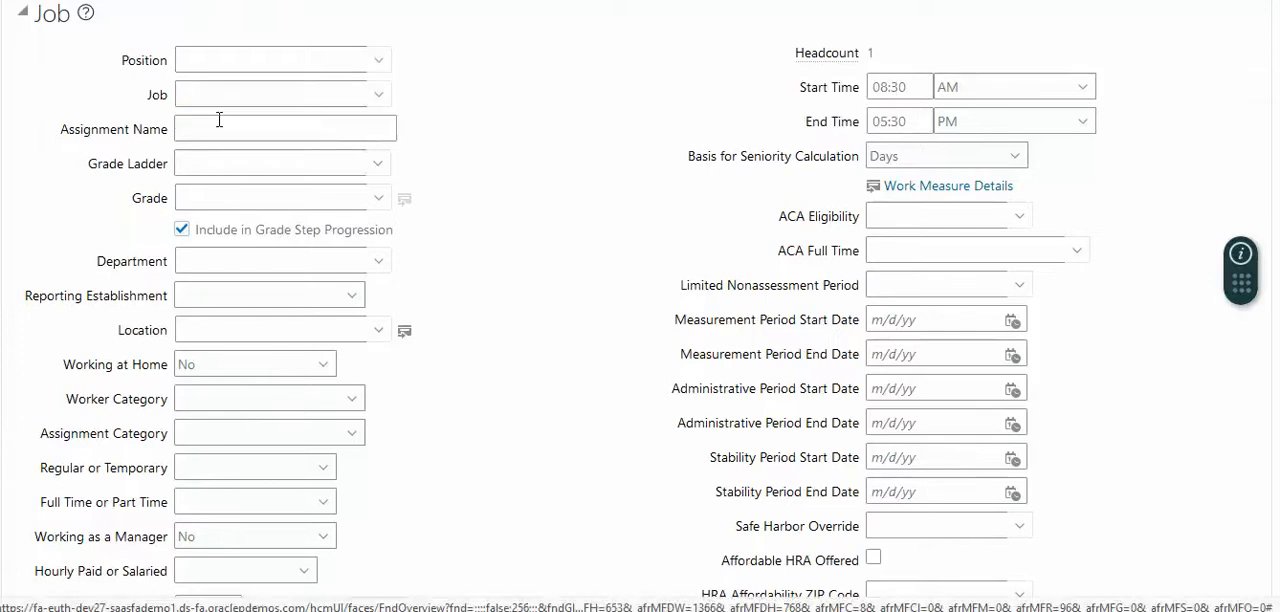
click(378, 60)
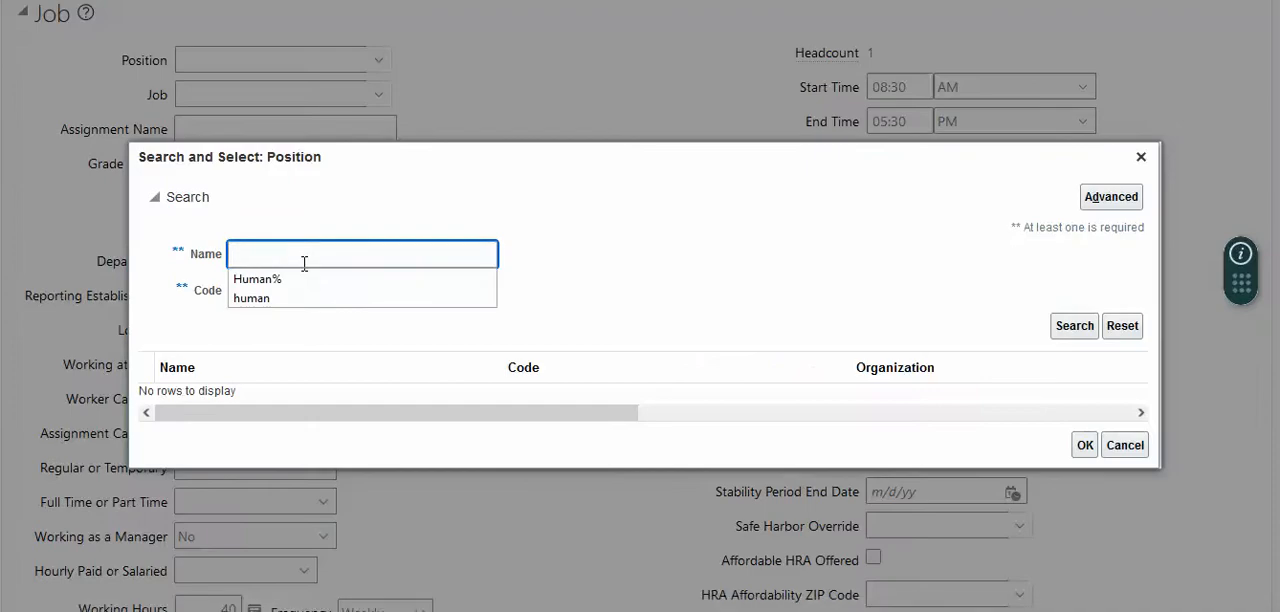
text(T%P)
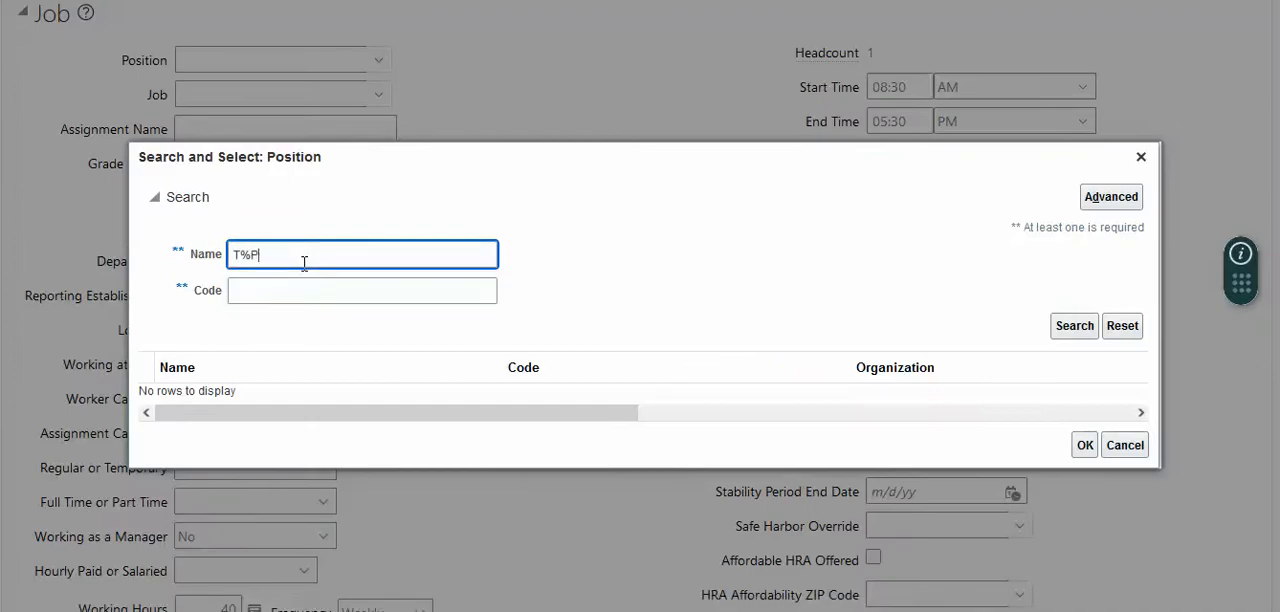
text(roject)
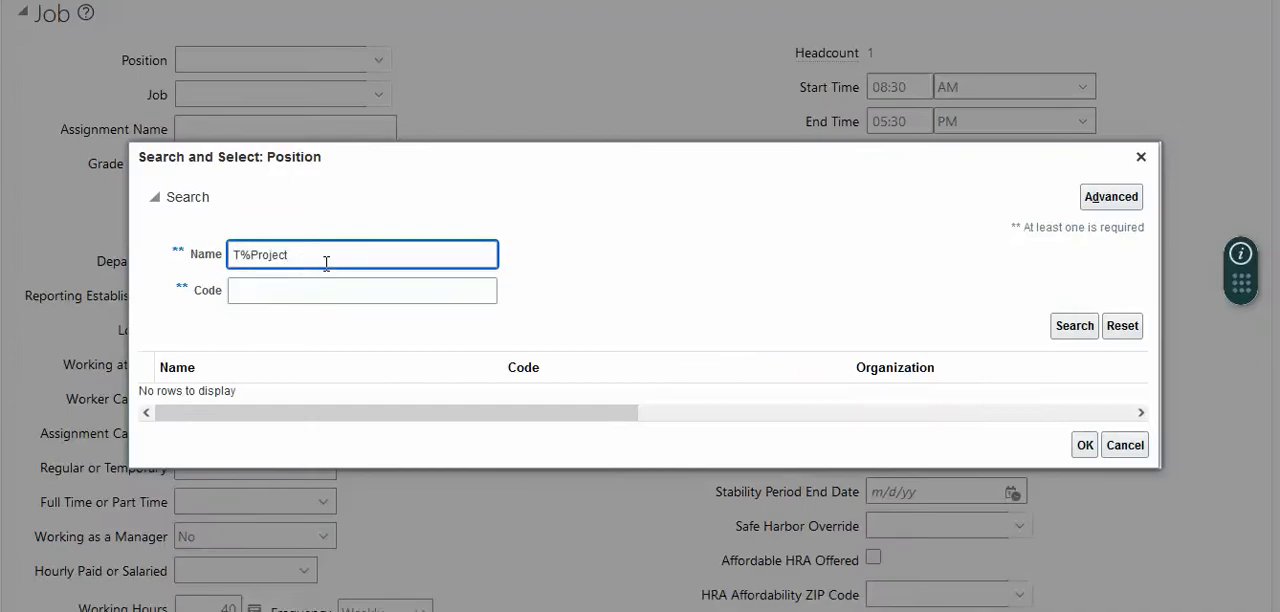
click(1073, 325)
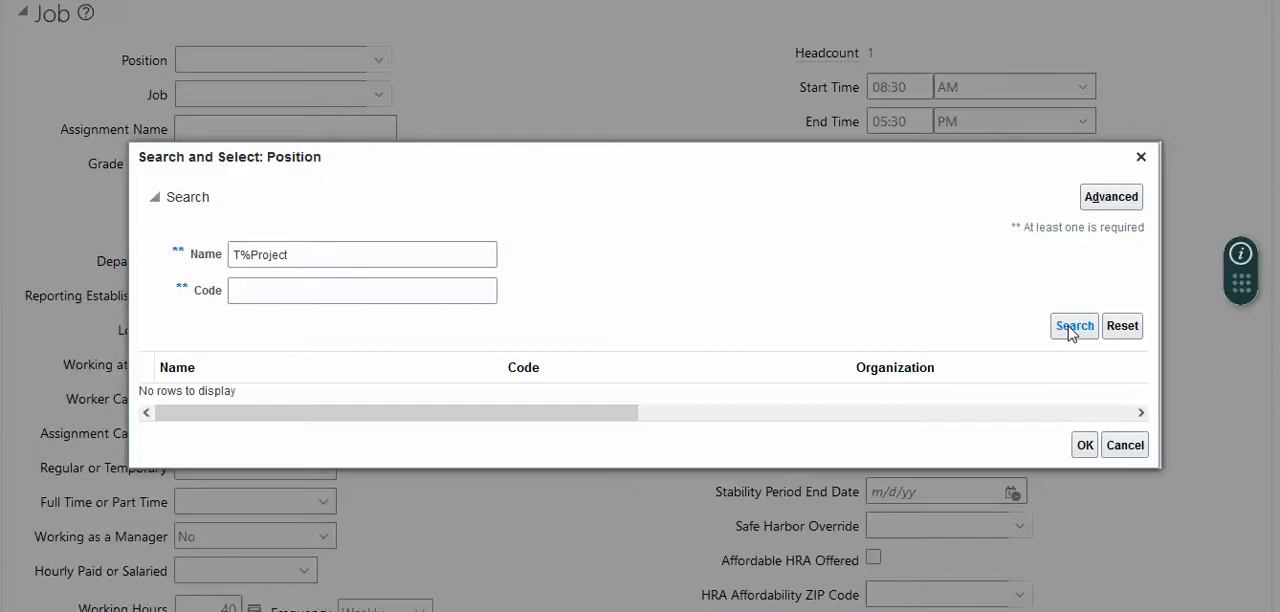
click(1073, 326)
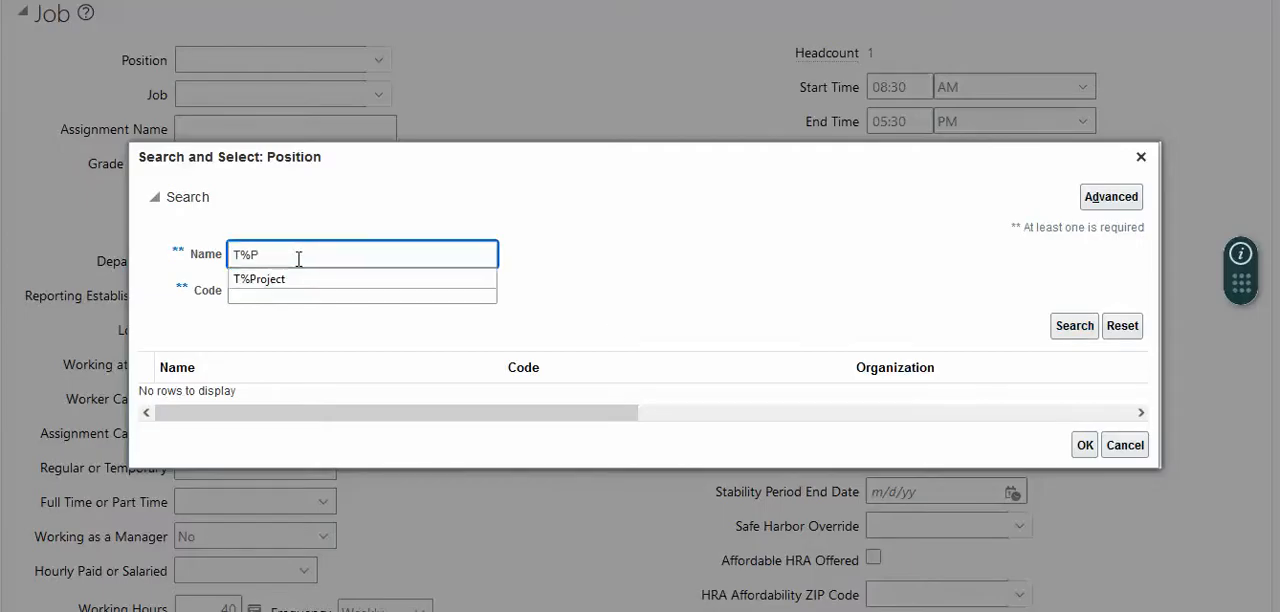
key(BackSpace)
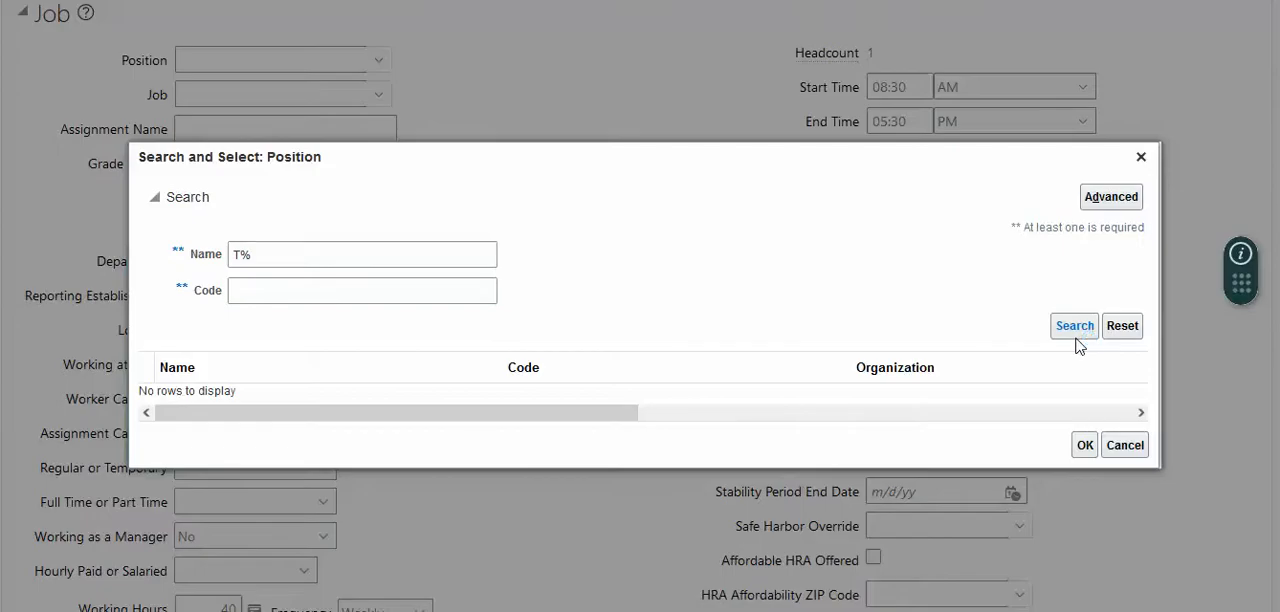
click(1073, 326)
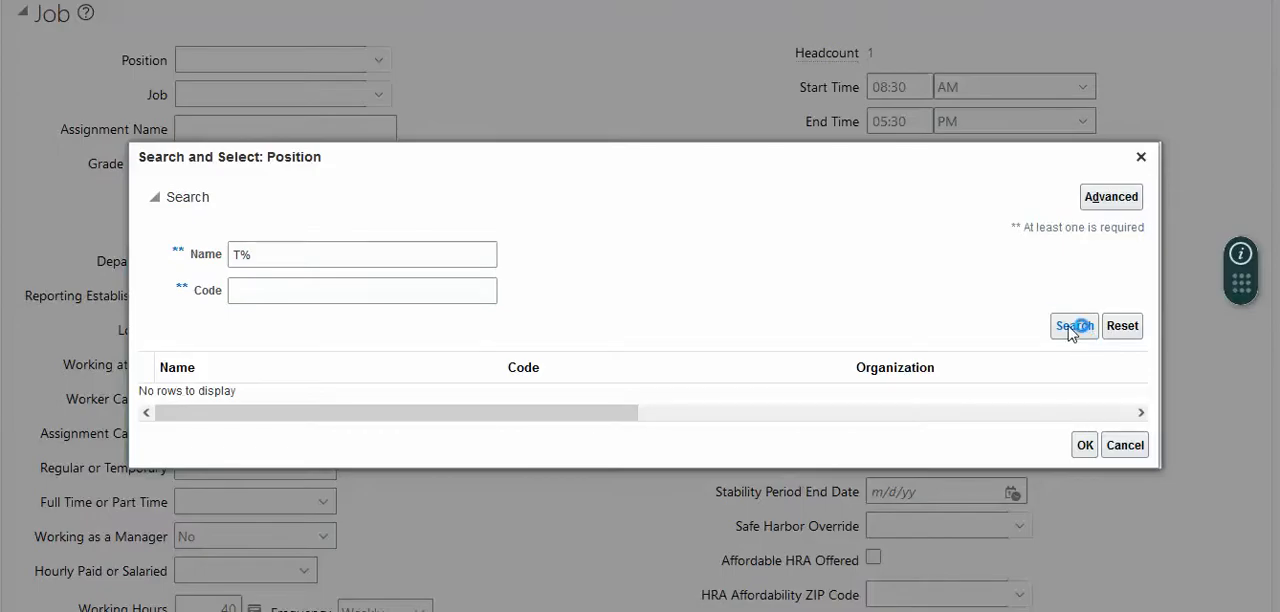
click(1123, 444)
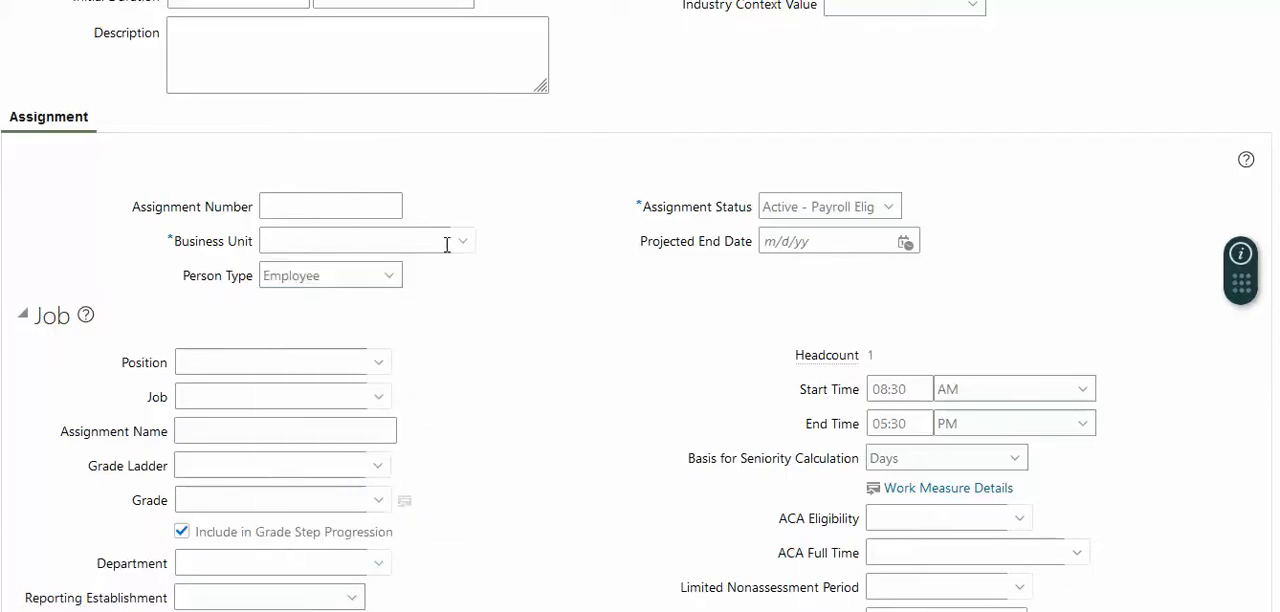
Step: Search business units with T% and assign T Business Unit1
click(462, 241)
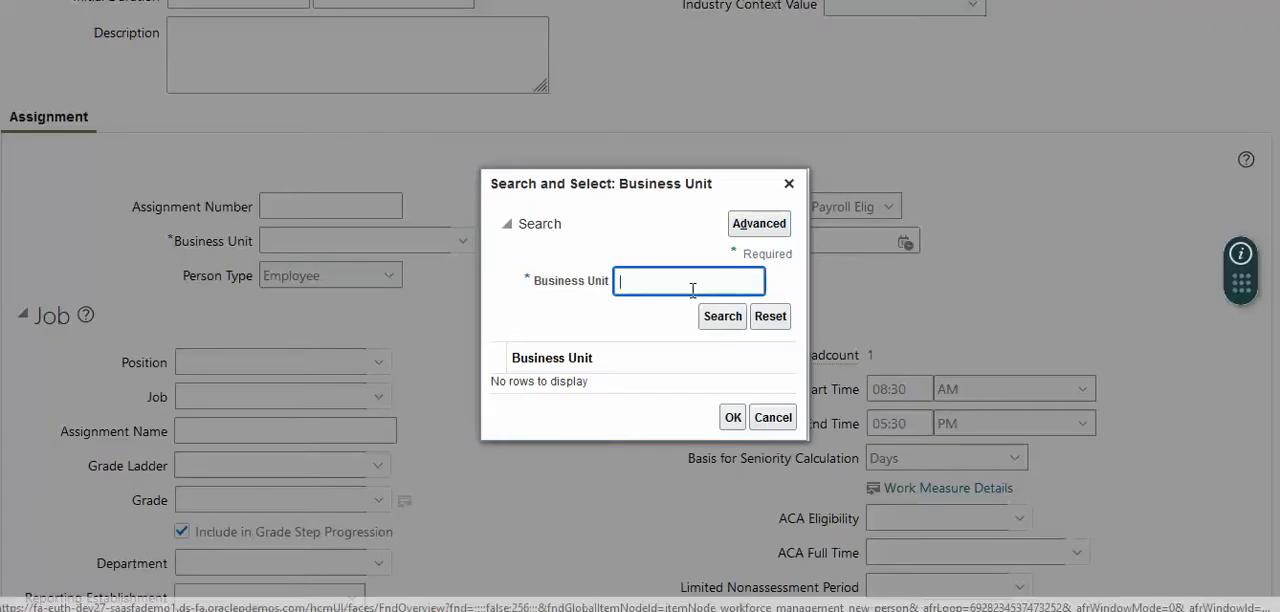
text(T%)
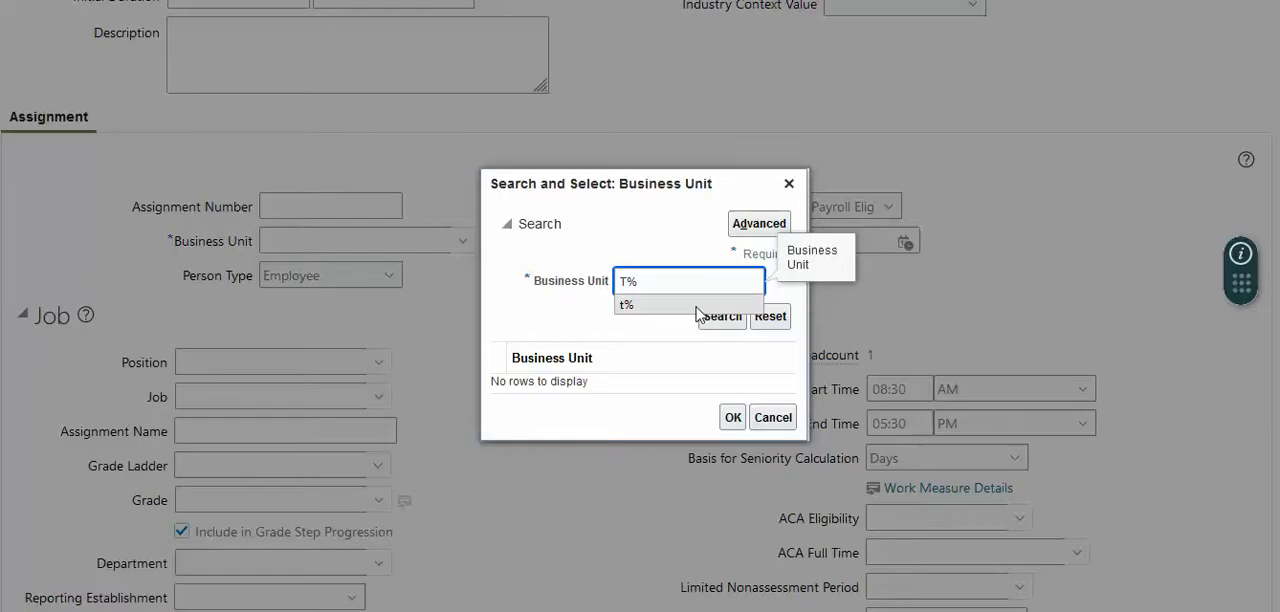
click(721, 316)
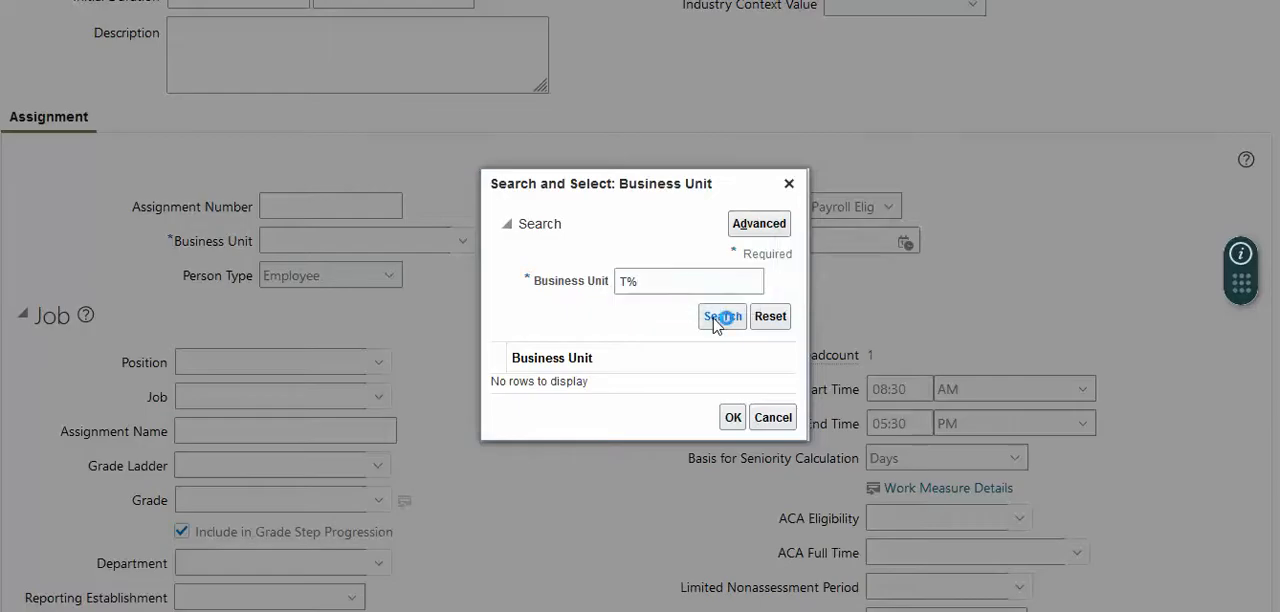
click(721, 316)
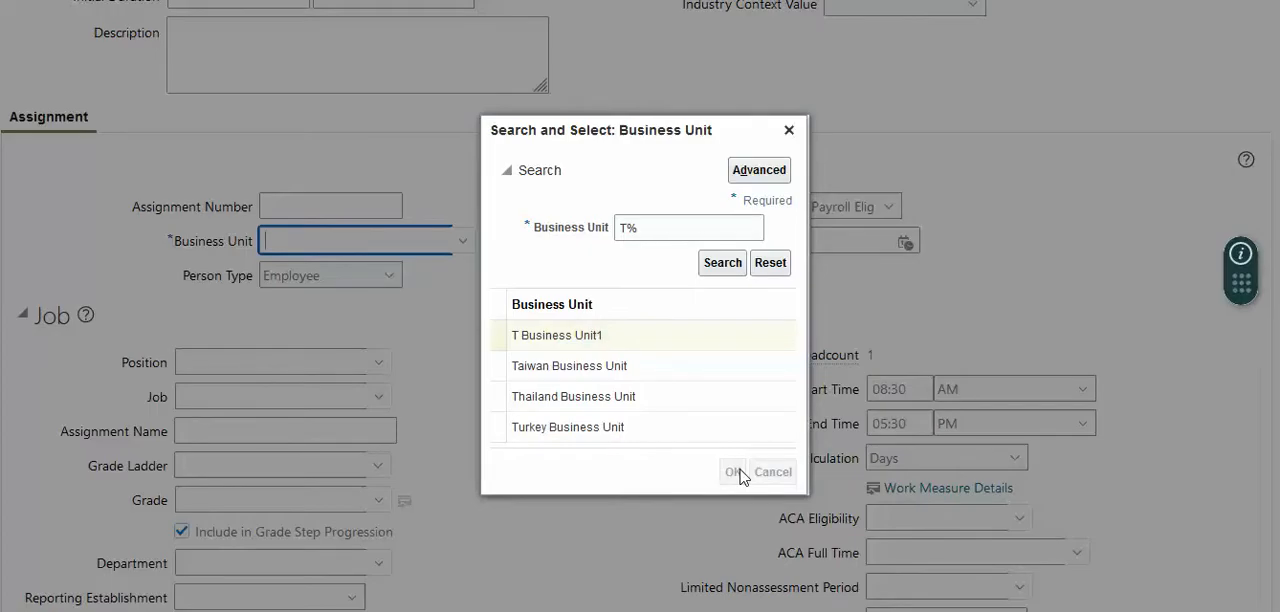
click(731, 471)
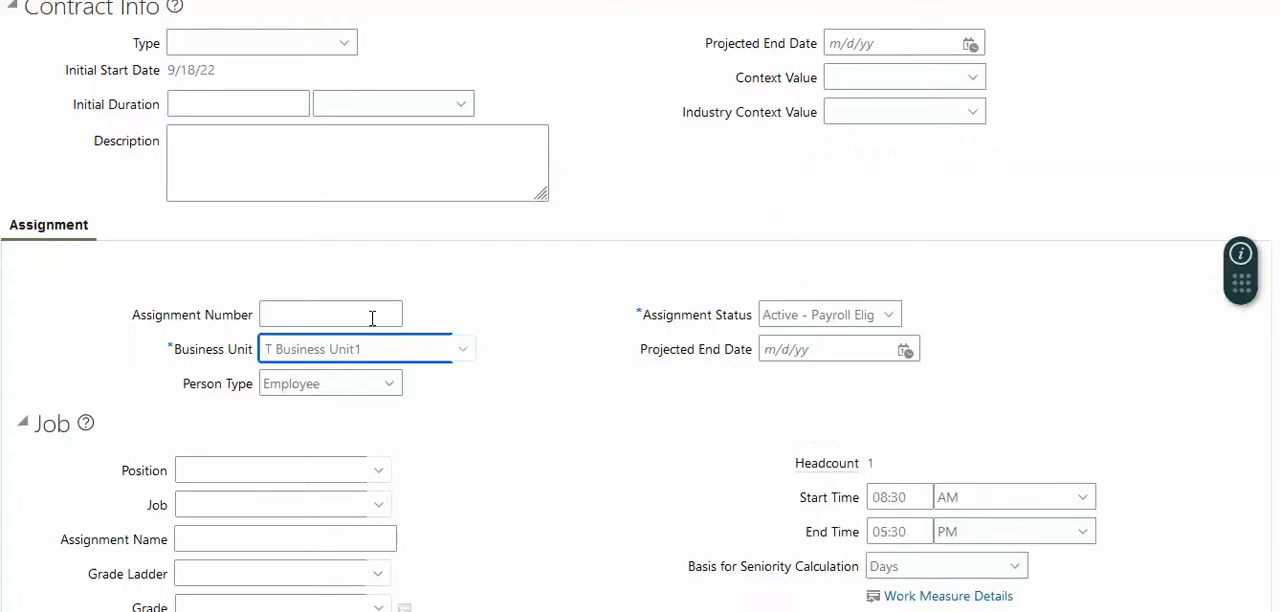
Step: Enter assignment number 78901 and position T Project manager
click(330, 313)
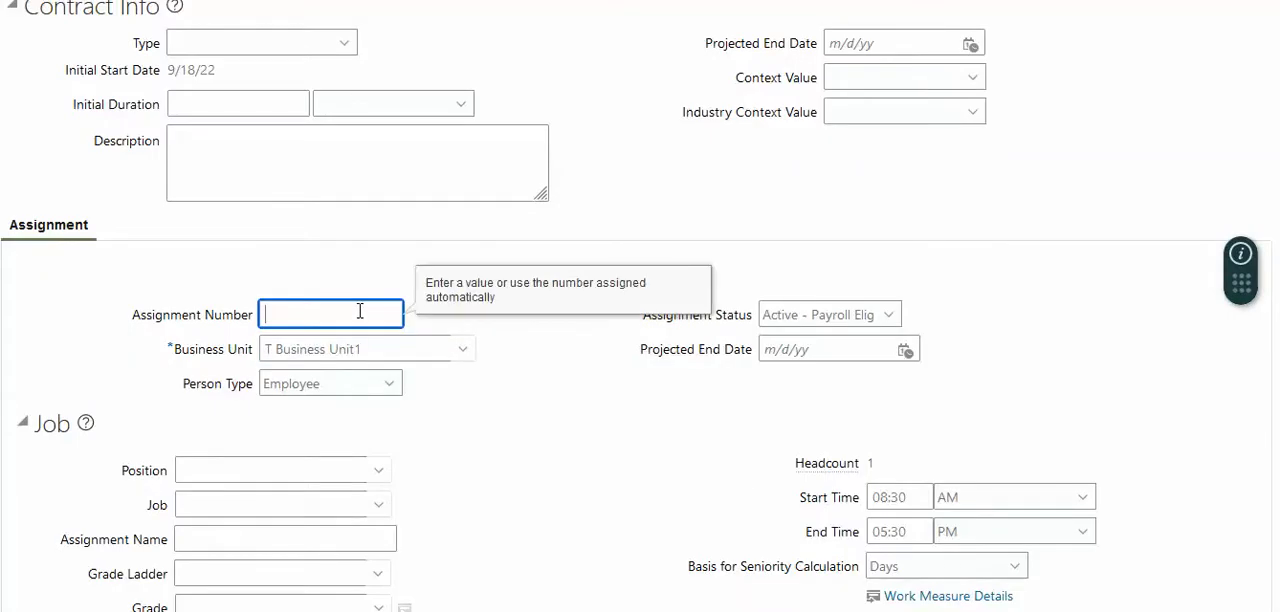
text(78901)
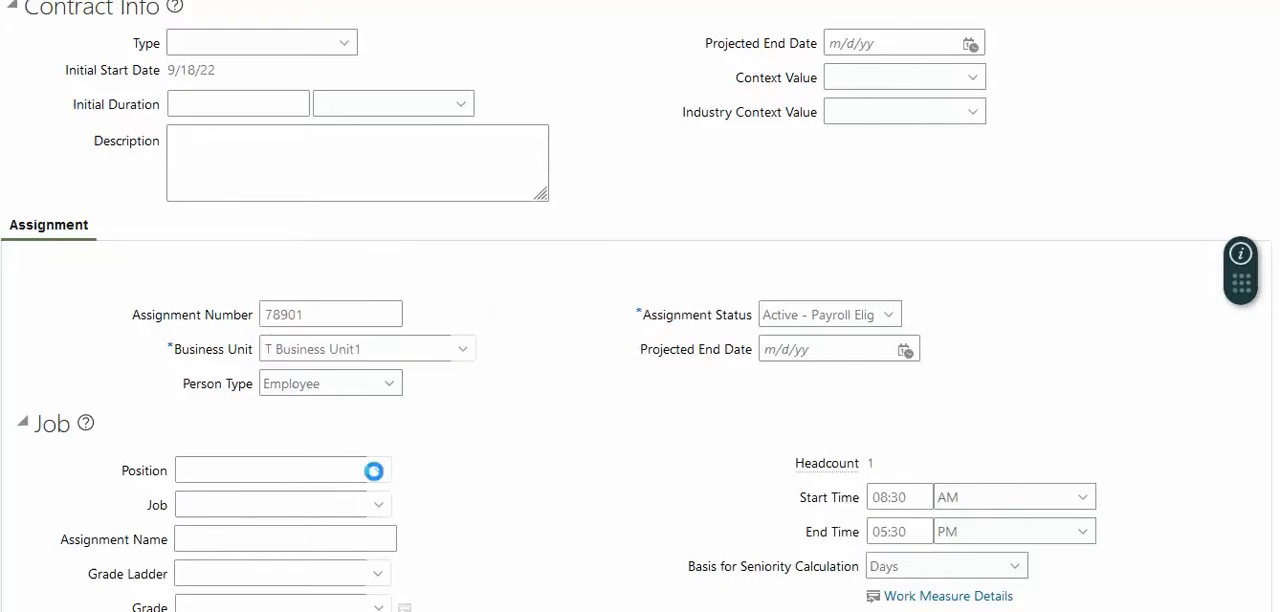
click(378, 470)
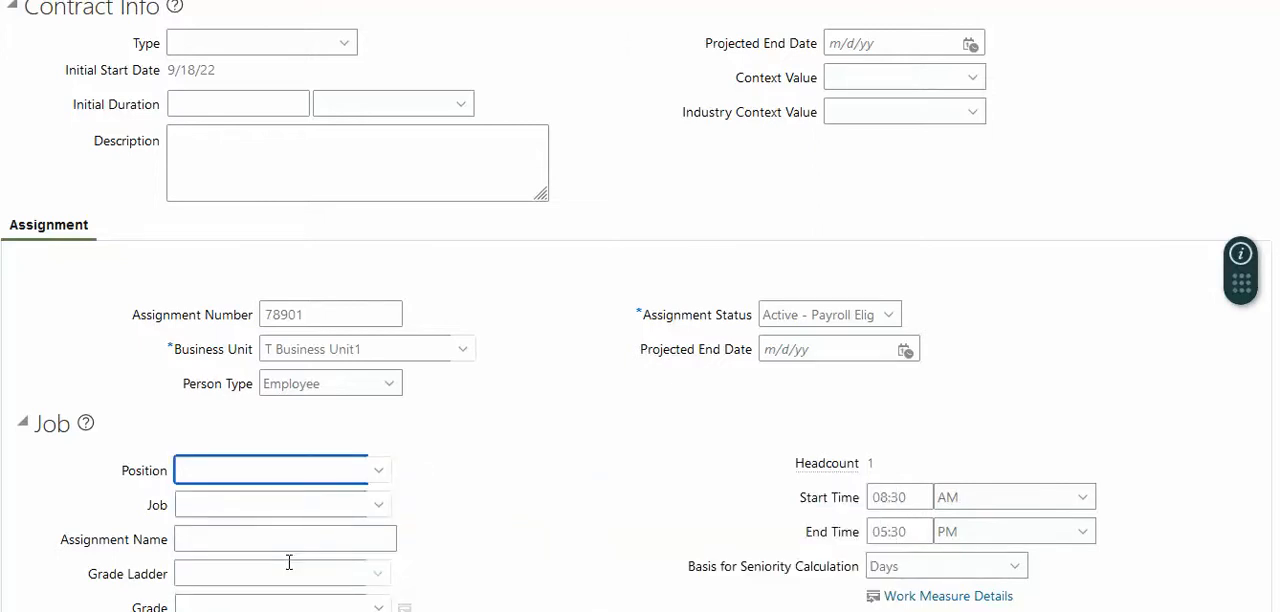
click(280, 504)
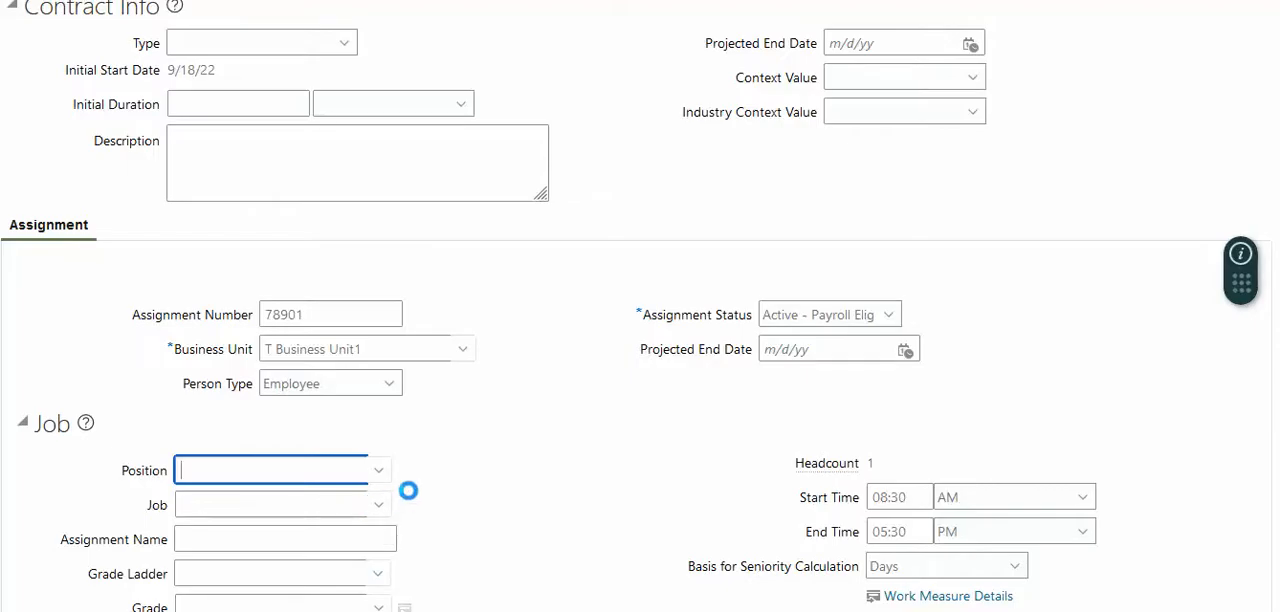
click(280, 470)
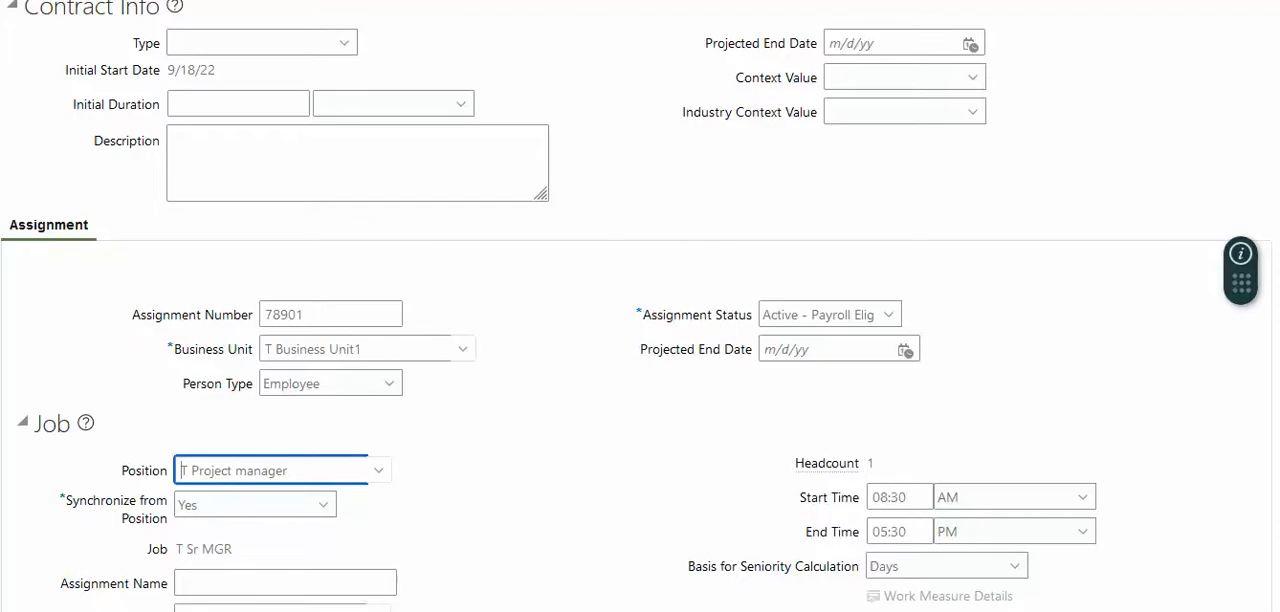
scroll(down, 3)
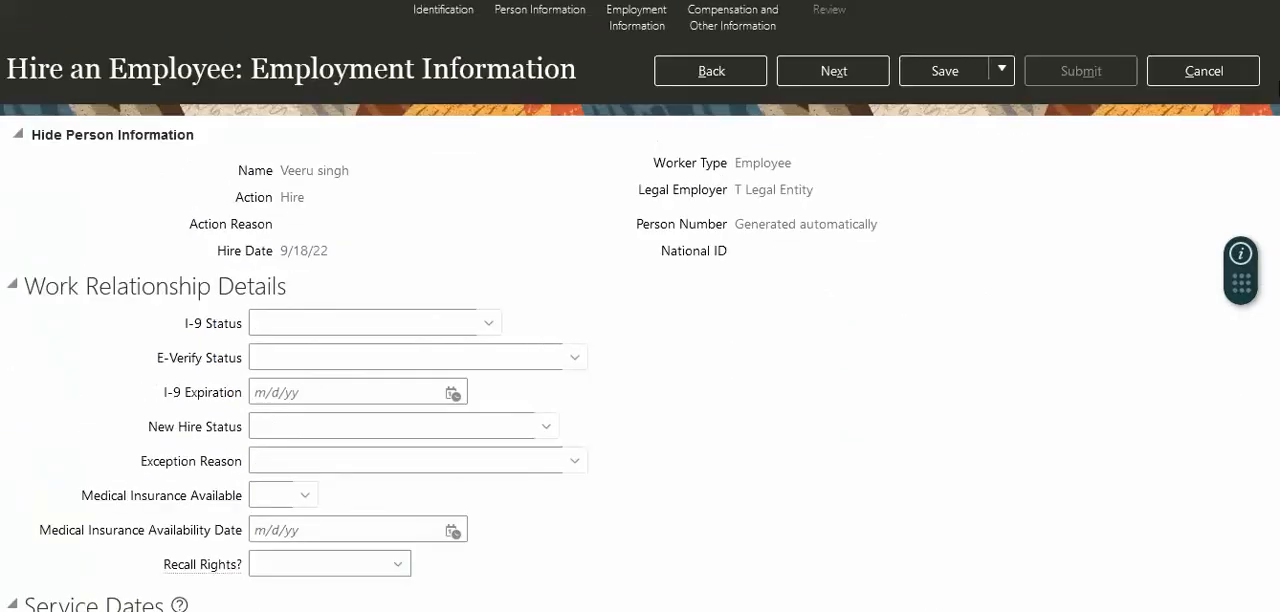
Step: Advance through the remaining employment and compensation steps to the hire review
click(833, 70)
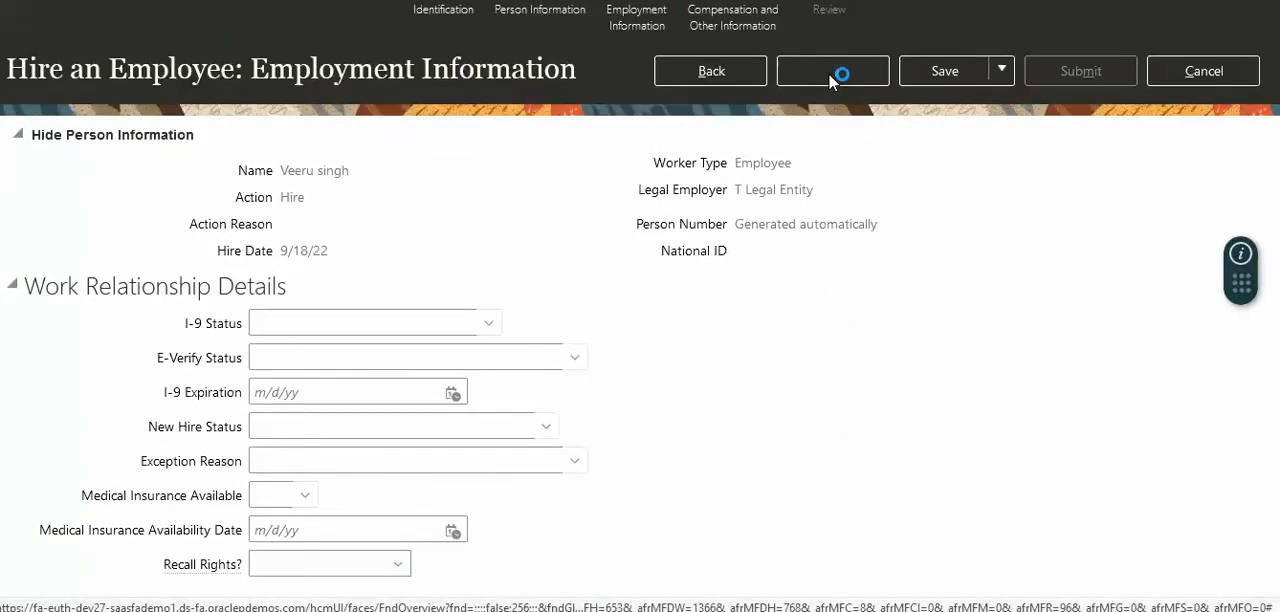
click(832, 70)
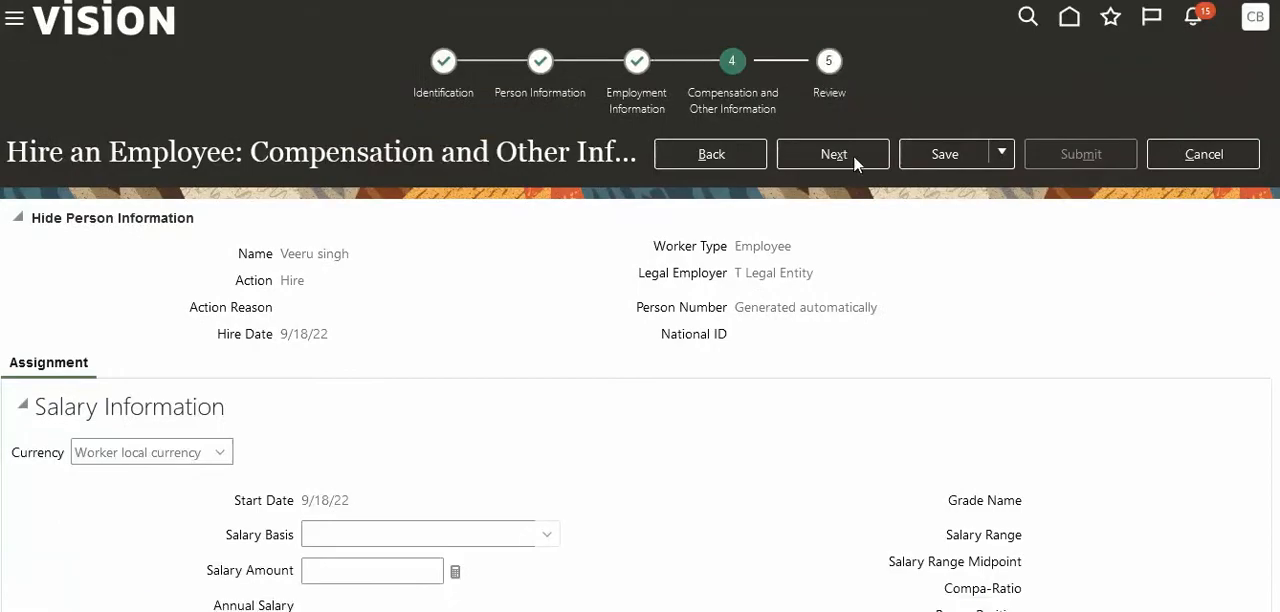
click(832, 154)
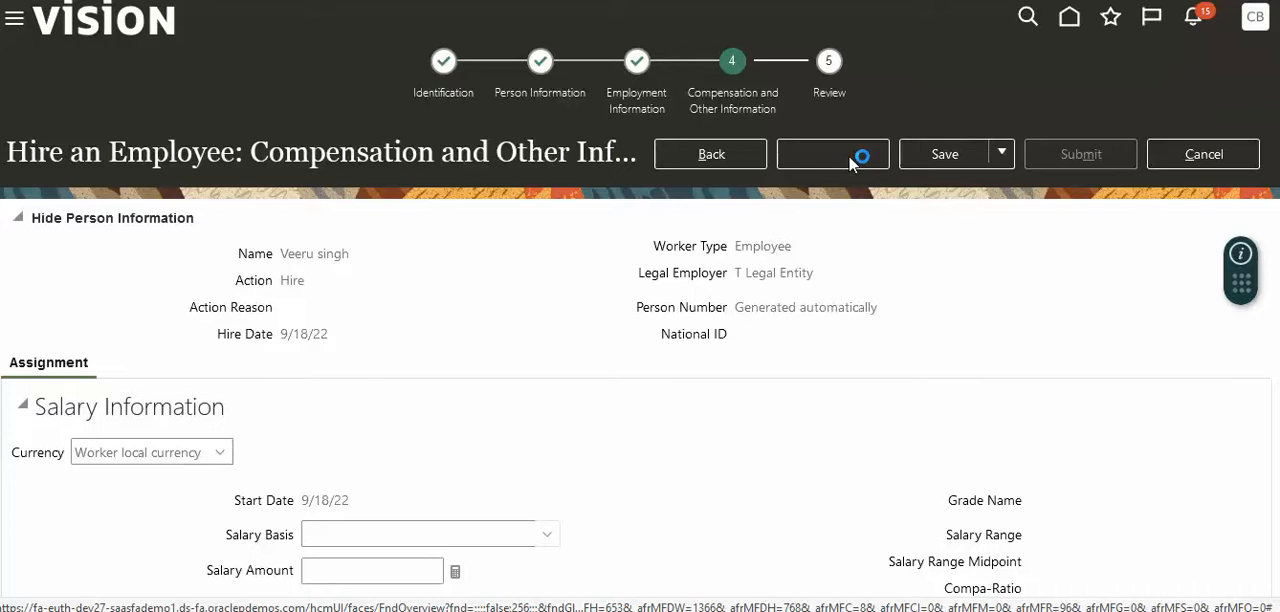
click(832, 153)
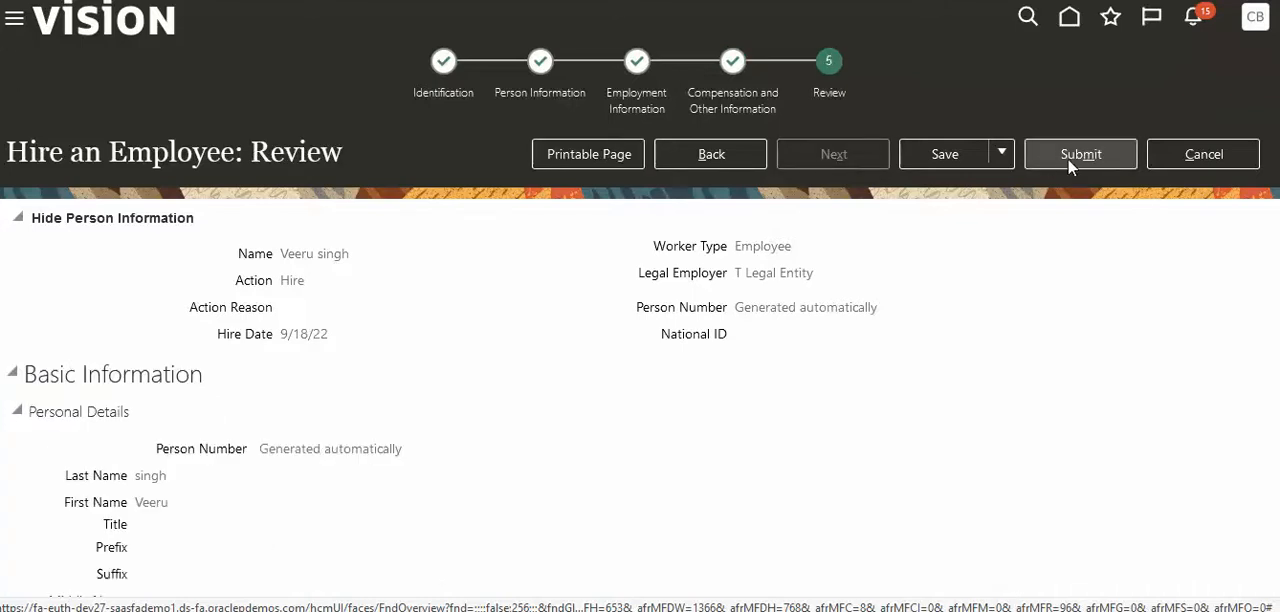
click(1080, 154)
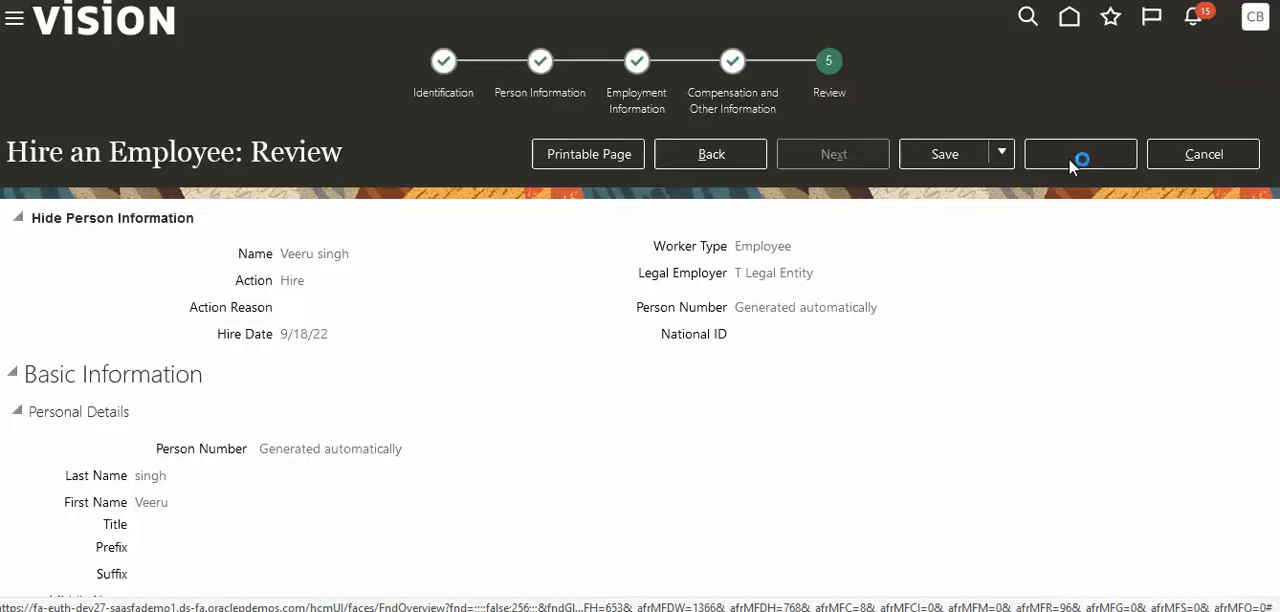
click(1080, 154)
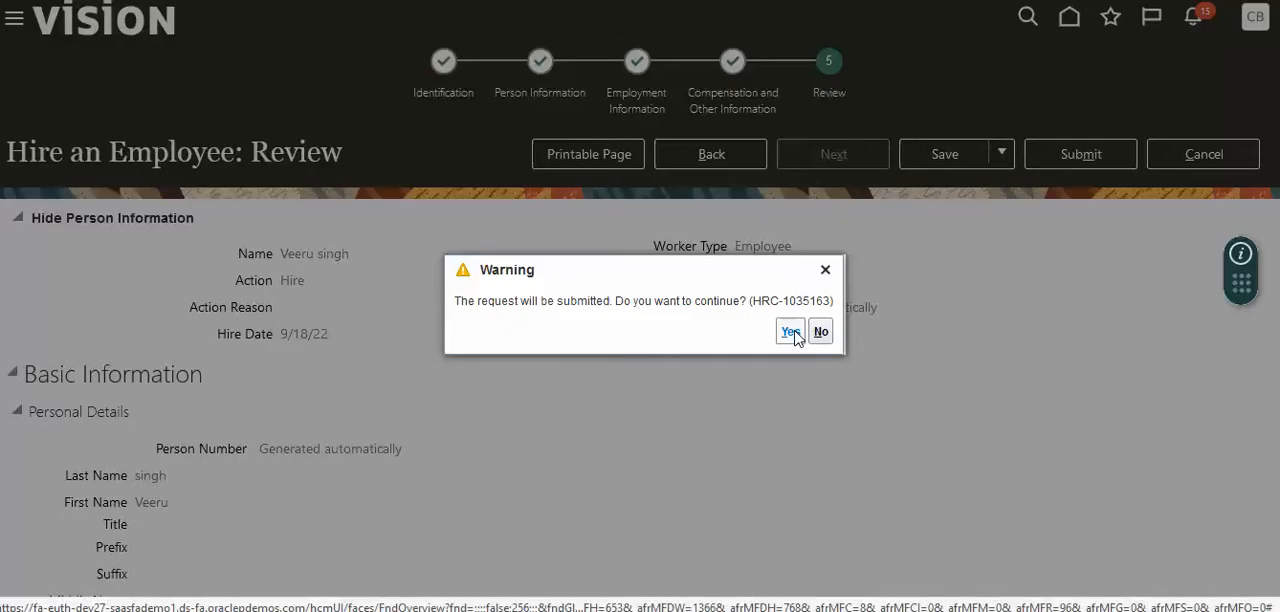
click(789, 331)
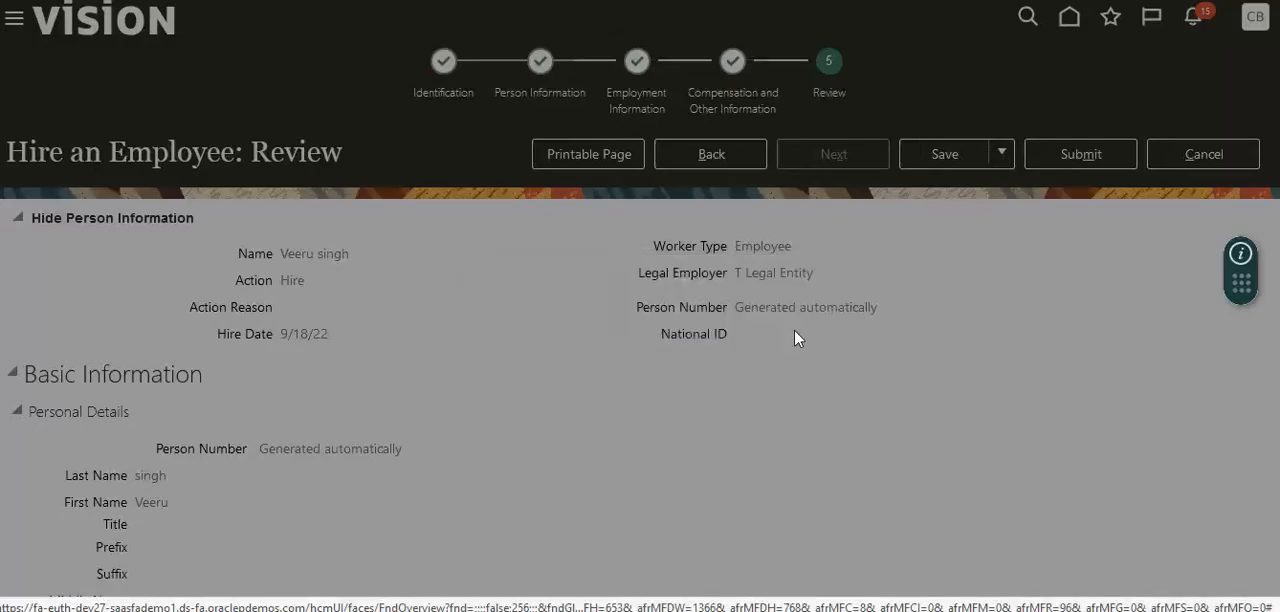
click(1080, 154)
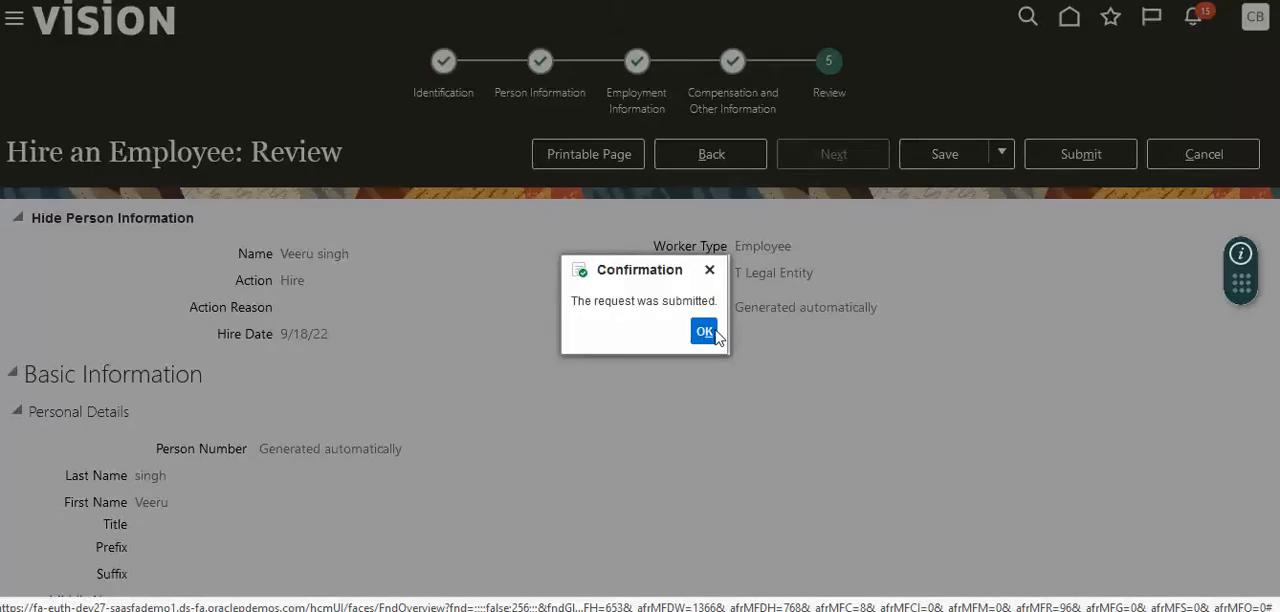
click(703, 331)
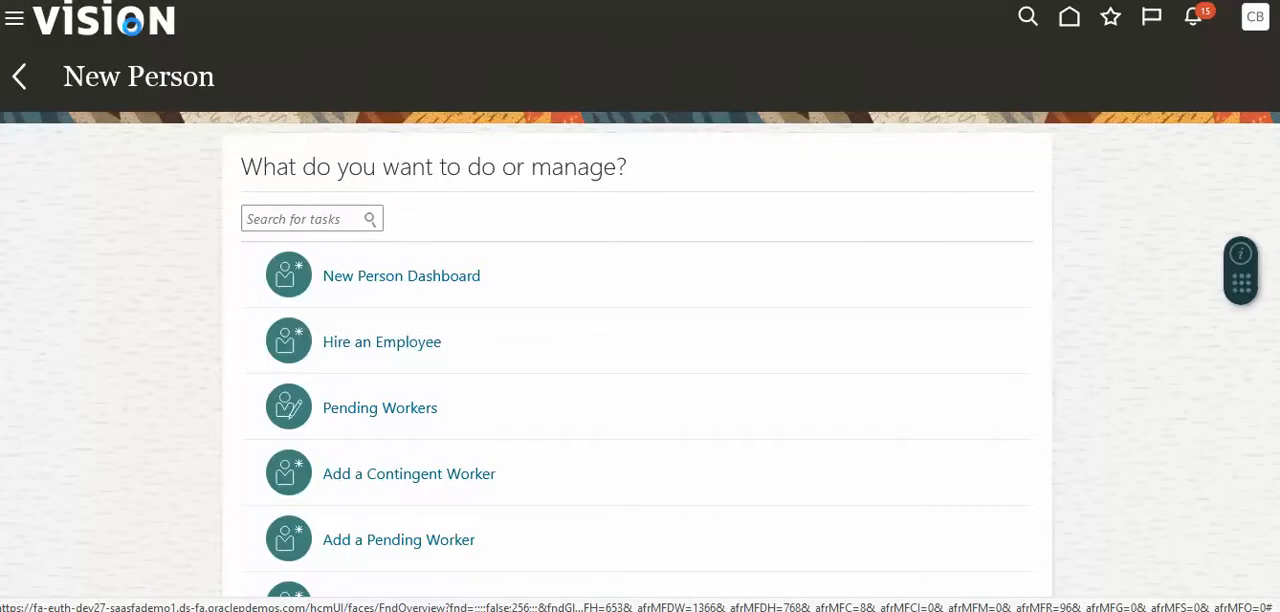
Step: Go to Person Management under My Client Groups and run a first name search for ra
click(19, 76)
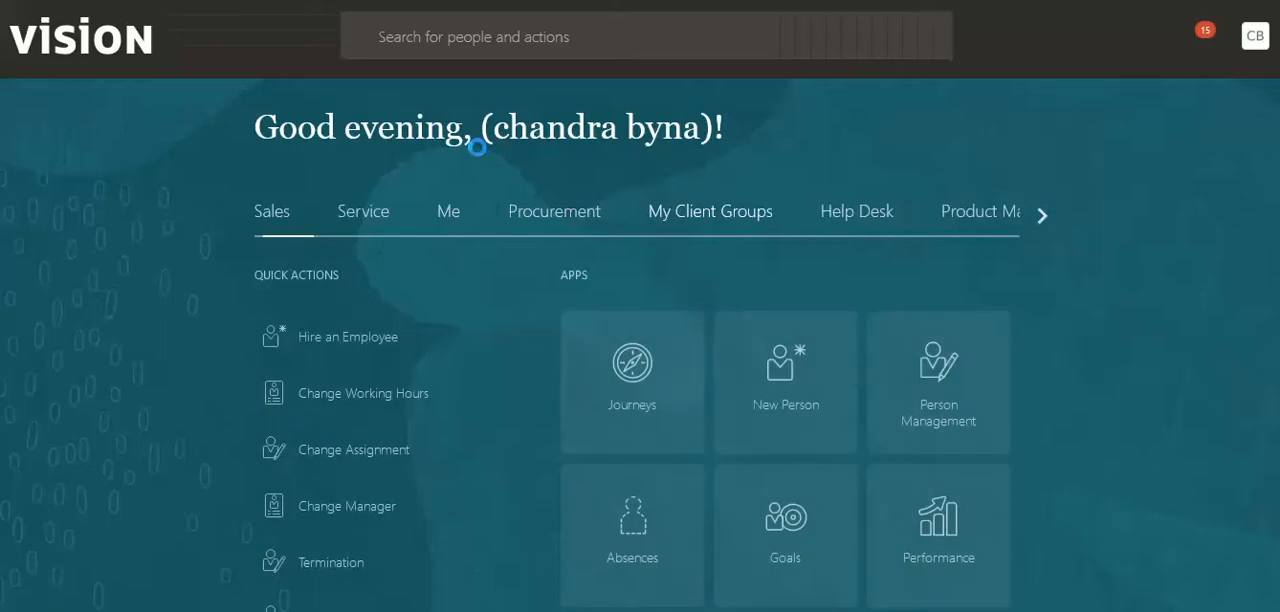
click(710, 211)
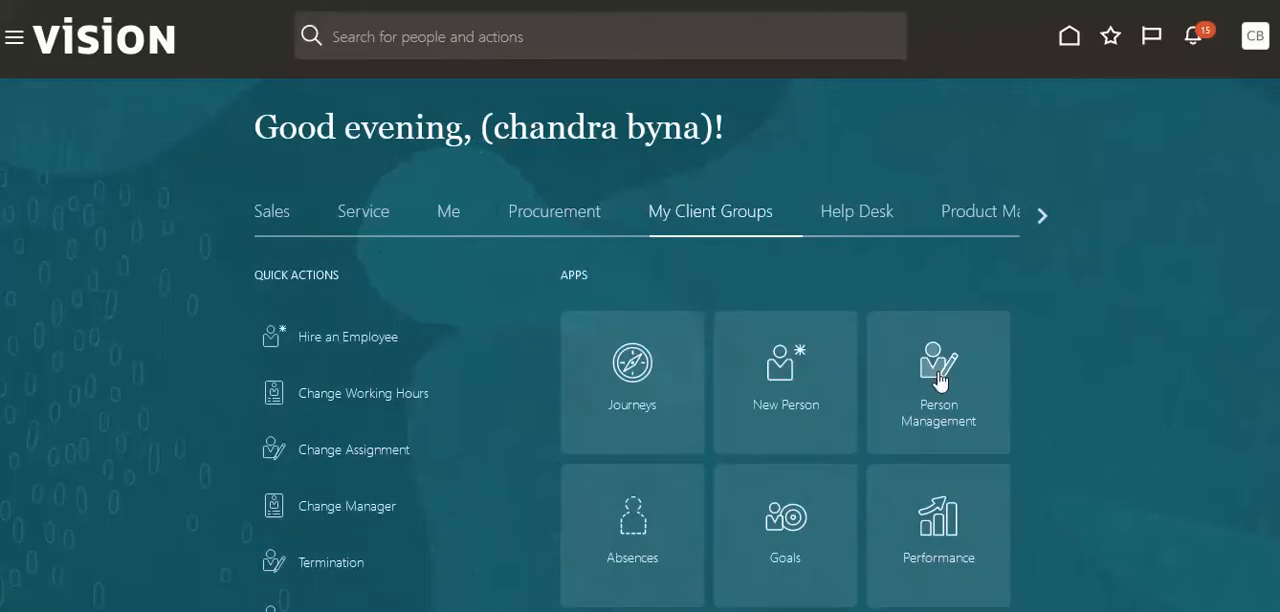
click(937, 383)
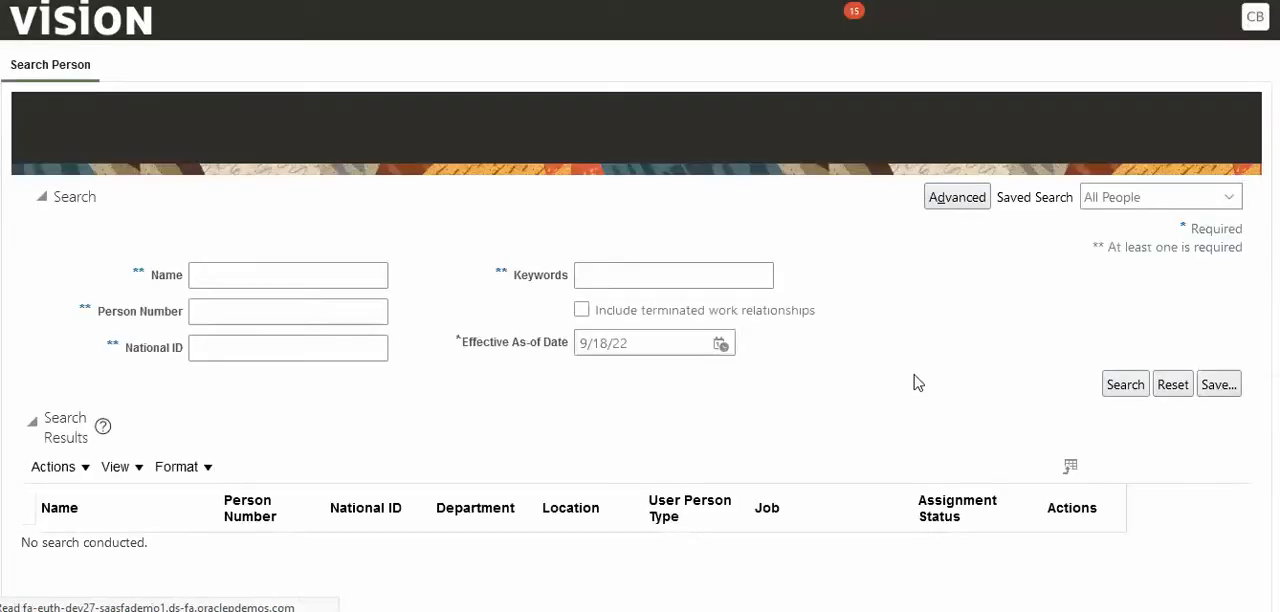
text(raj)
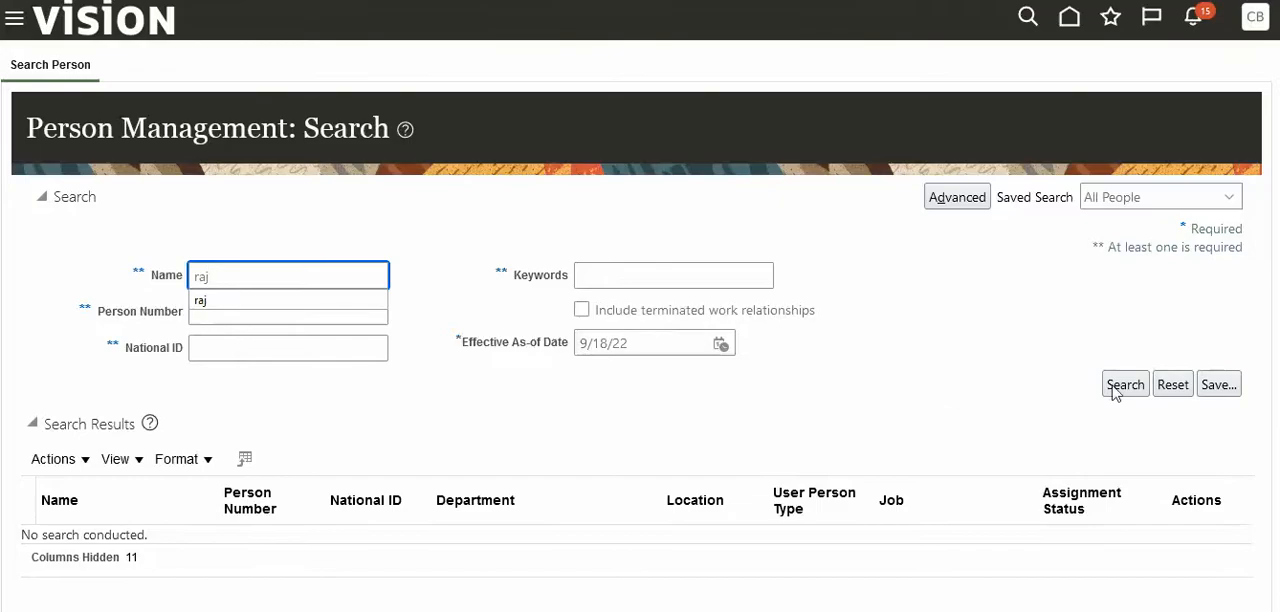
click(1124, 384)
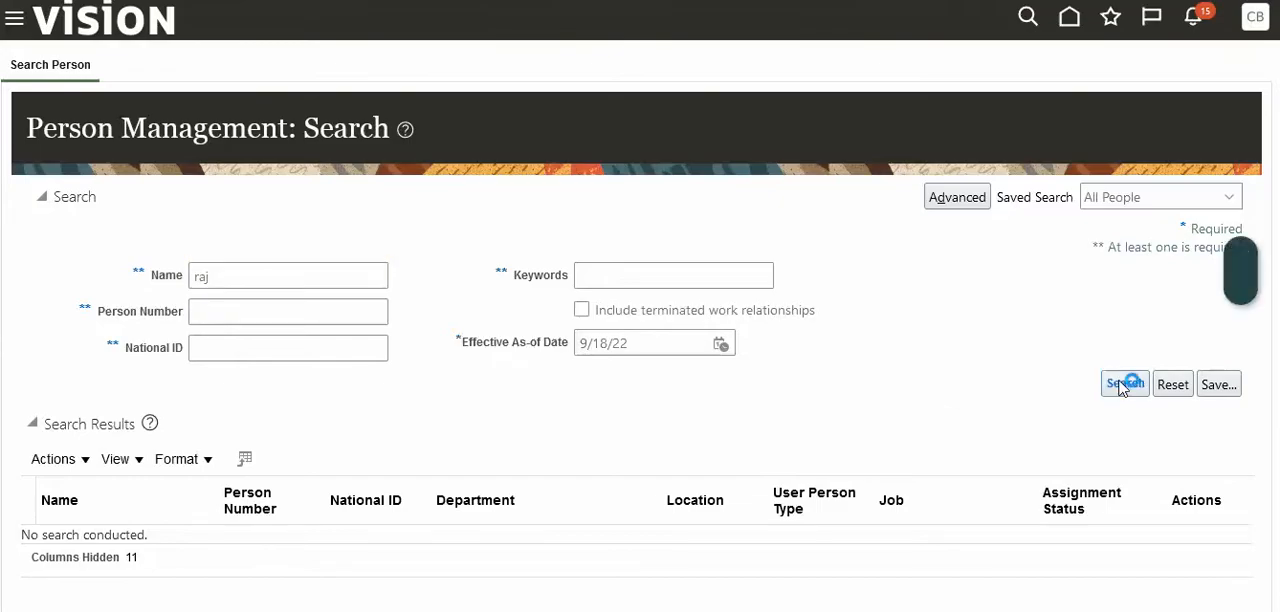
click(1124, 384)
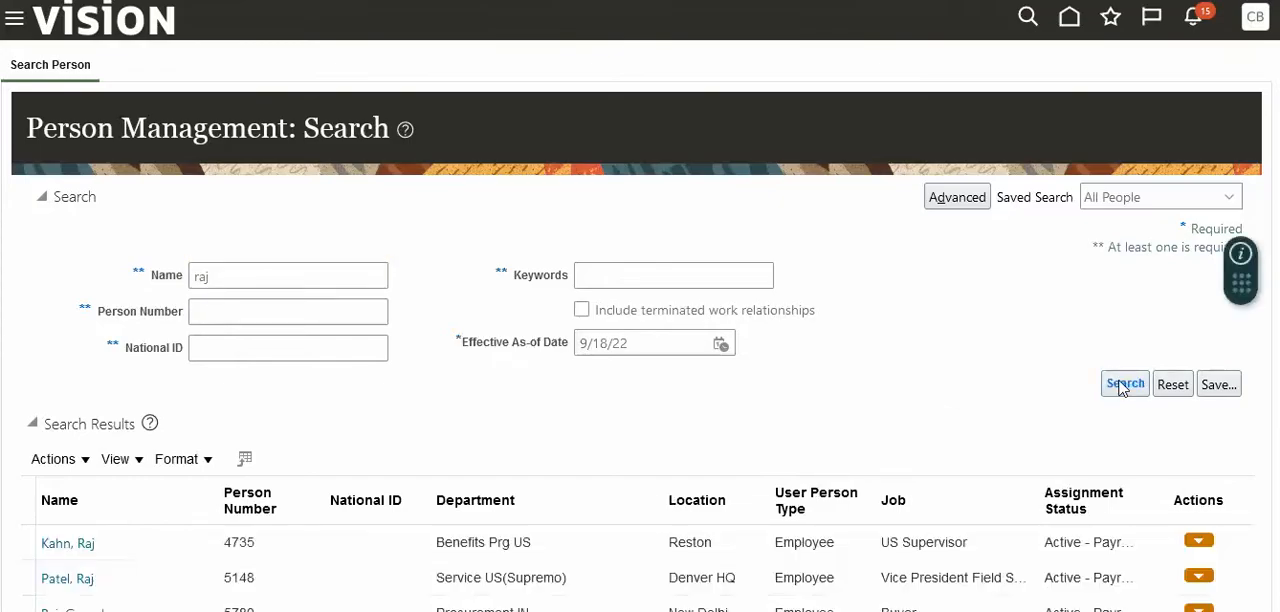
scroll(down, 3)
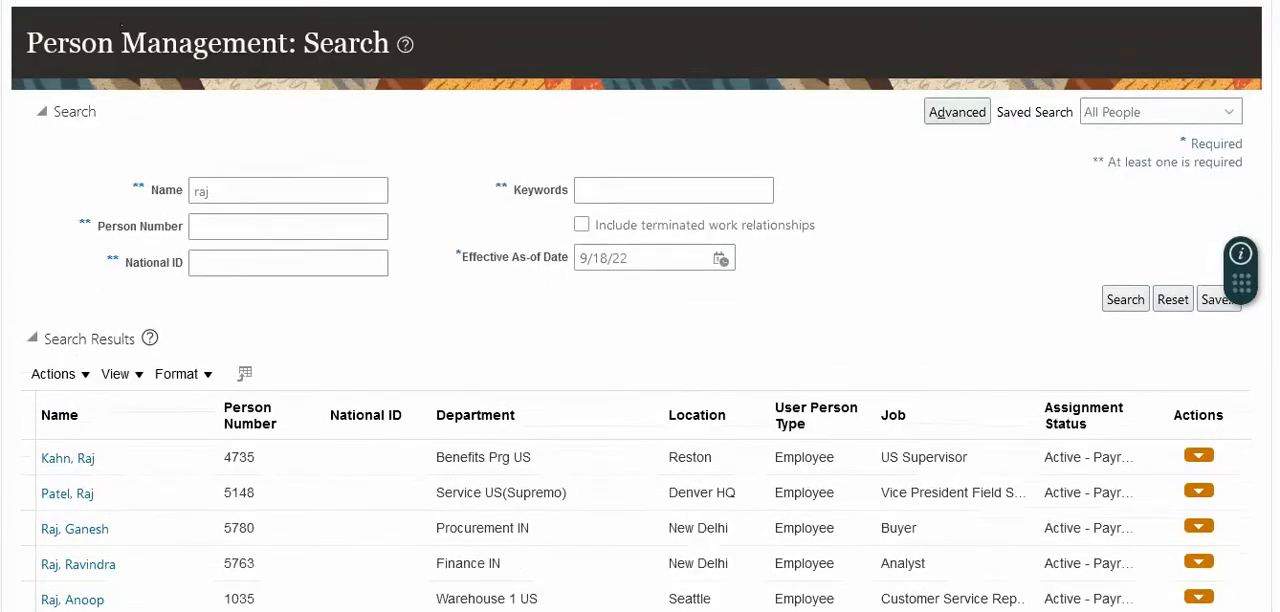
click(288, 190)
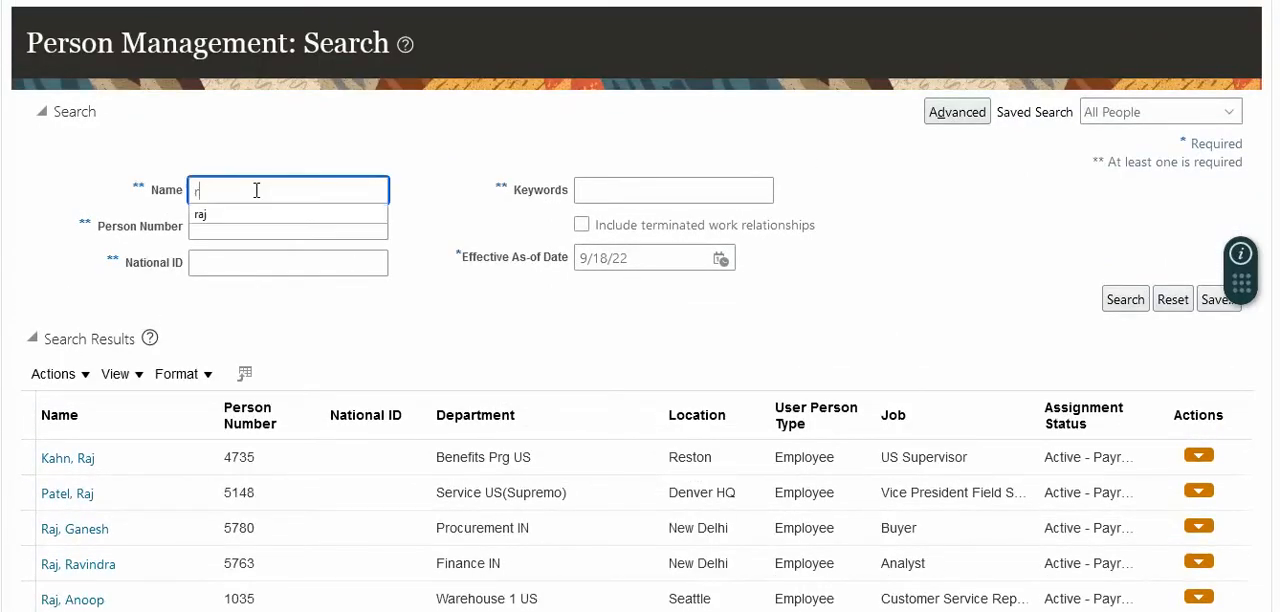
text(veery)
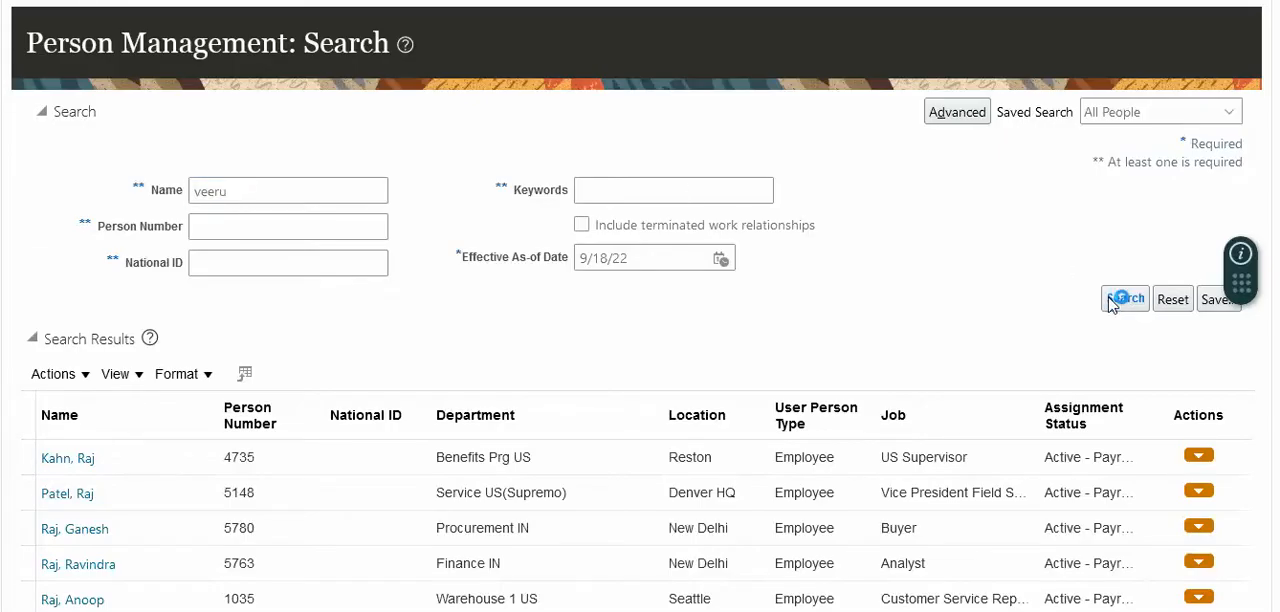
click(1124, 298)
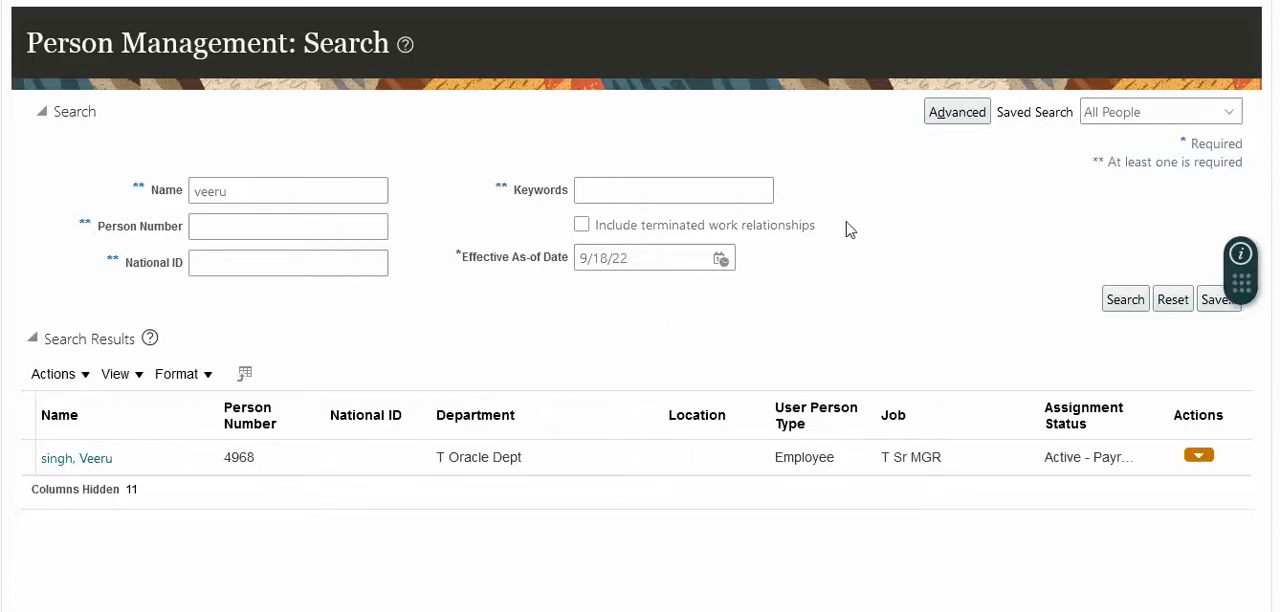
mouse_move(1137, 256)
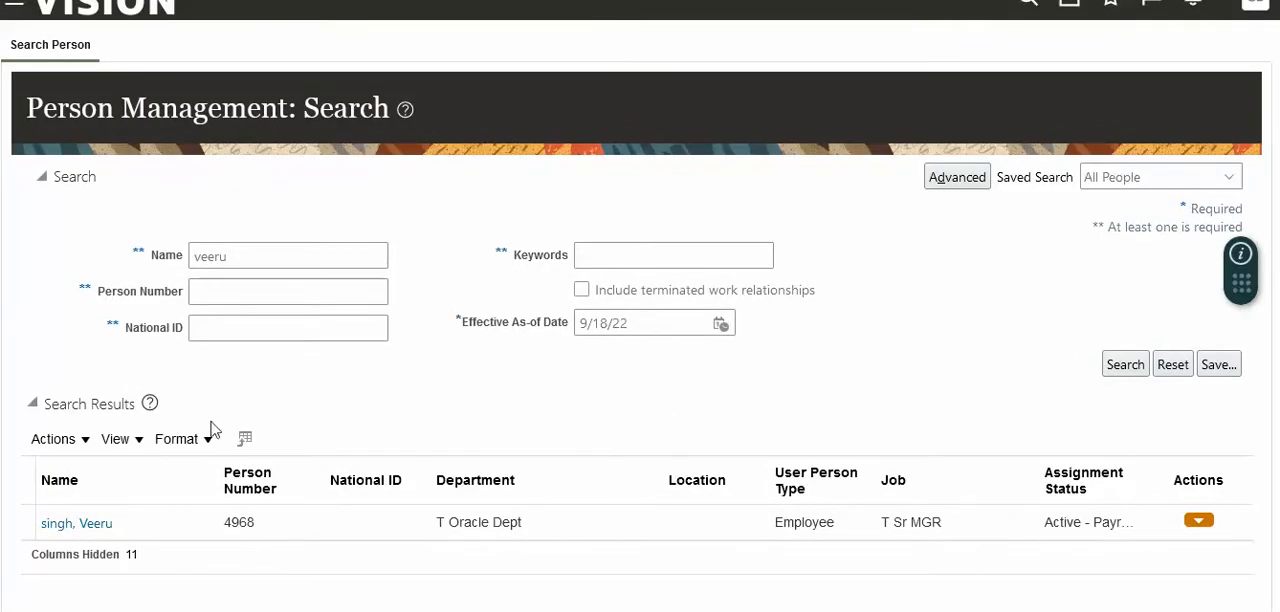
mouse_move(646, 128)
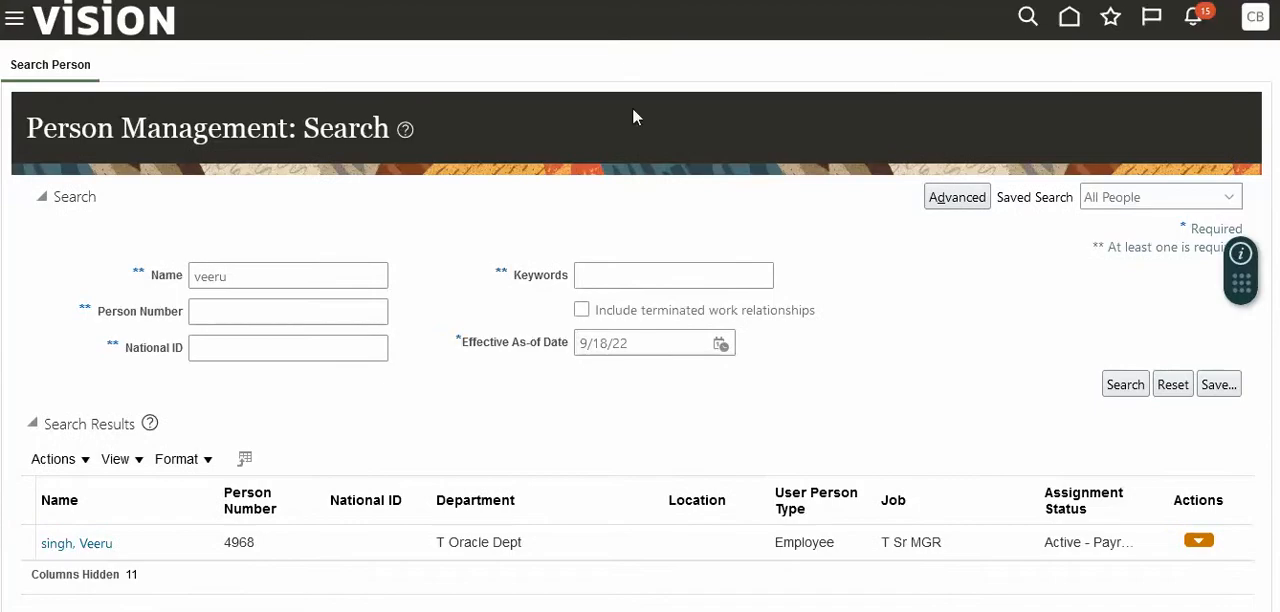
mouse_move(522, 137)
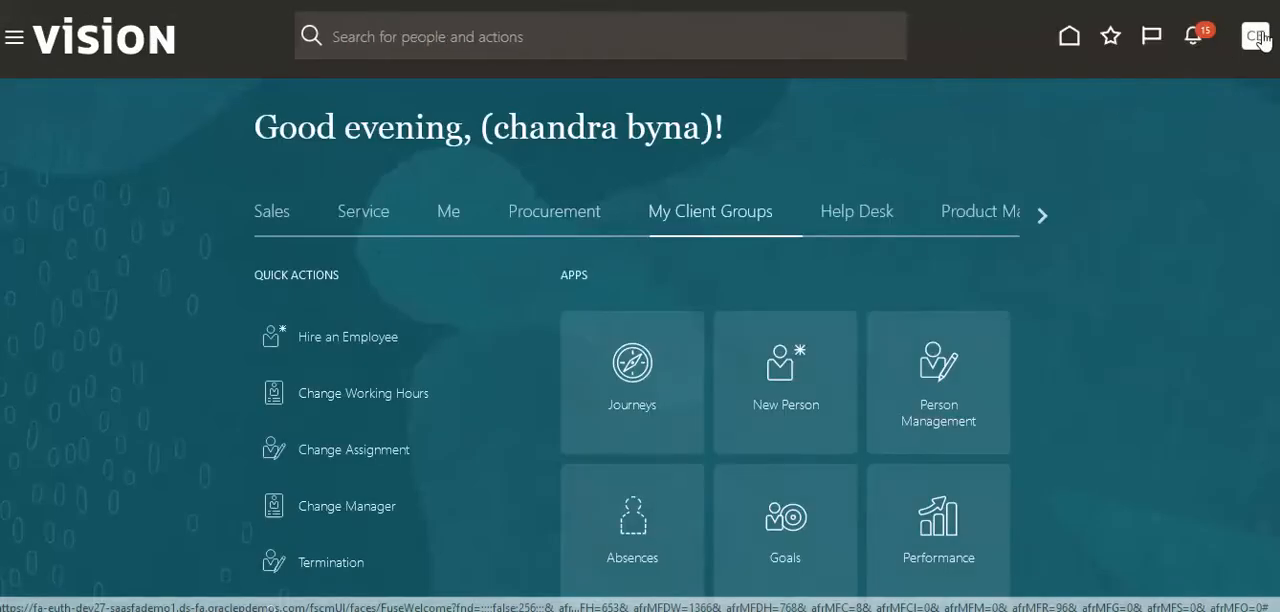
Step: Enter Setup and Maintenance and set Show to All Tasks
click(1255, 36)
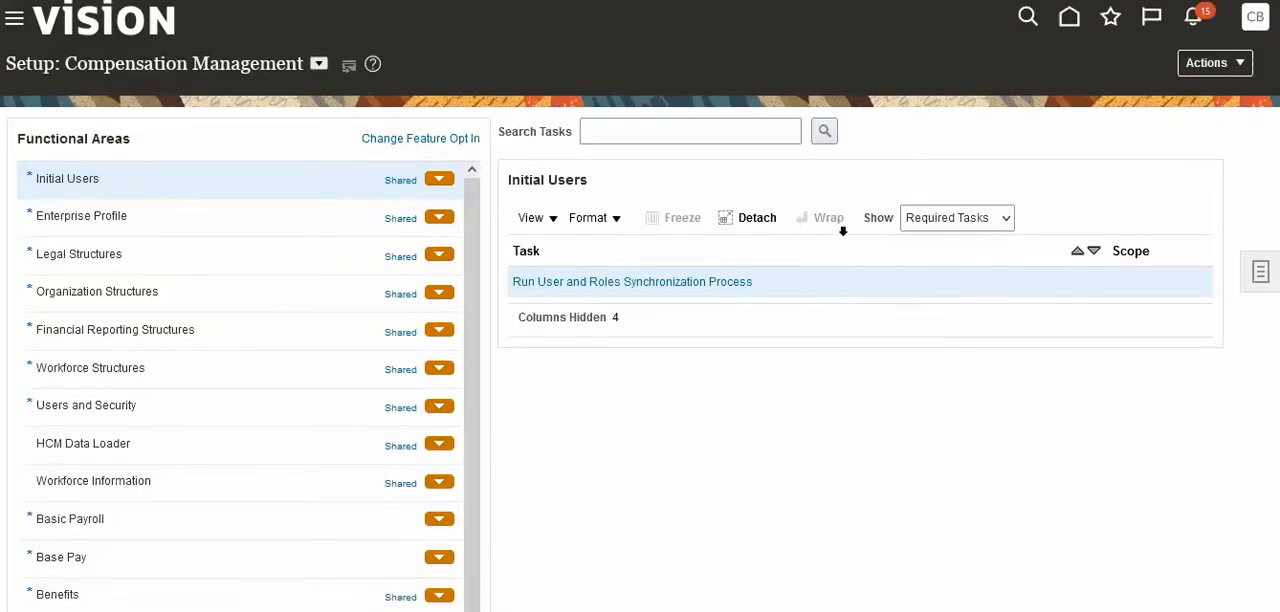
click(955, 217)
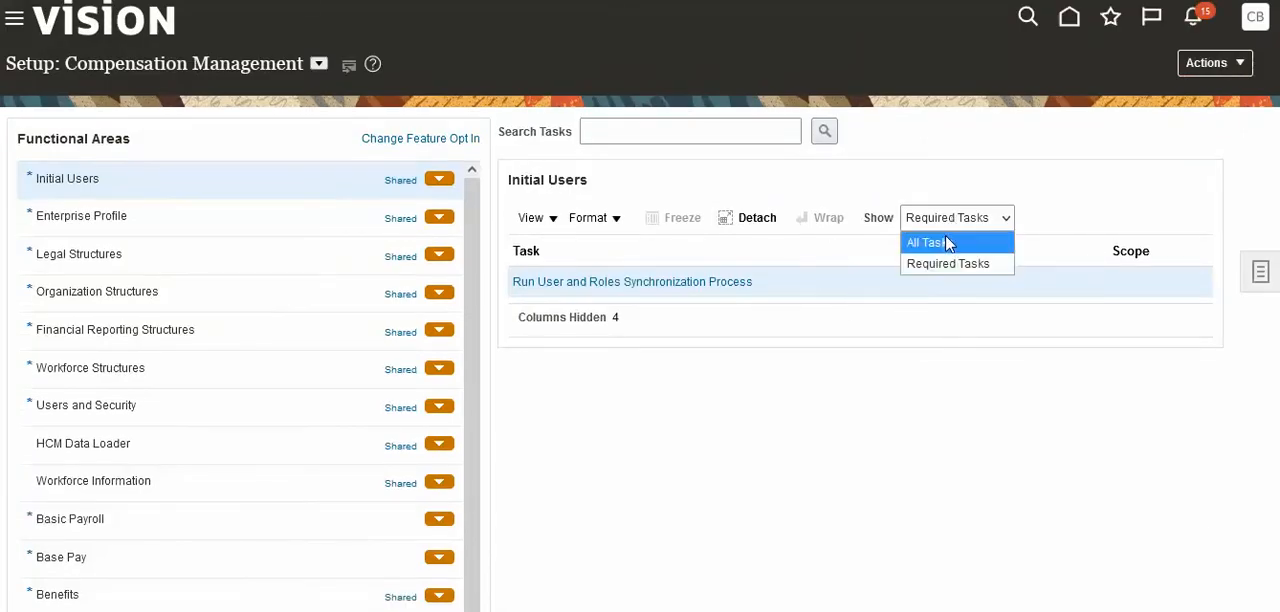
click(924, 242)
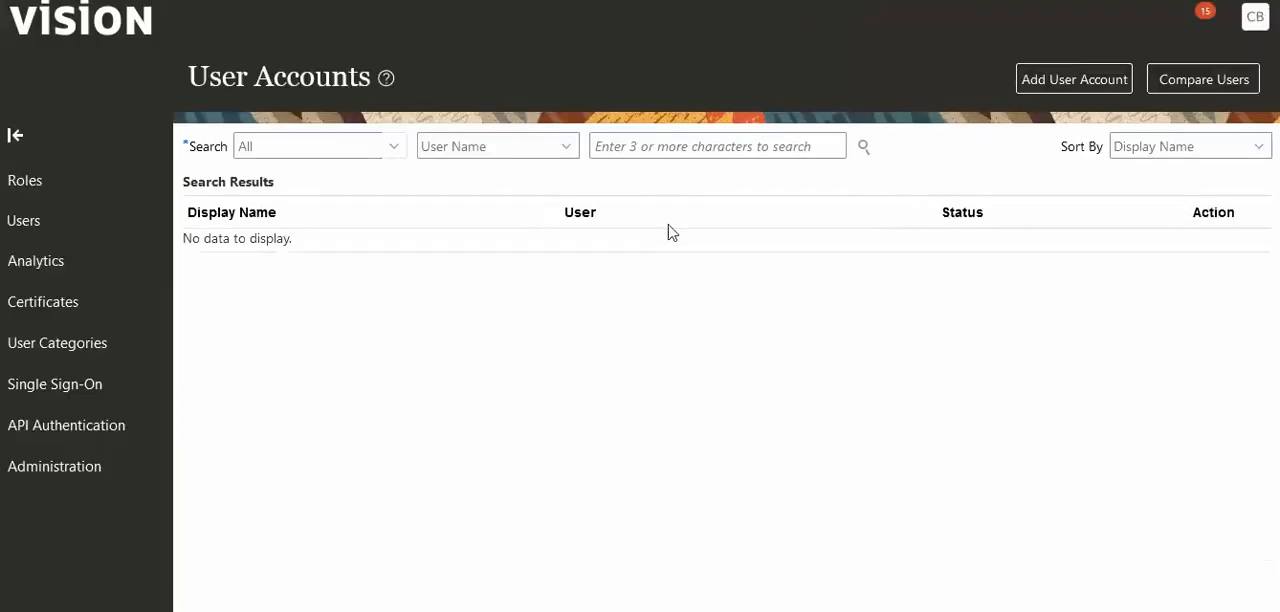
click(717, 146)
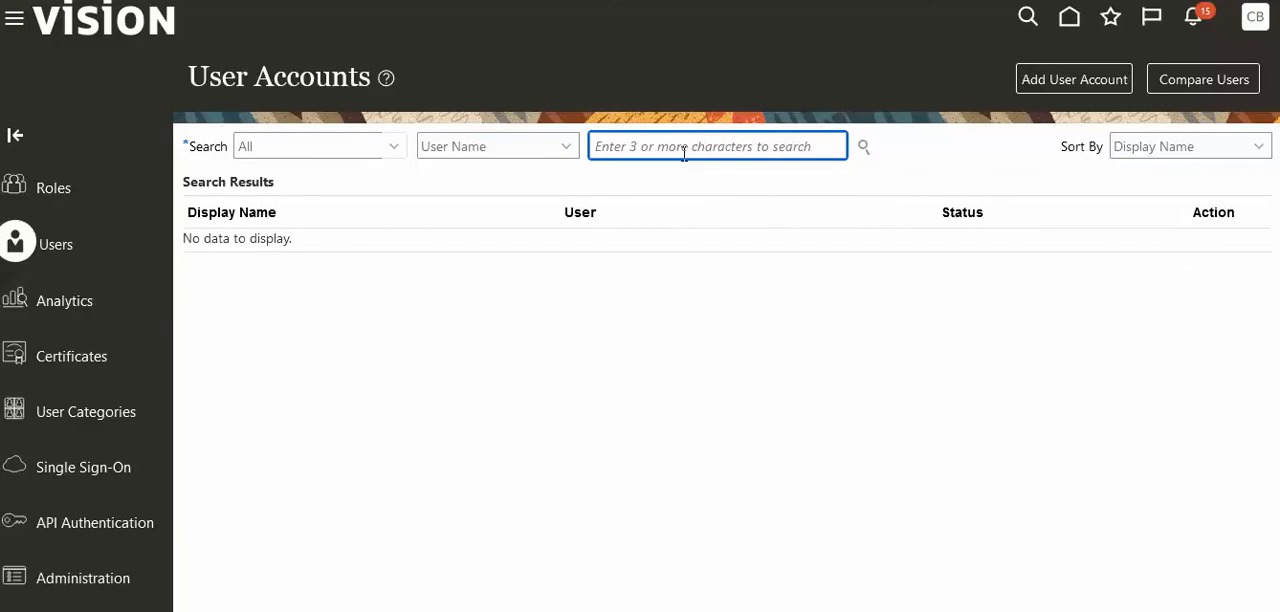
text(veer)
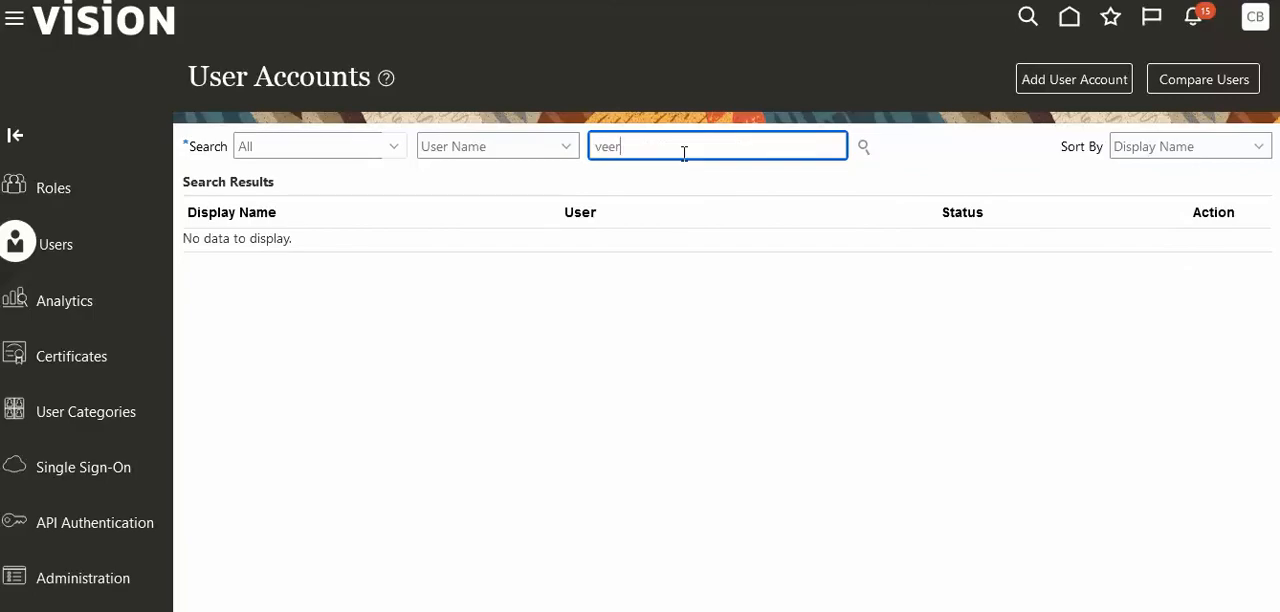
text(u.)
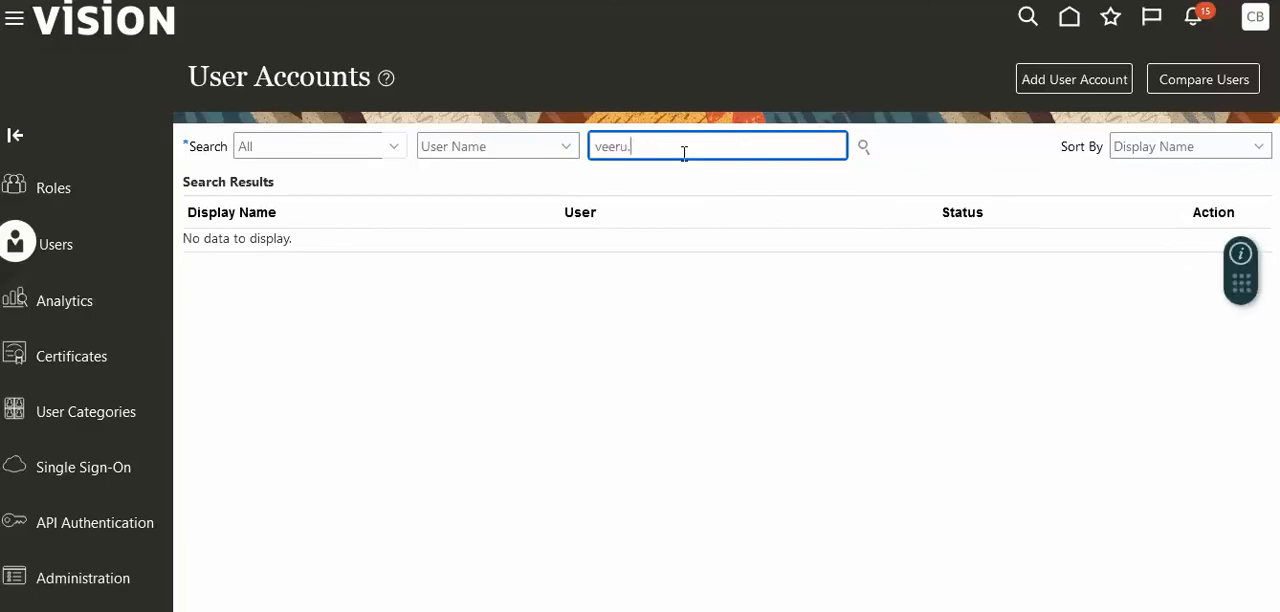
text(singh)
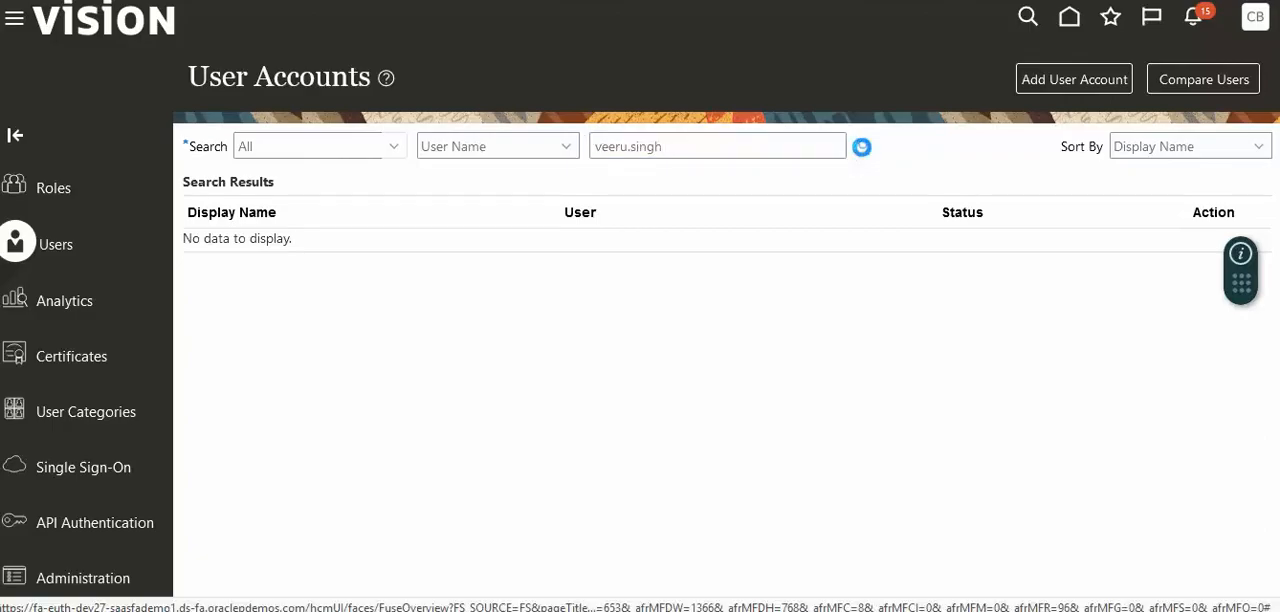
click(861, 147)
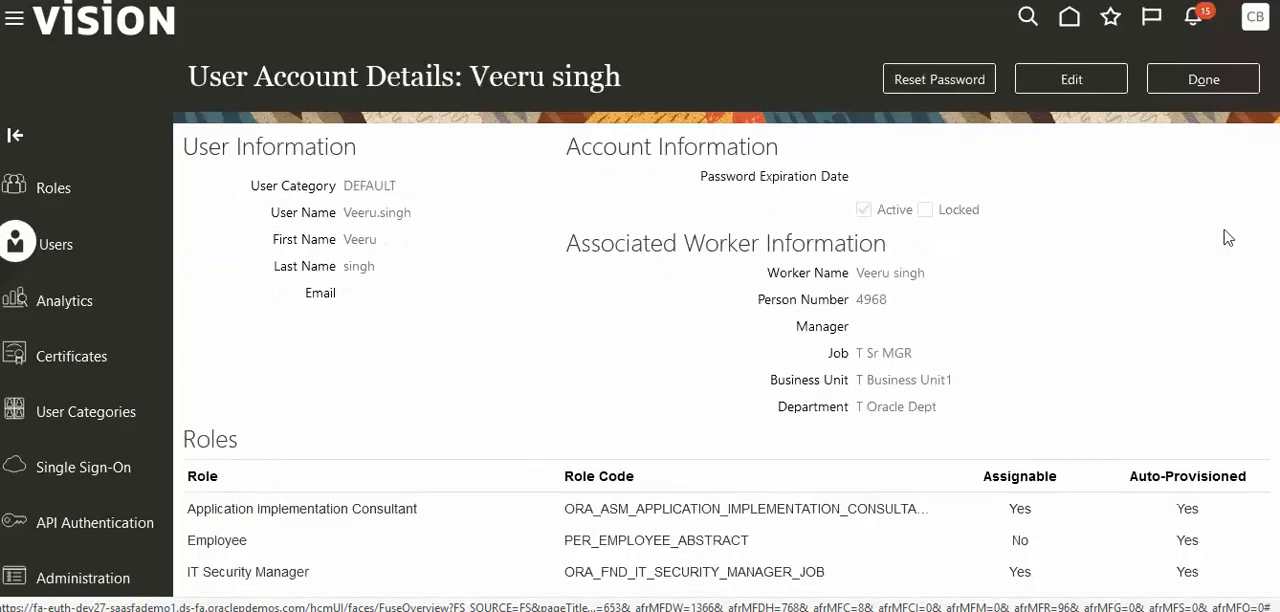
scroll(down, 3)
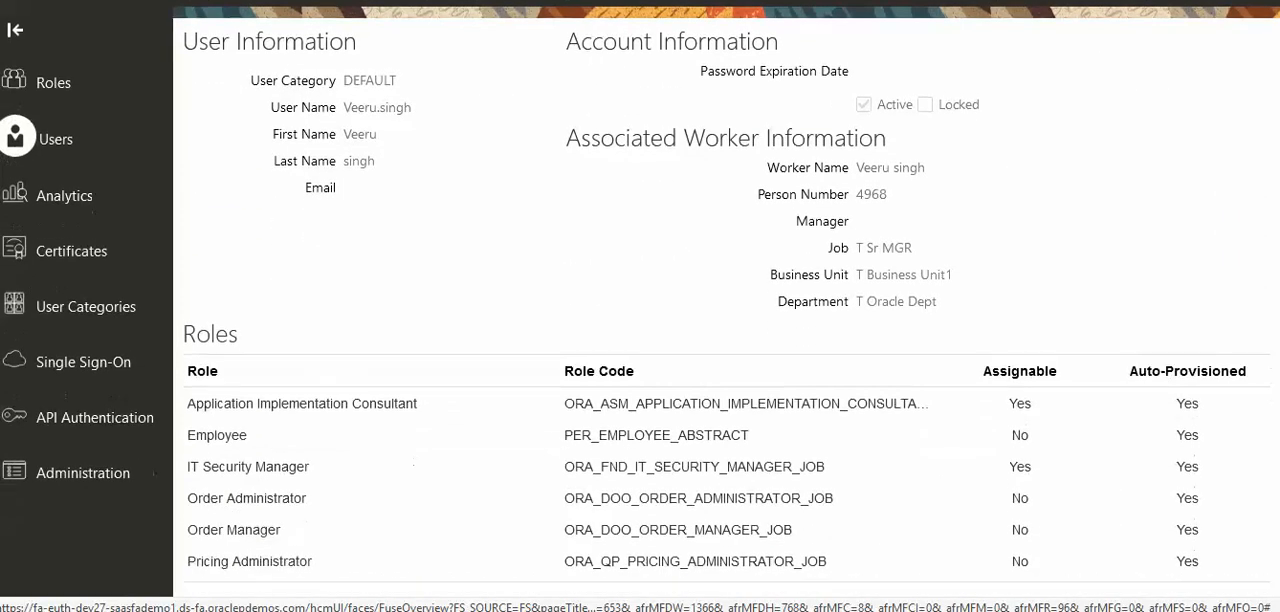